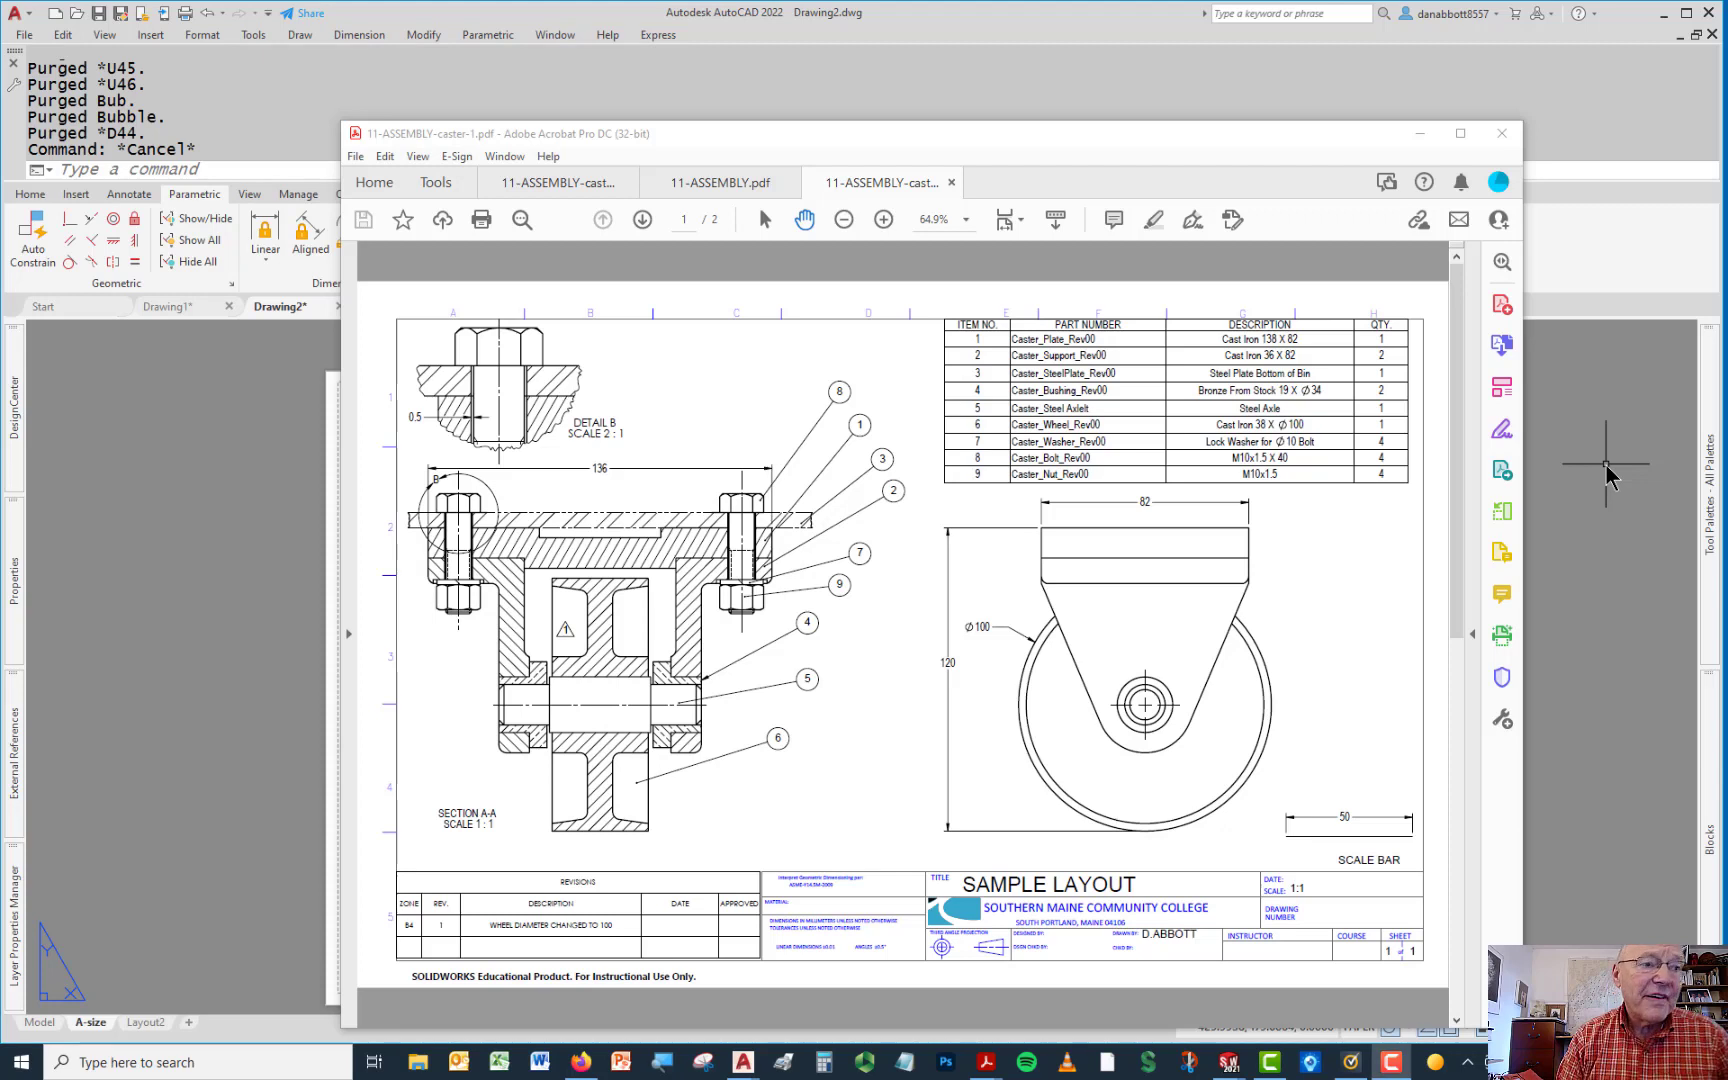
mouse_move(848, 394)
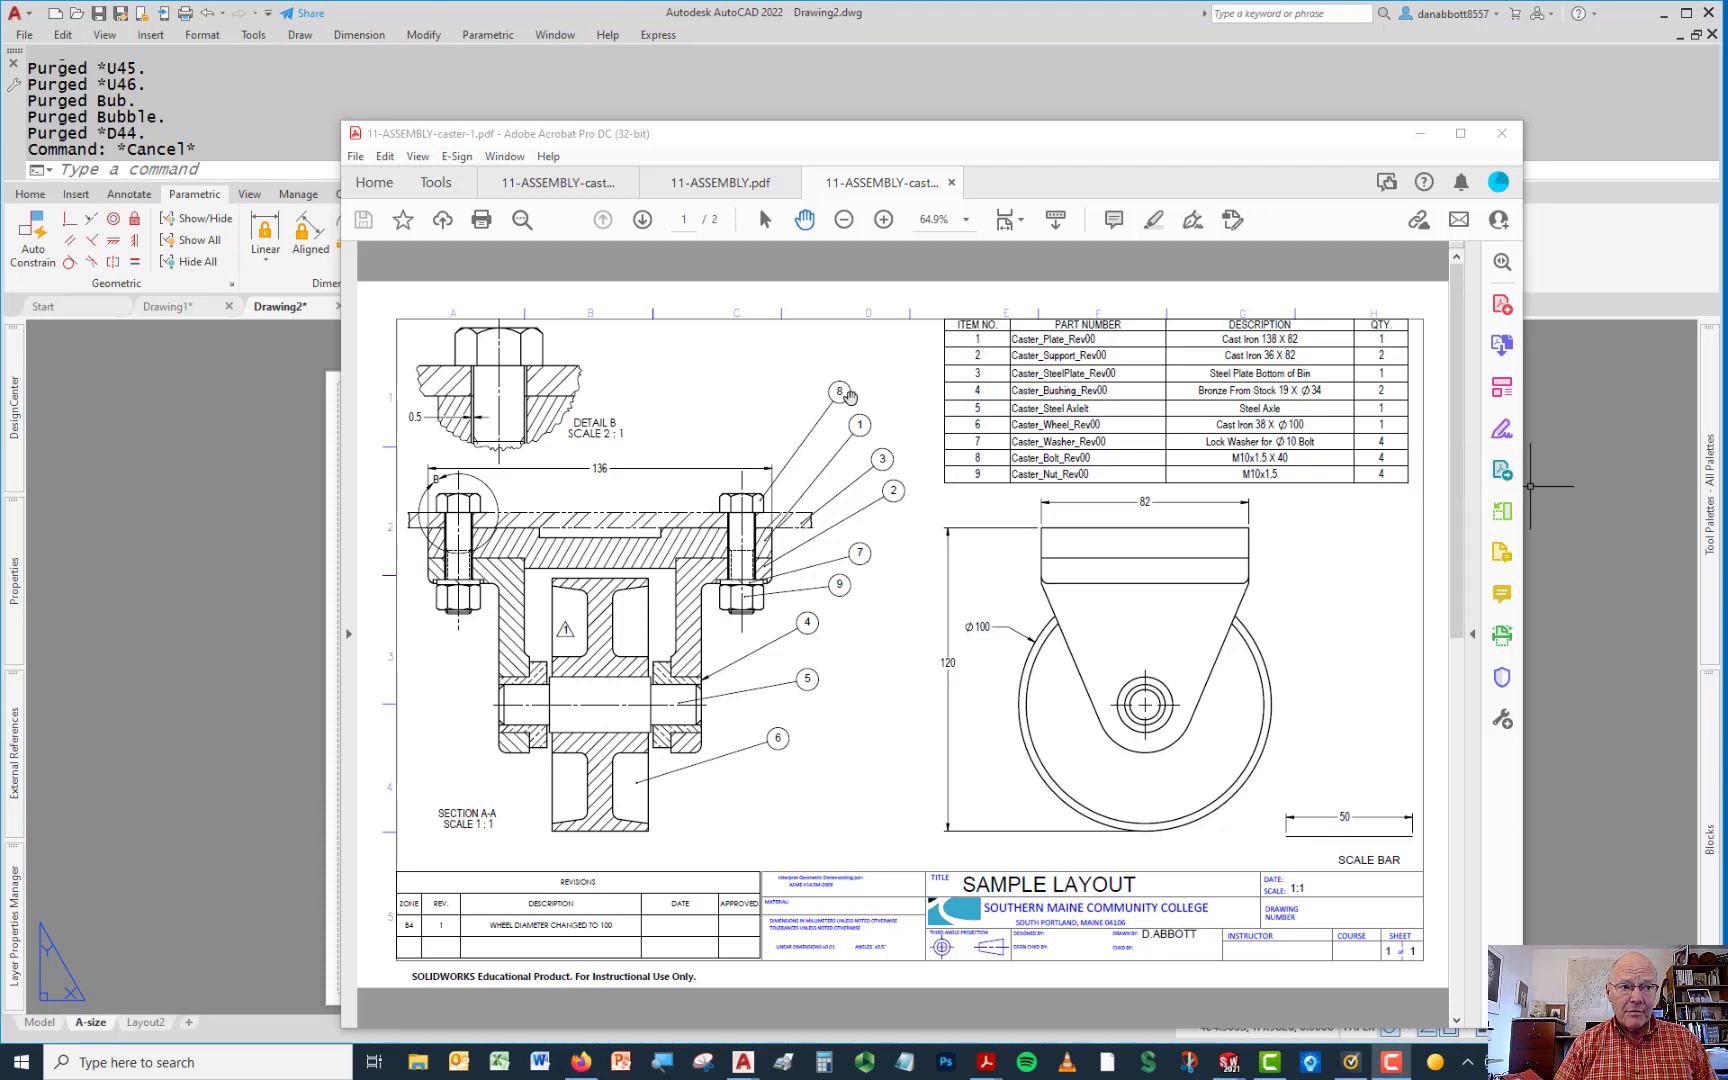
mouse_move(824, 614)
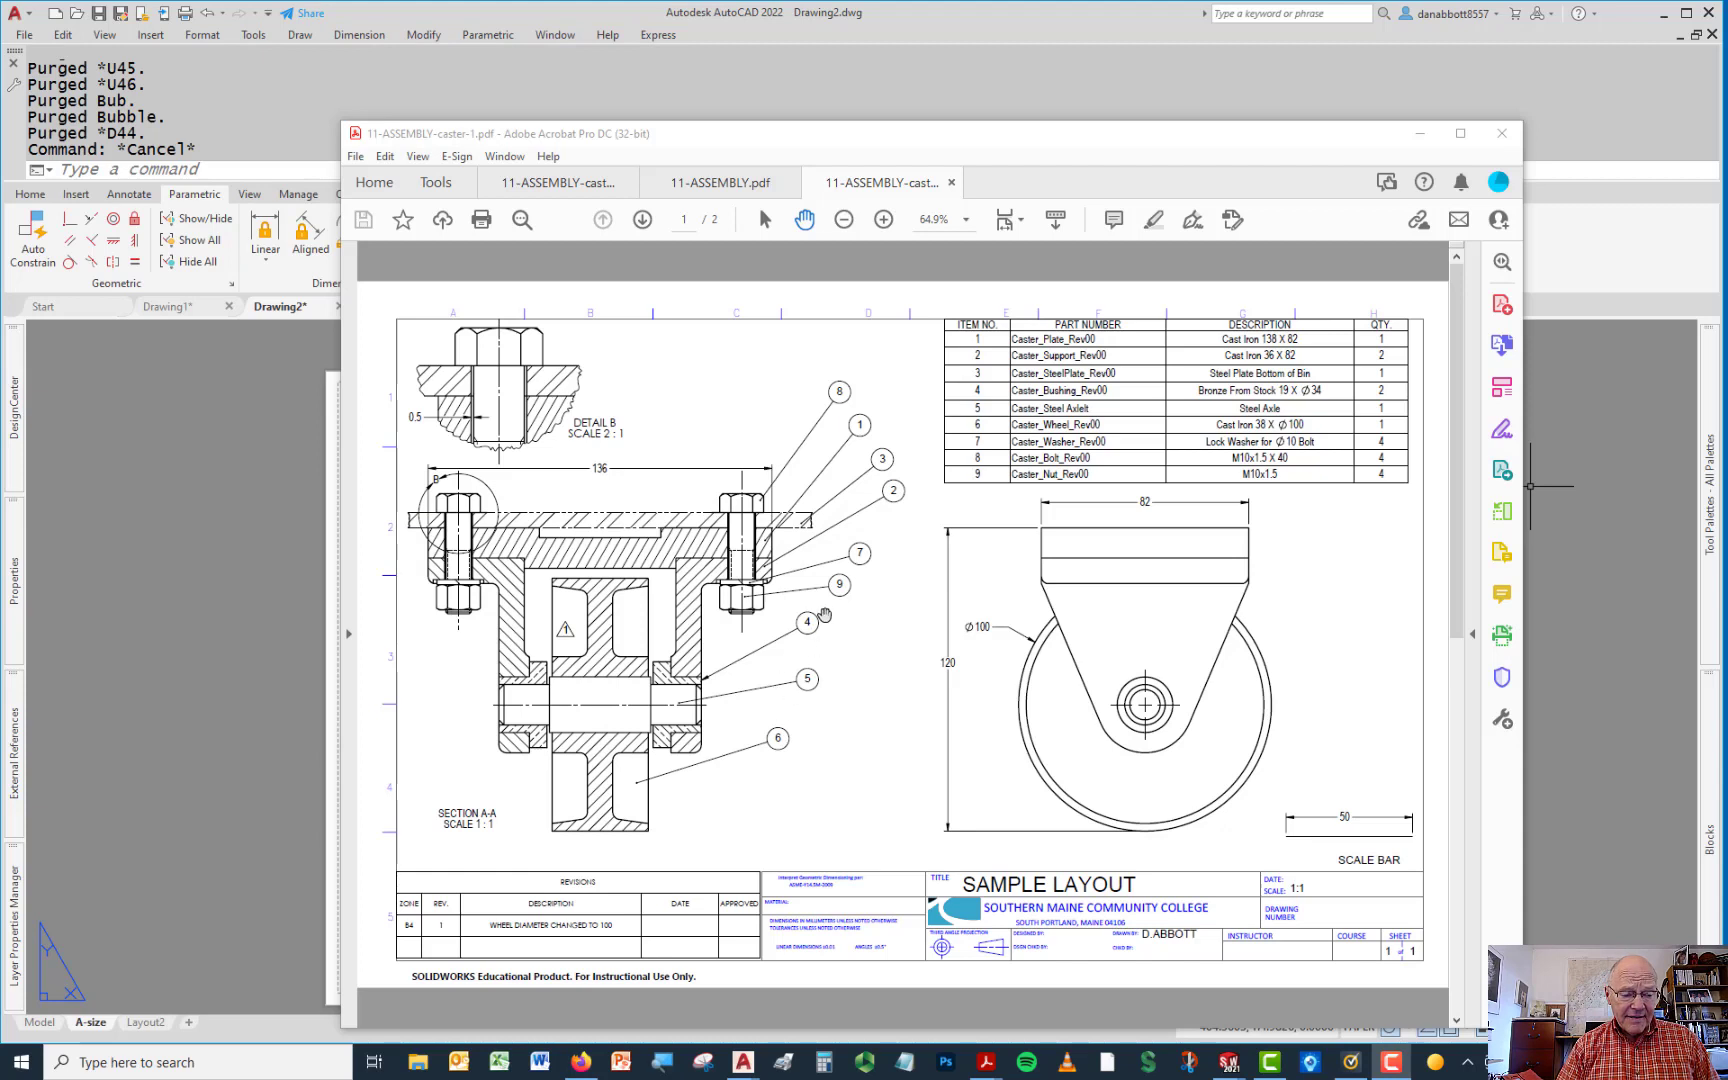
mouse_move(876, 492)
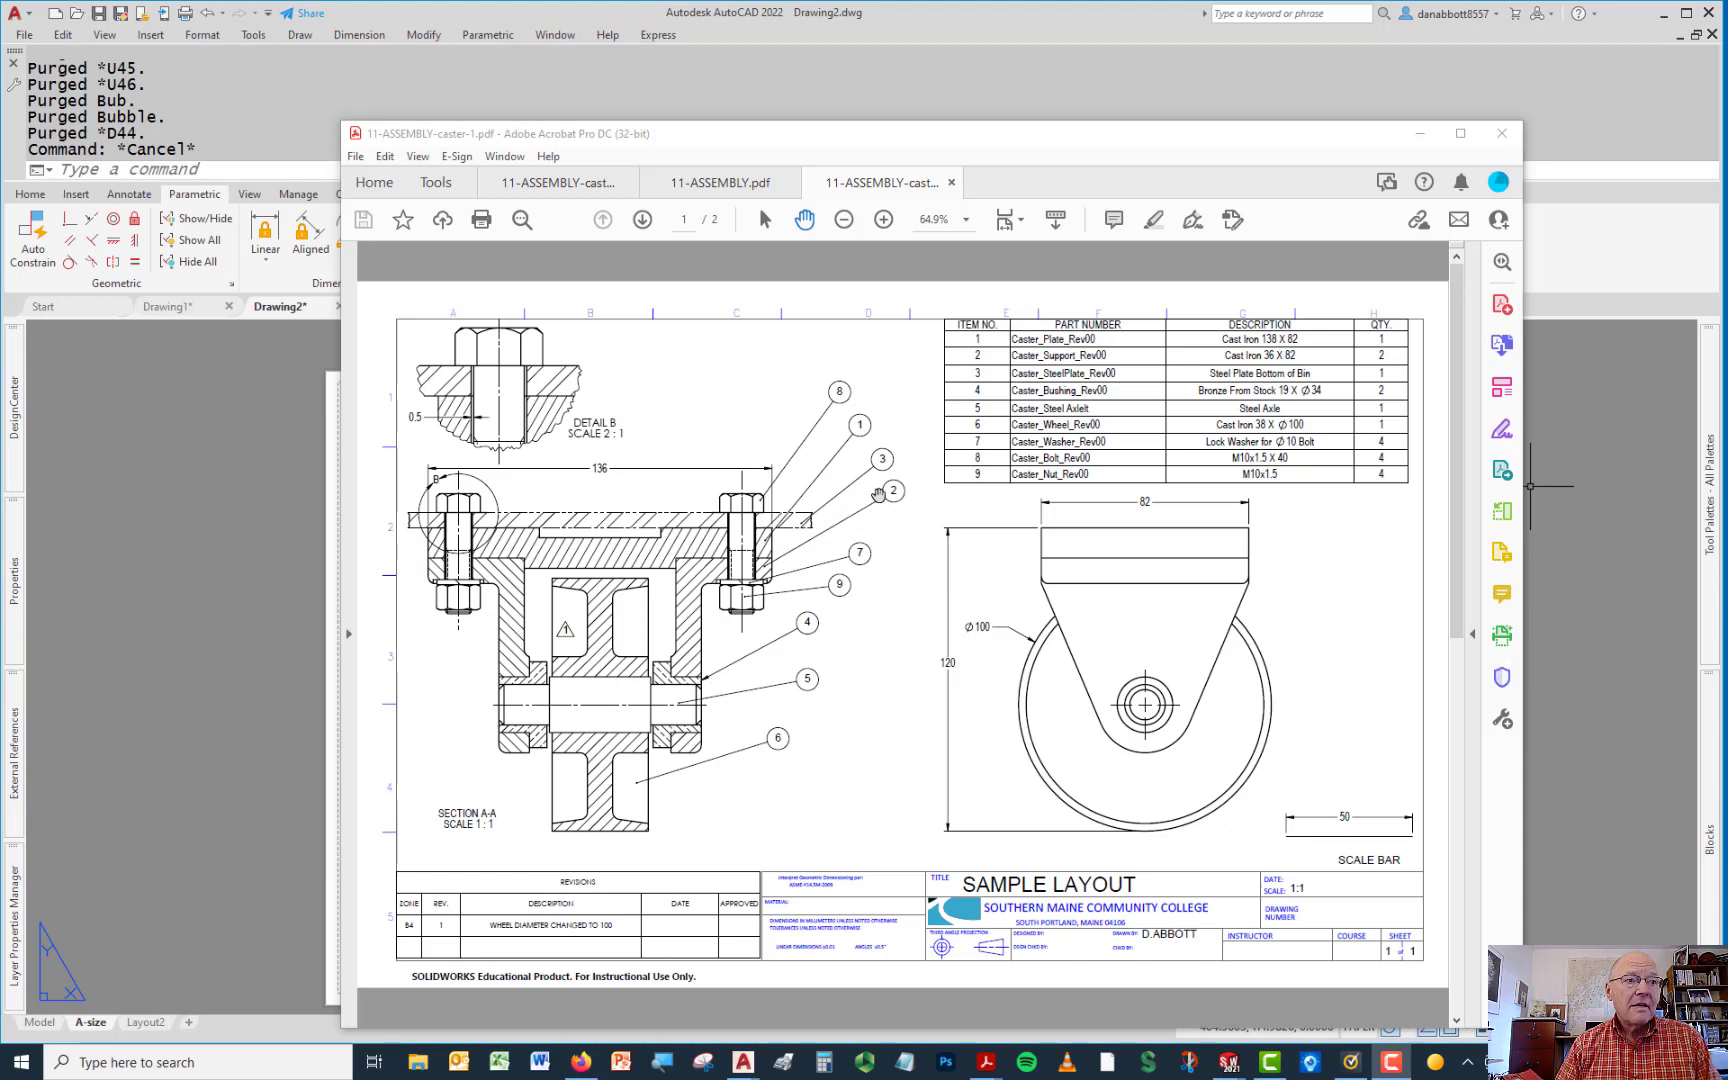
mouse_move(840, 500)
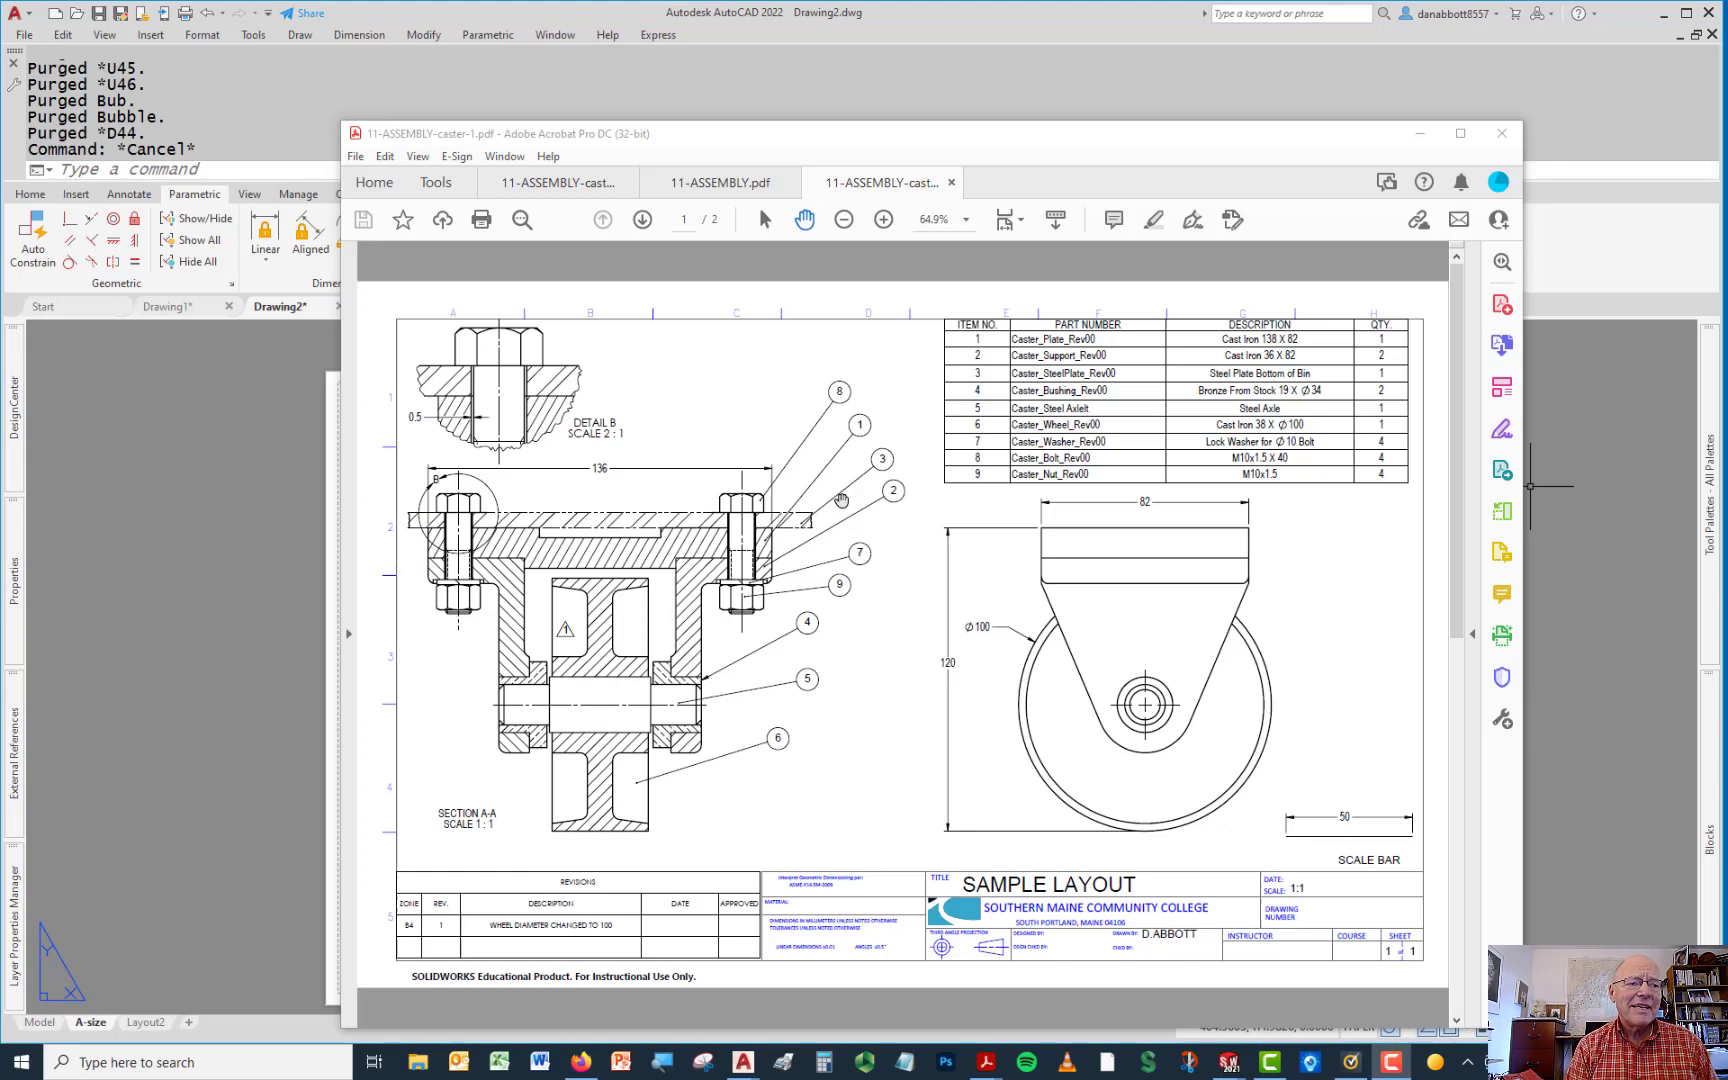
mouse_move(970, 152)
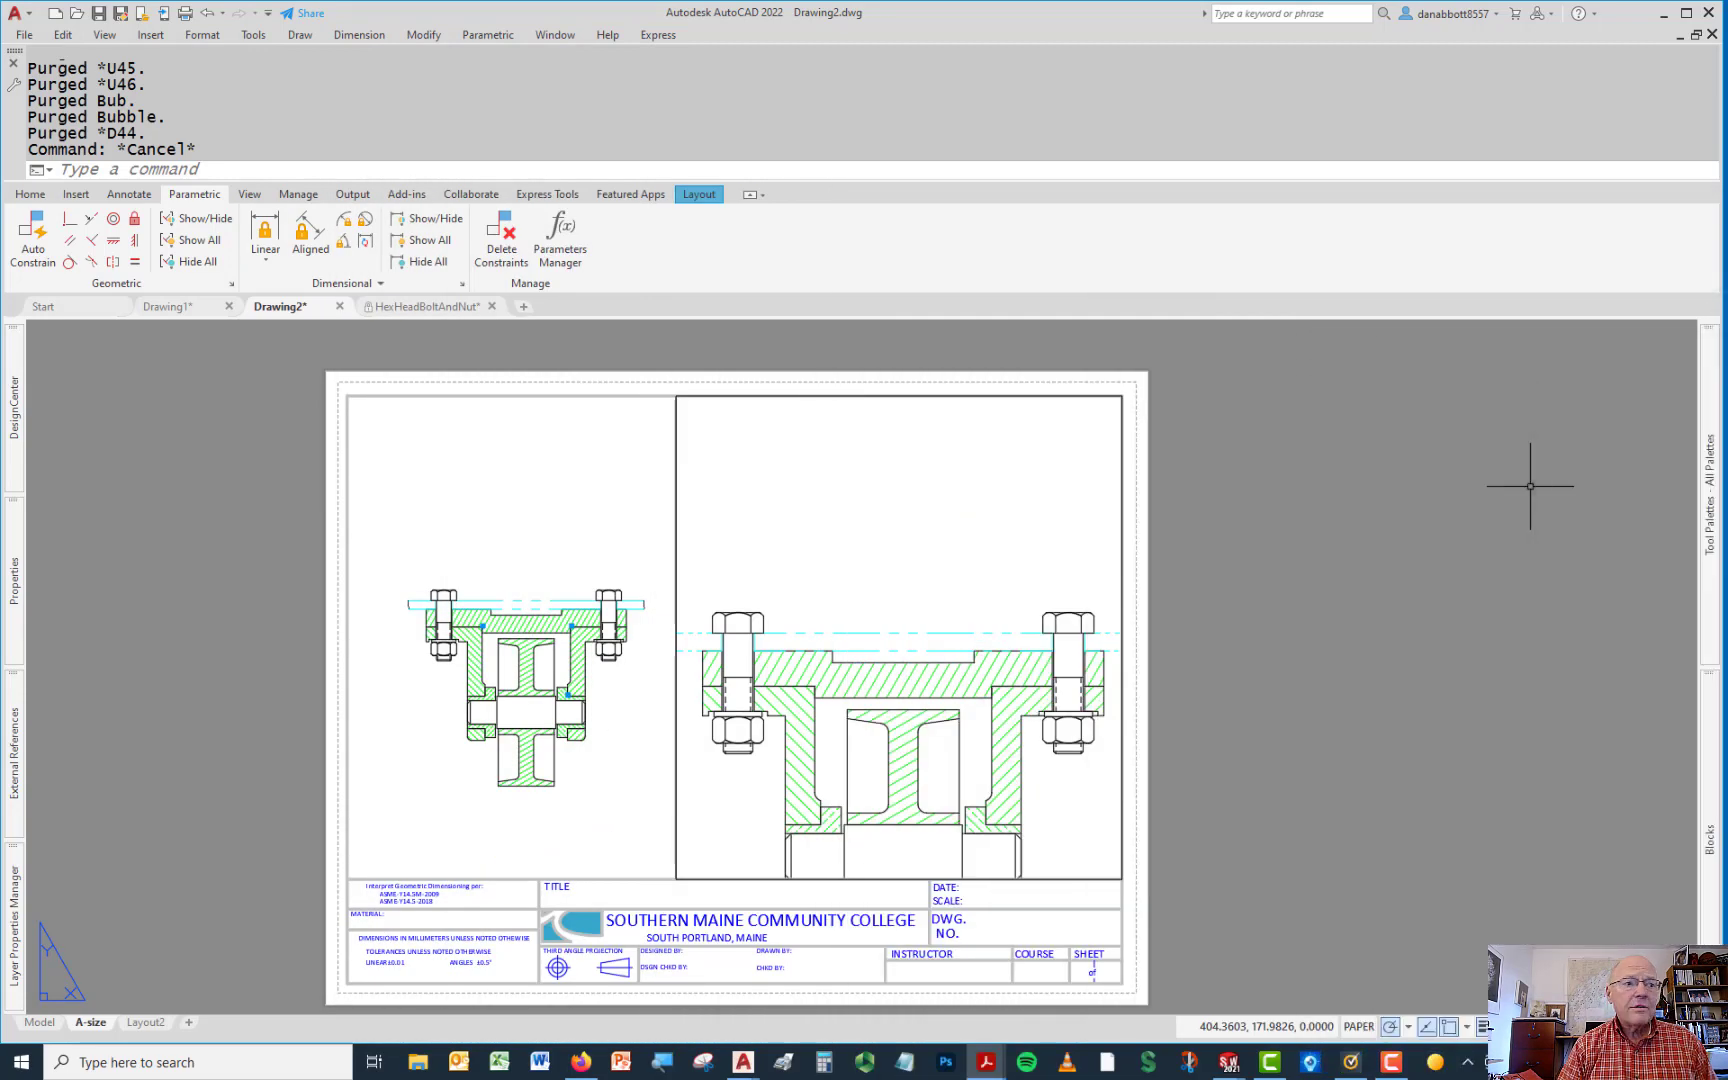
mouse_move(494, 500)
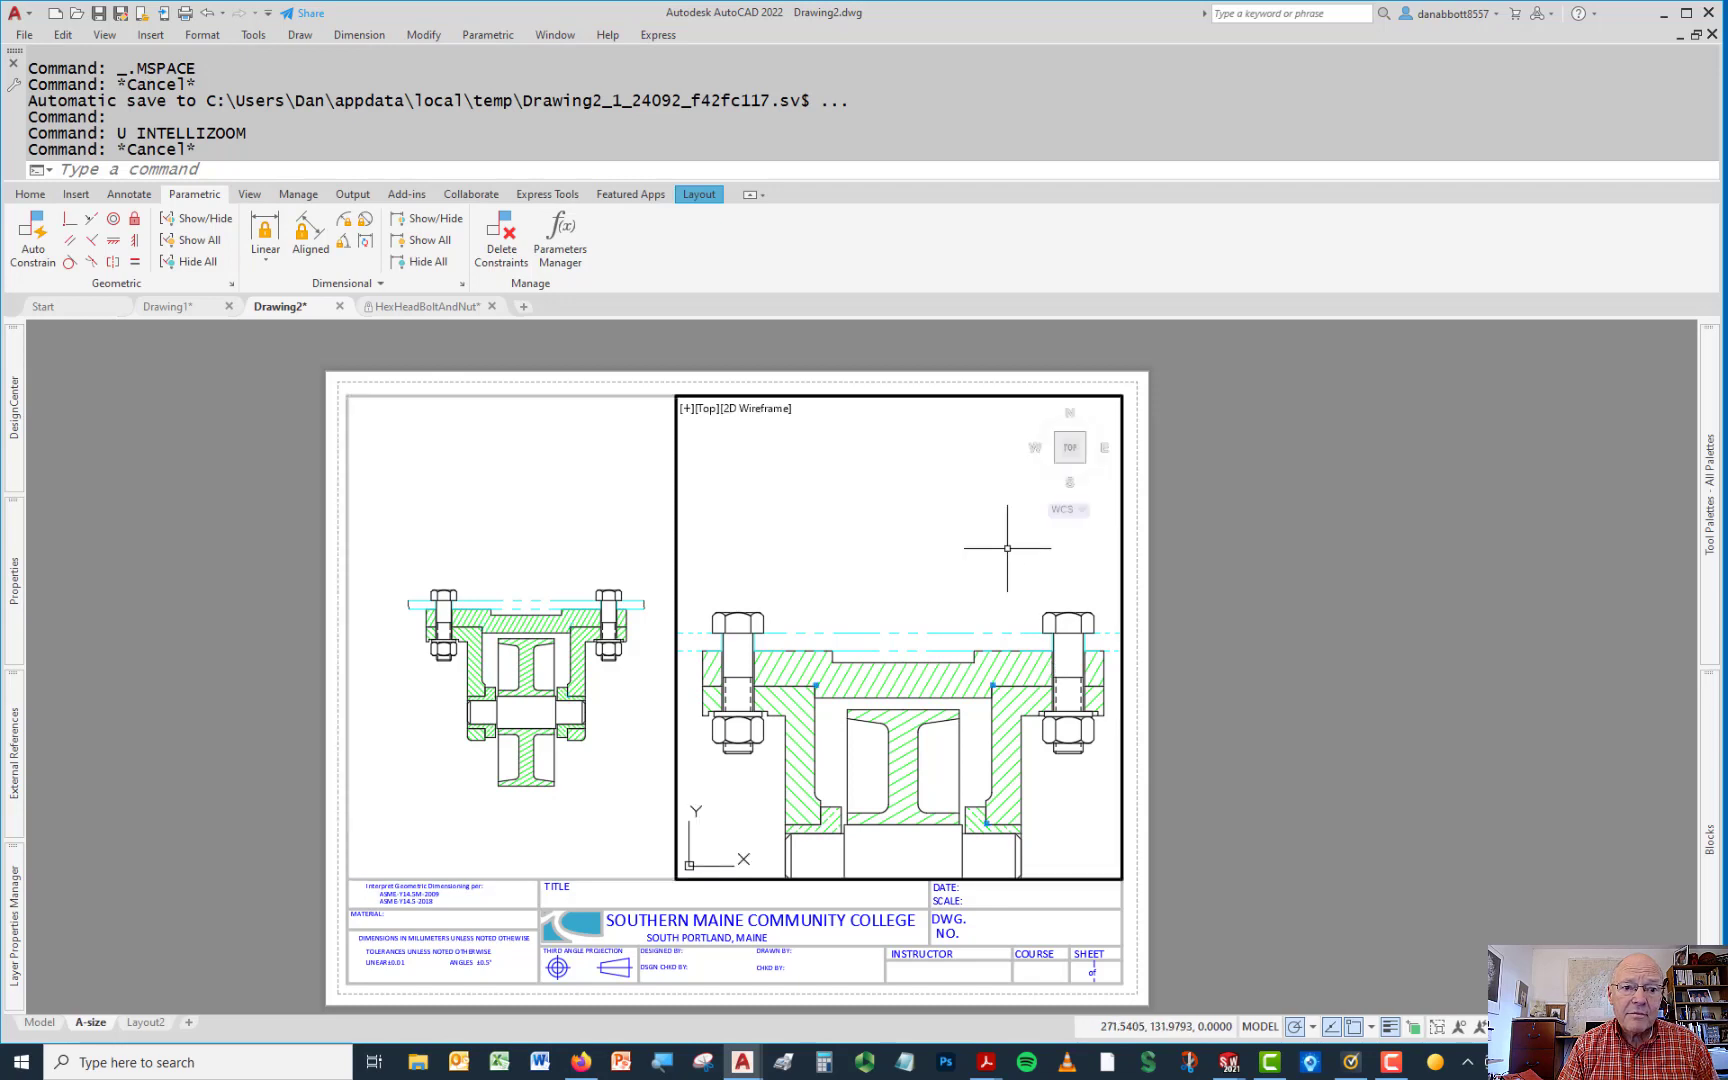
mouse_move(1006, 548)
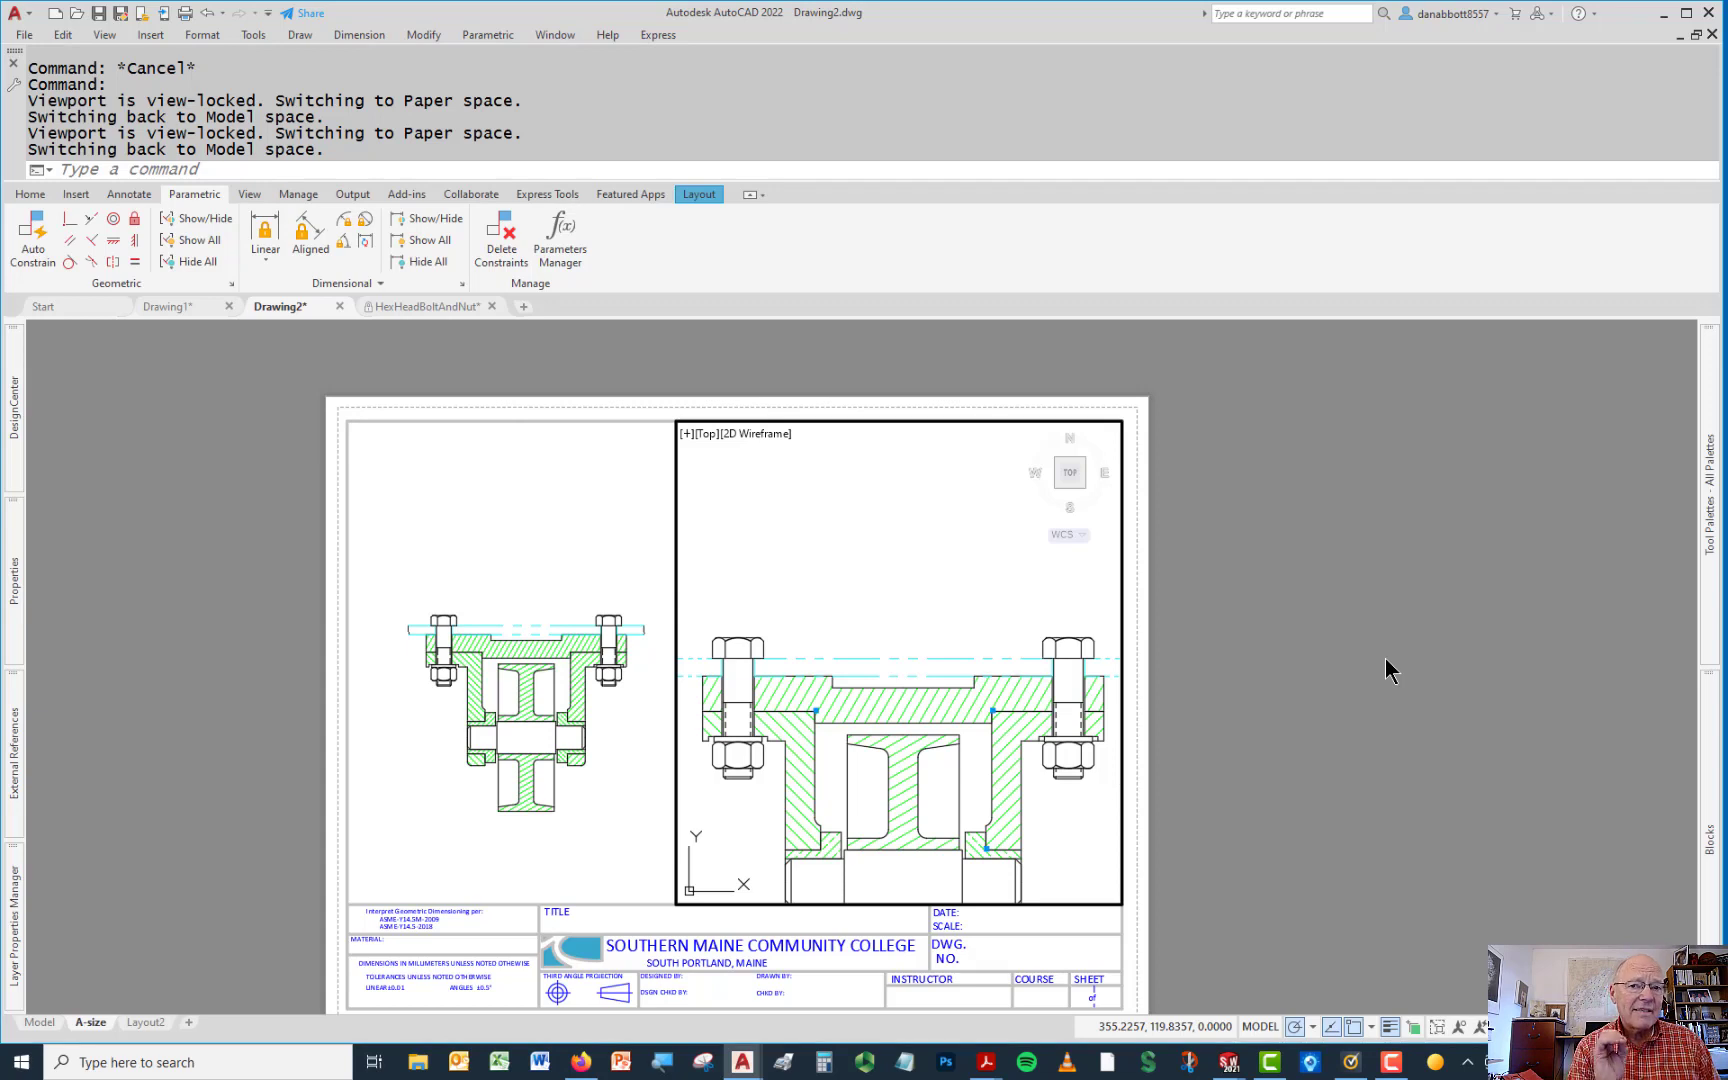
Create a new block named 'bubble' and open it in the Block Editor via BE
text(be)
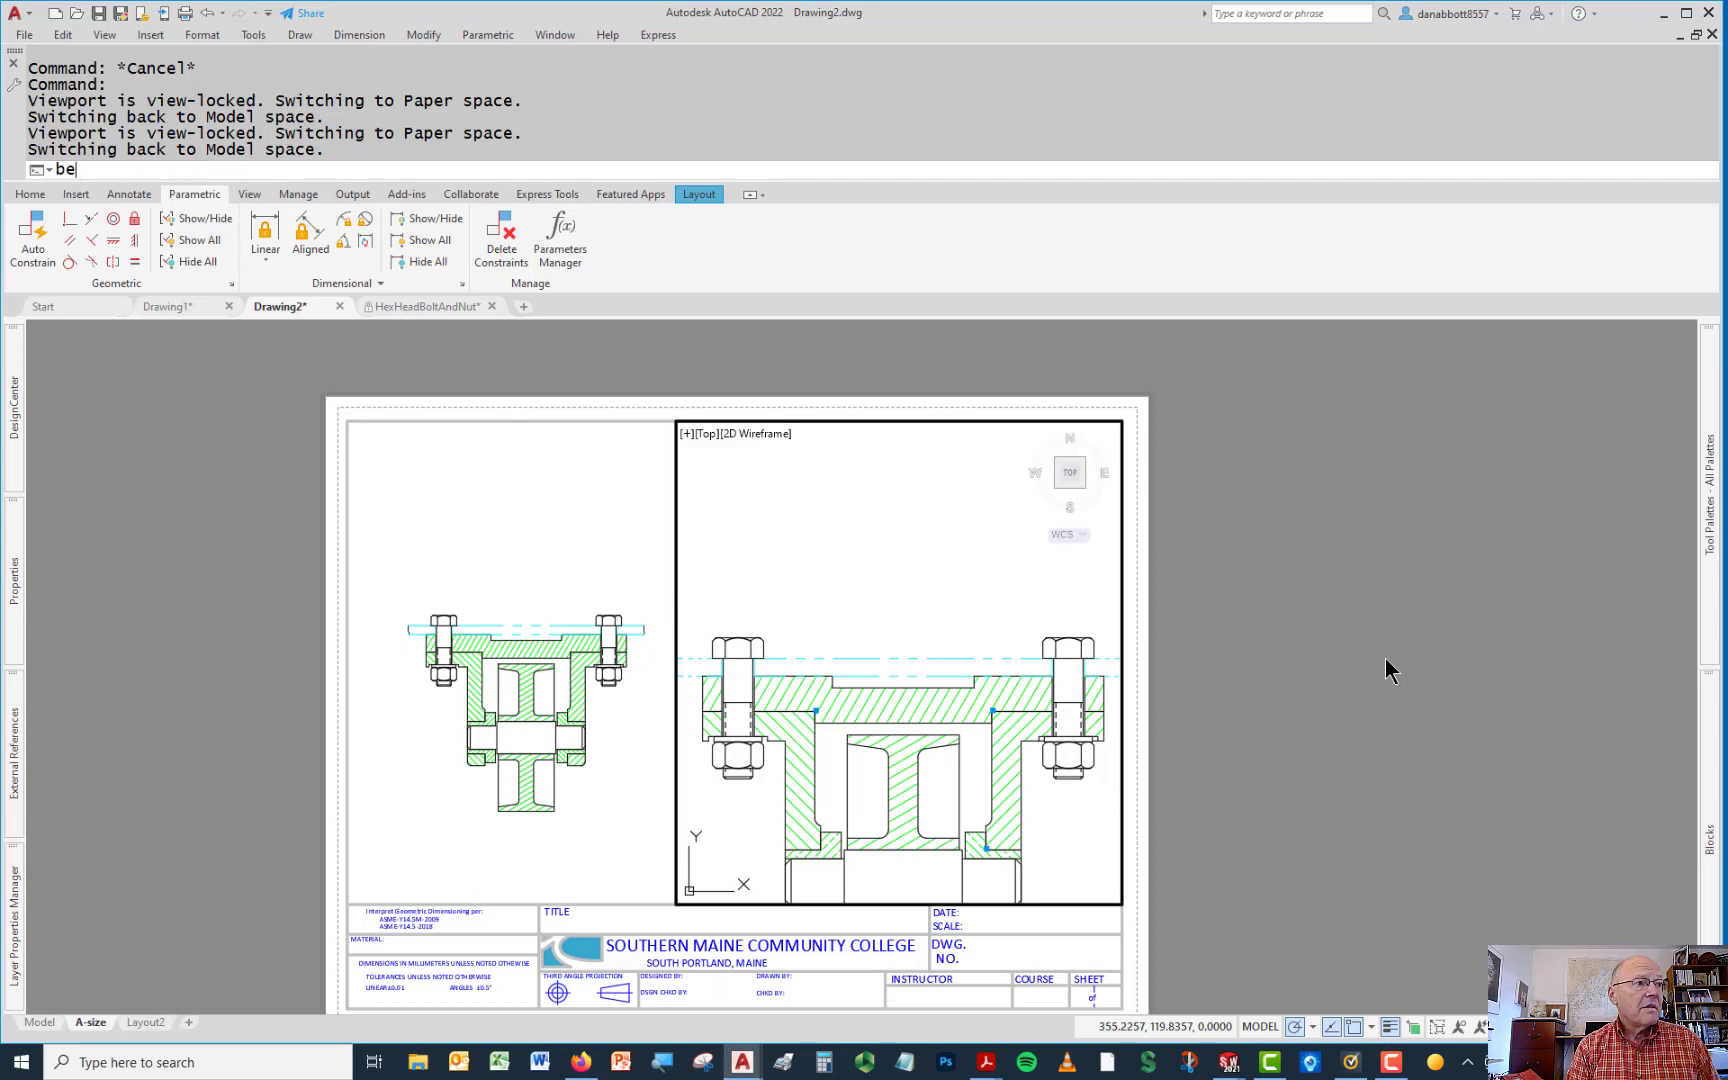
key(Return)
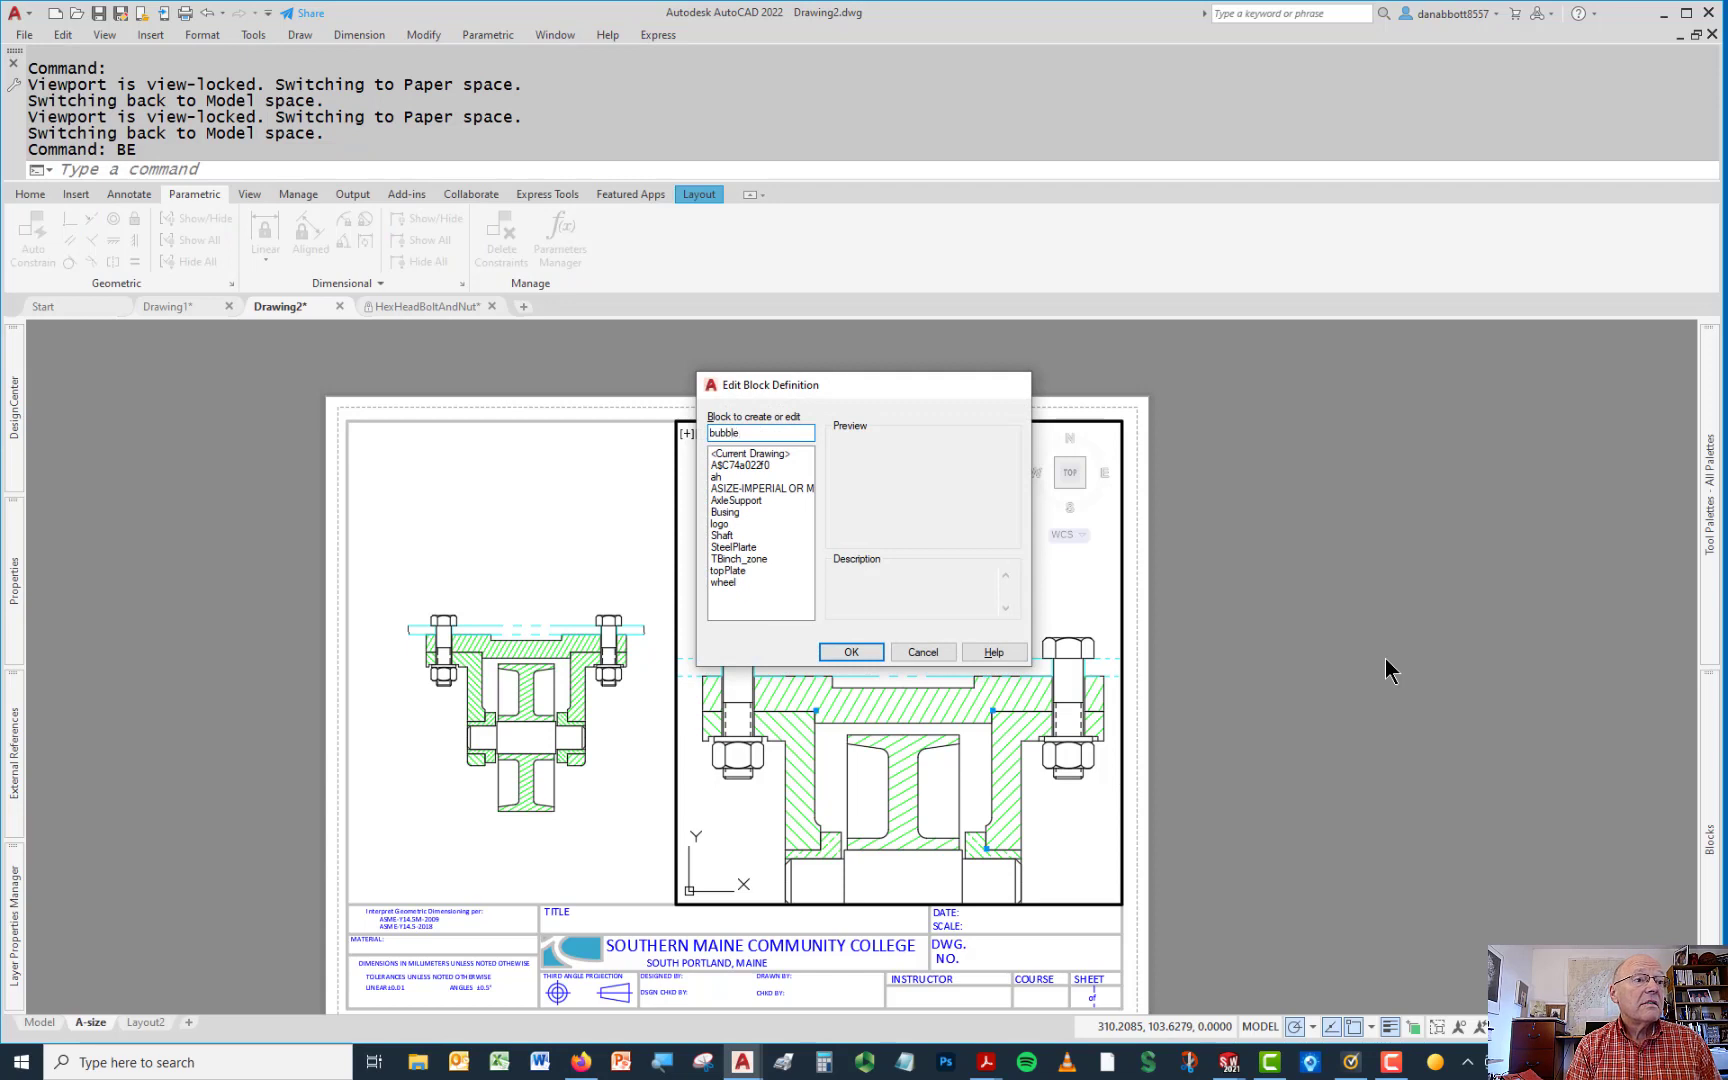
click(848, 652)
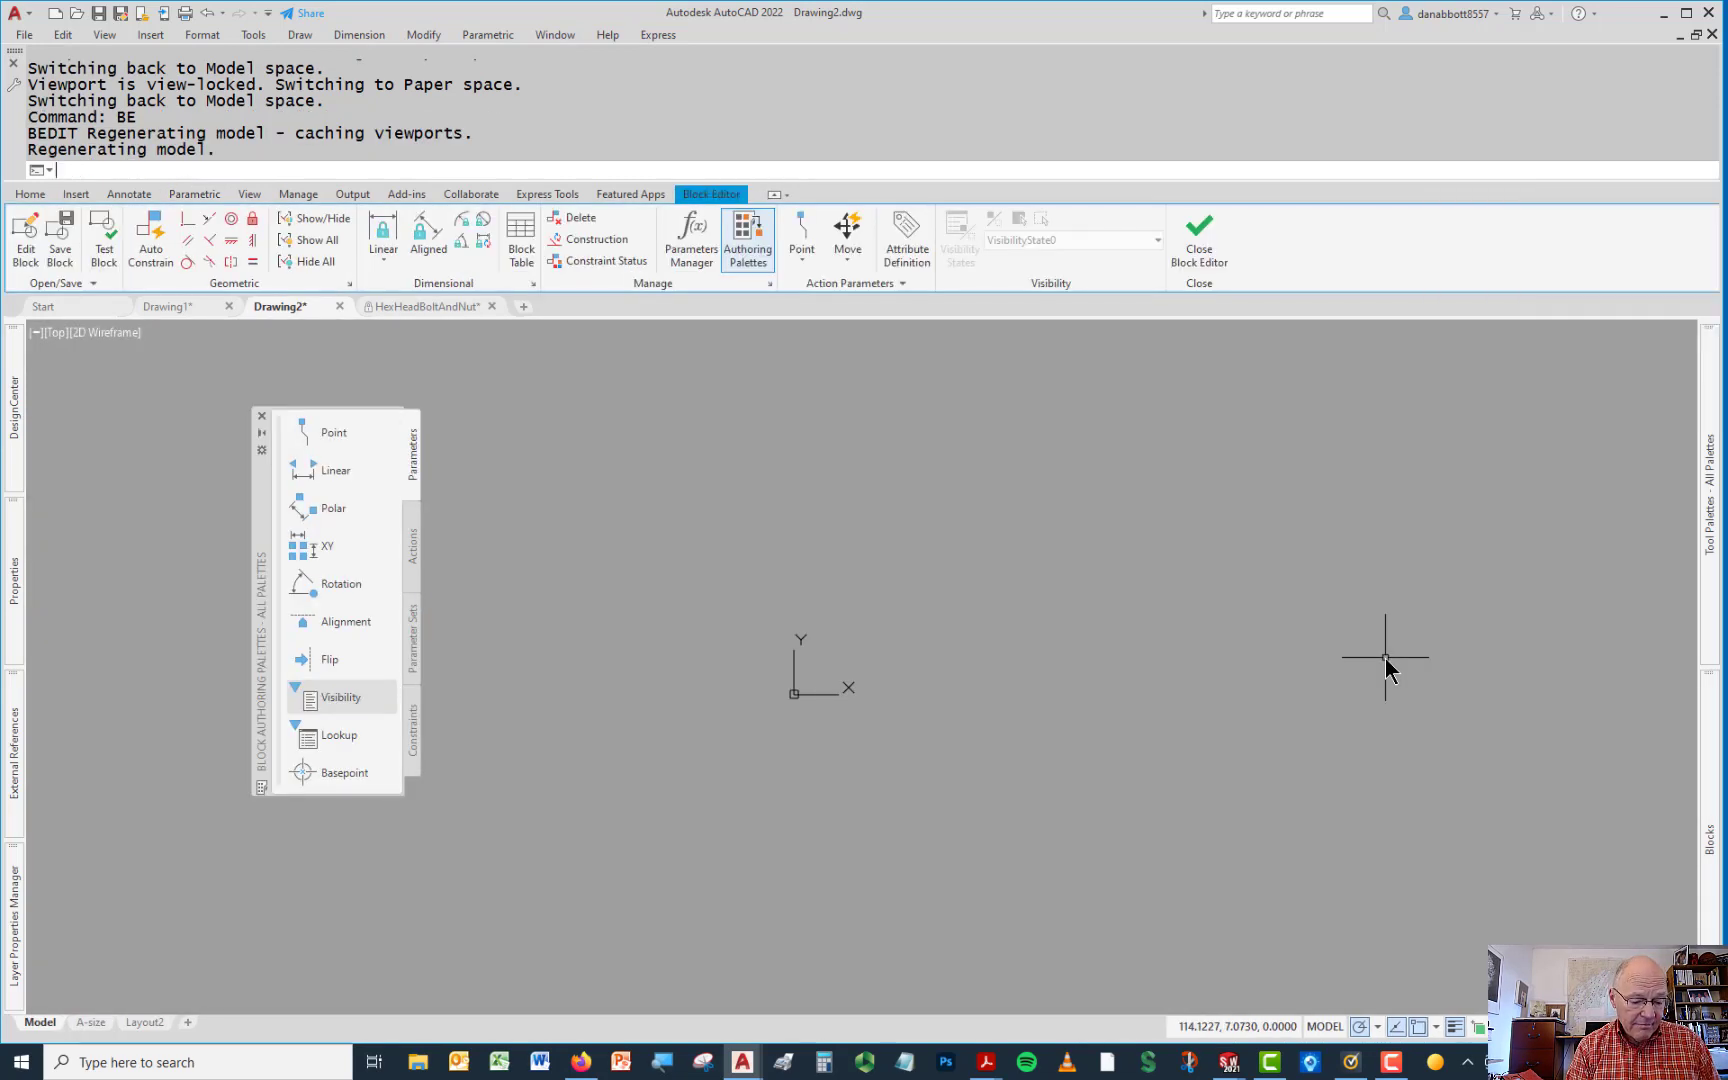
Draw a 200-sided inscribed polygon of radius 3 centred at 0,0
text(POL)
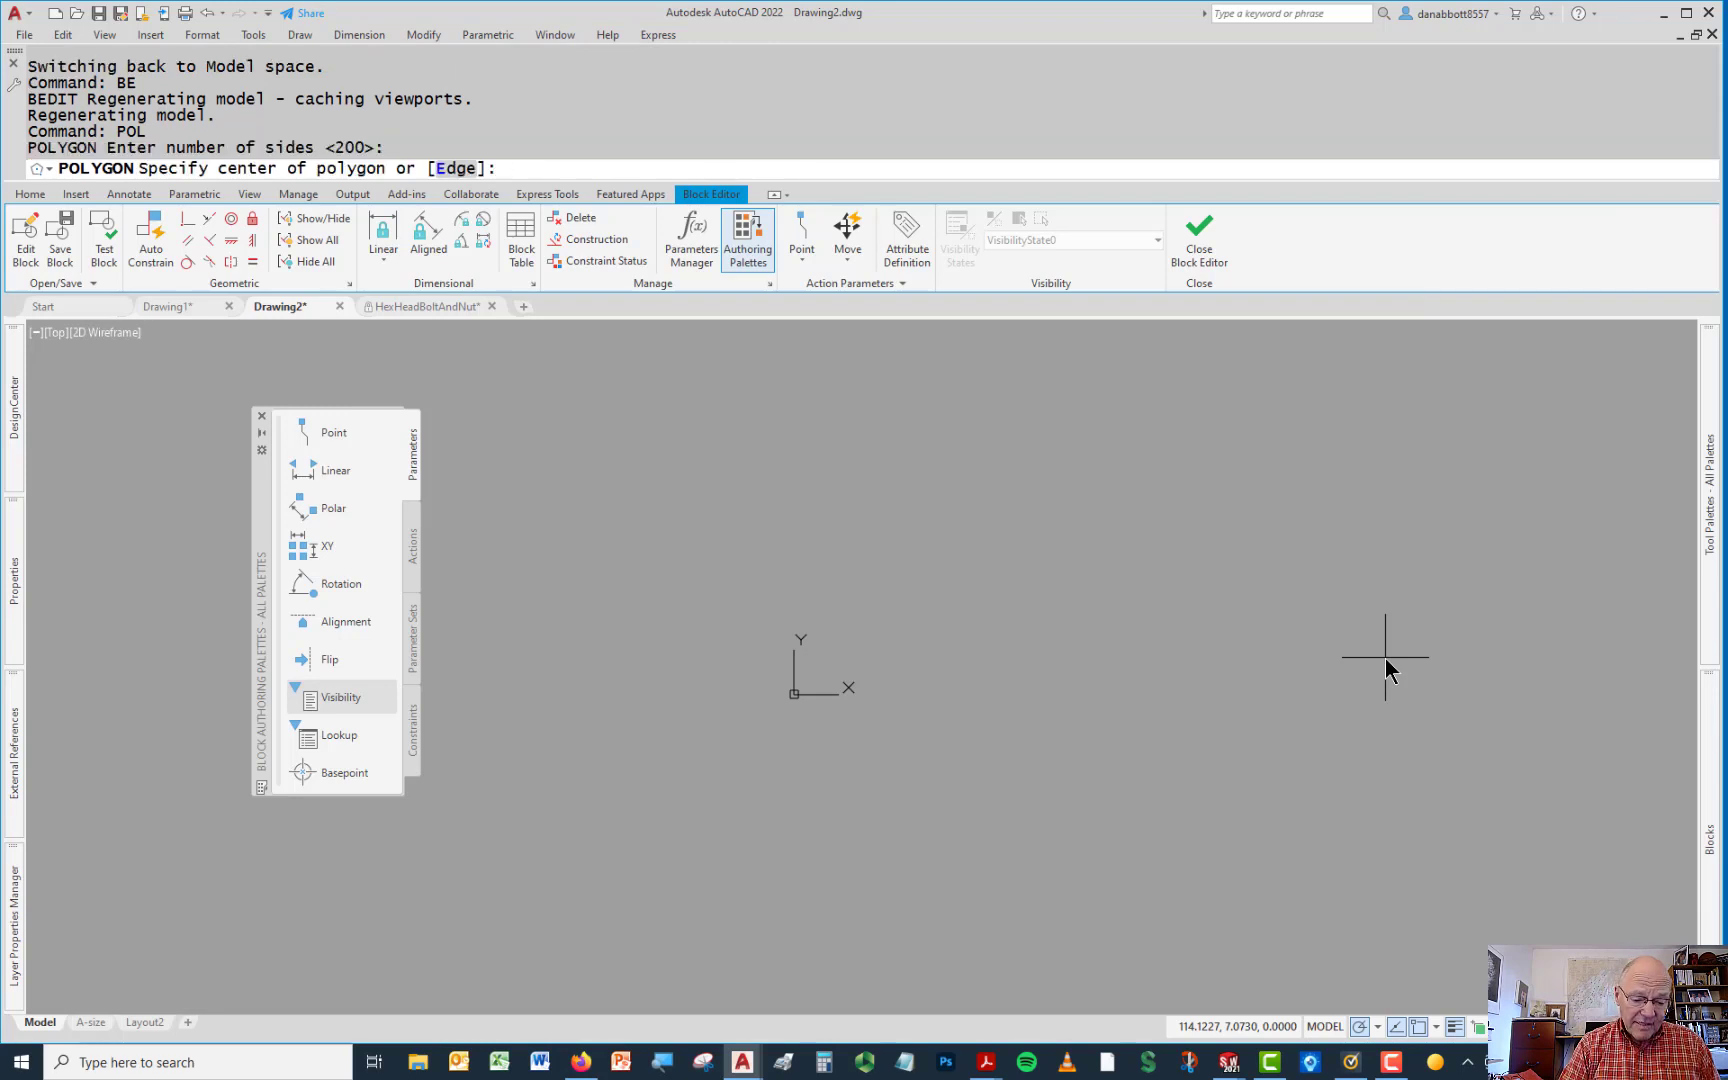
text(0,0)
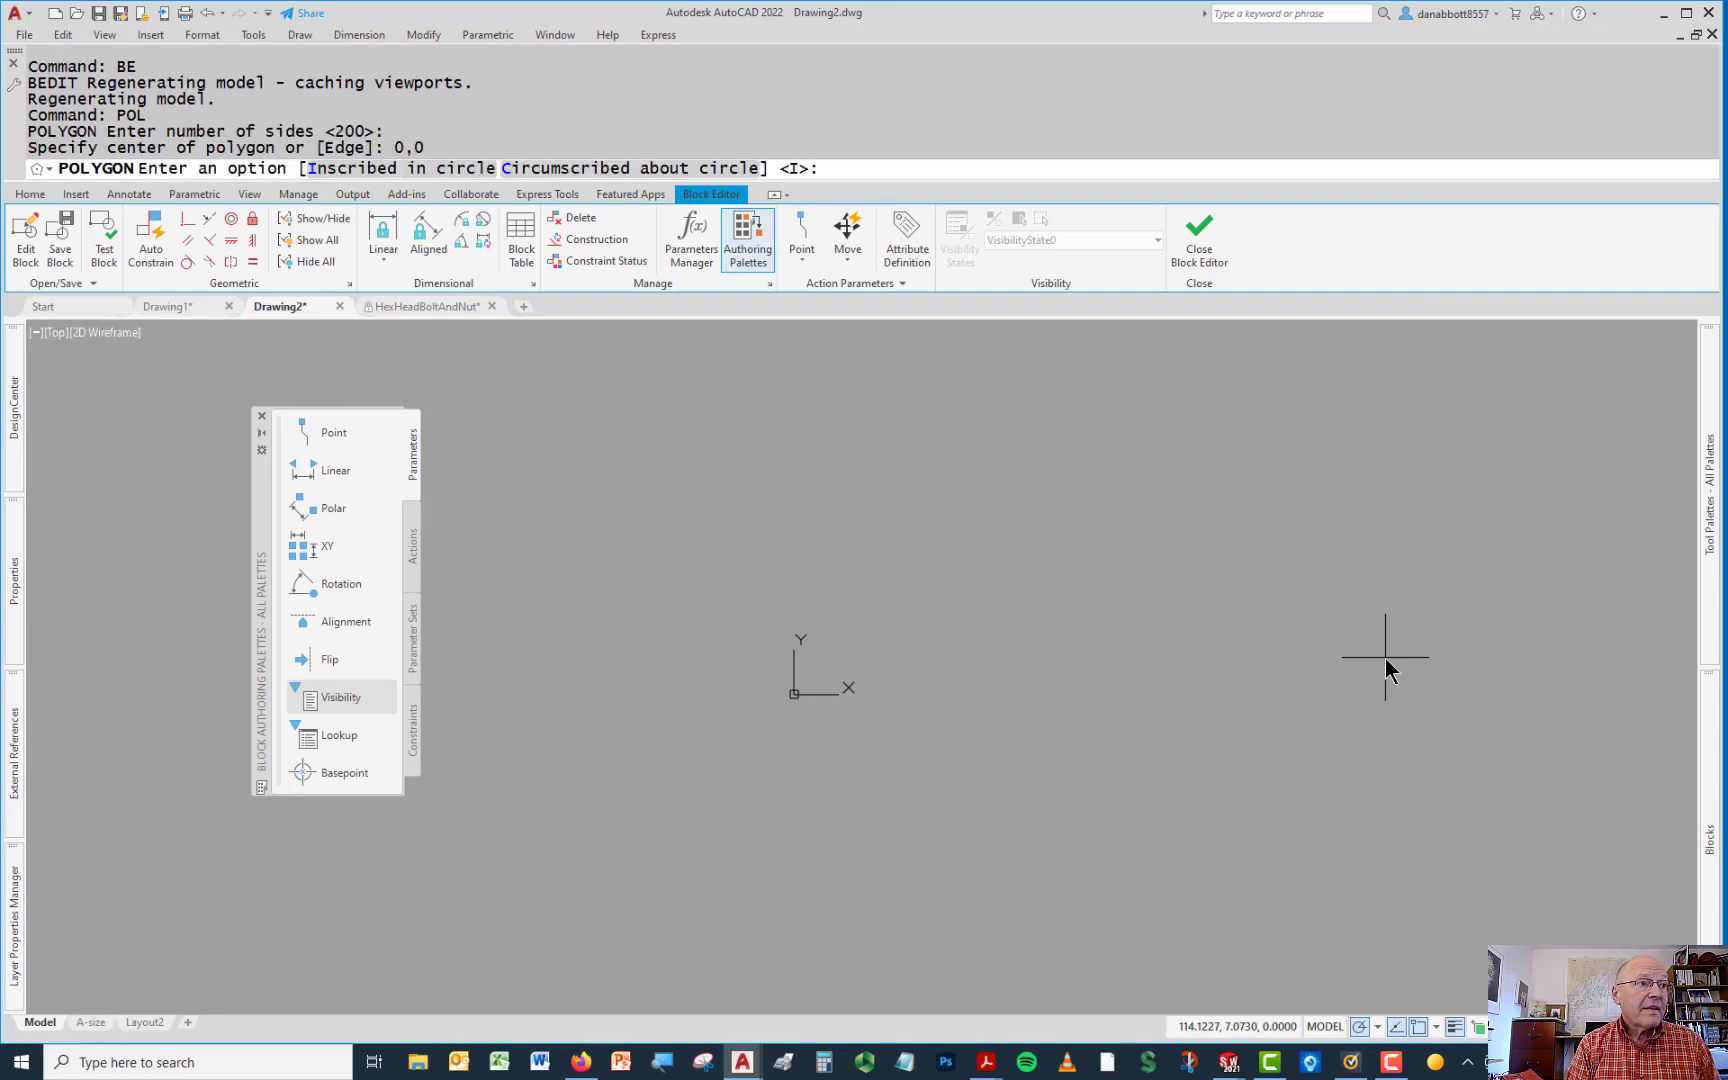
text(i)
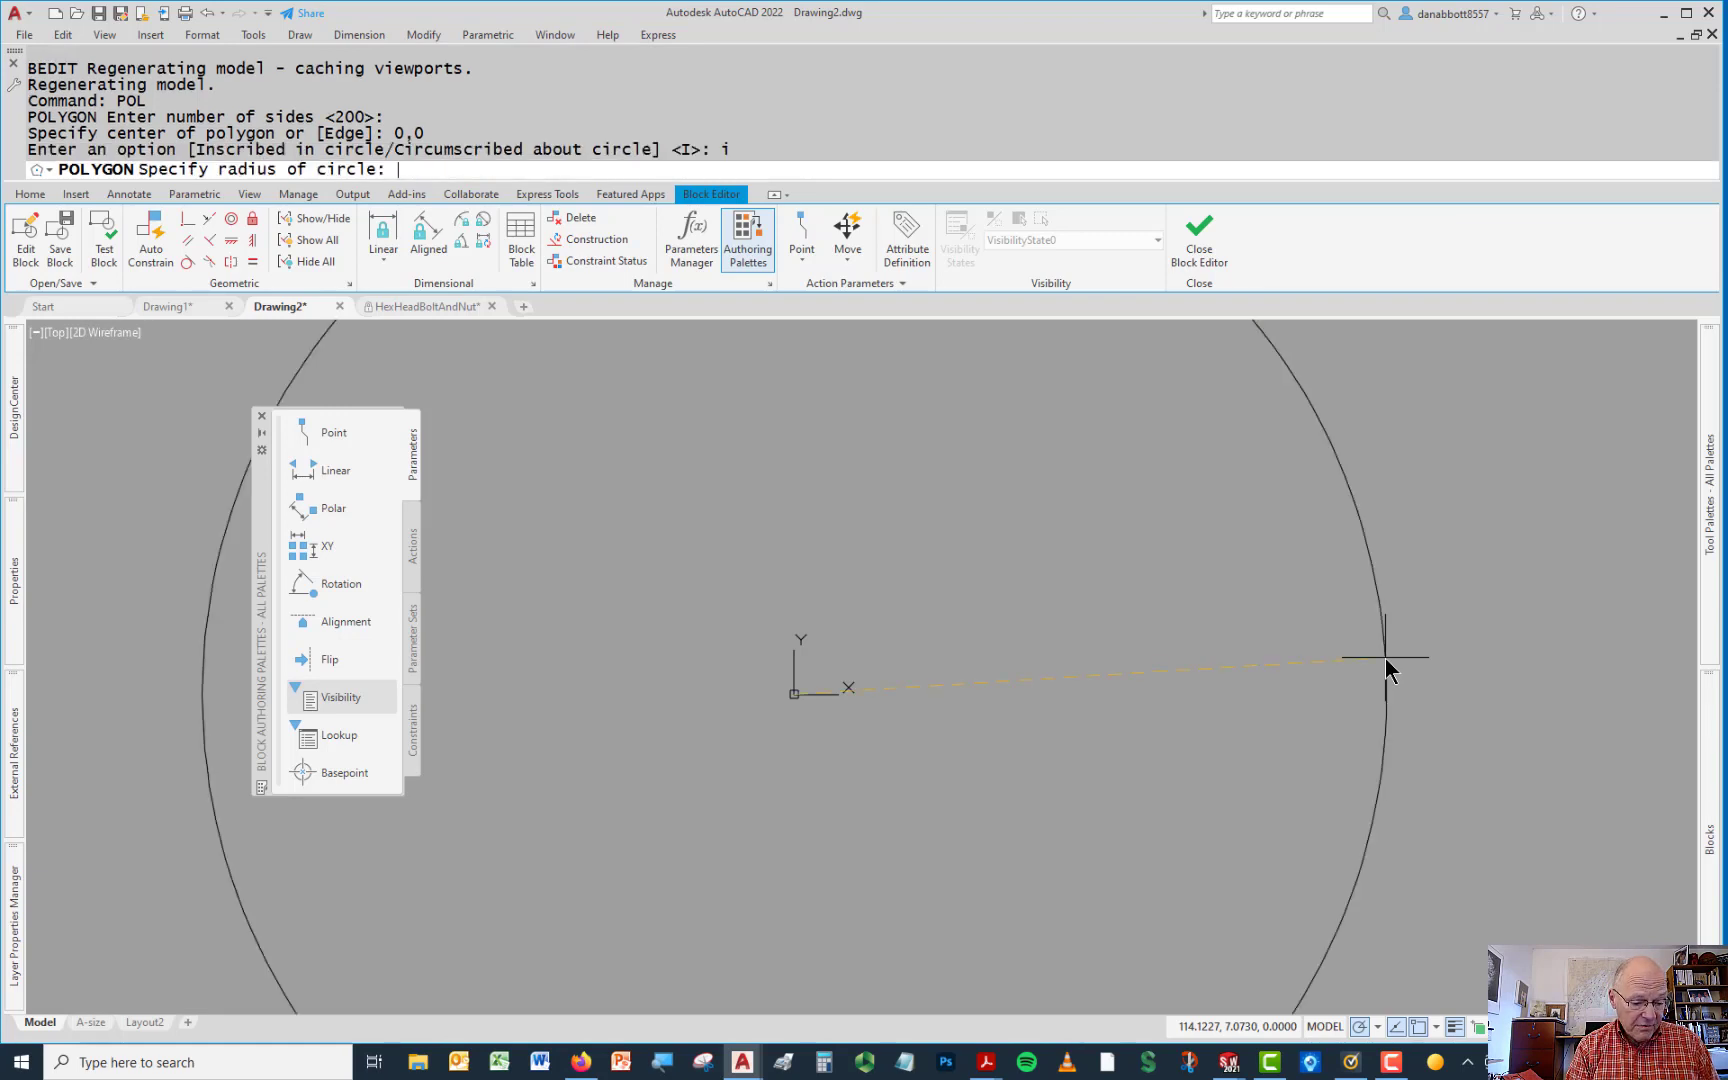
text(3)
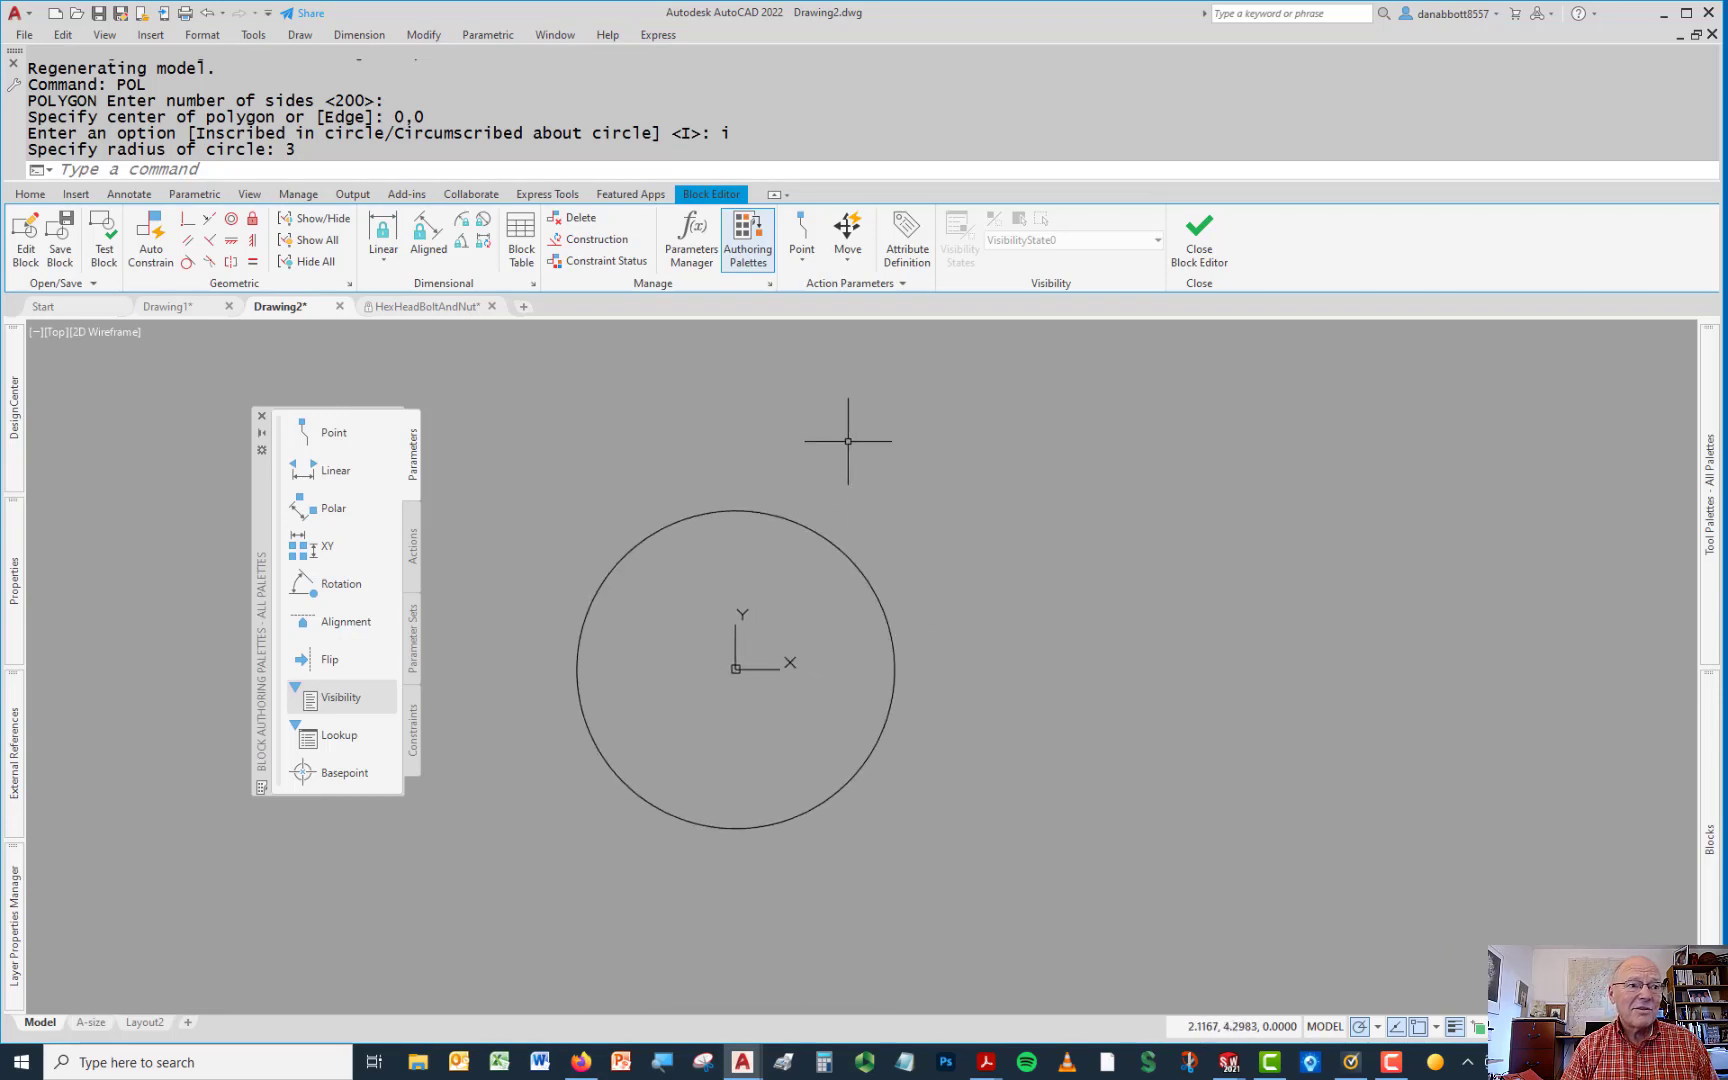
text(wip)
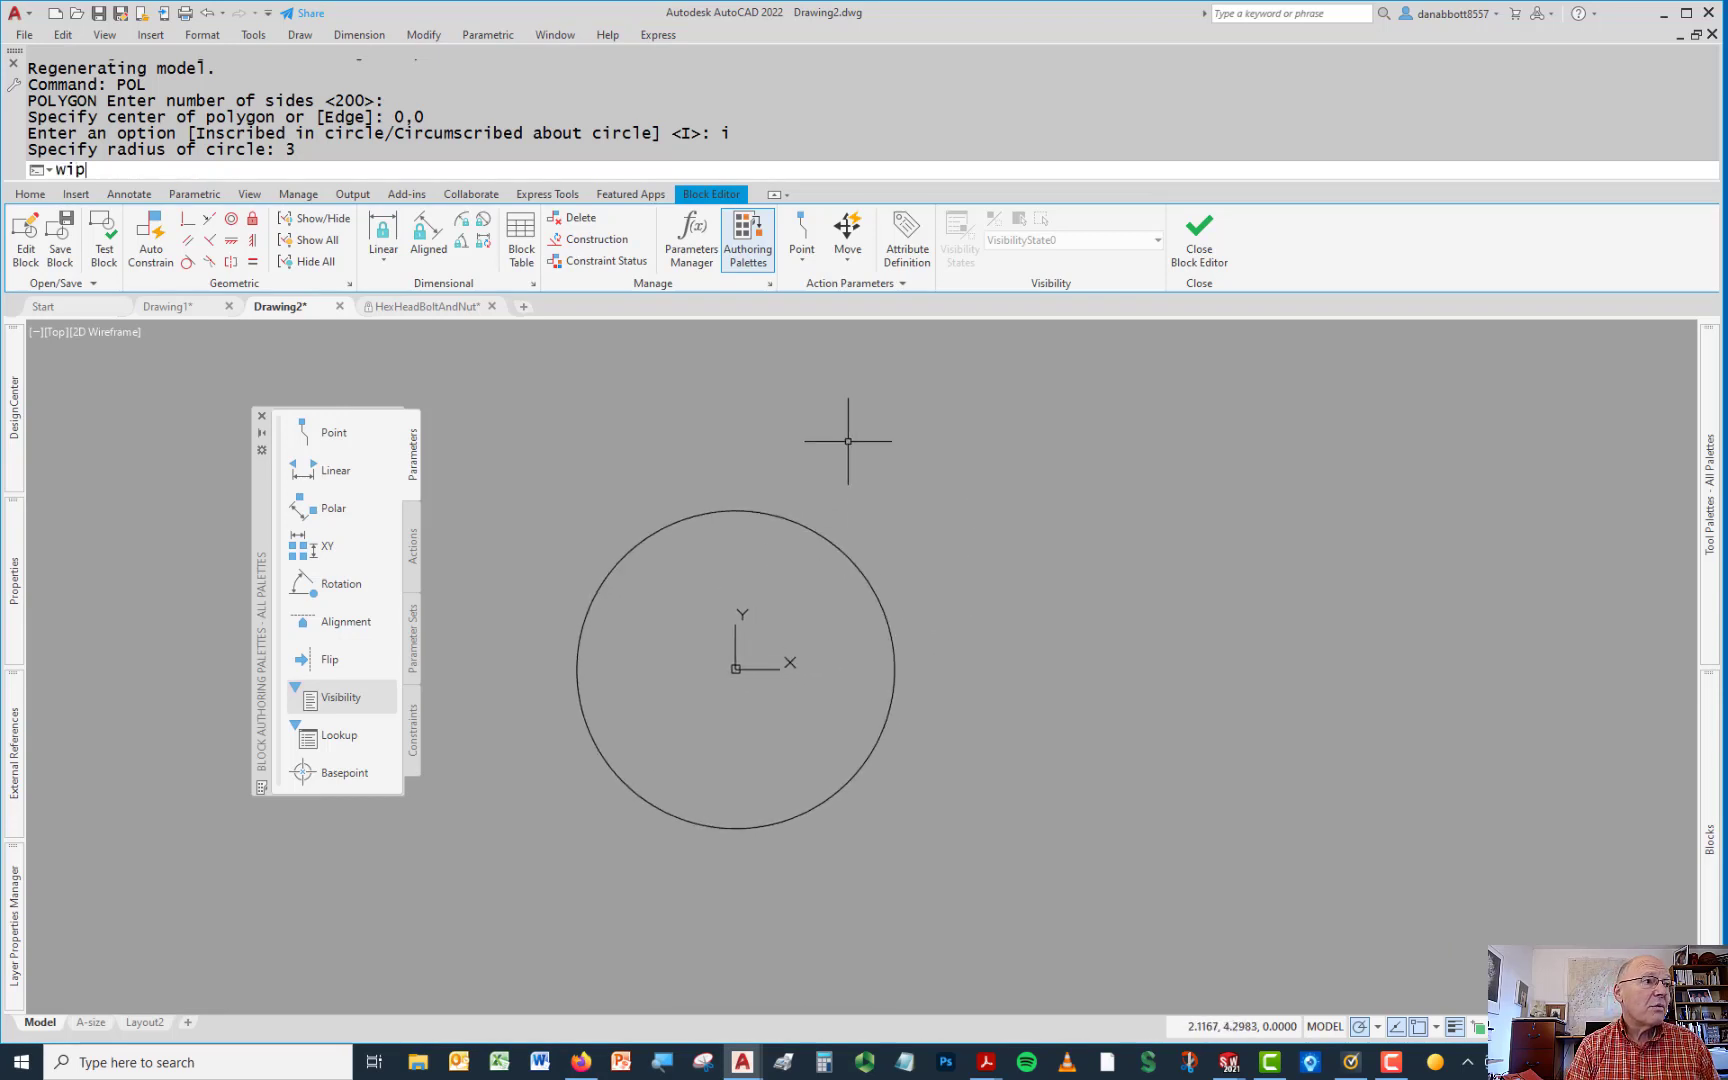
Turn the polygon into a wipeout, keeping the polyline, and start a circle at 0,0
text(EOUT Specify first point or [Frames Polyline] <Polyline>:)
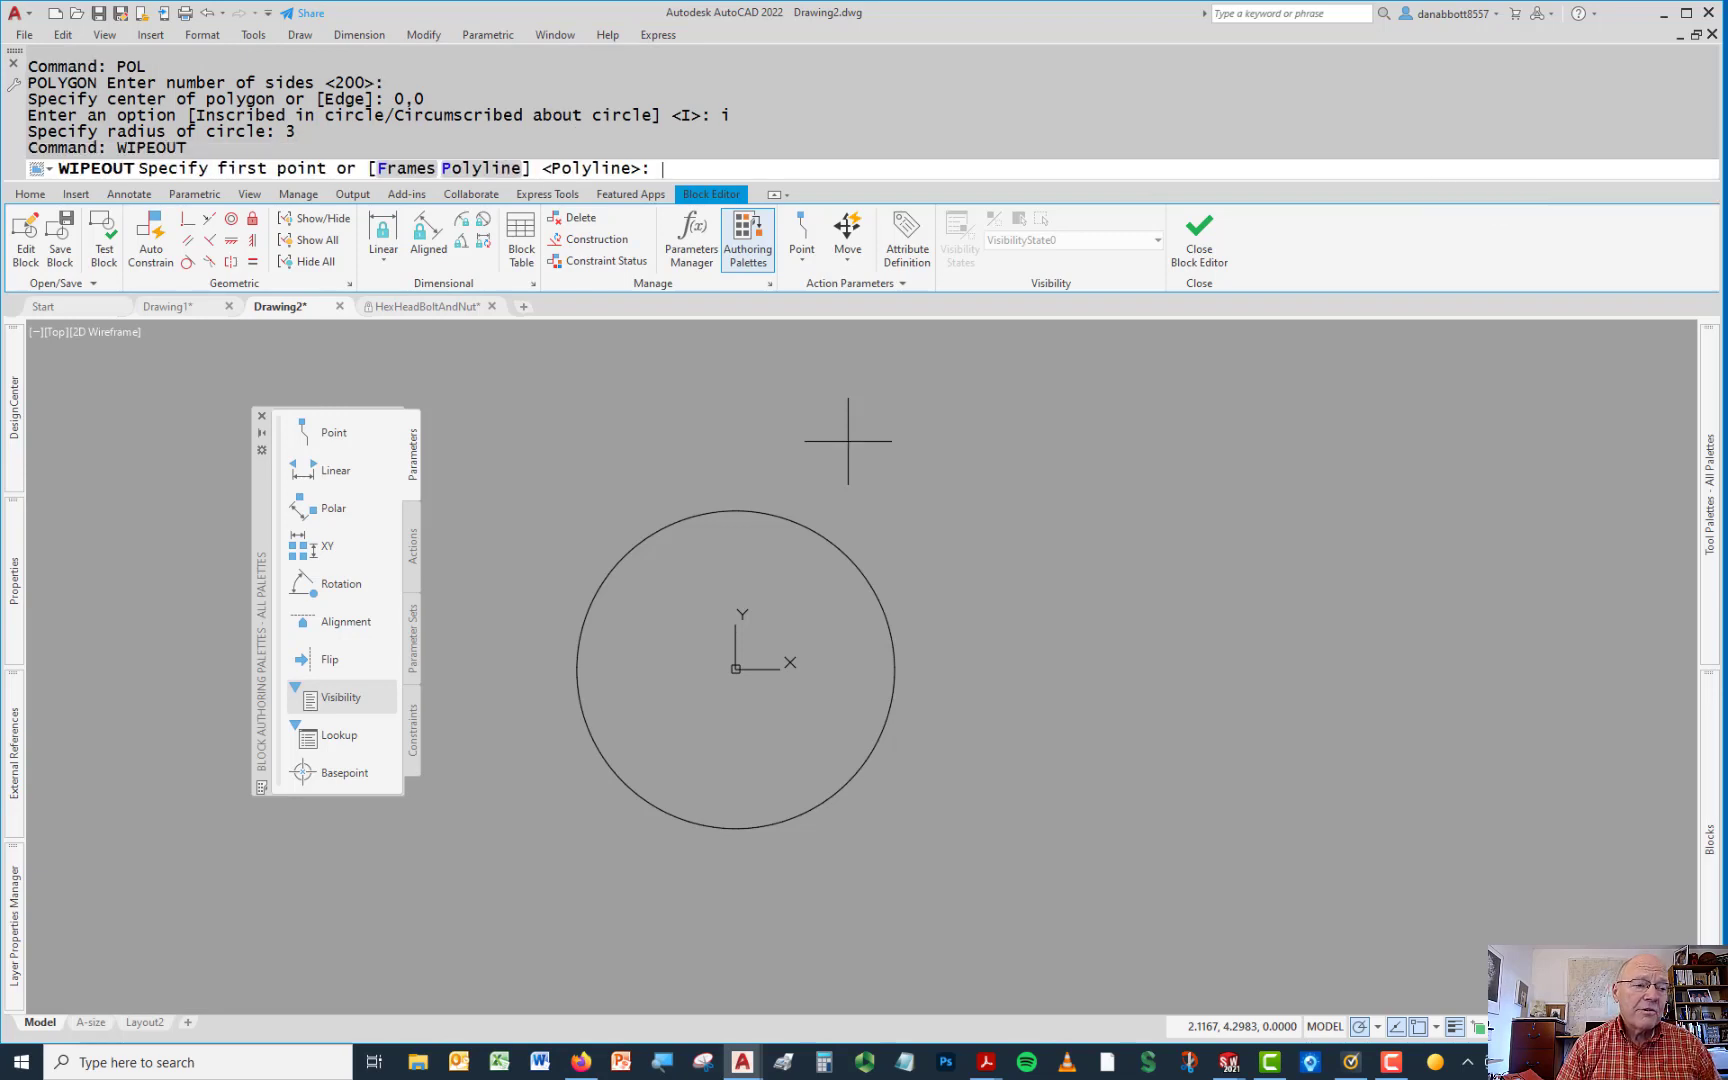
mouse_move(414, 910)
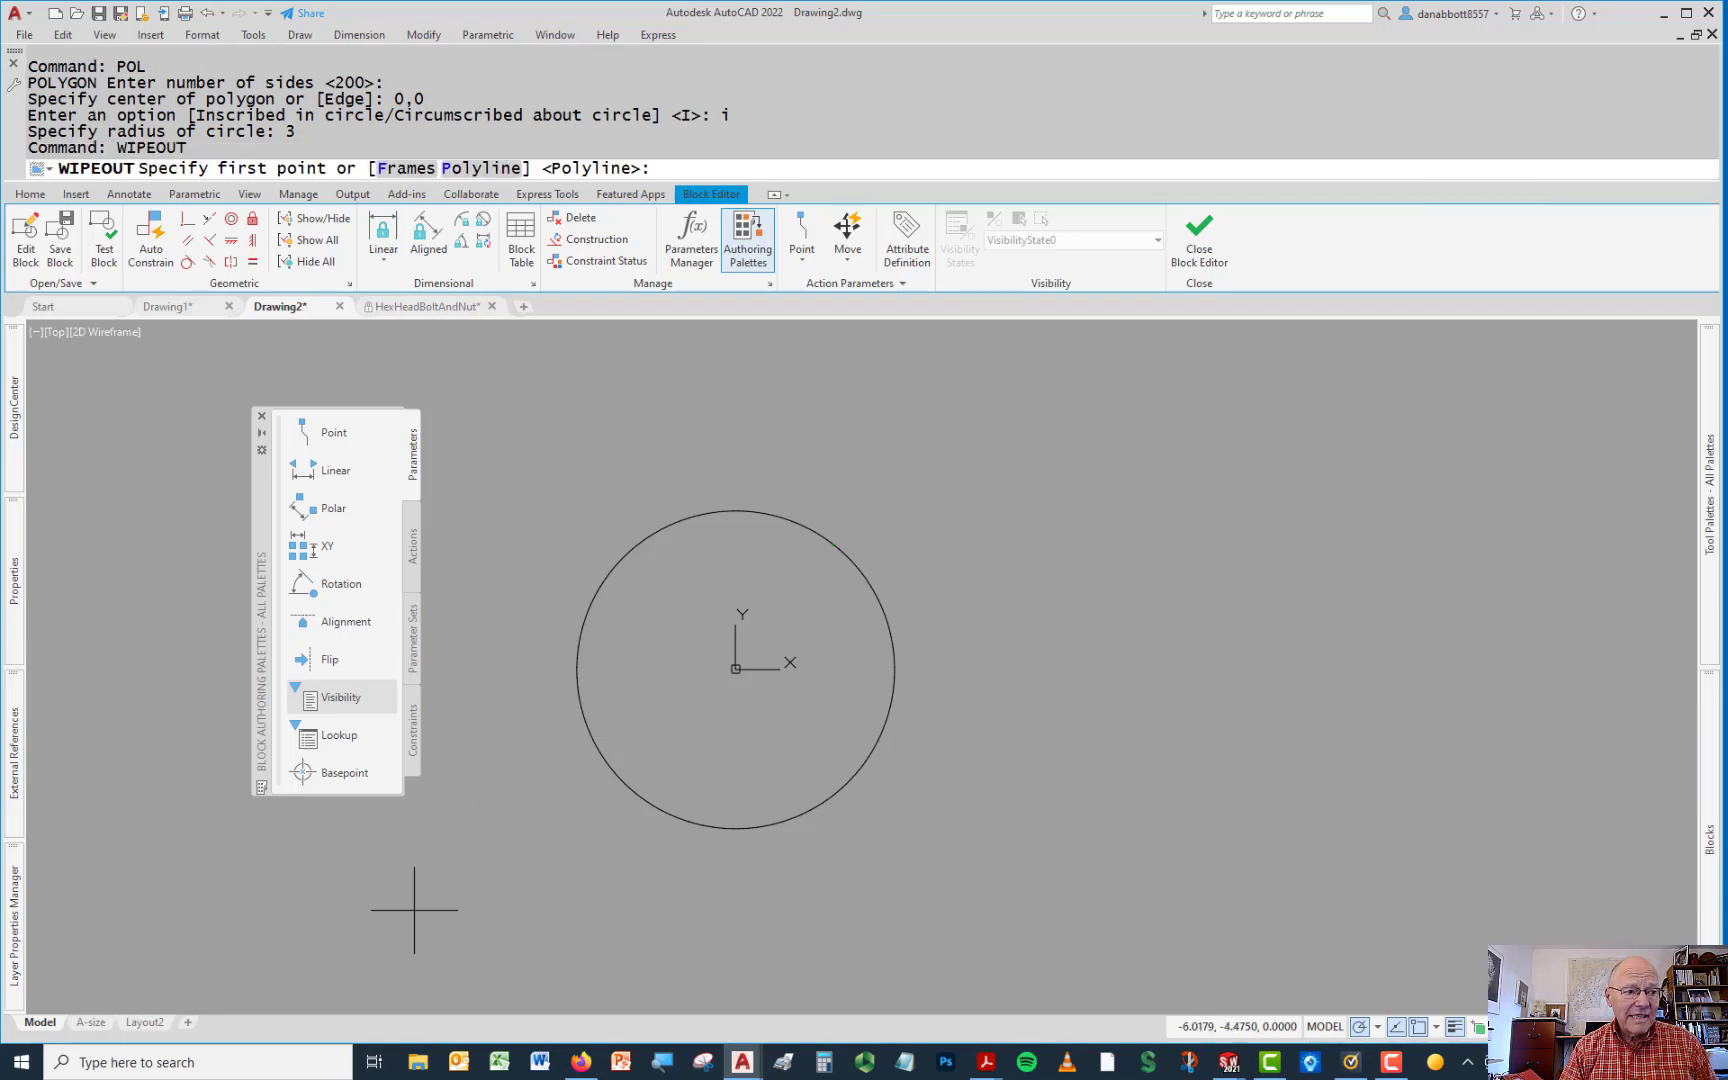
mouse_move(622, 780)
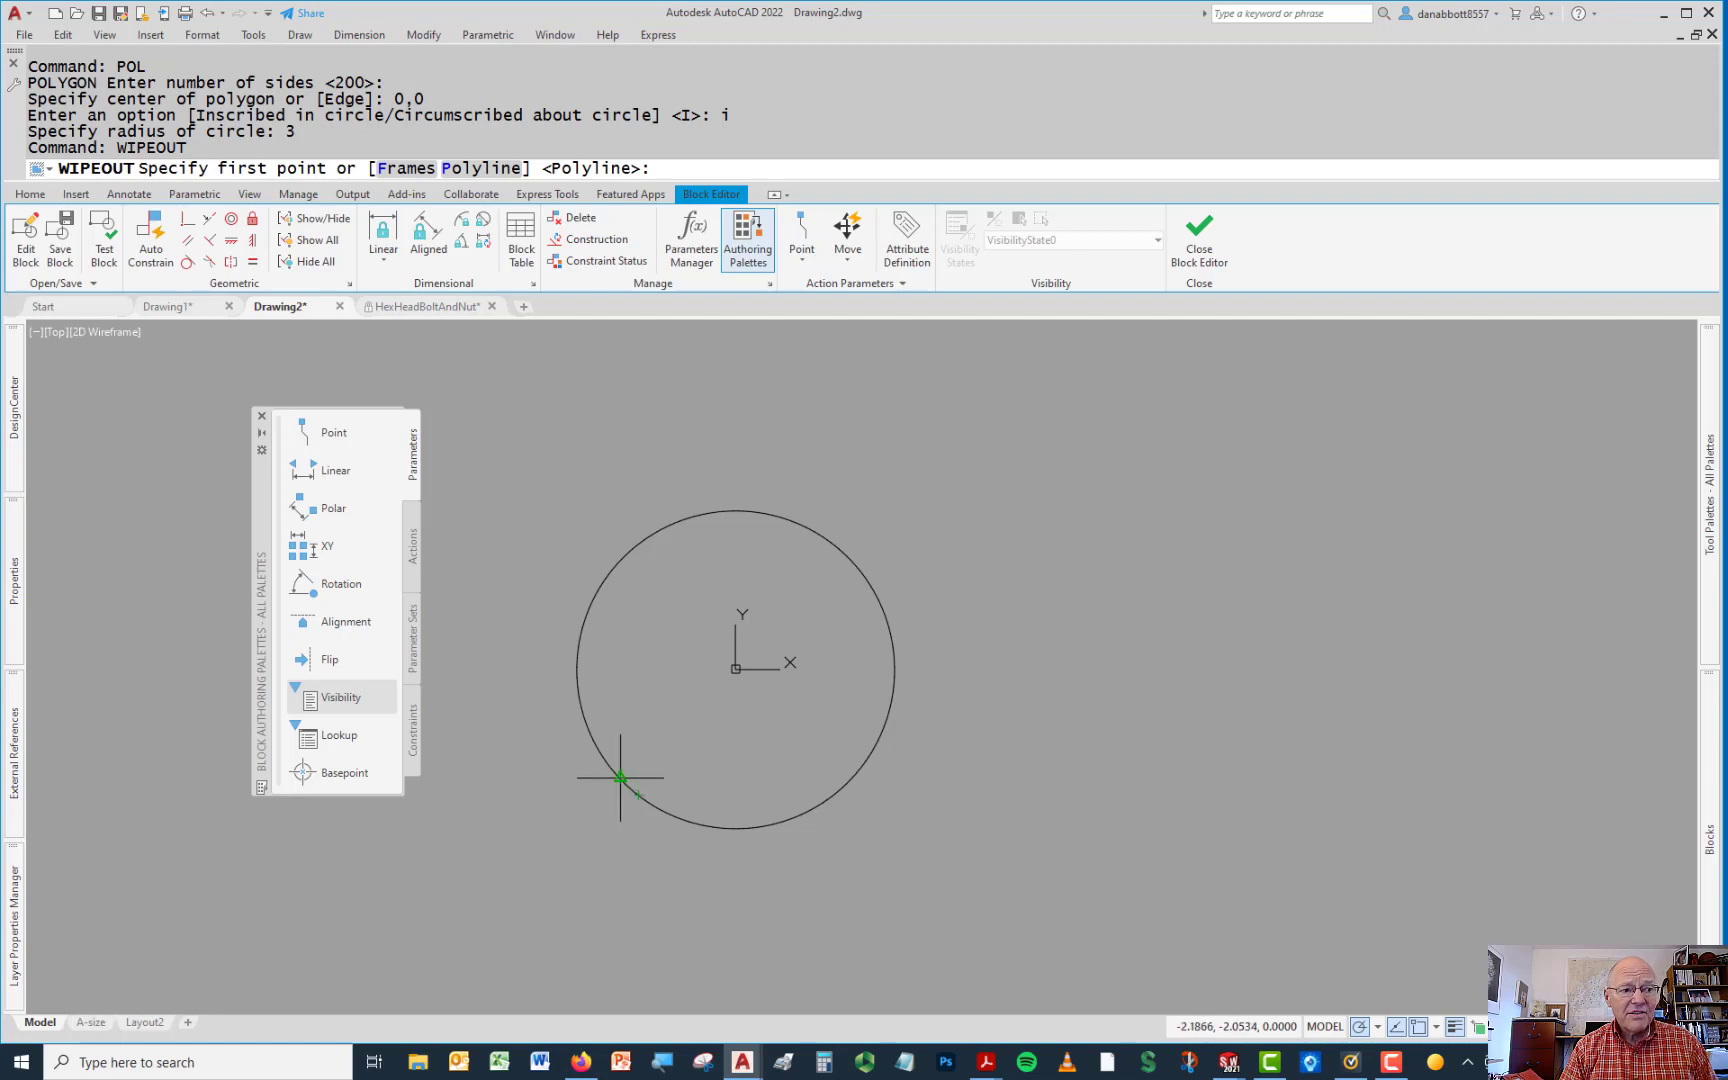
mouse_move(1064, 768)
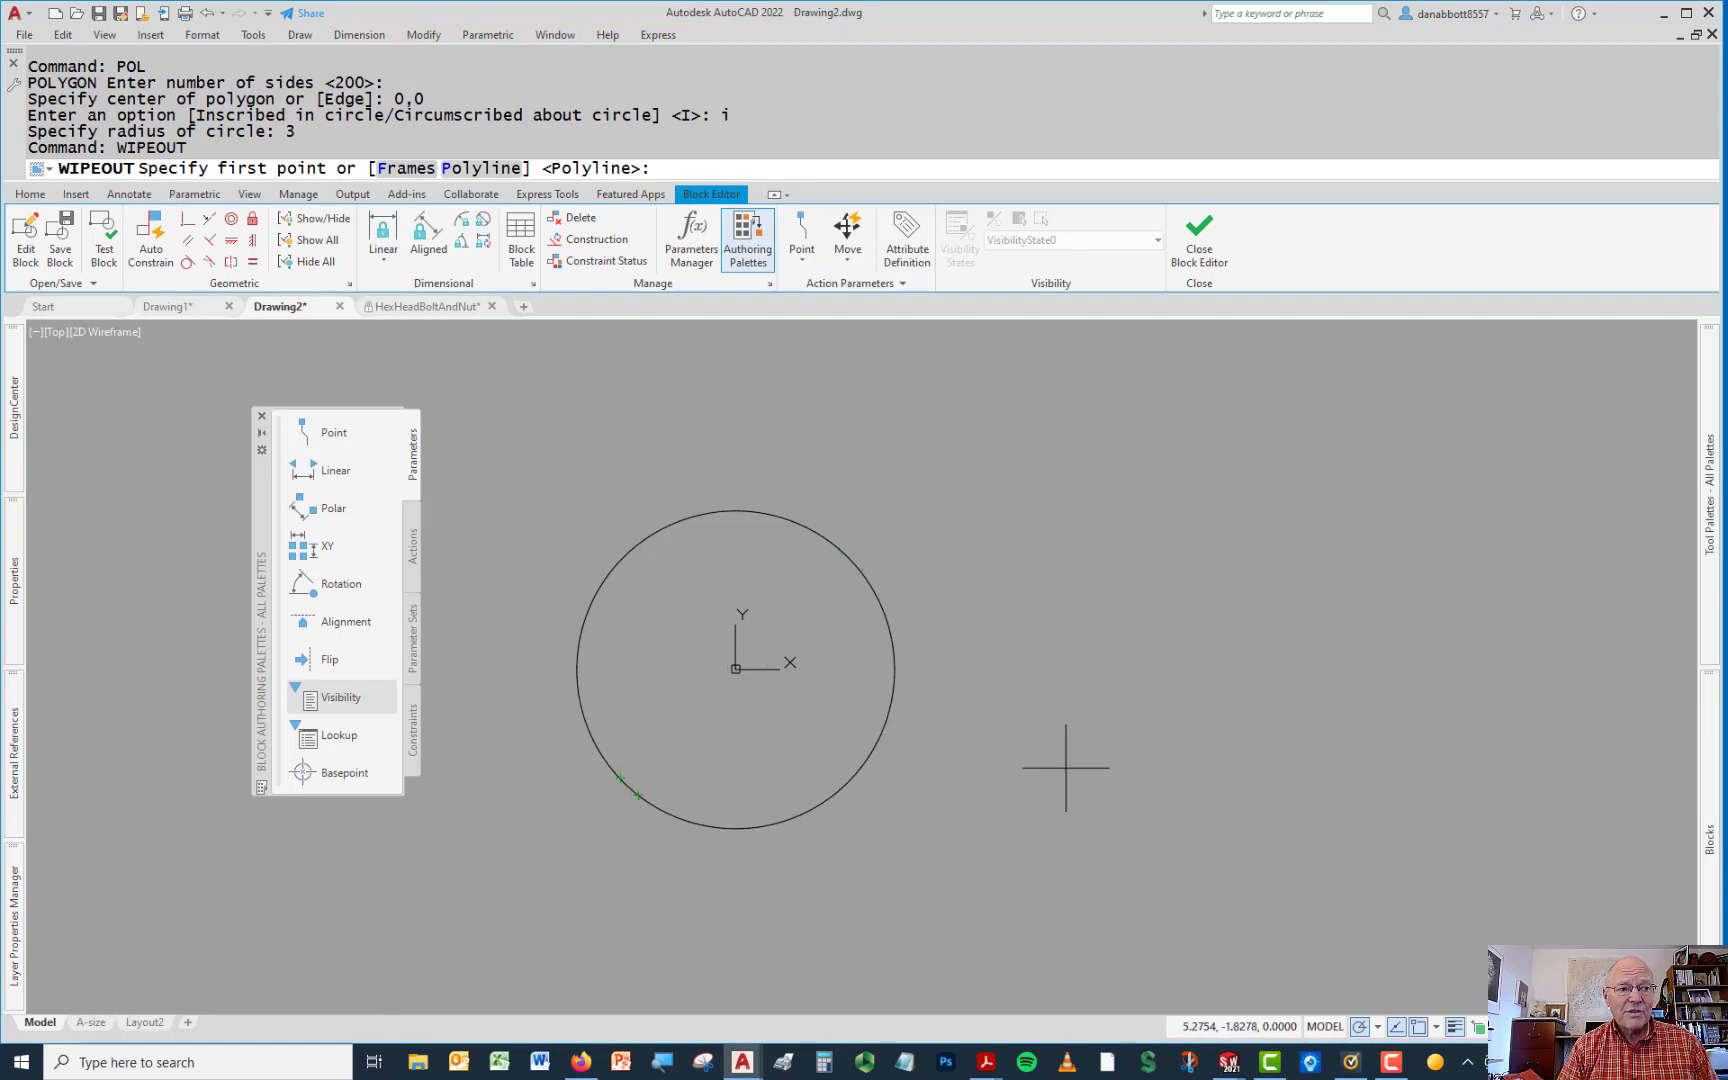
mouse_move(1166, 736)
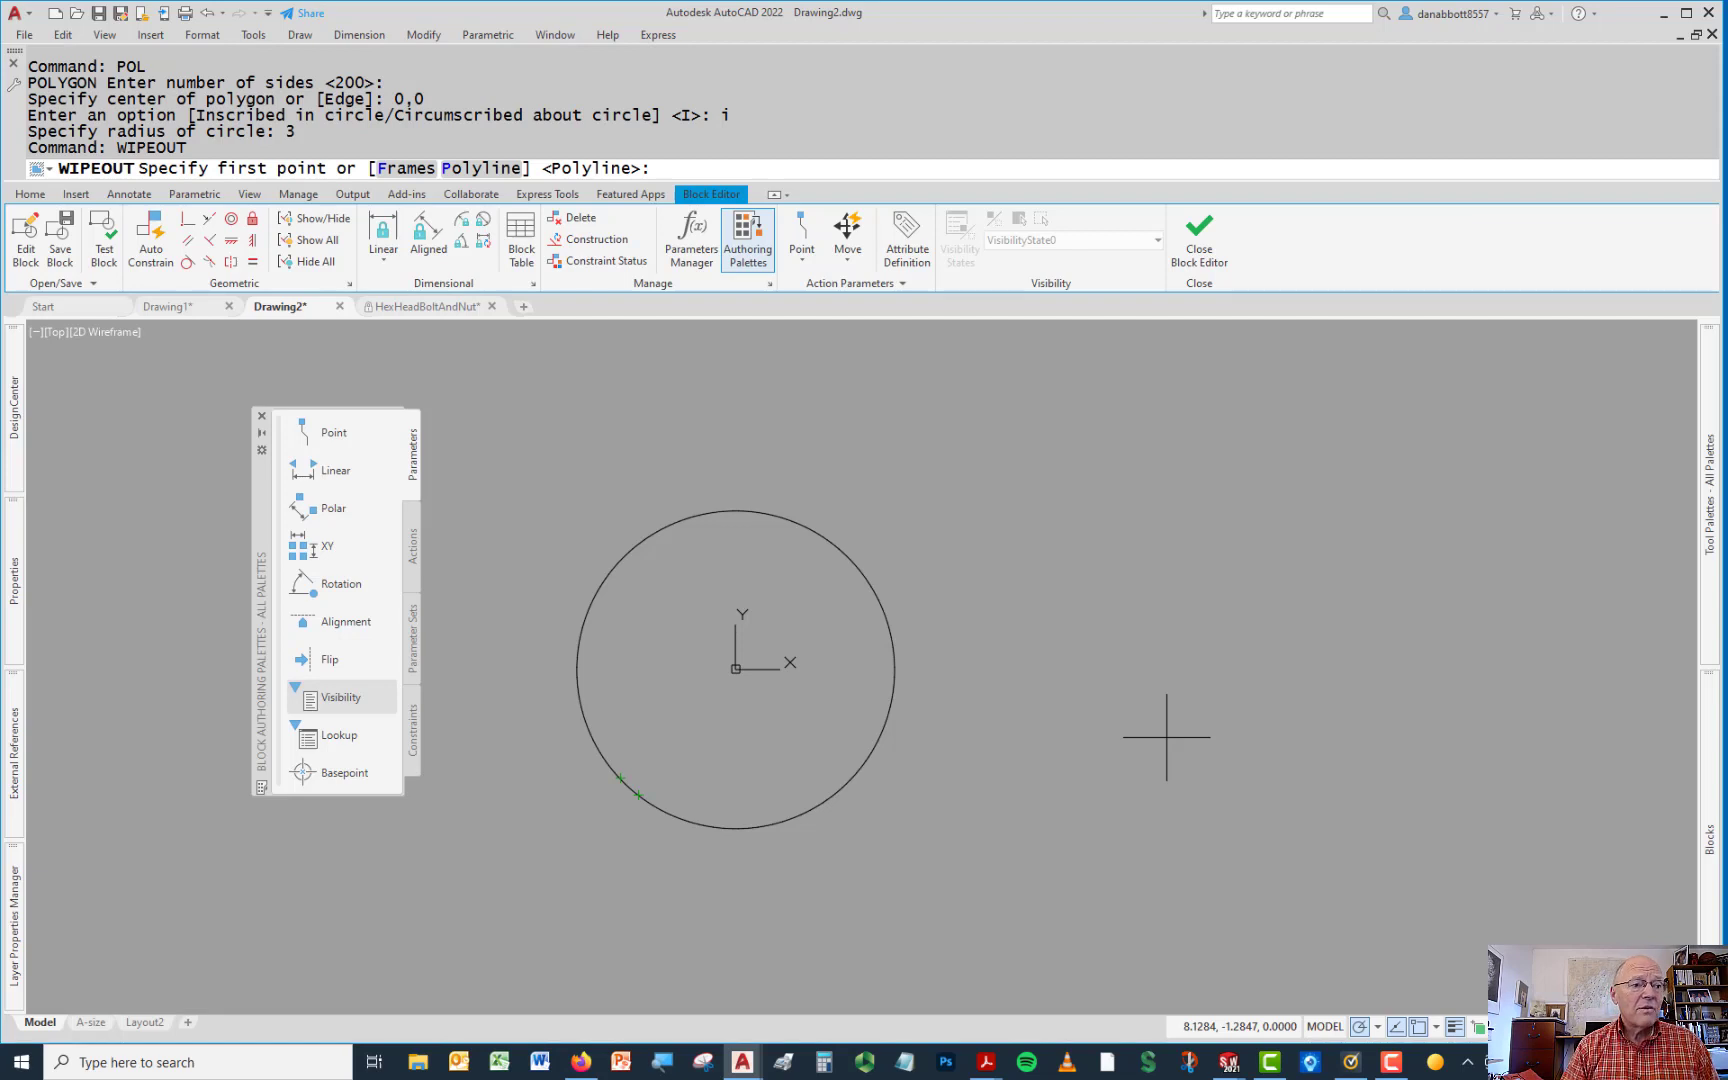
mouse_move(736, 666)
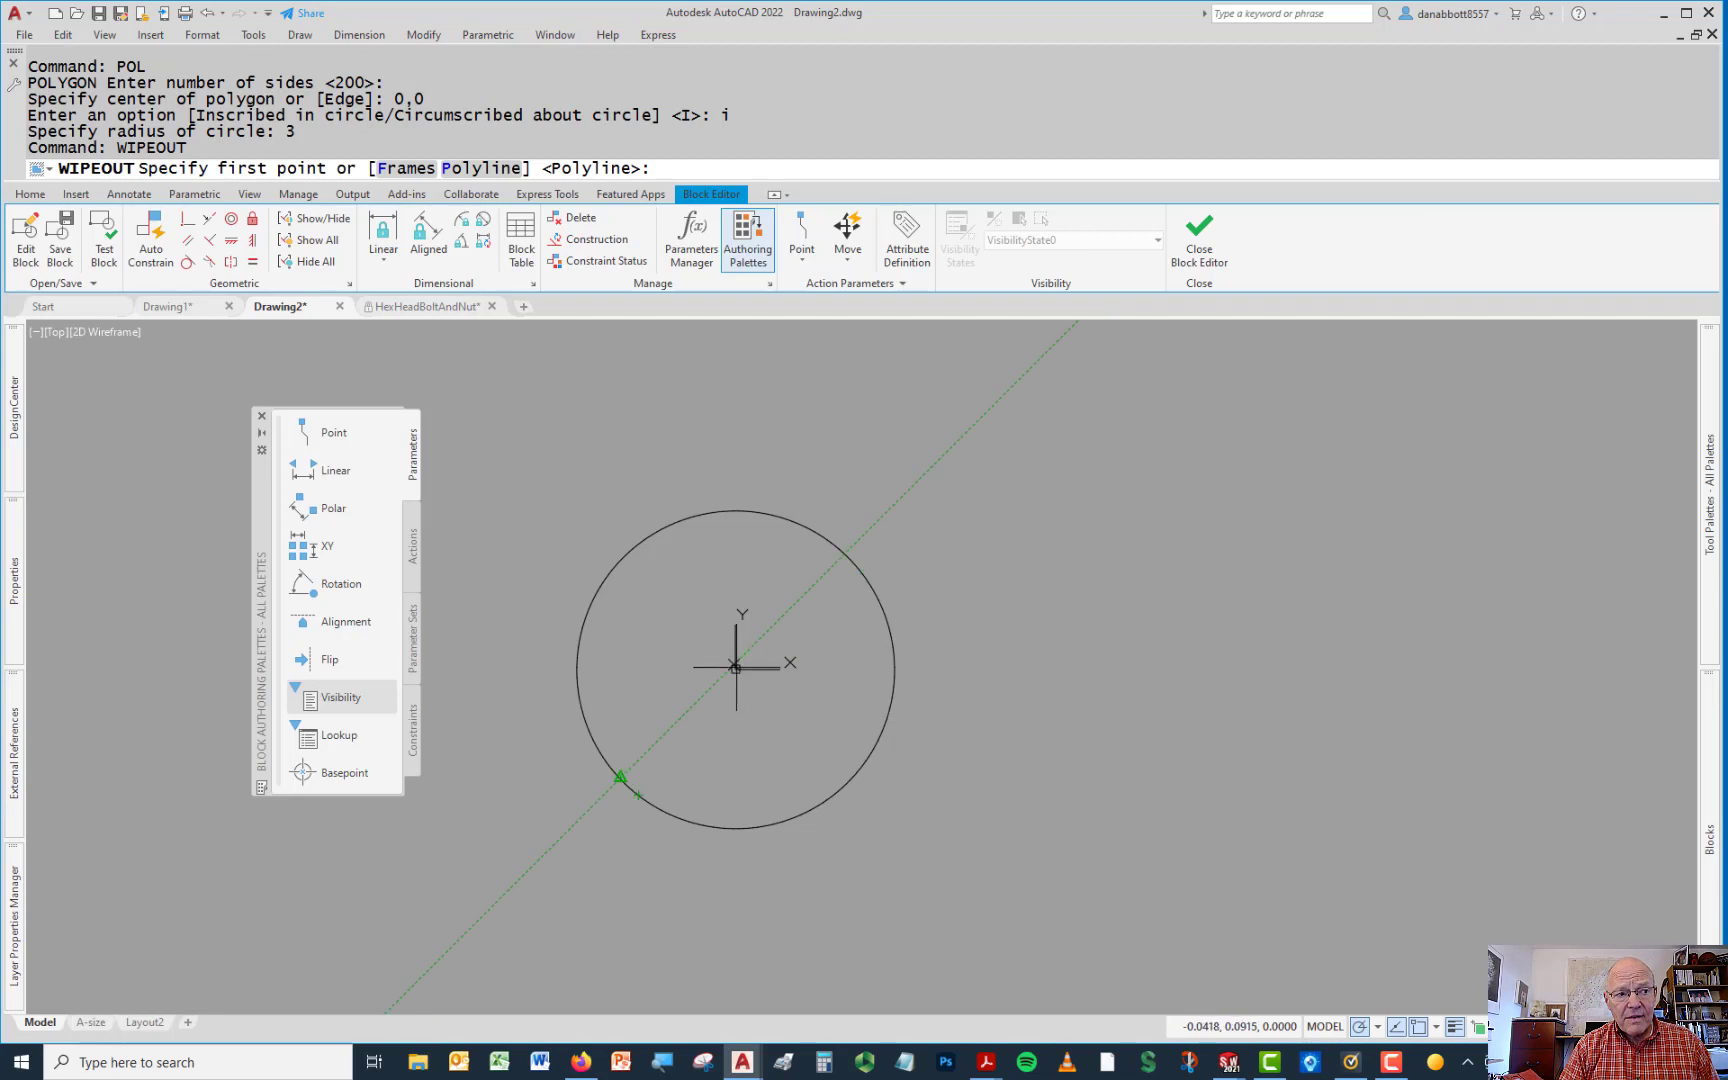
mouse_move(1068, 694)
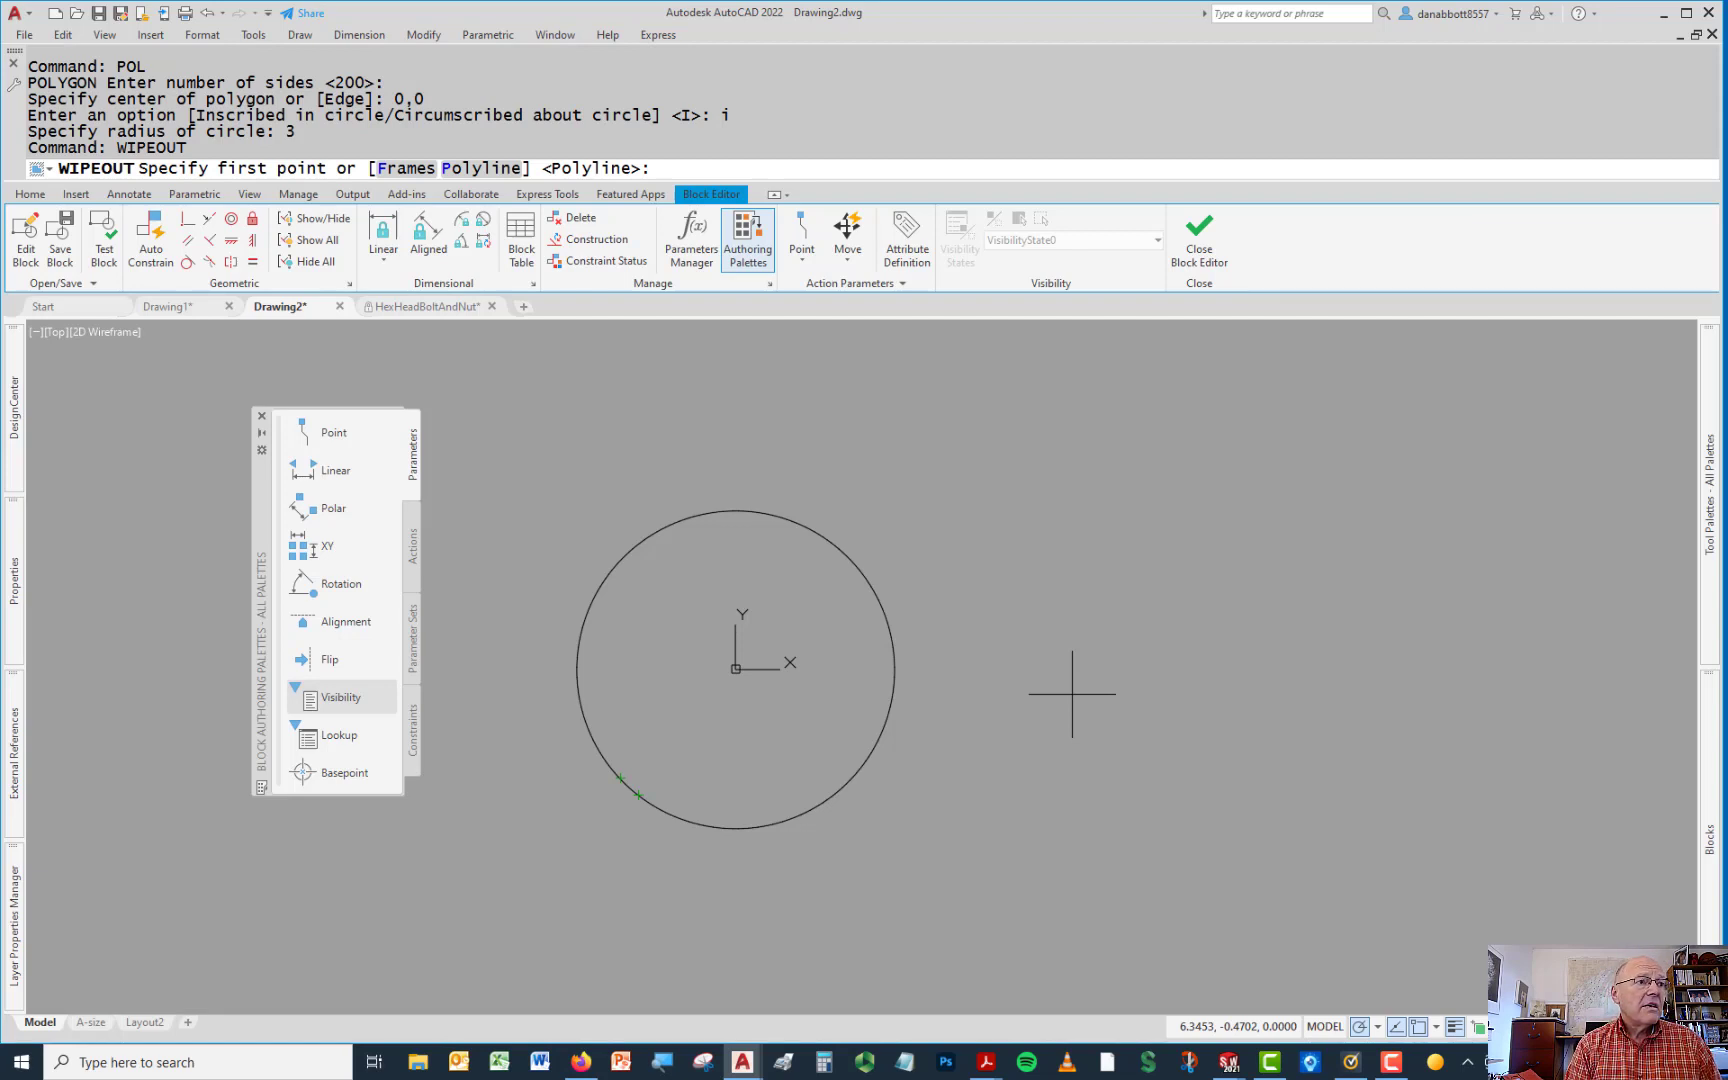
mouse_move(600, 336)
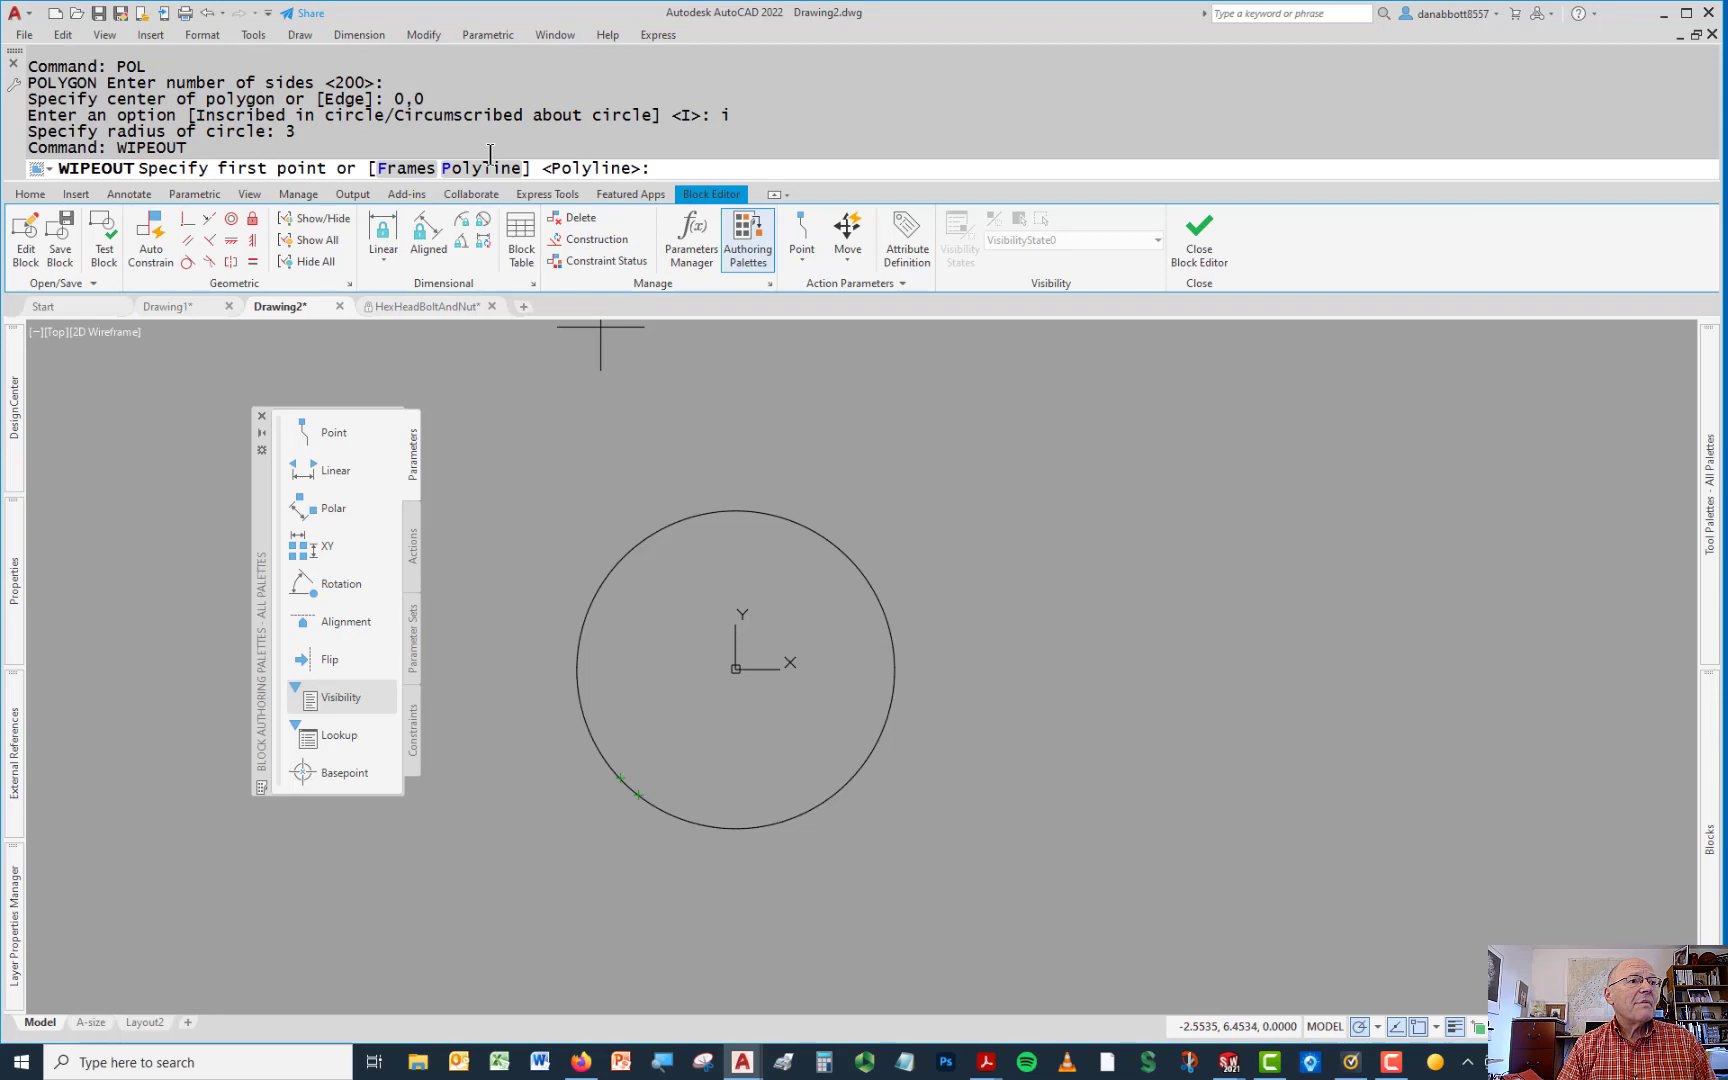
text(P)
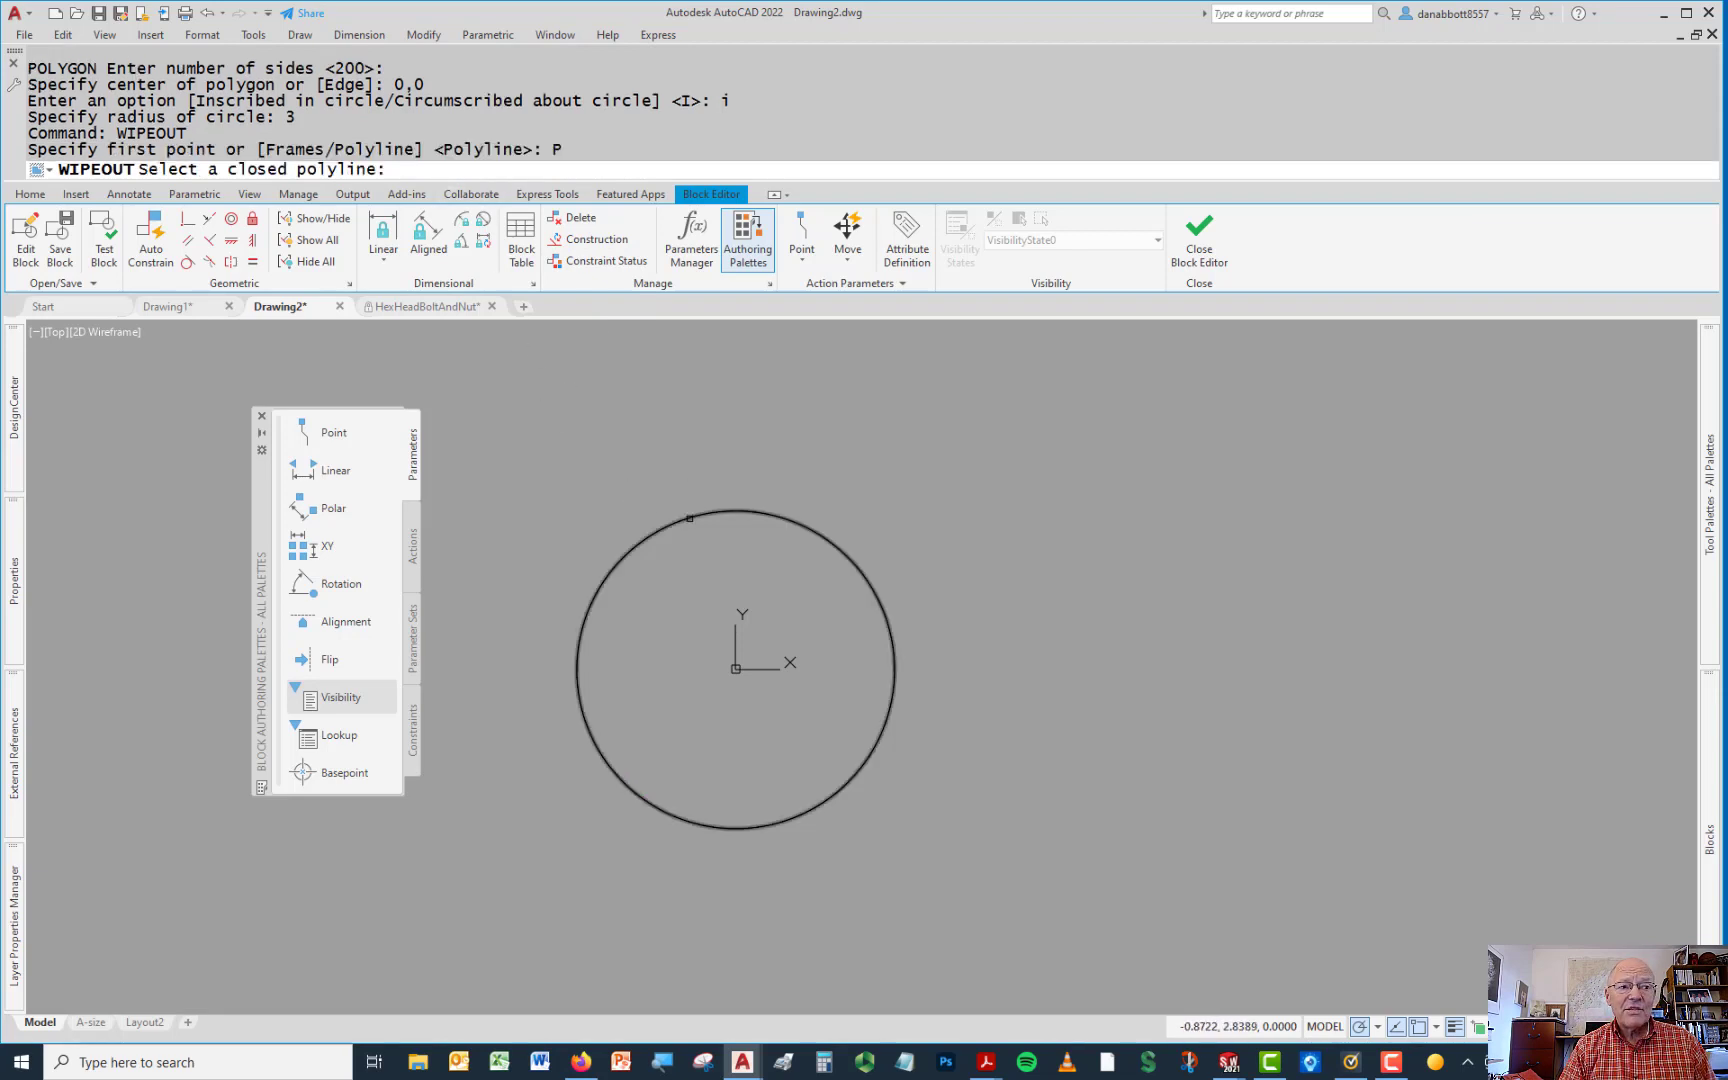
click(690, 516)
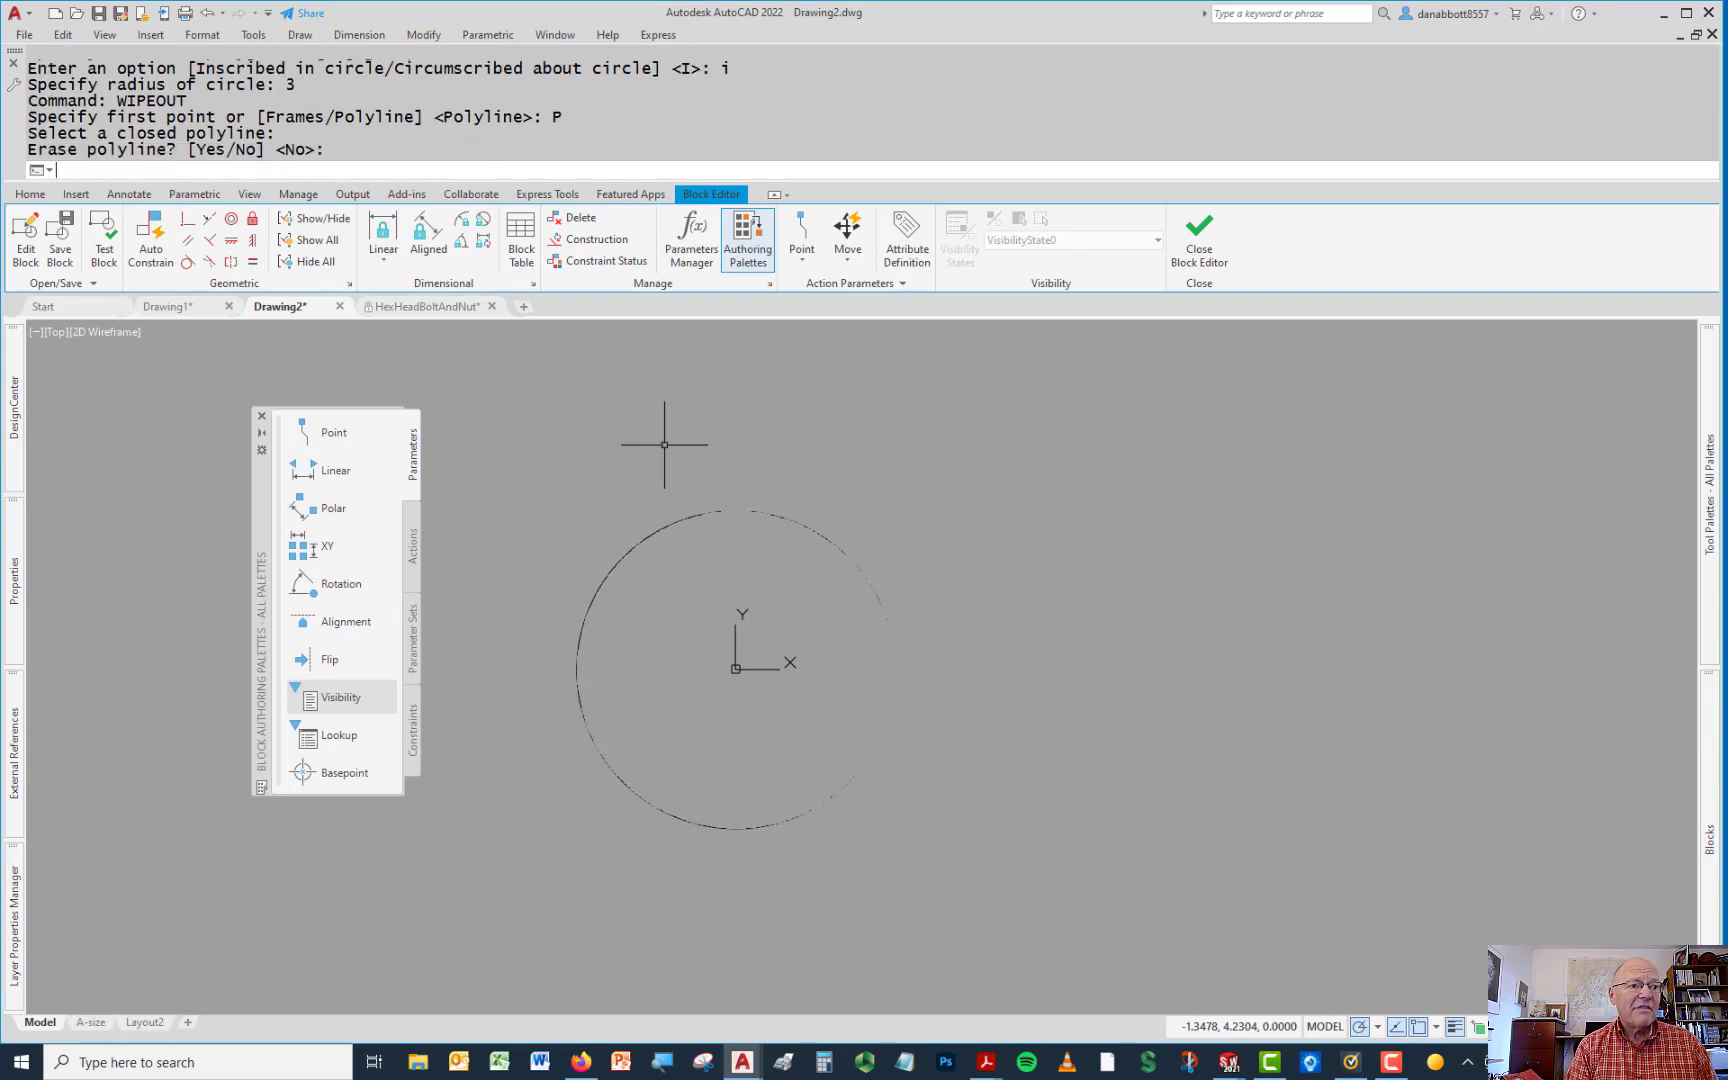
text(Command: C)
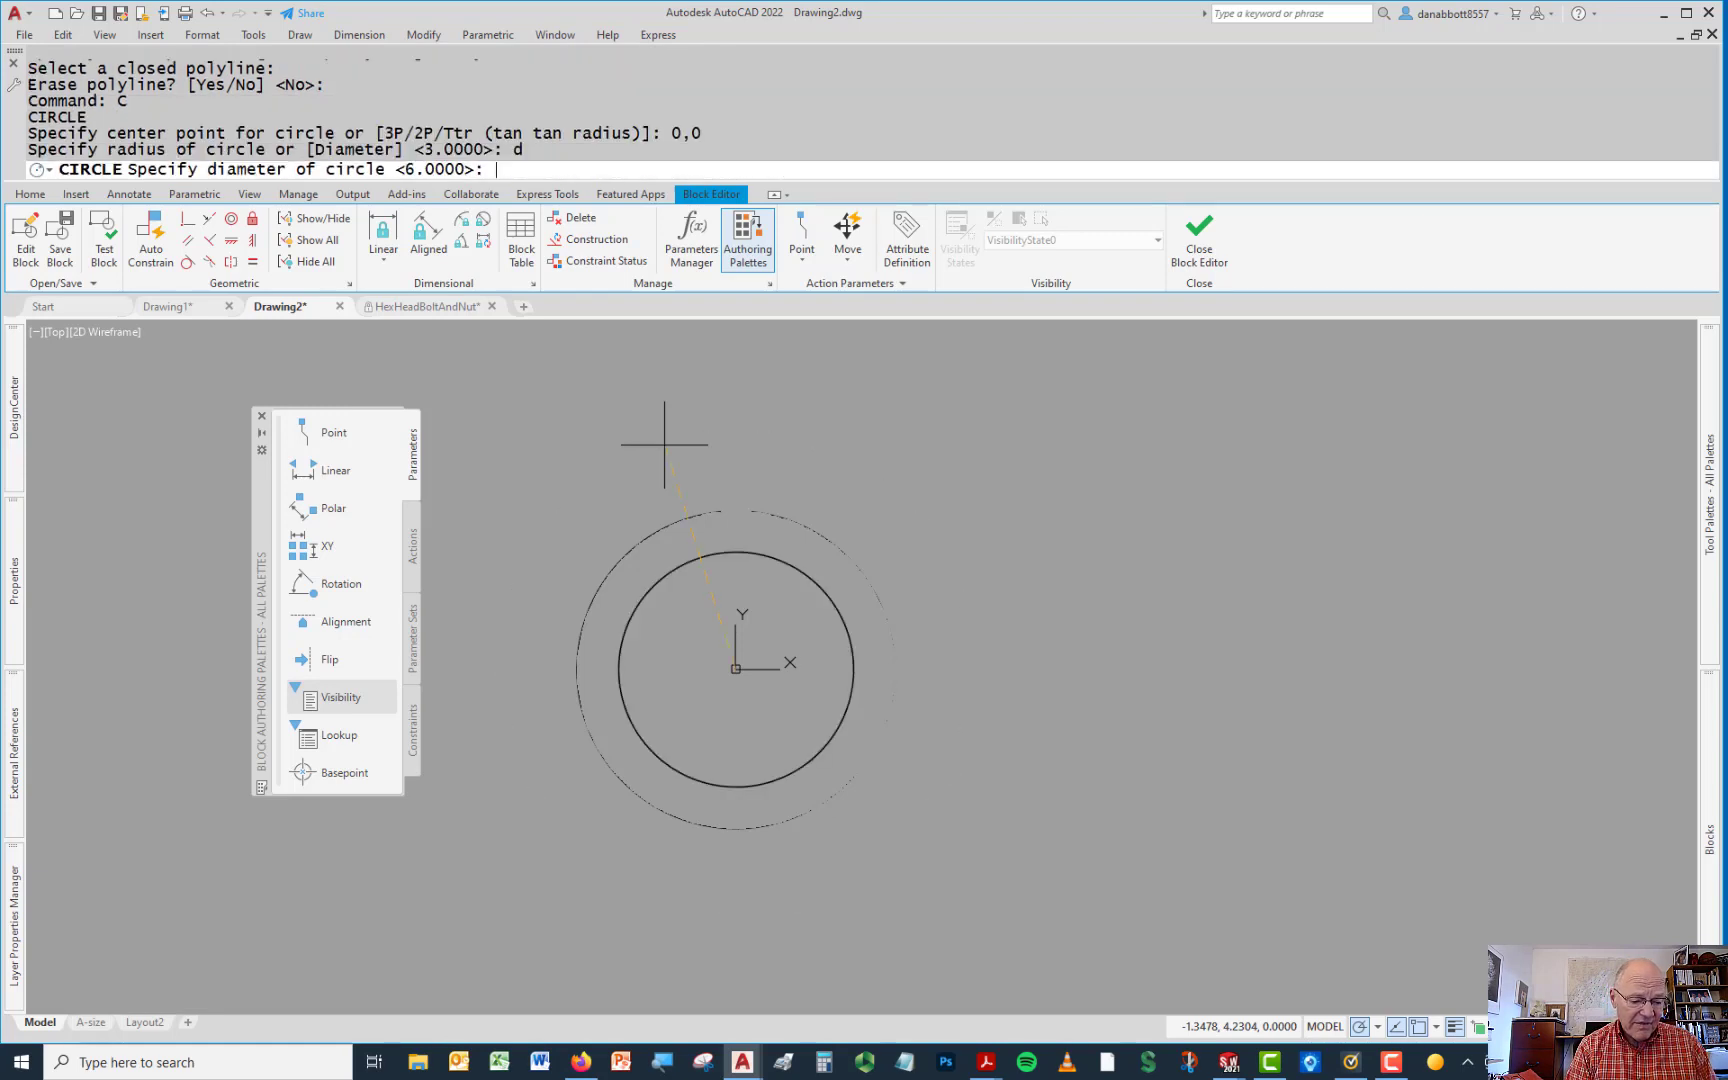
Finish the origin circle with diameter 6 and start defining an attribute
text(6)
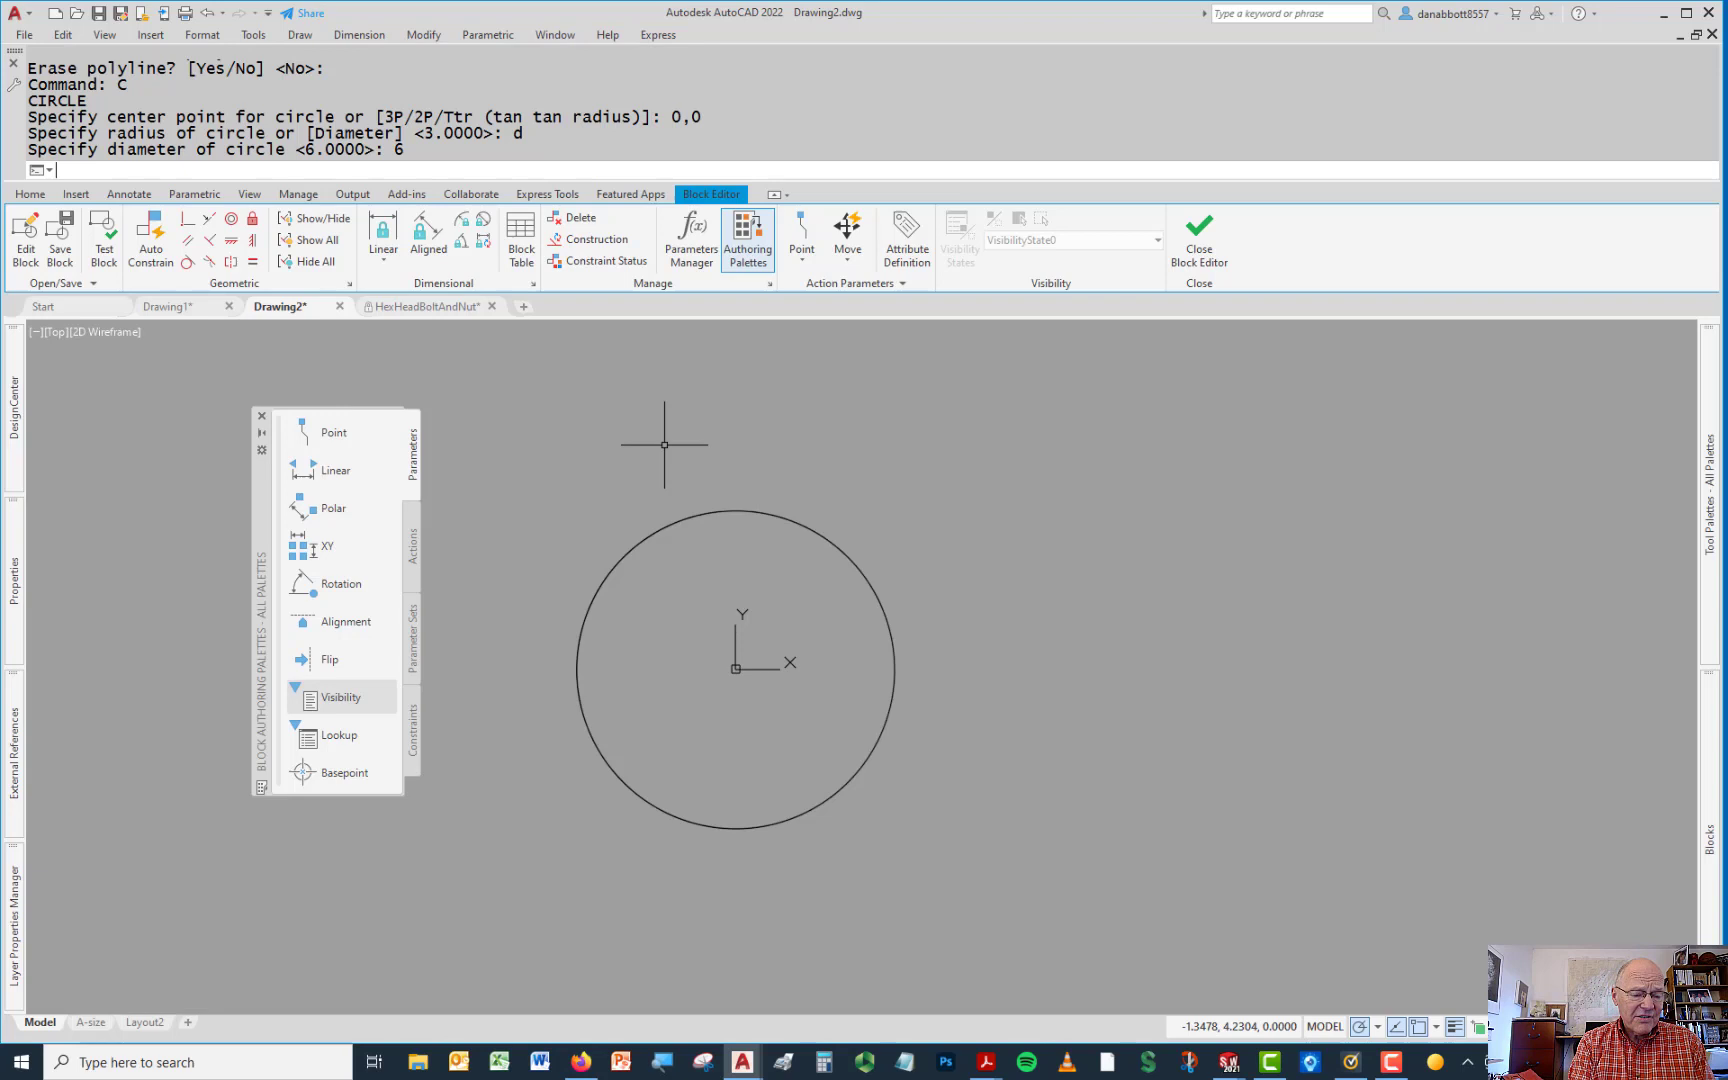
text(att)
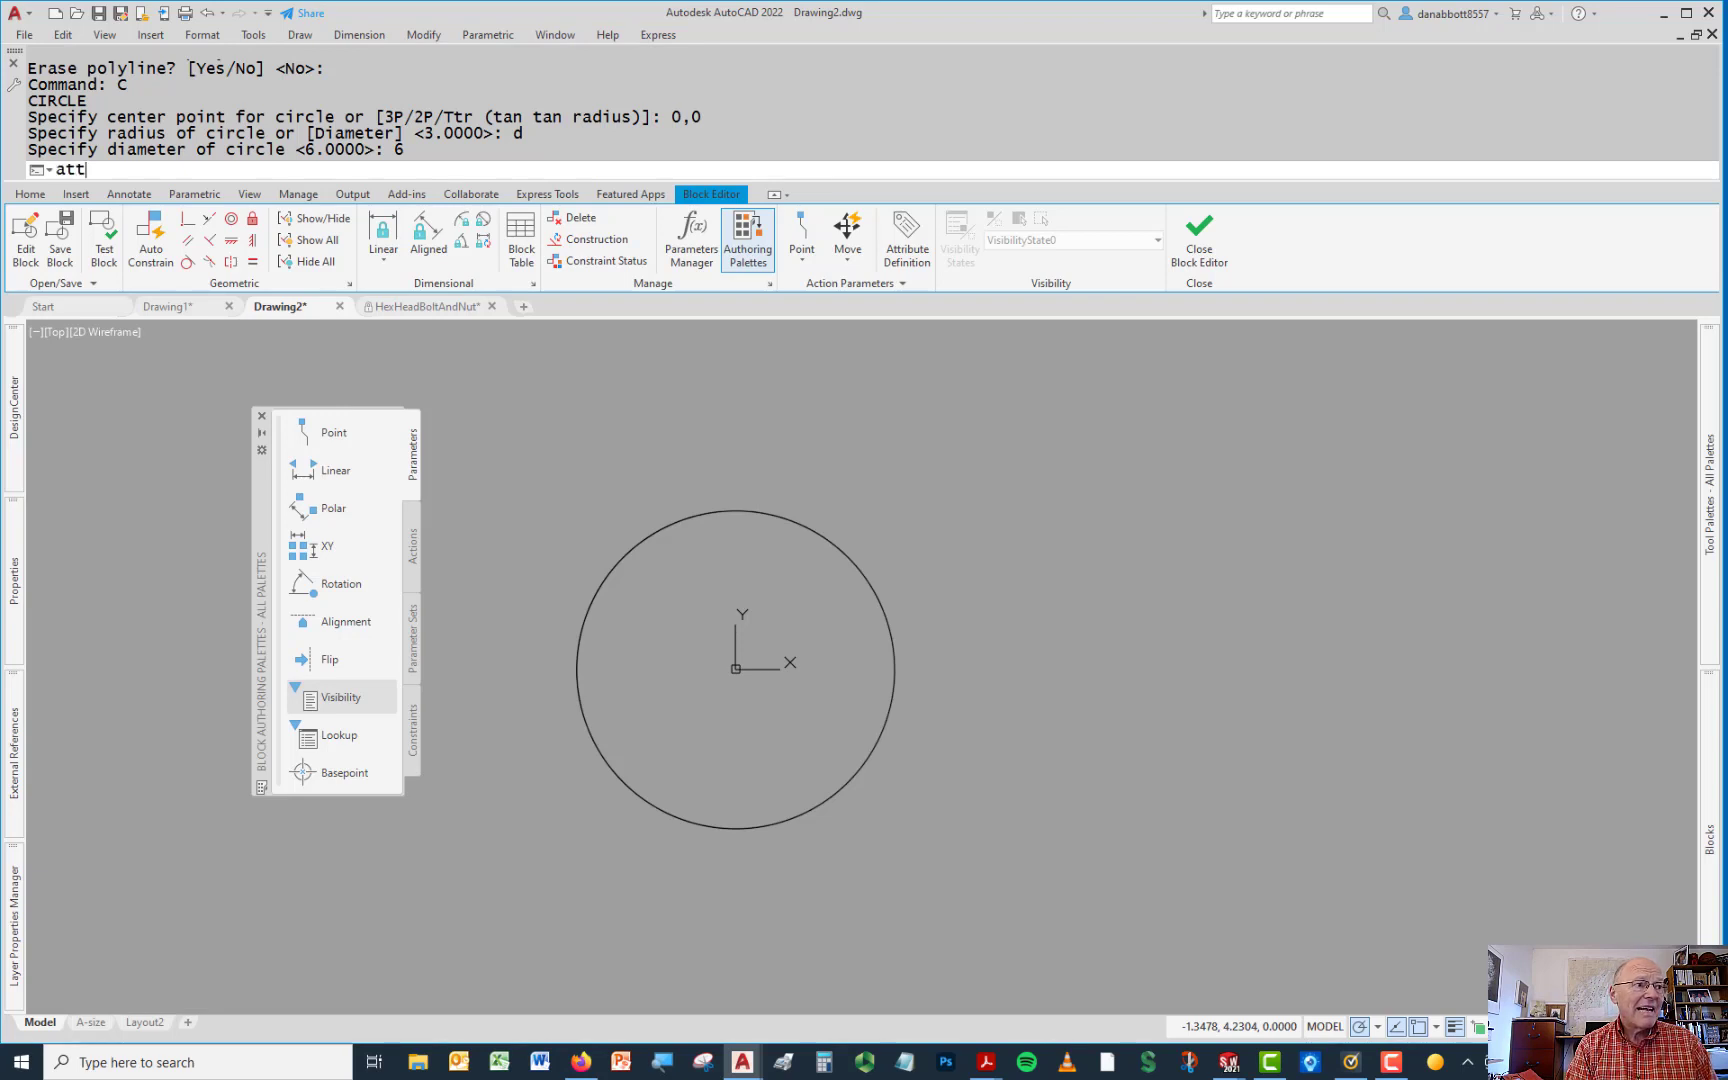
Define attribute tag Number, prompt 'Number?', middle-justified, text height 3
key(Return)
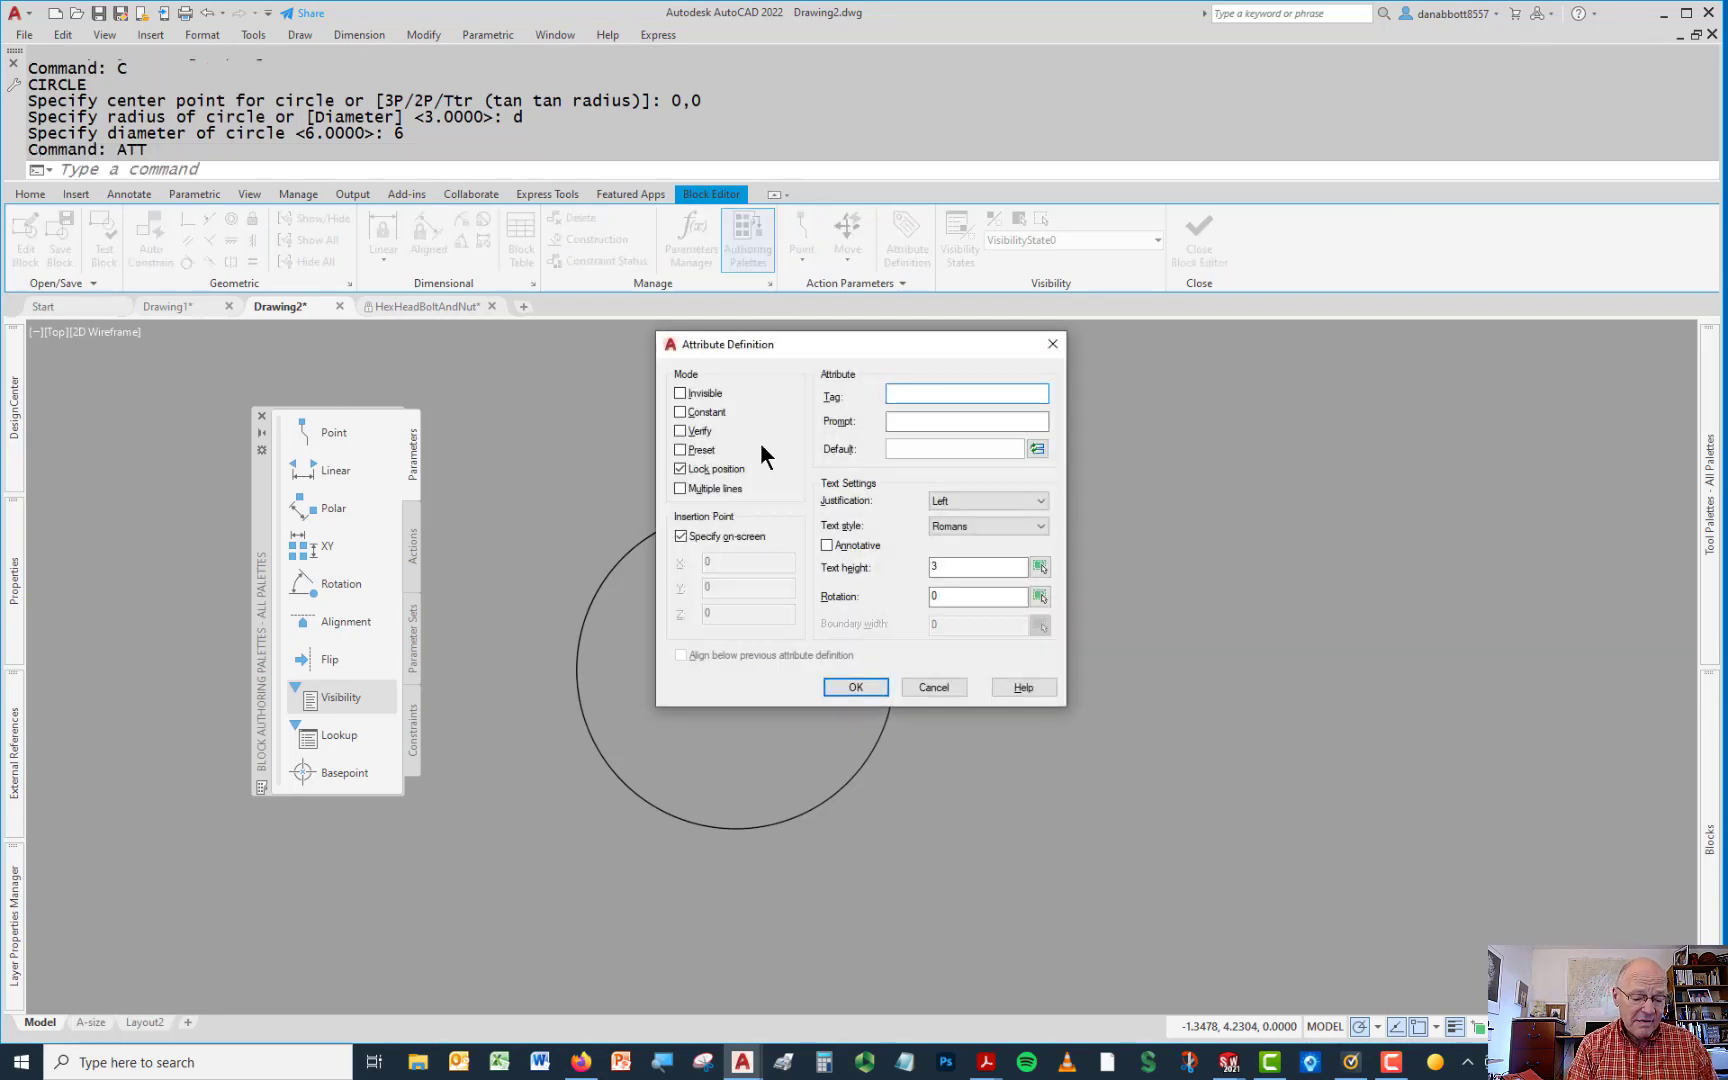
text(Number)
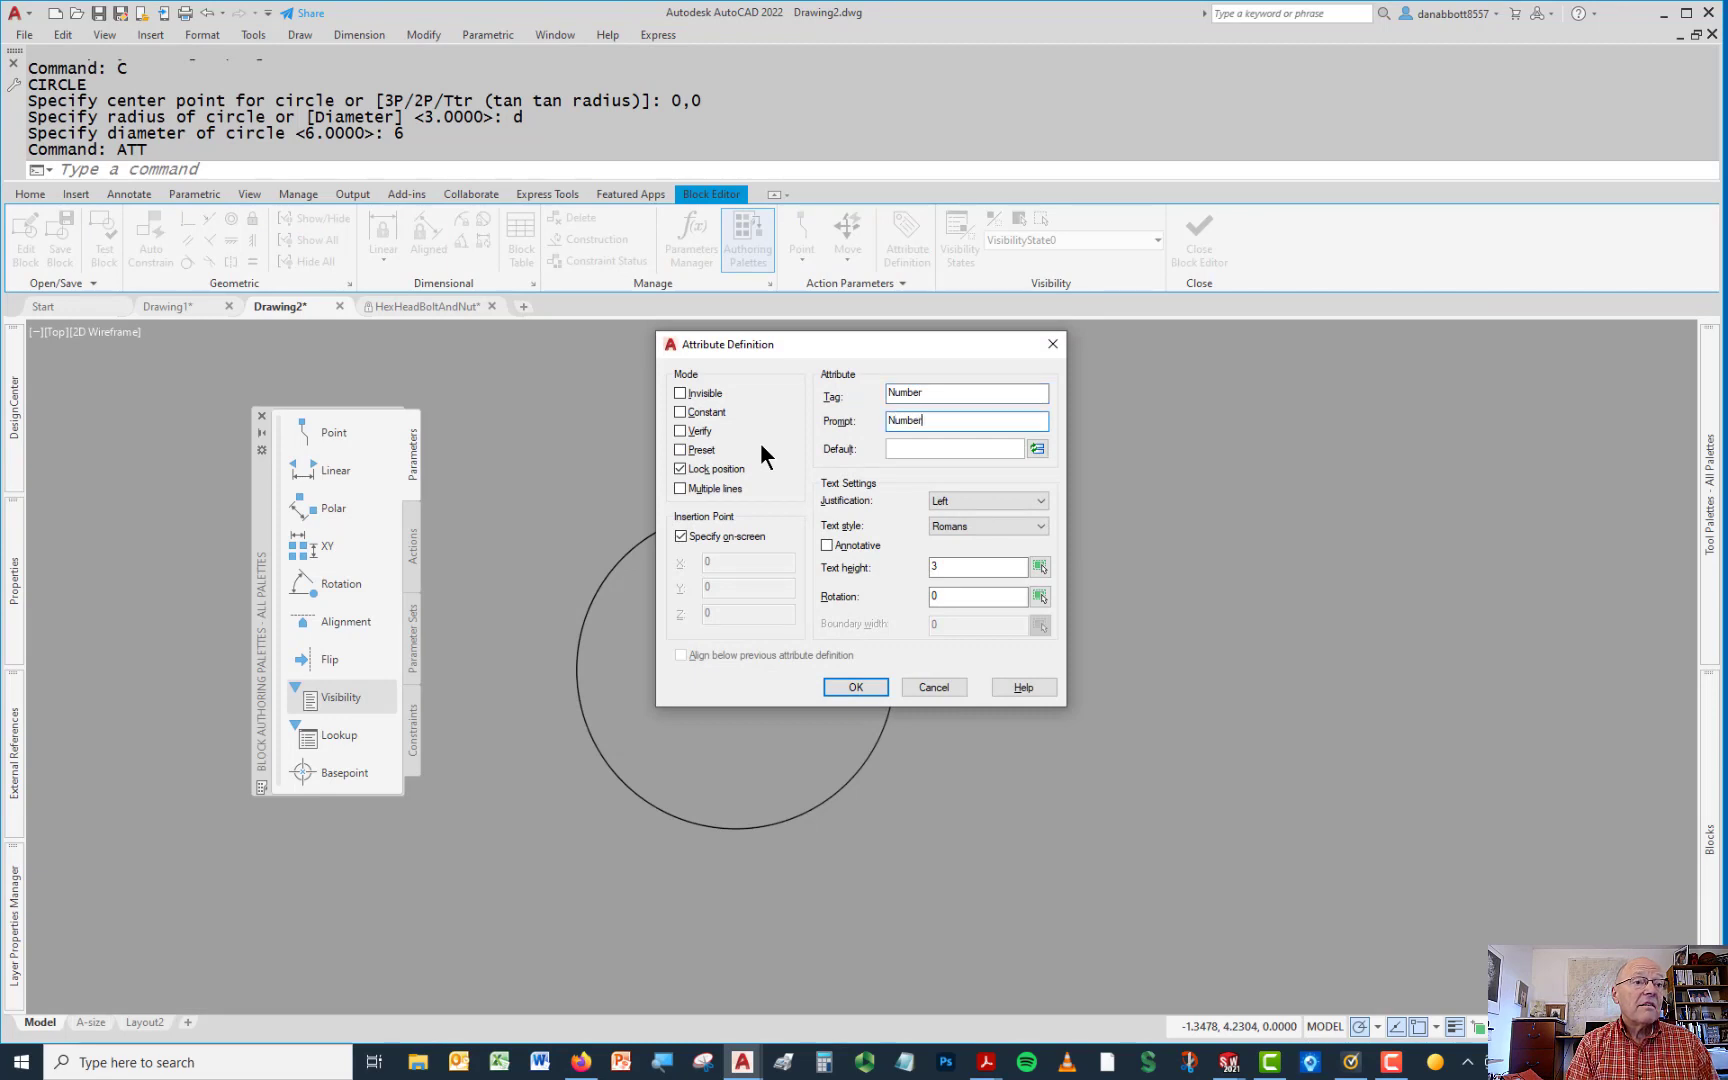
text(?)
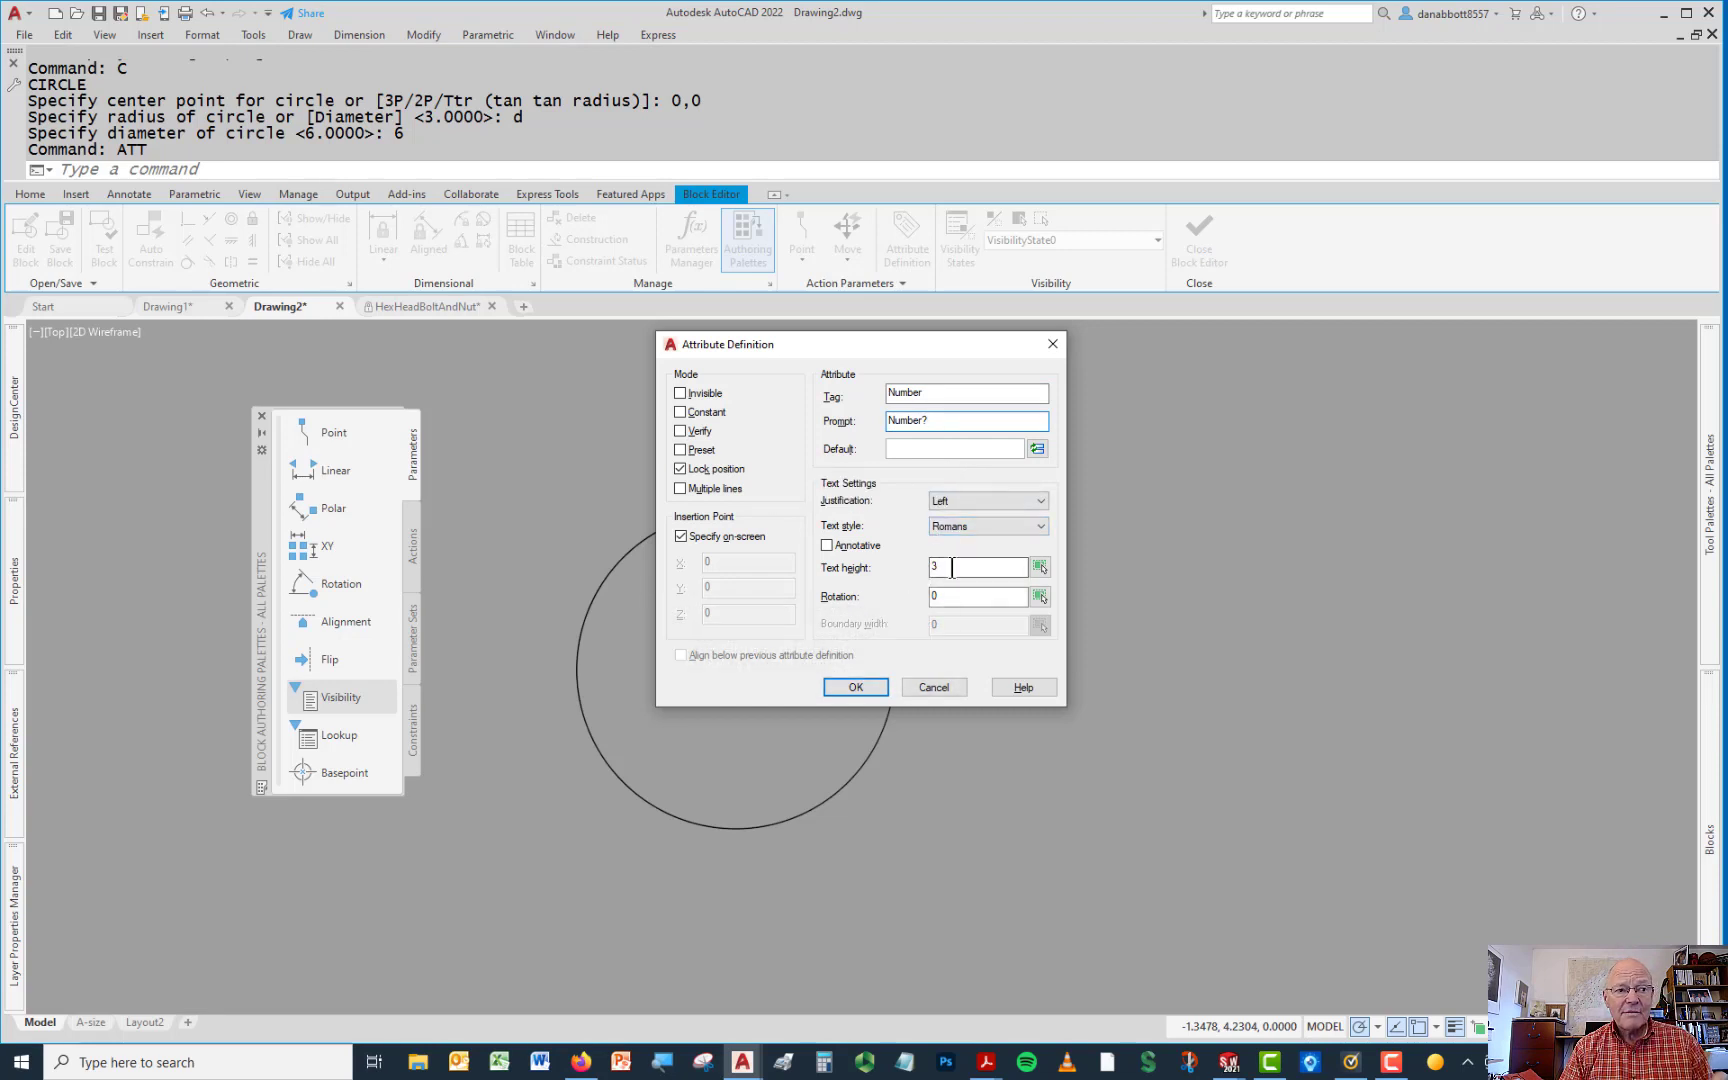
mouse_move(962, 568)
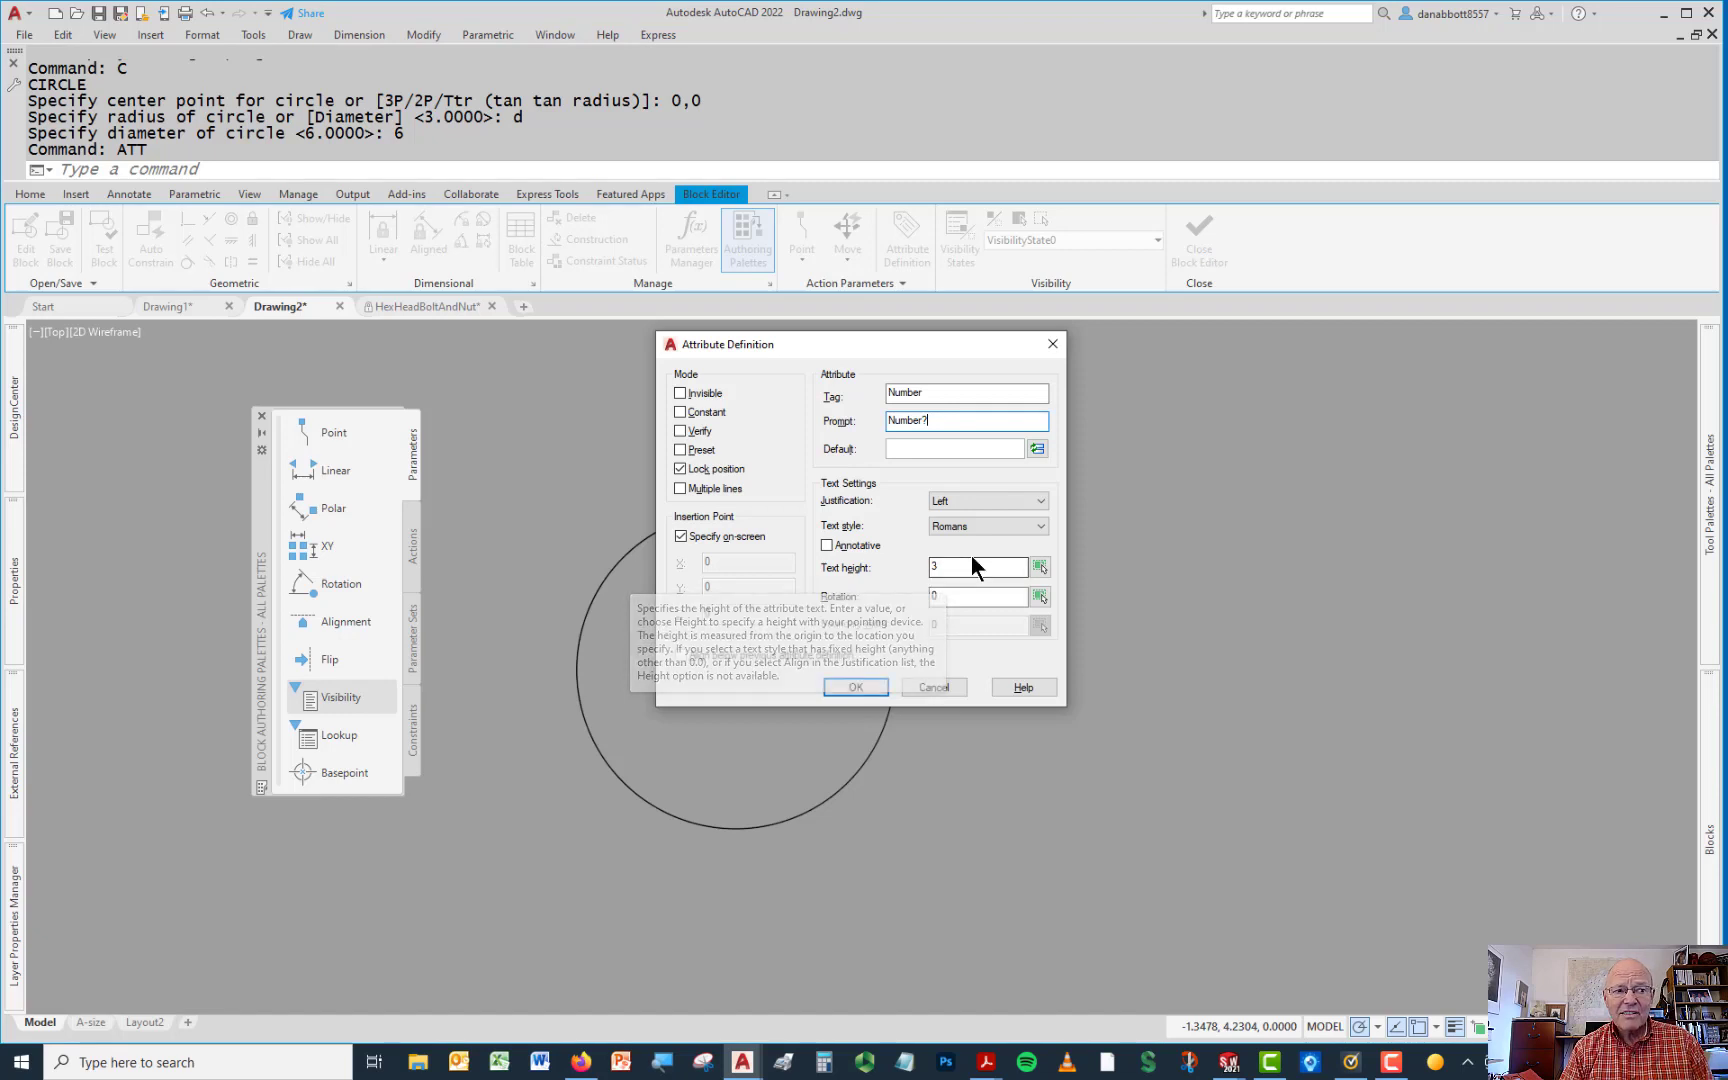
mouse_move(986, 526)
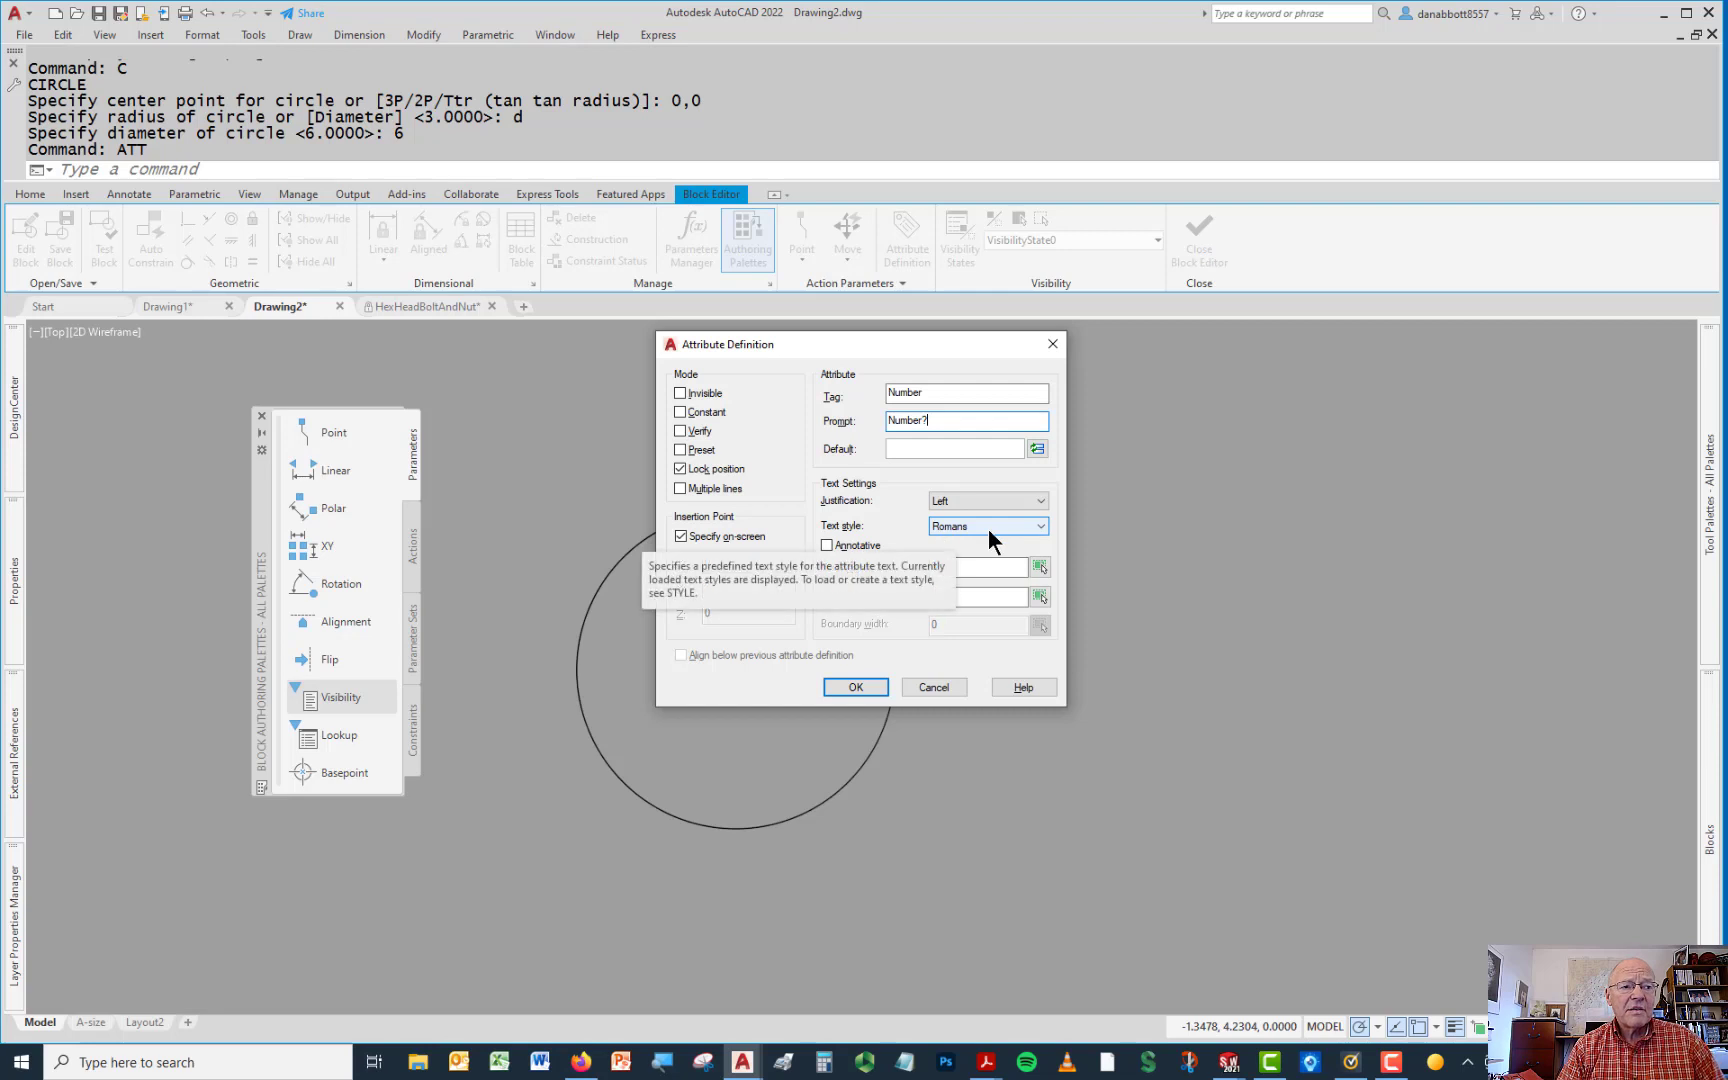
click(1036, 500)
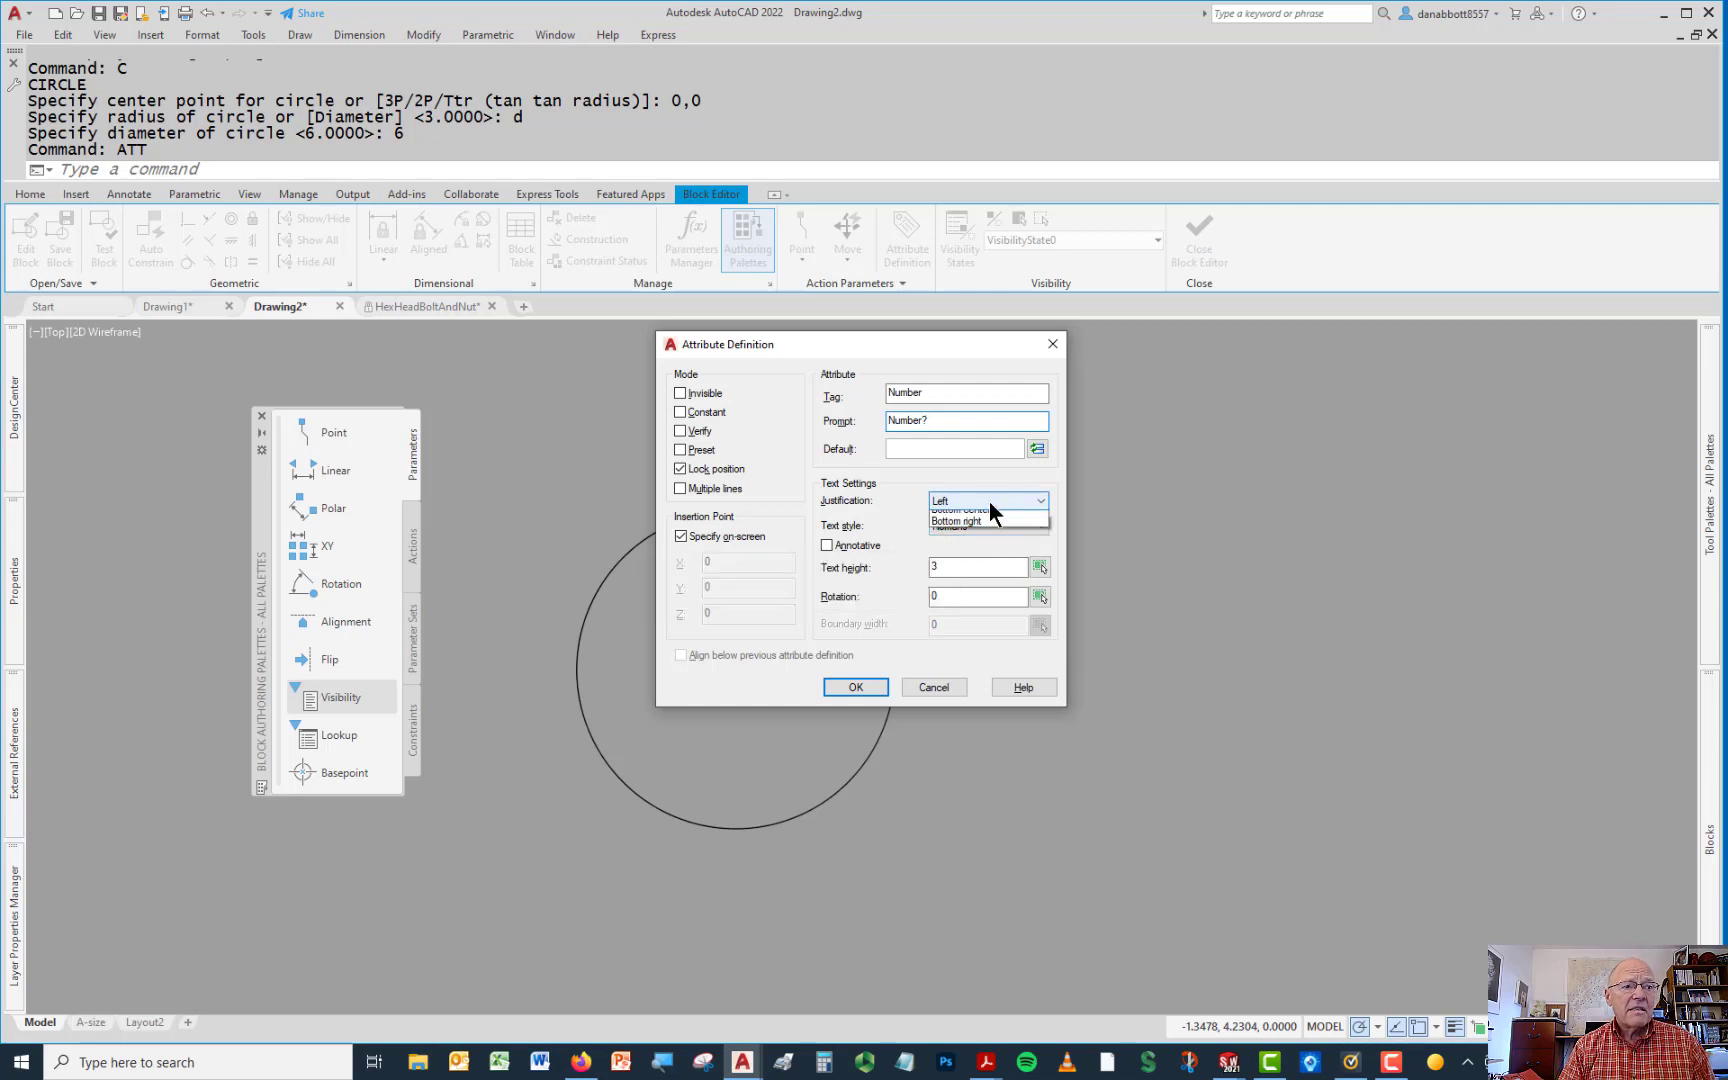
click(1038, 500)
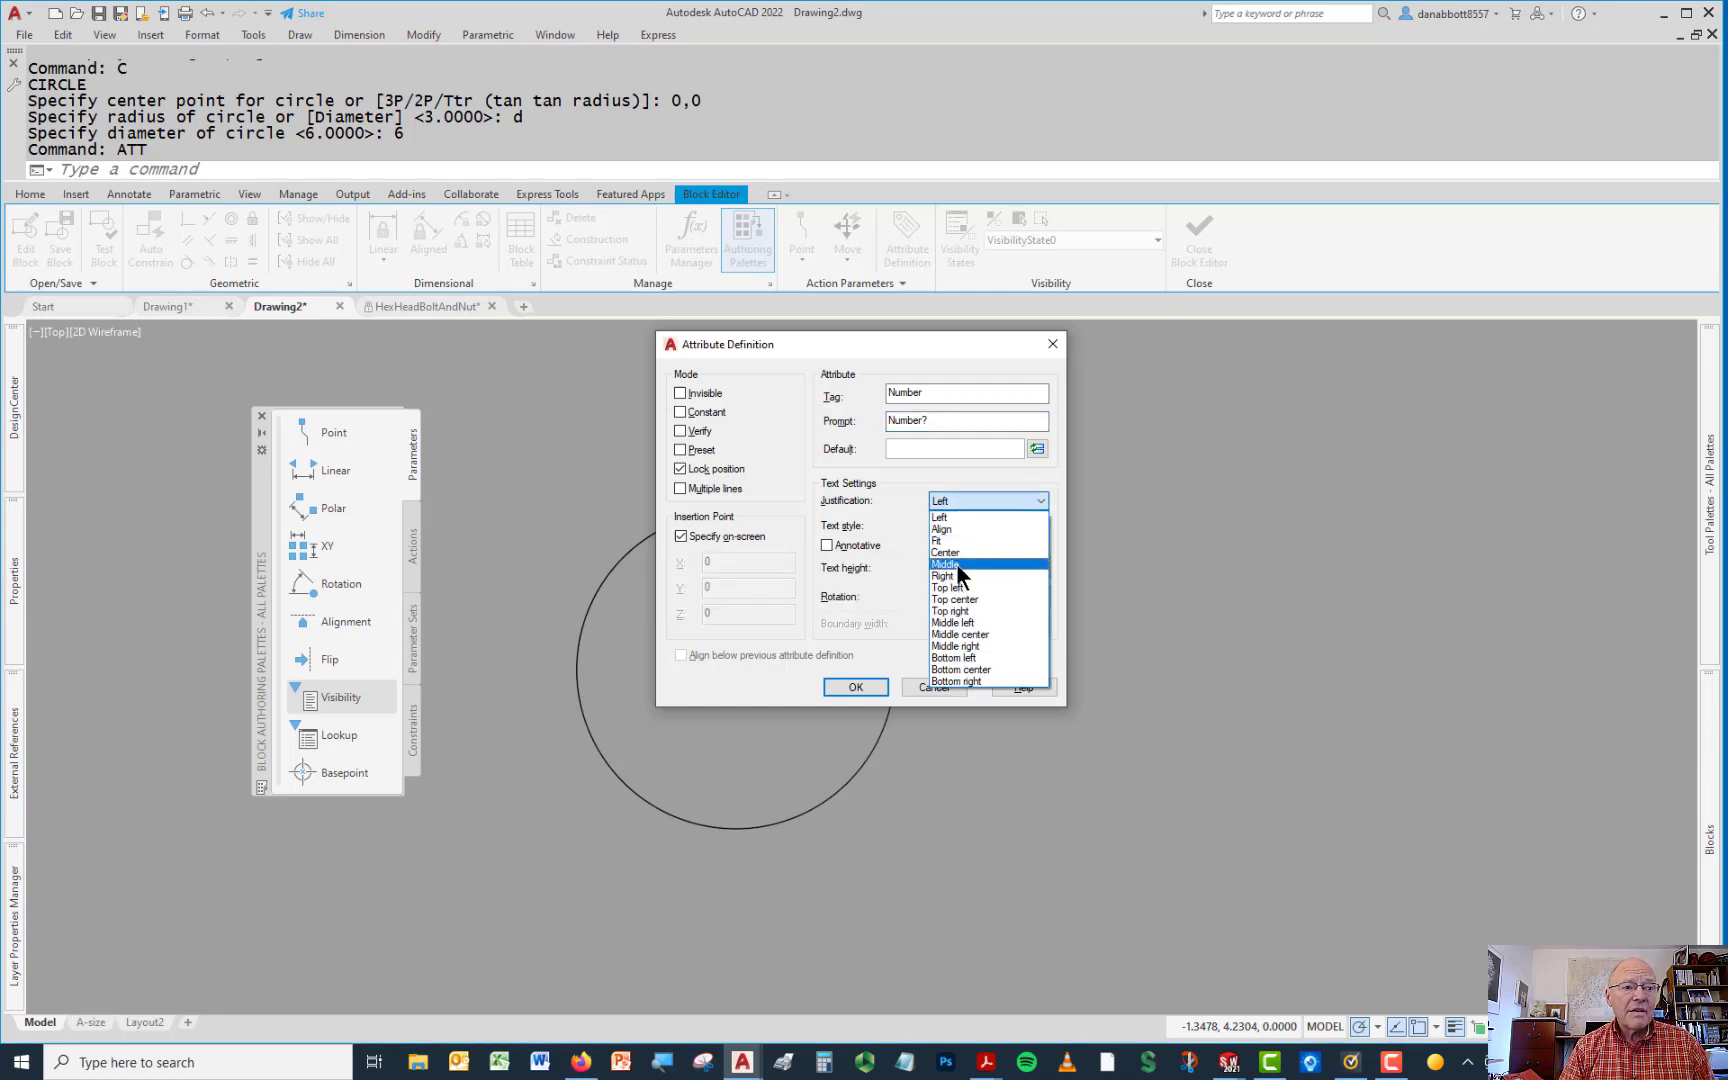
click(946, 564)
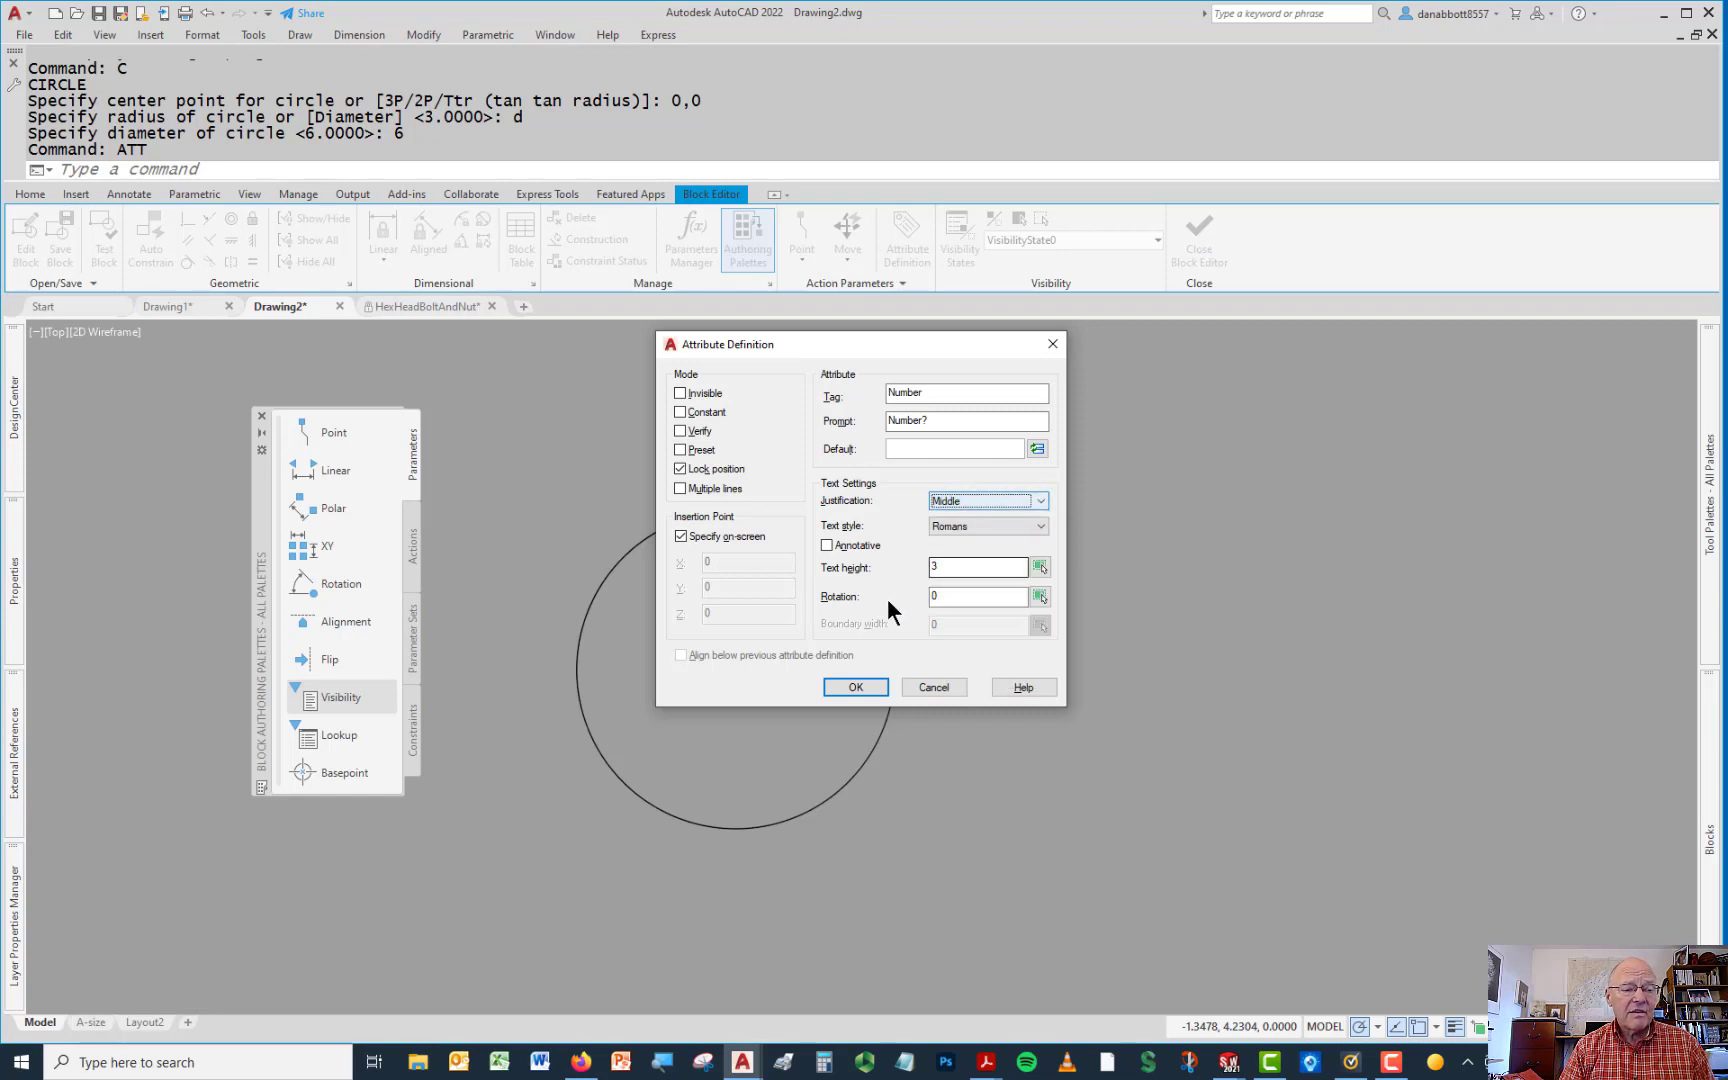
mouse_move(854, 686)
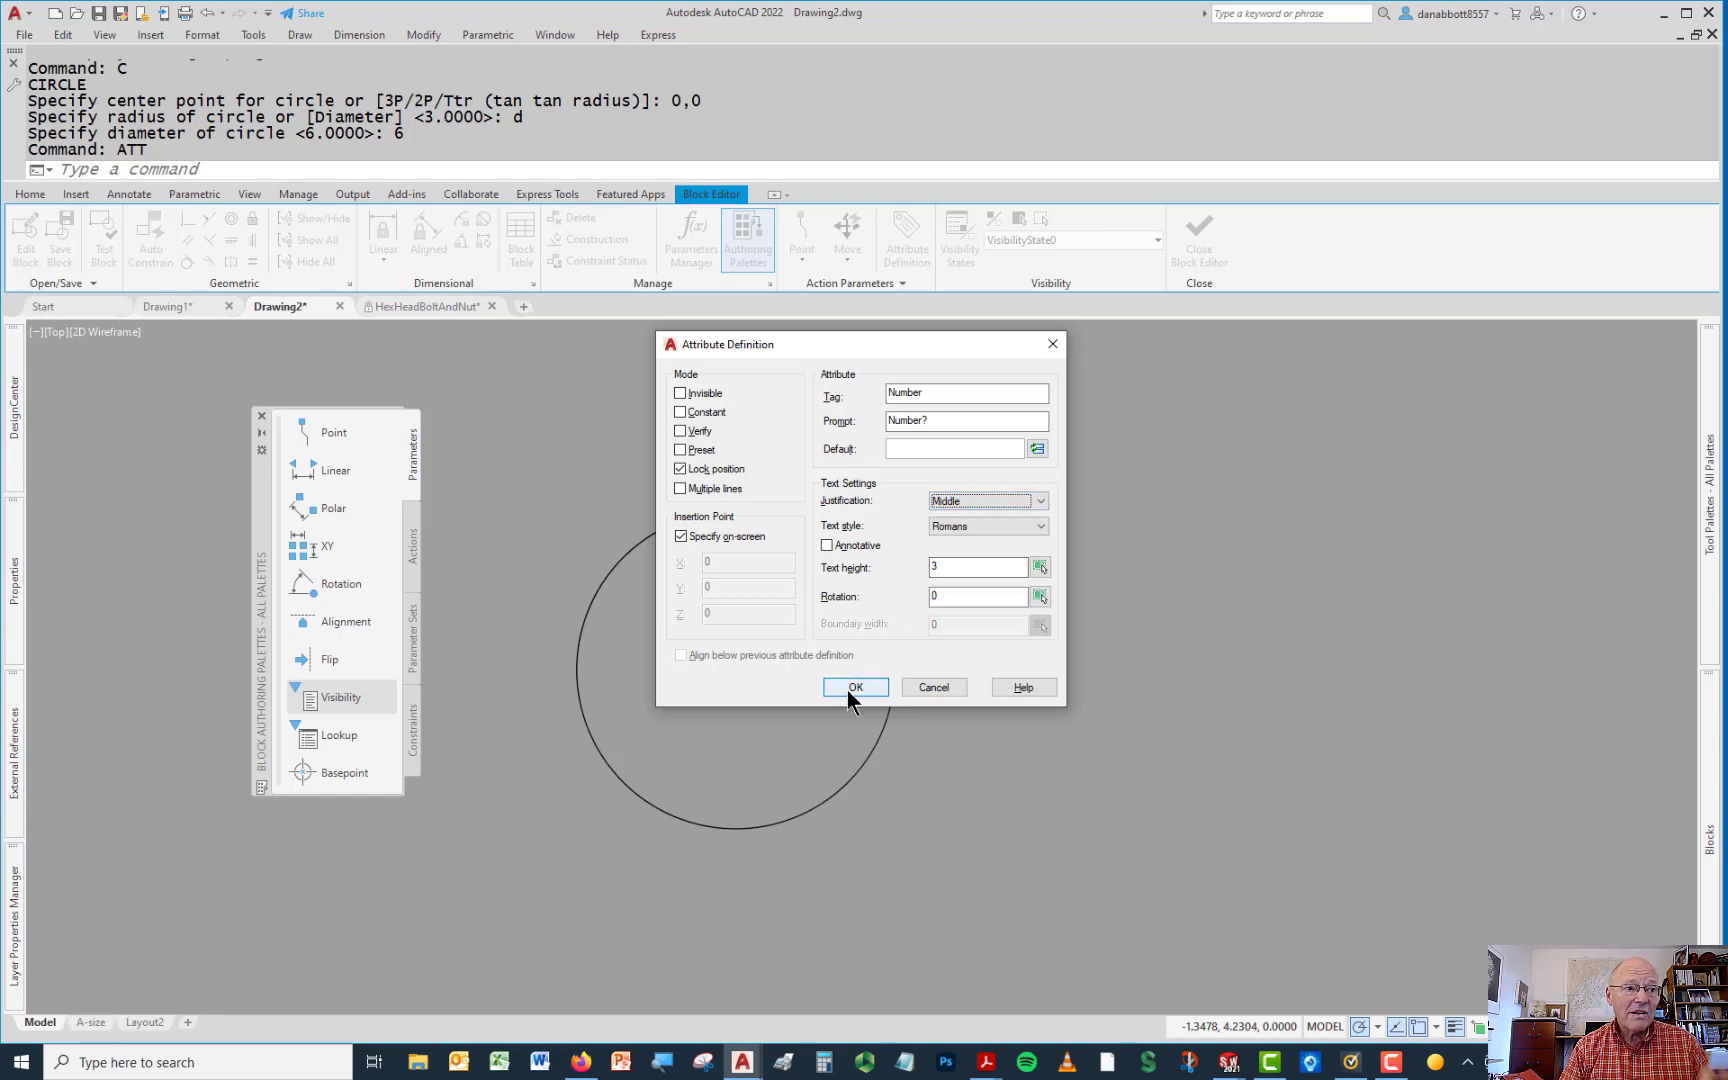
click(856, 686)
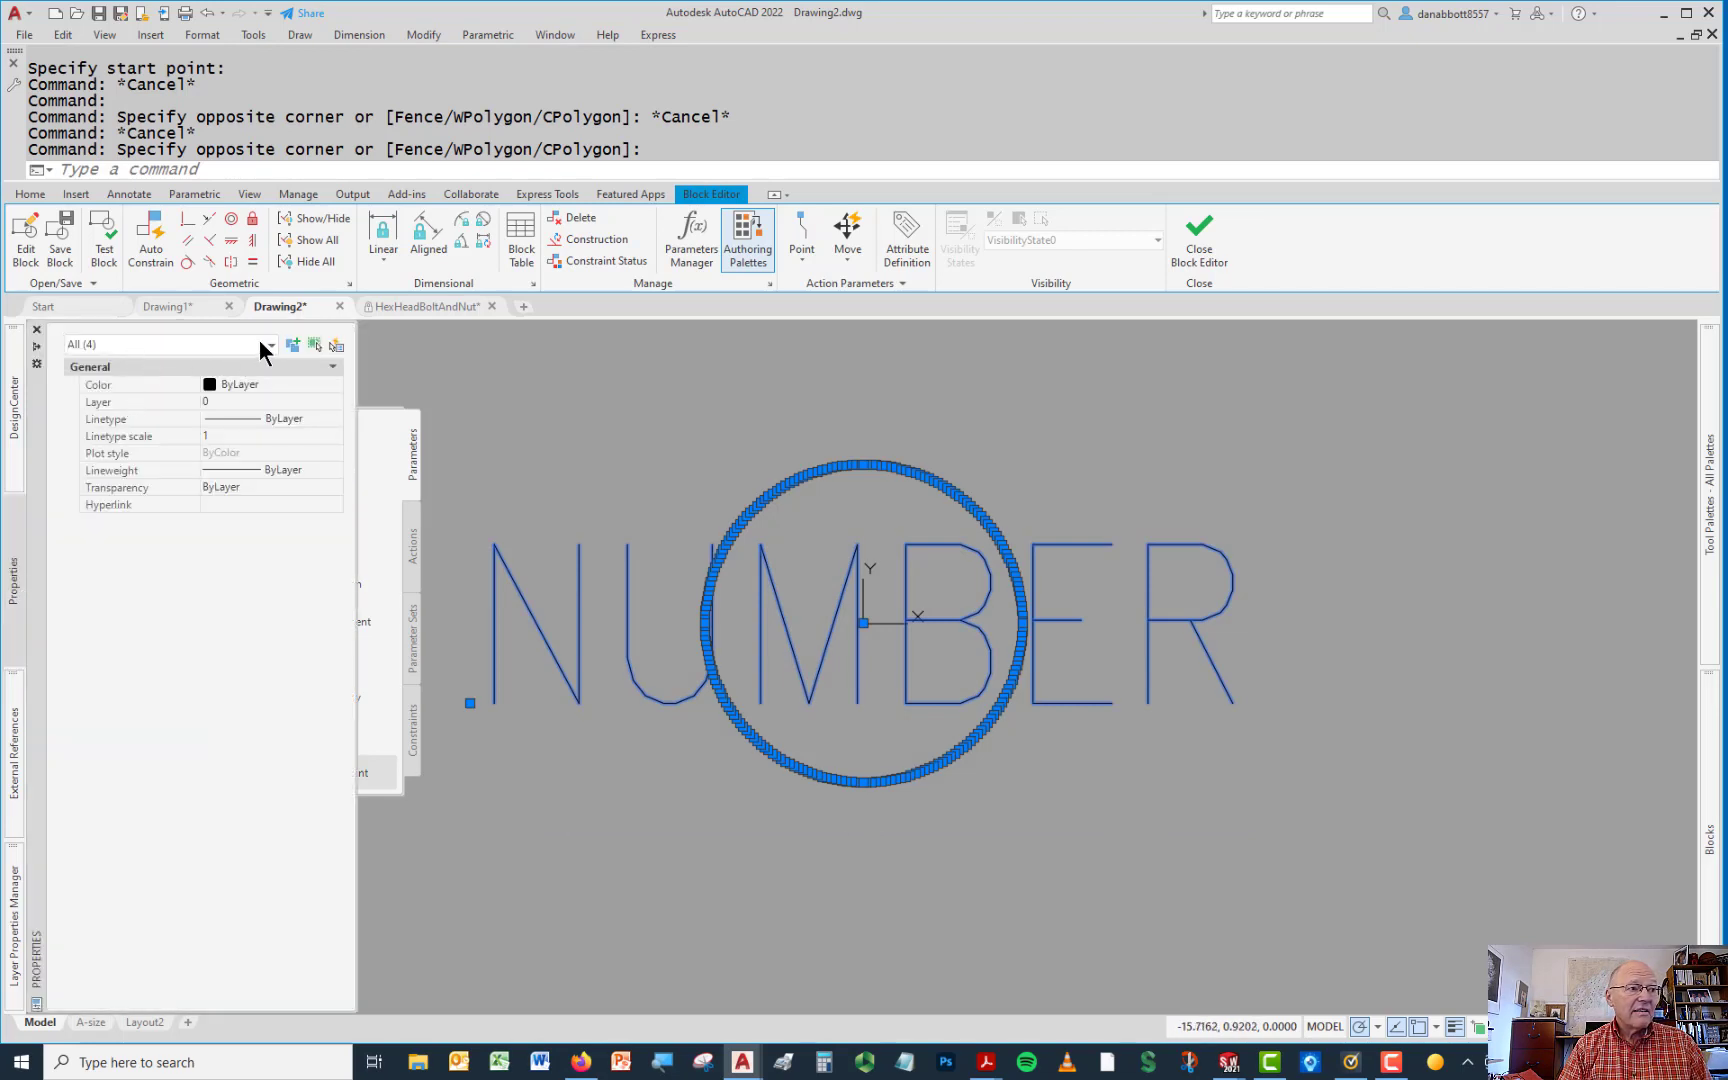
Check in the Properties dropdown that circle, polyline, attribute and wipeout are selected
click(270, 344)
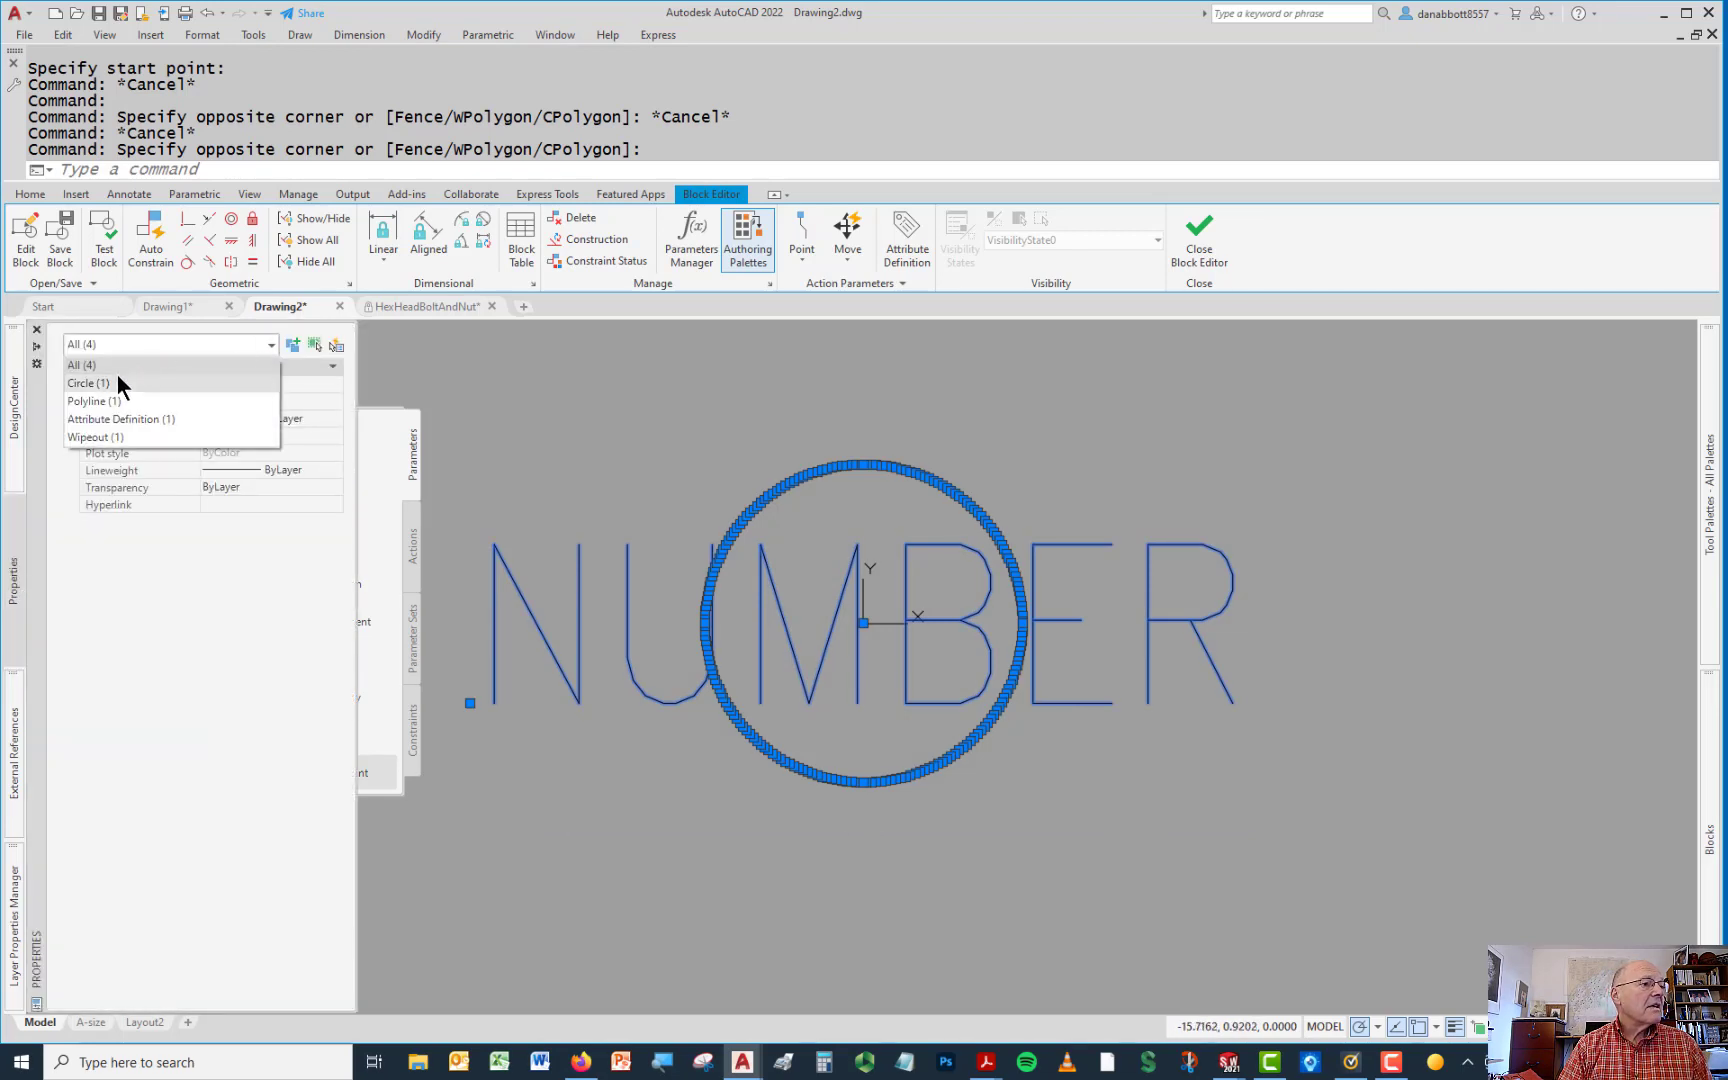
mouse_move(124, 408)
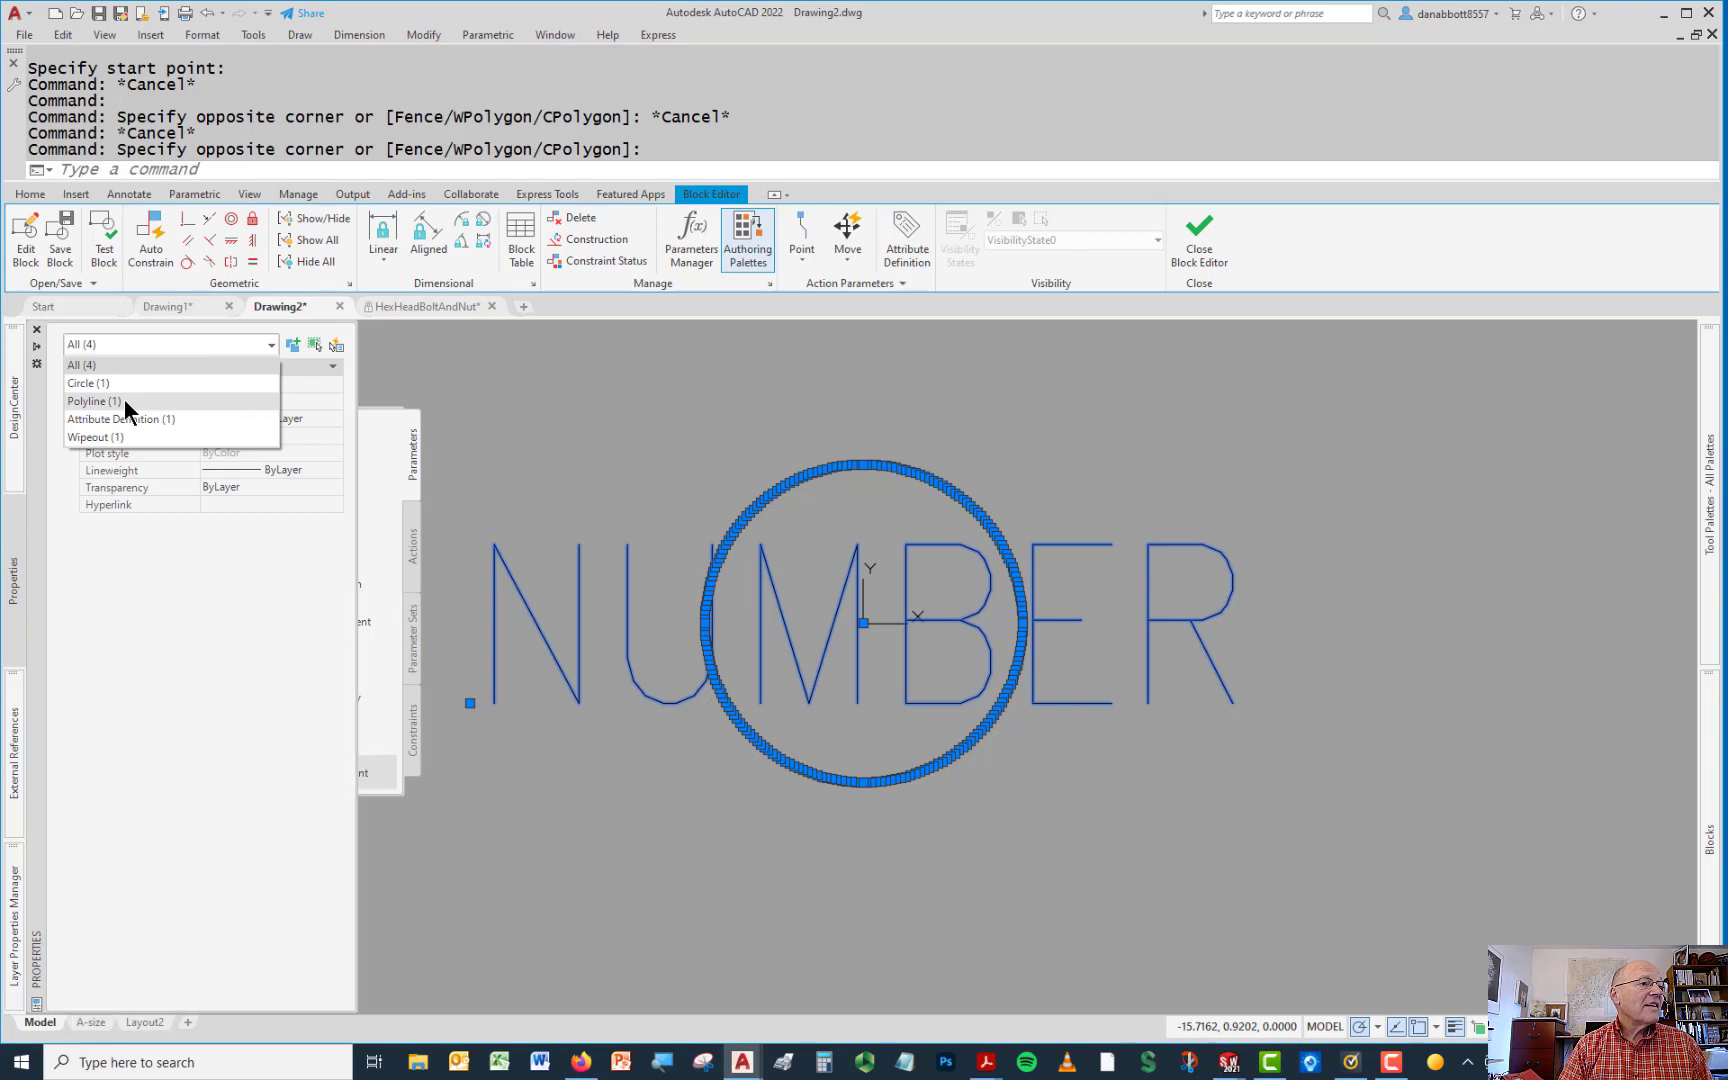
mouse_move(122, 418)
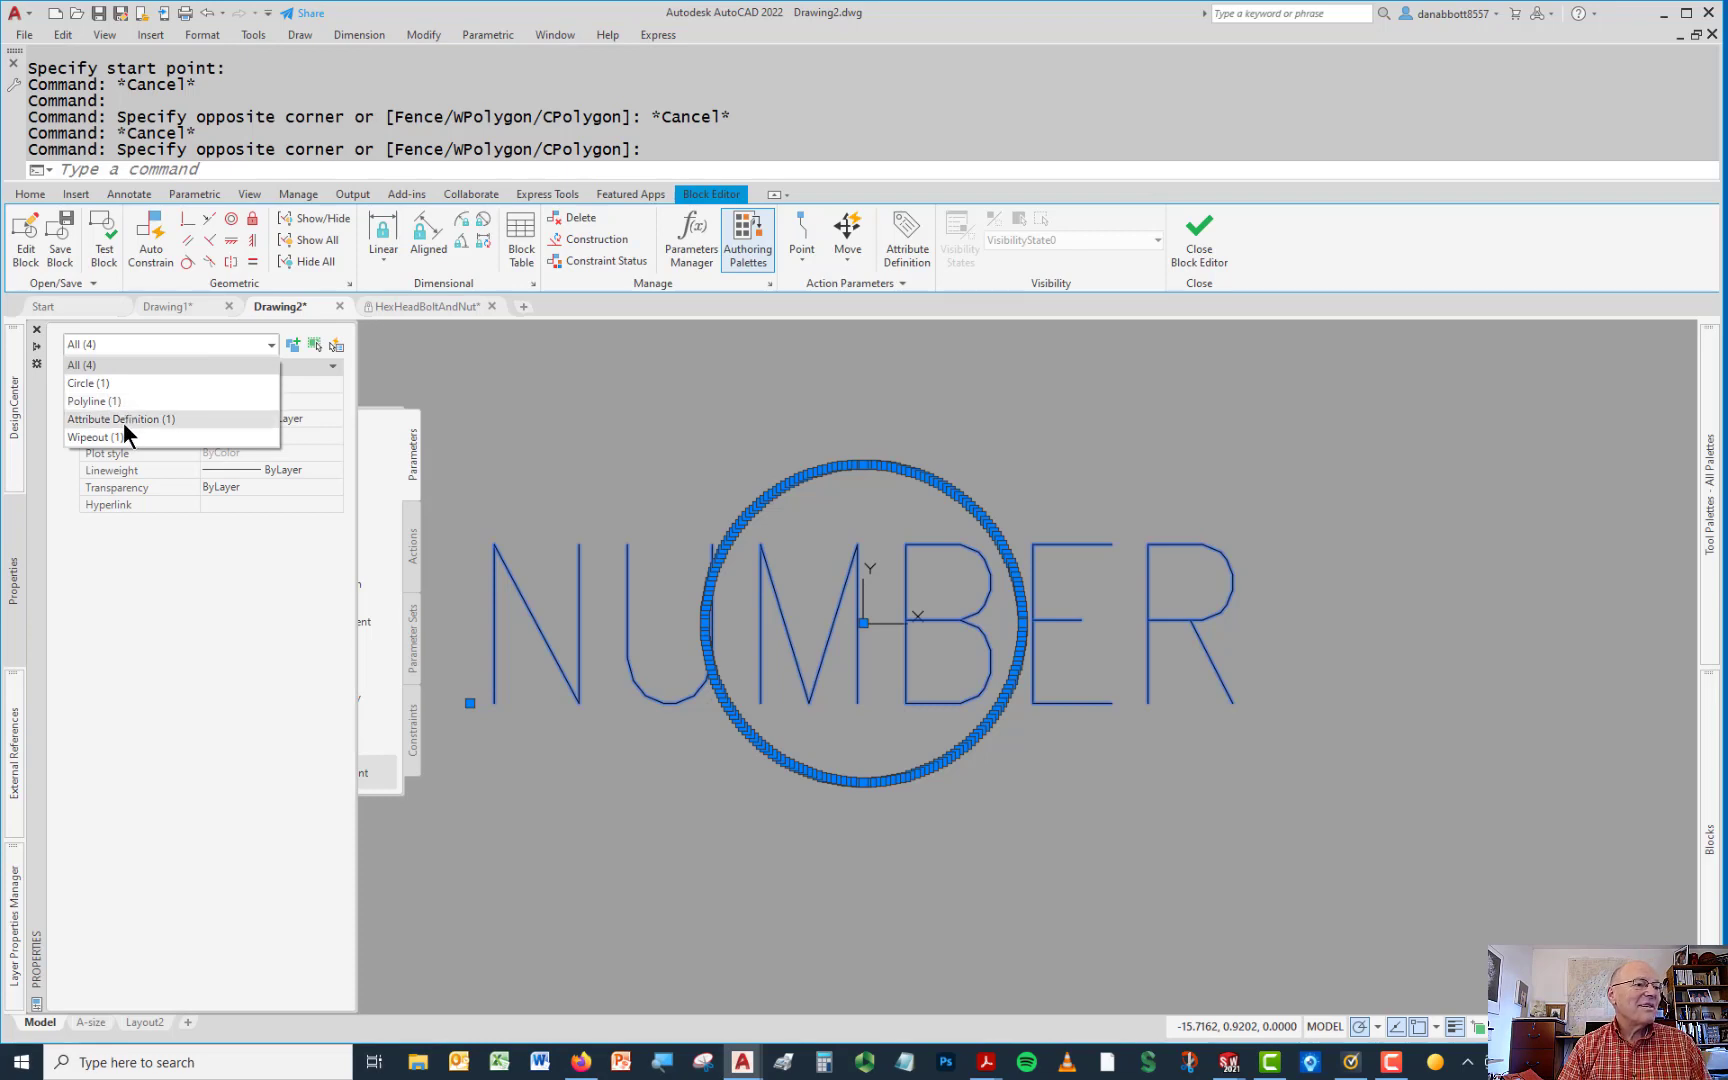
mouse_move(104, 412)
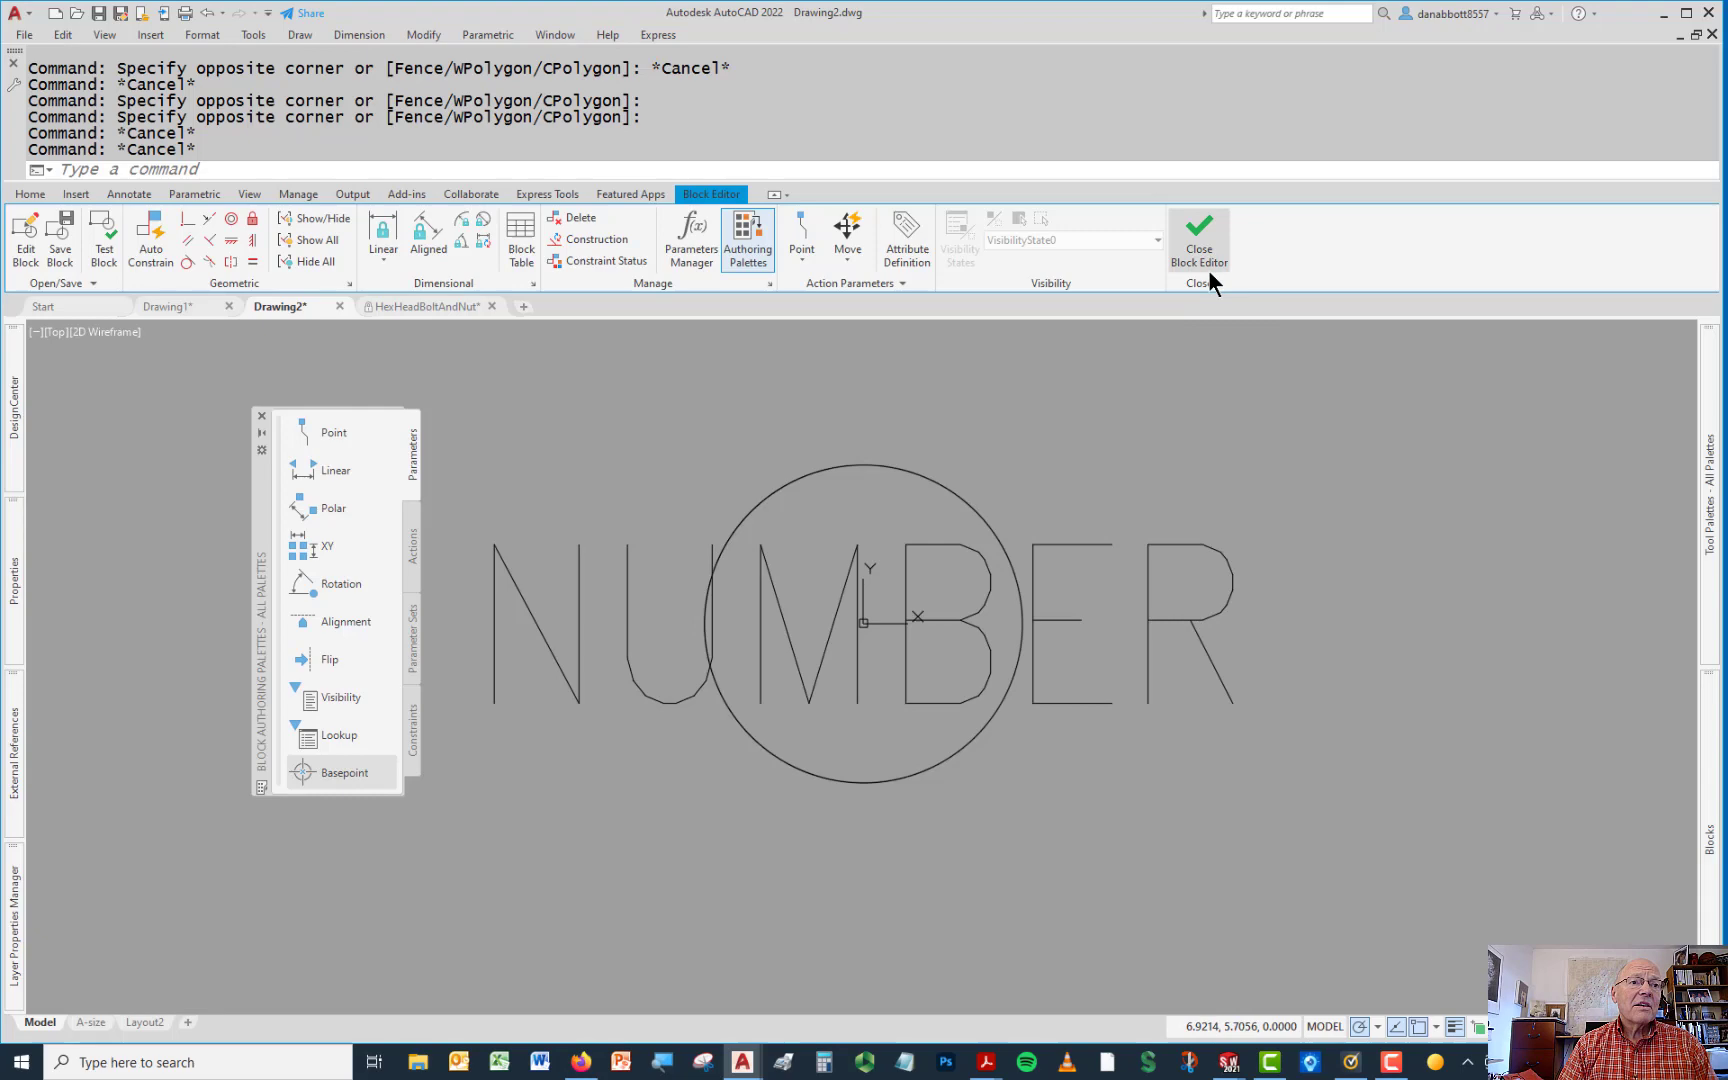
Close the Block Editor and draw a QLEADER from the top flange upward without text
click(1196, 232)
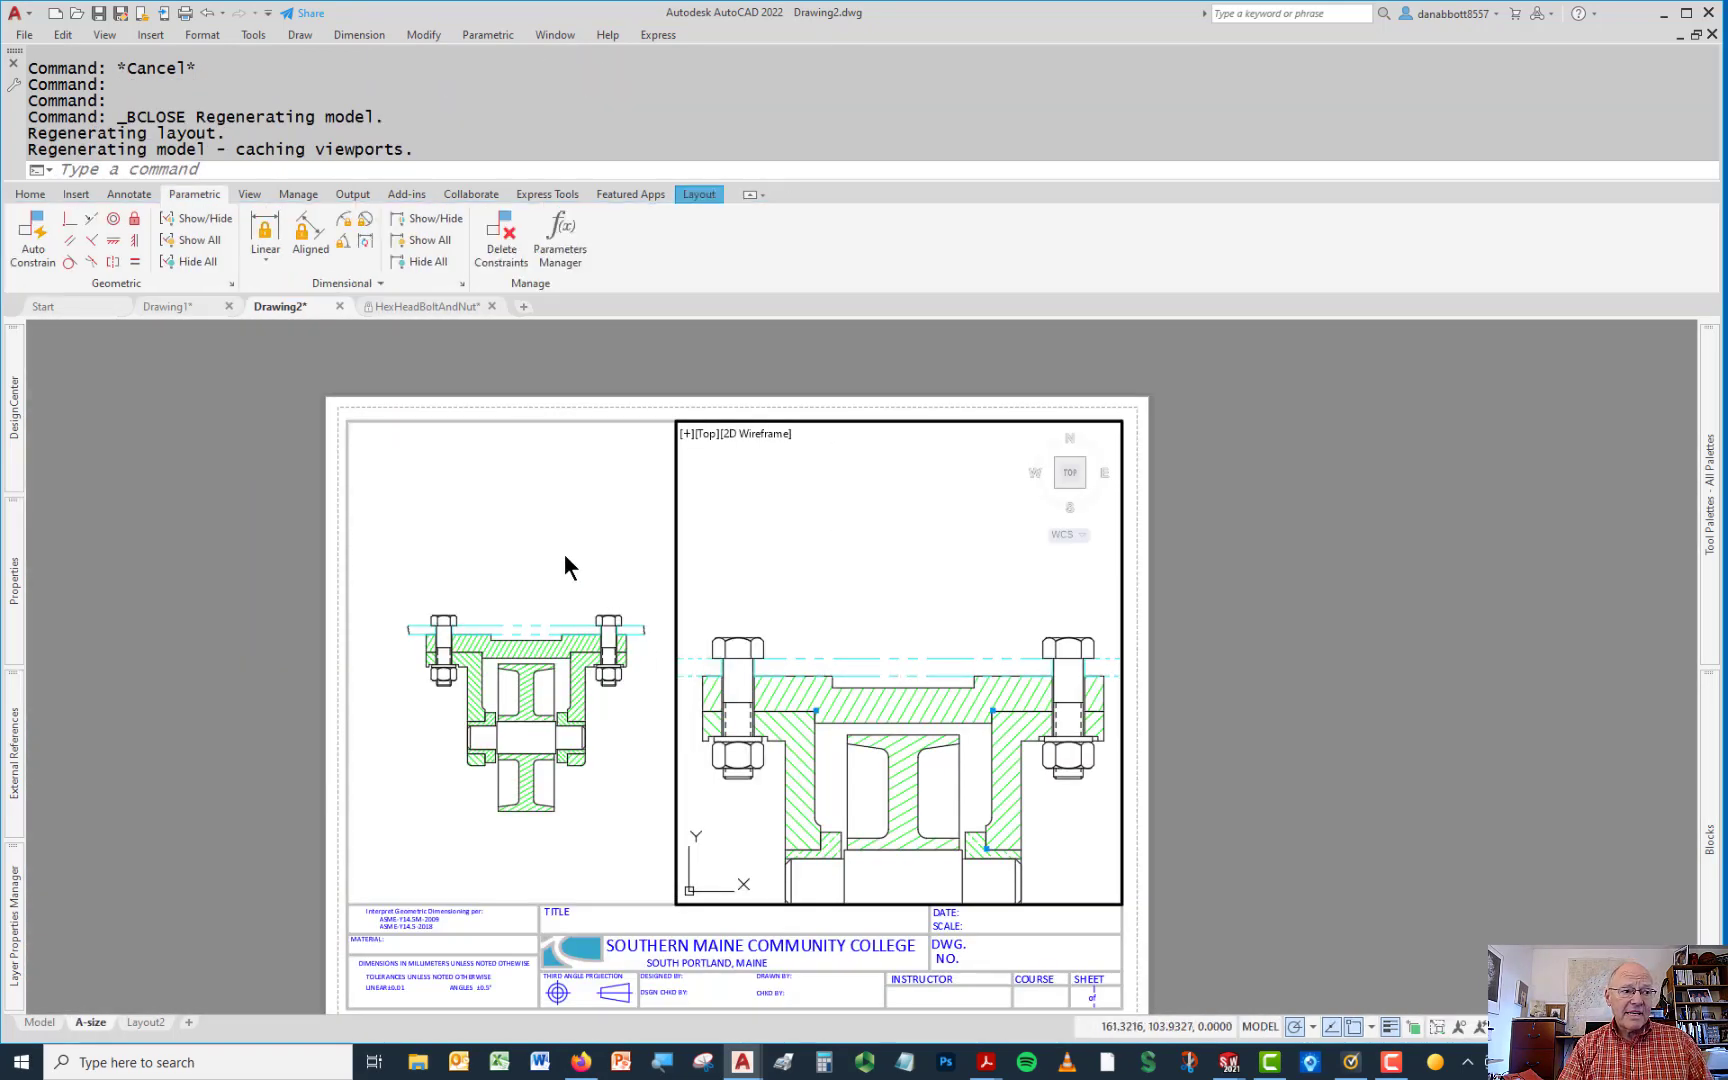
mouse_move(776, 576)
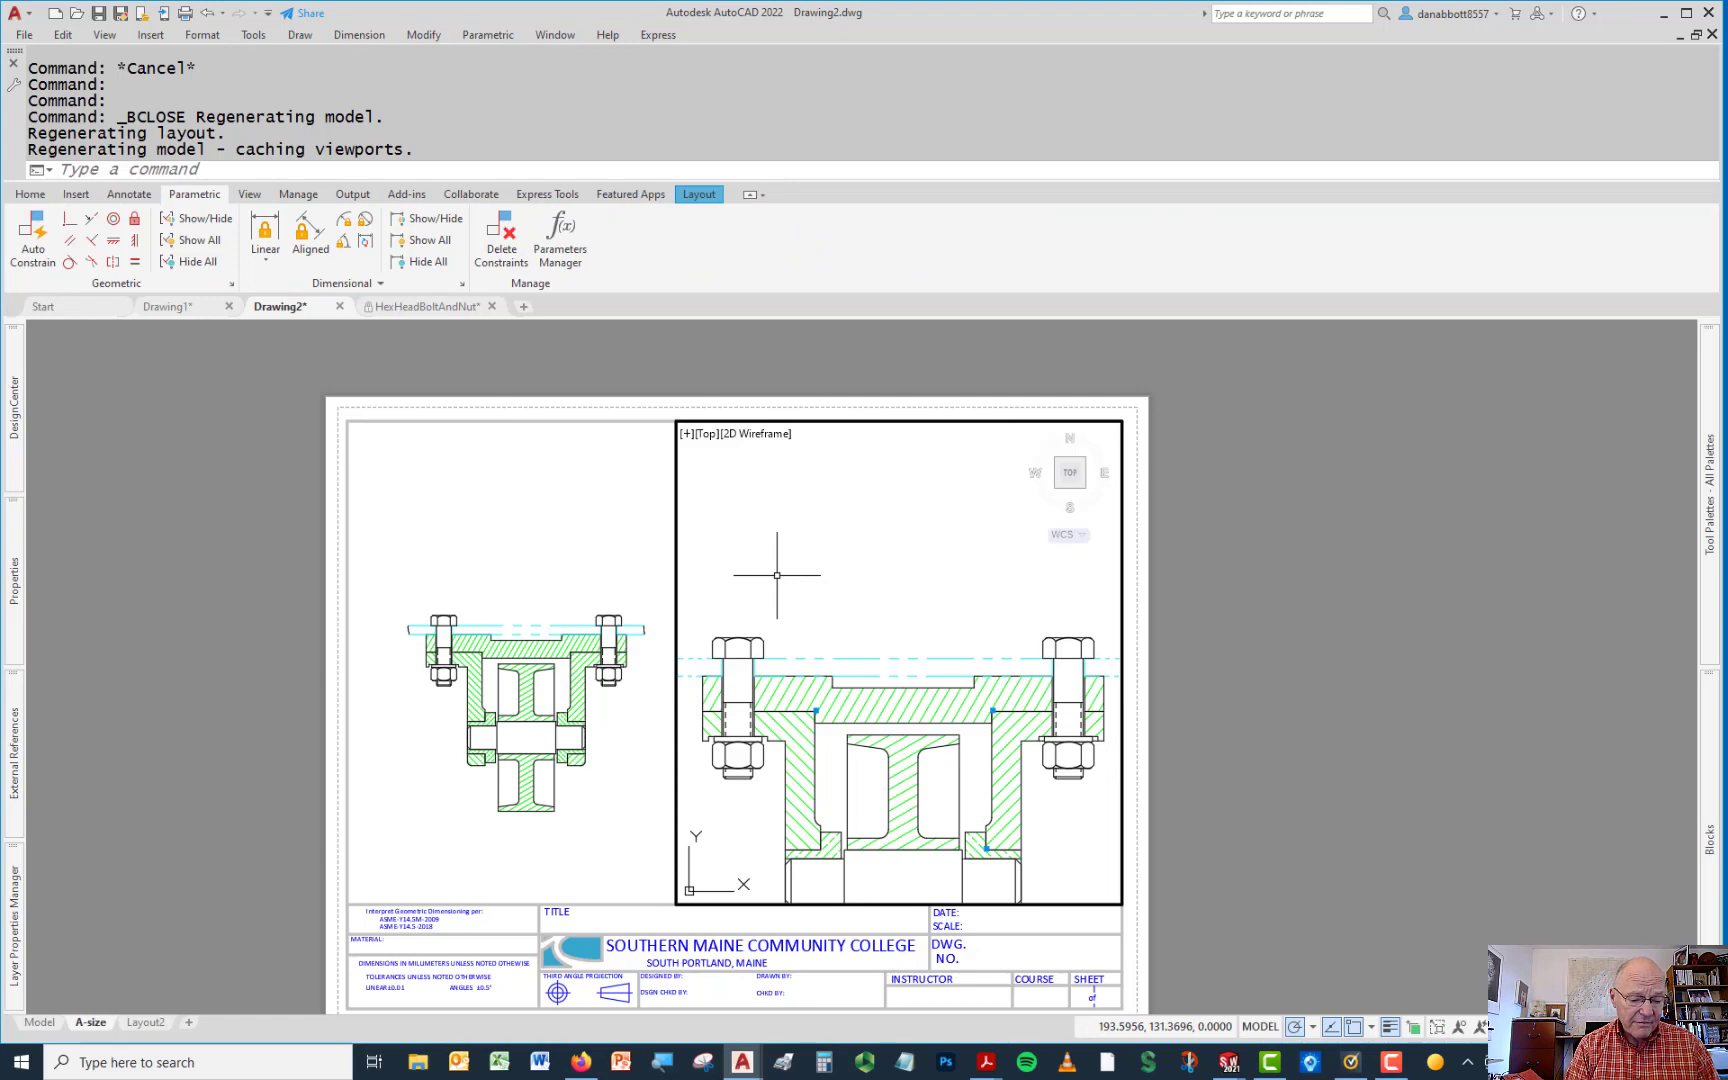
text(LE)
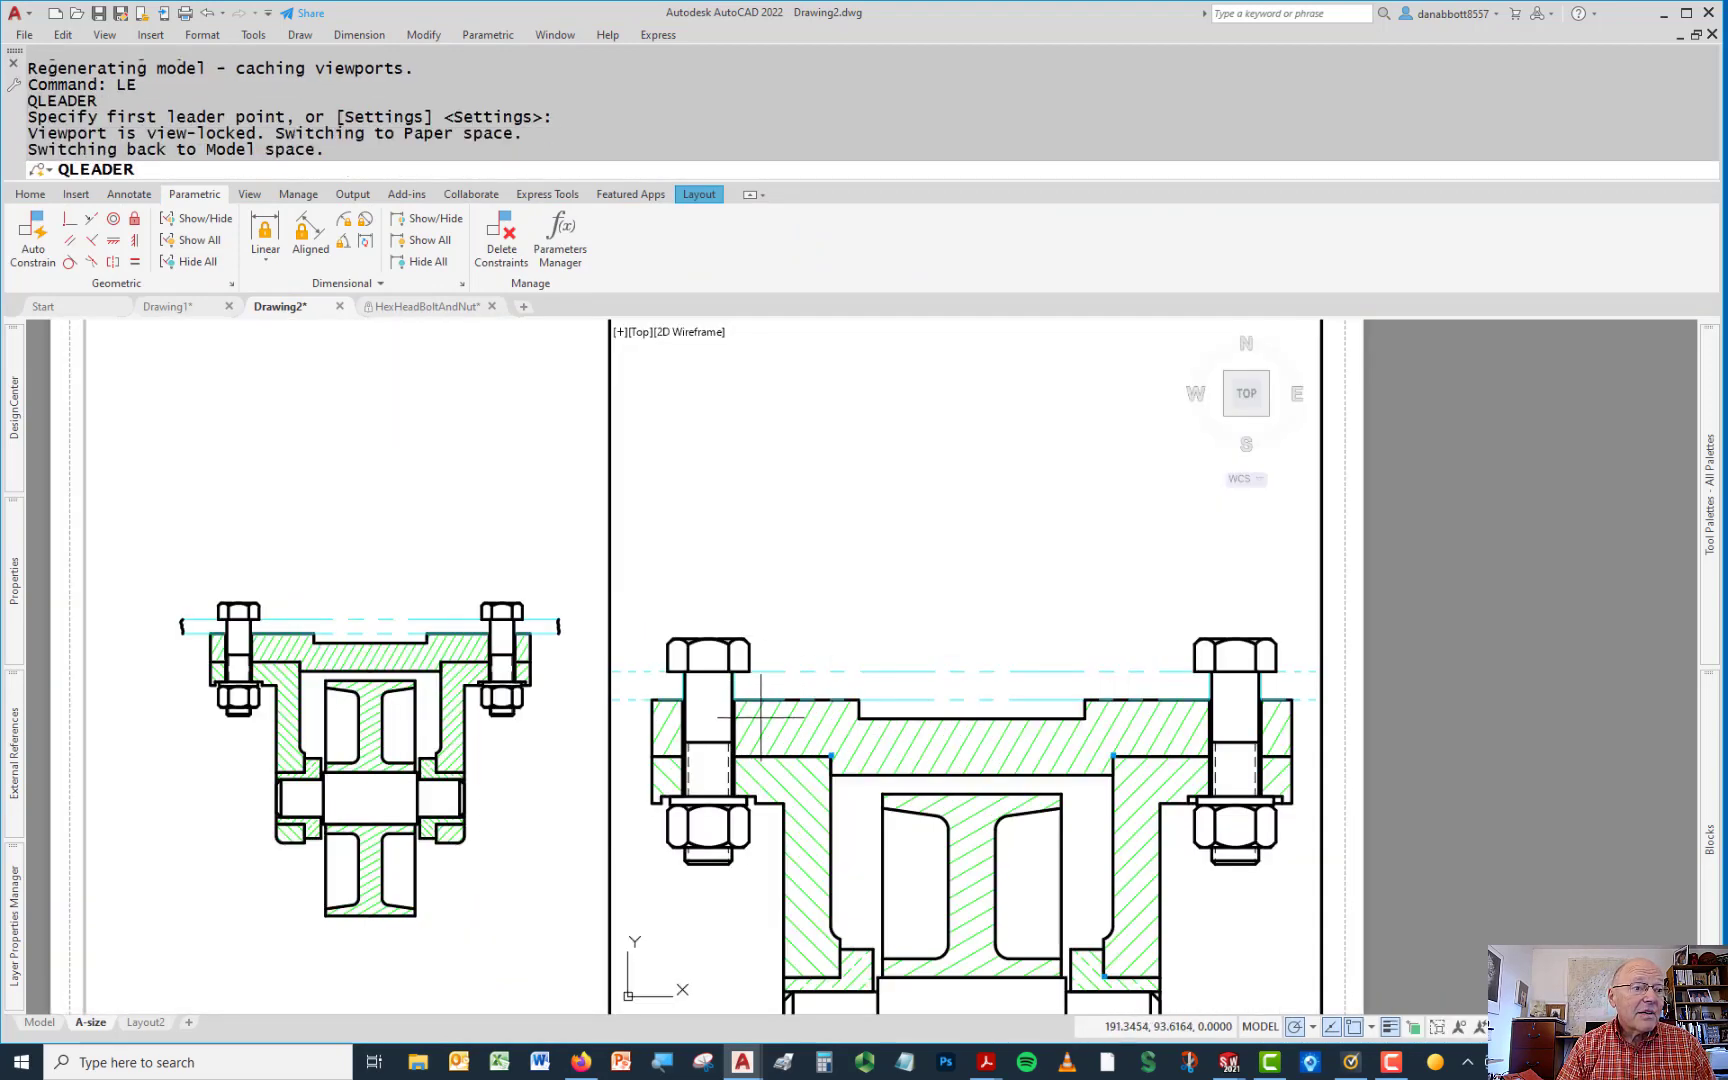
click(788, 694)
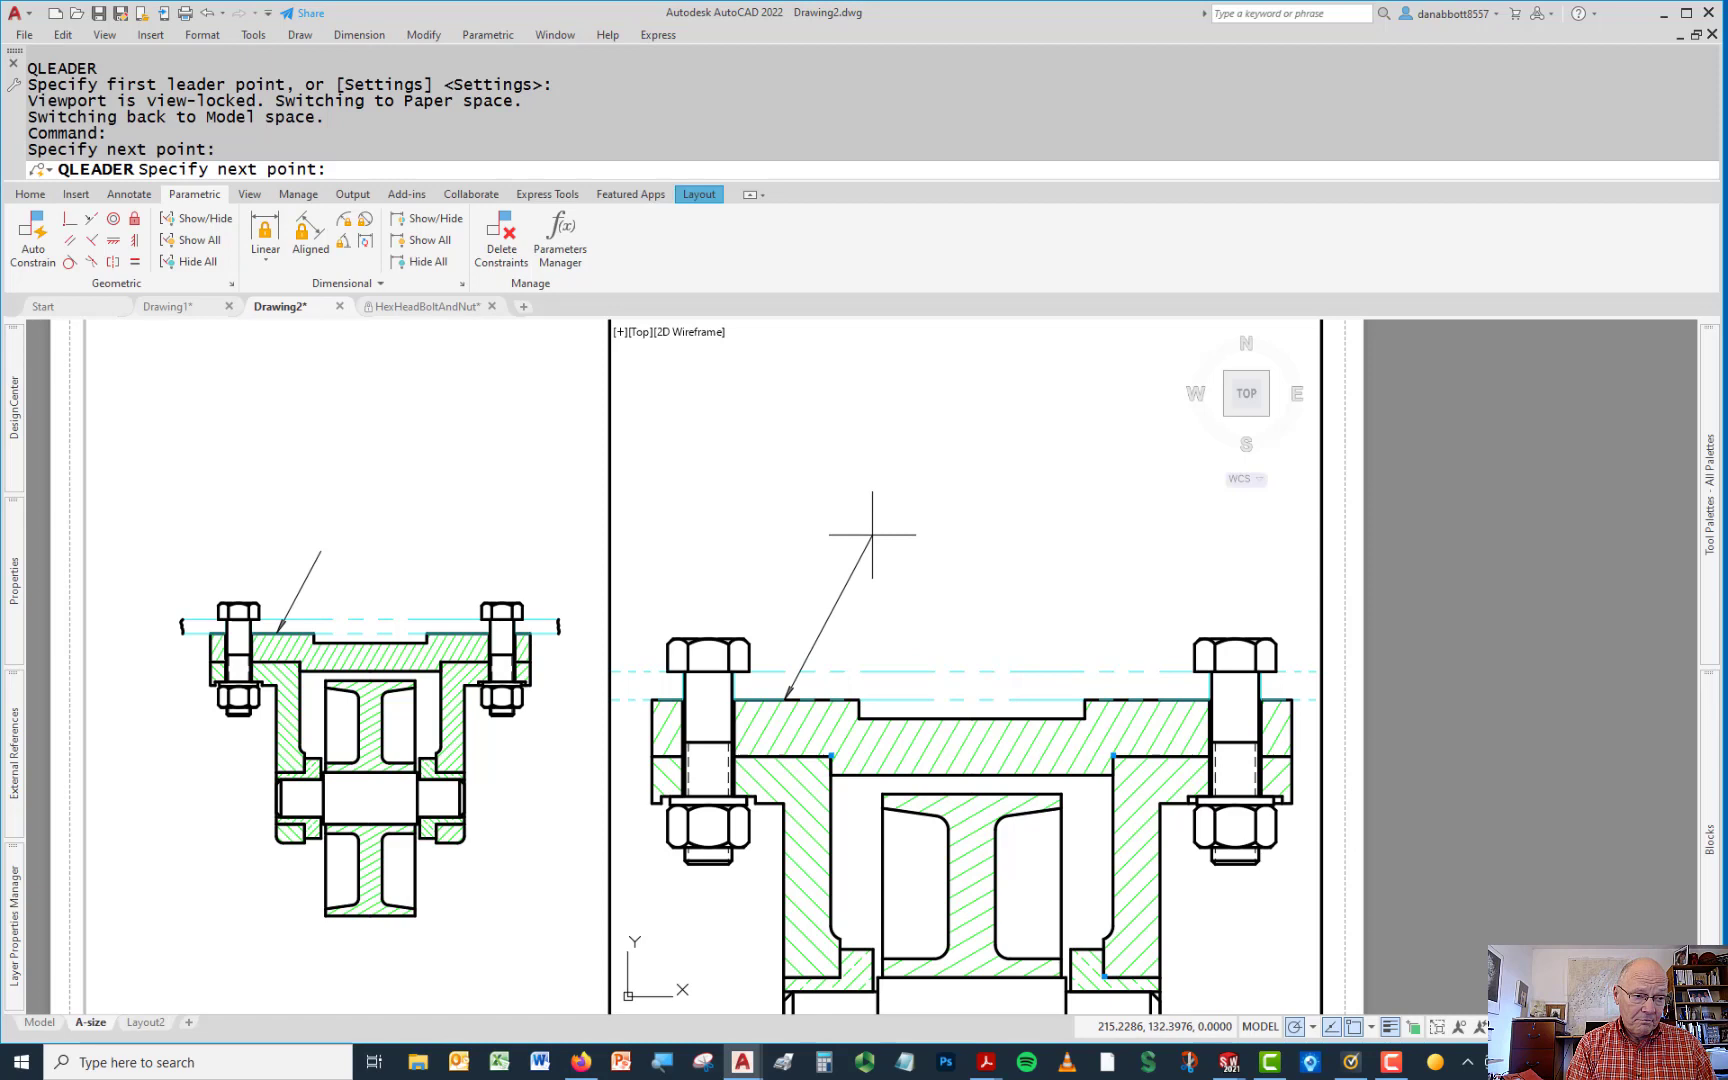
key(Escape)
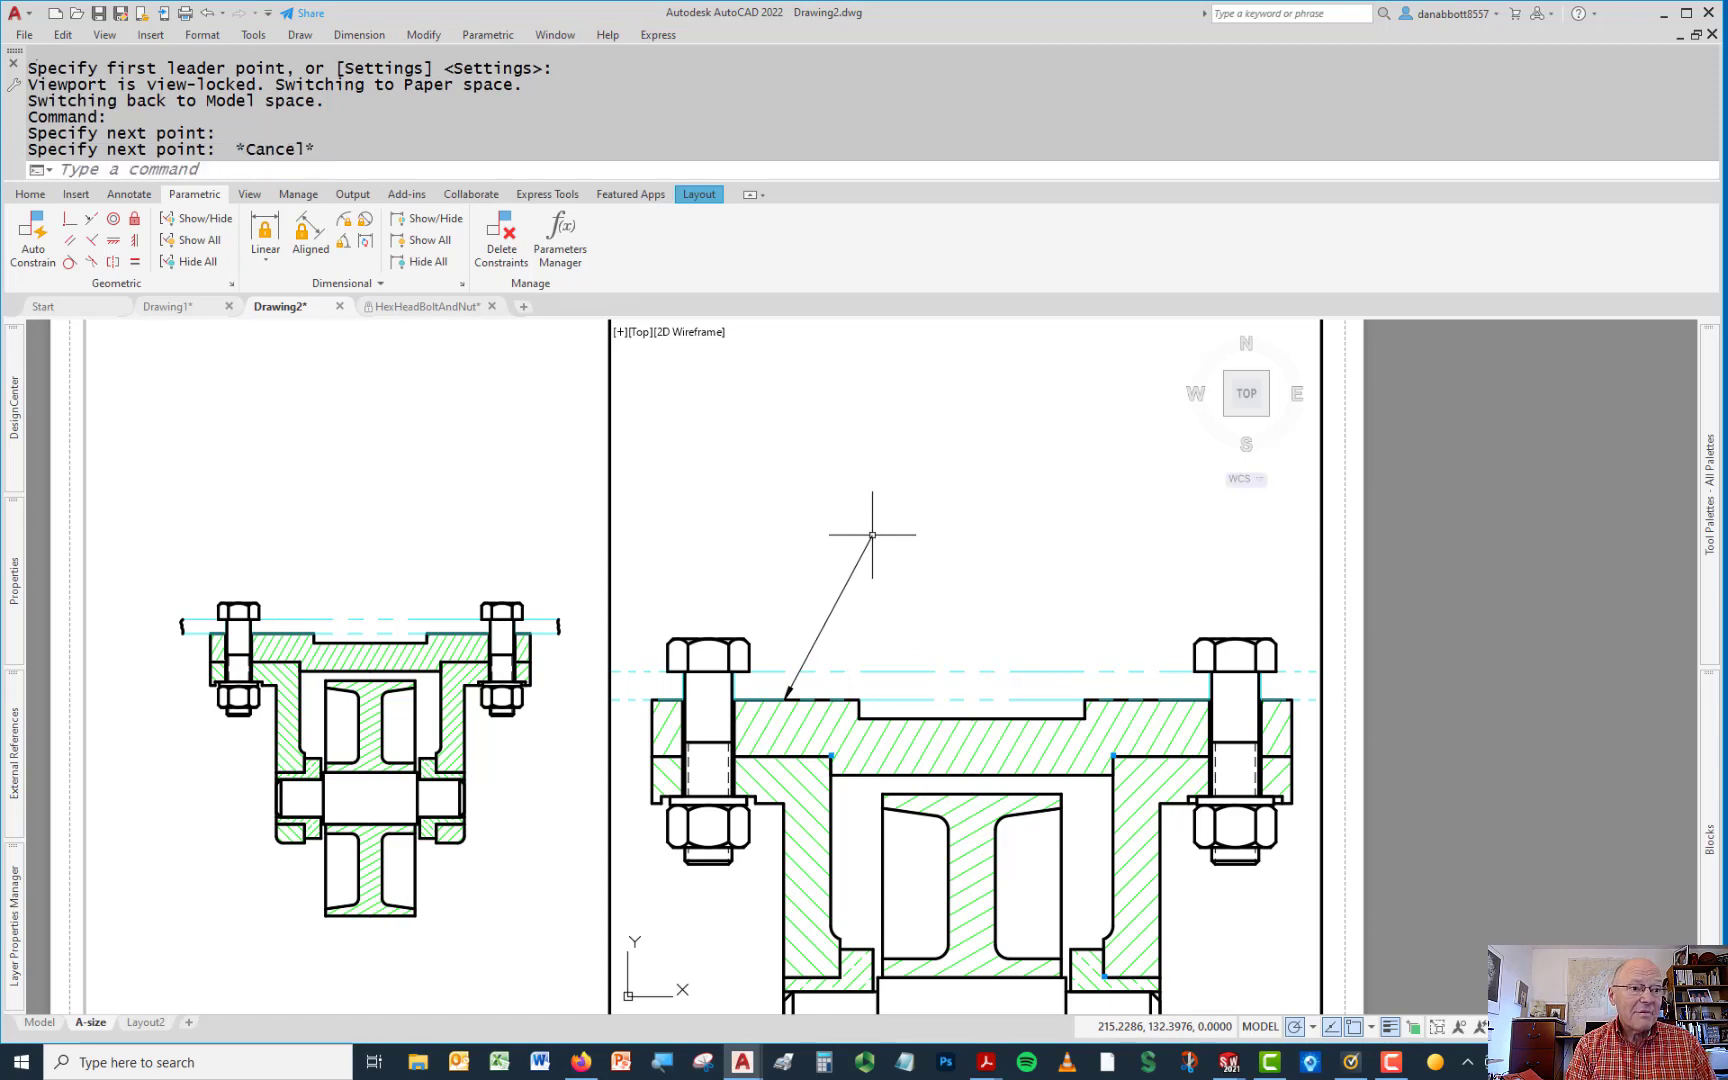
mouse_move(1596, 614)
text(D)
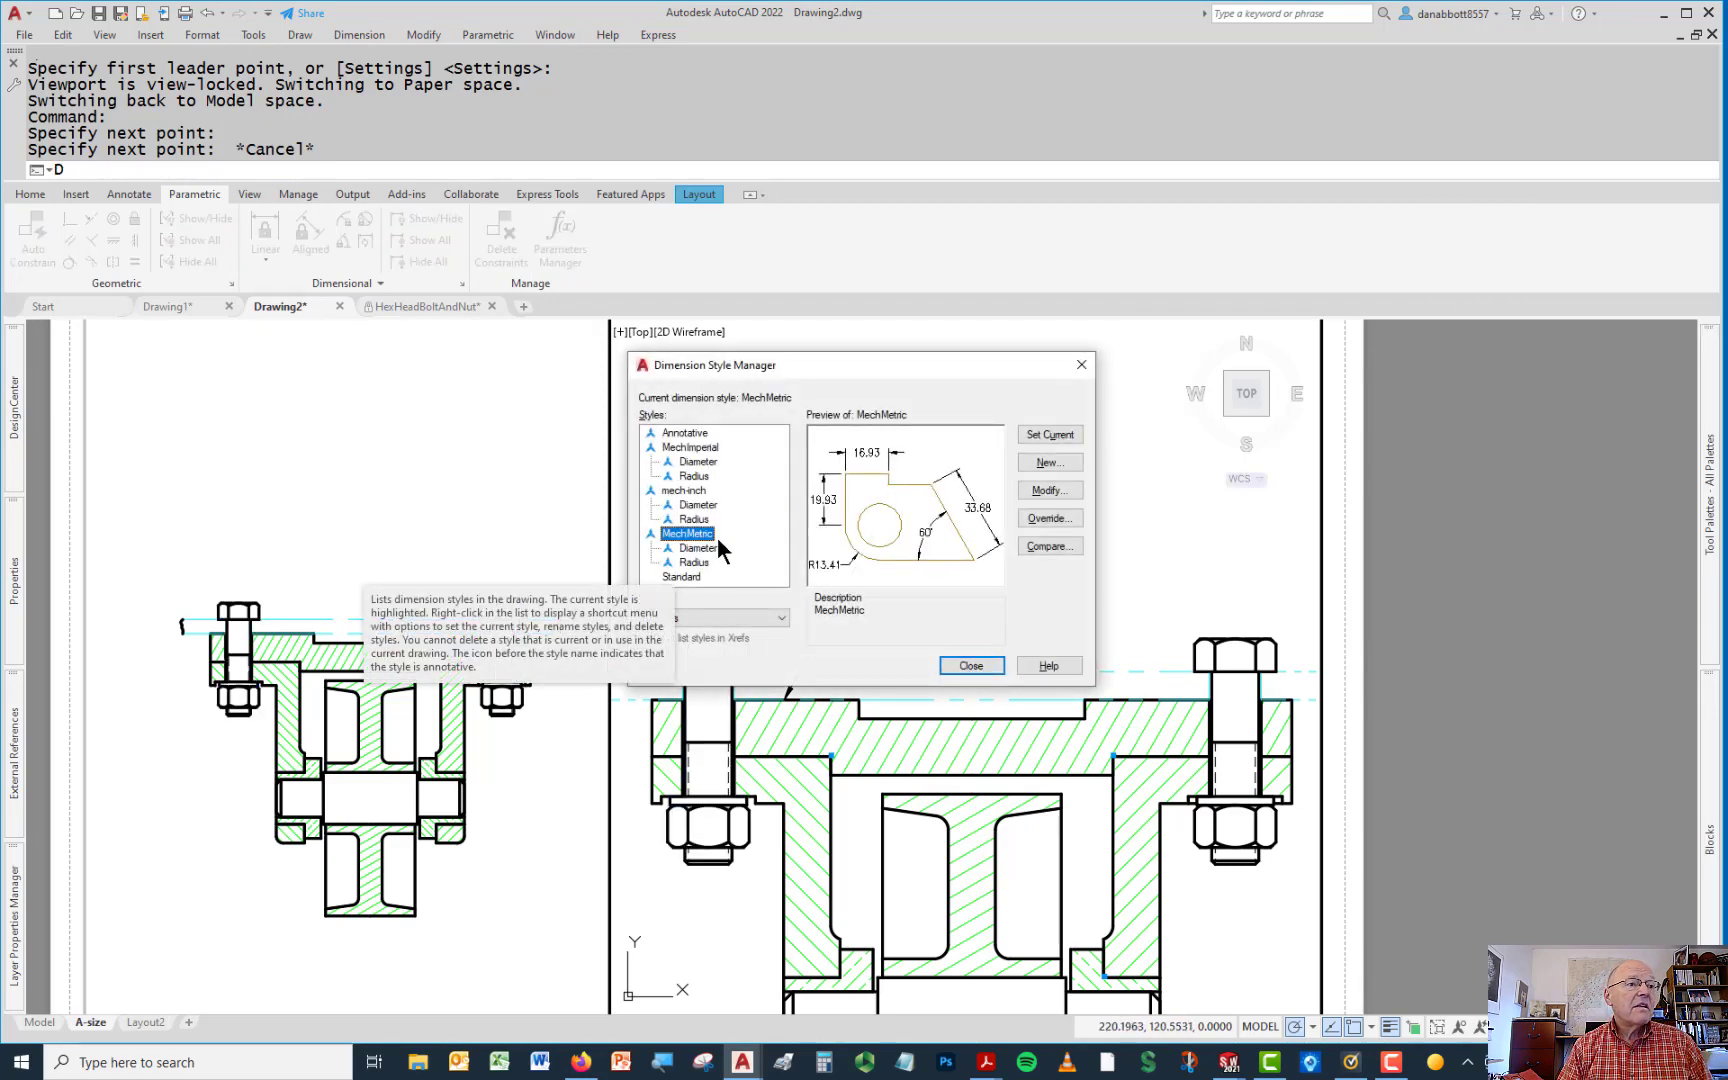
click(968, 666)
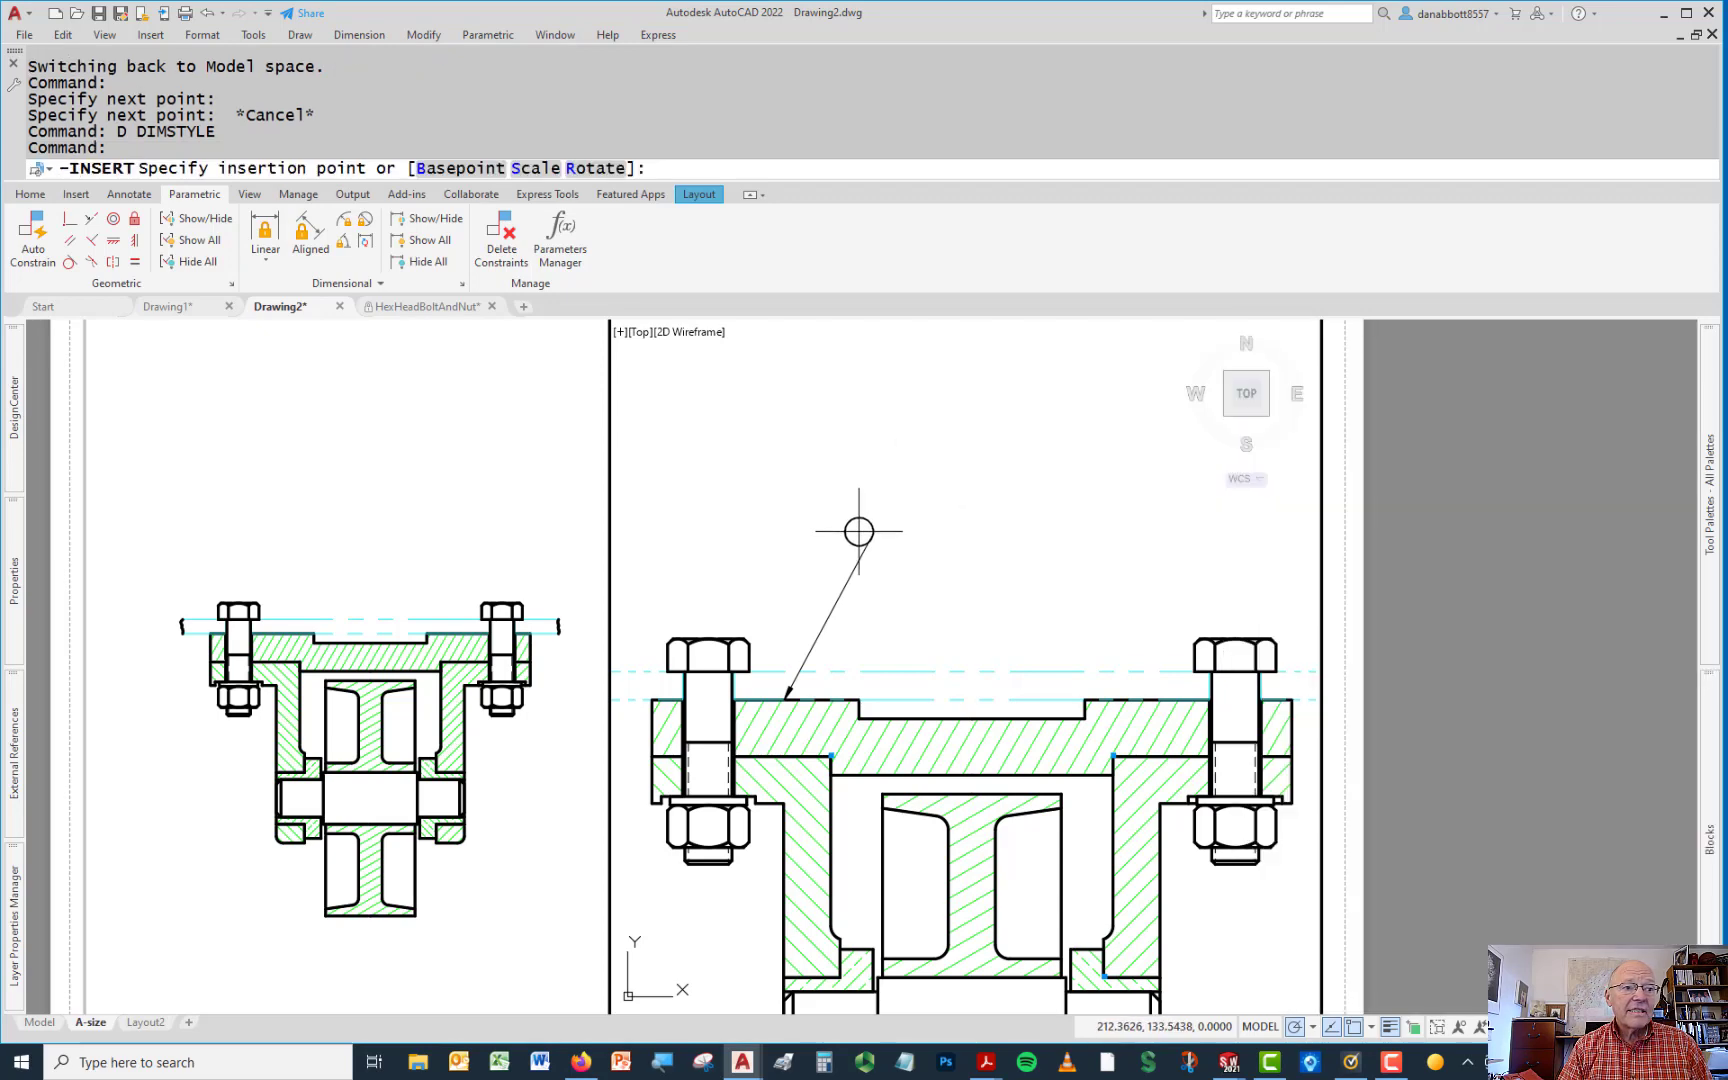
Insert the bubble block at the leader's upper end with number 1
click(856, 532)
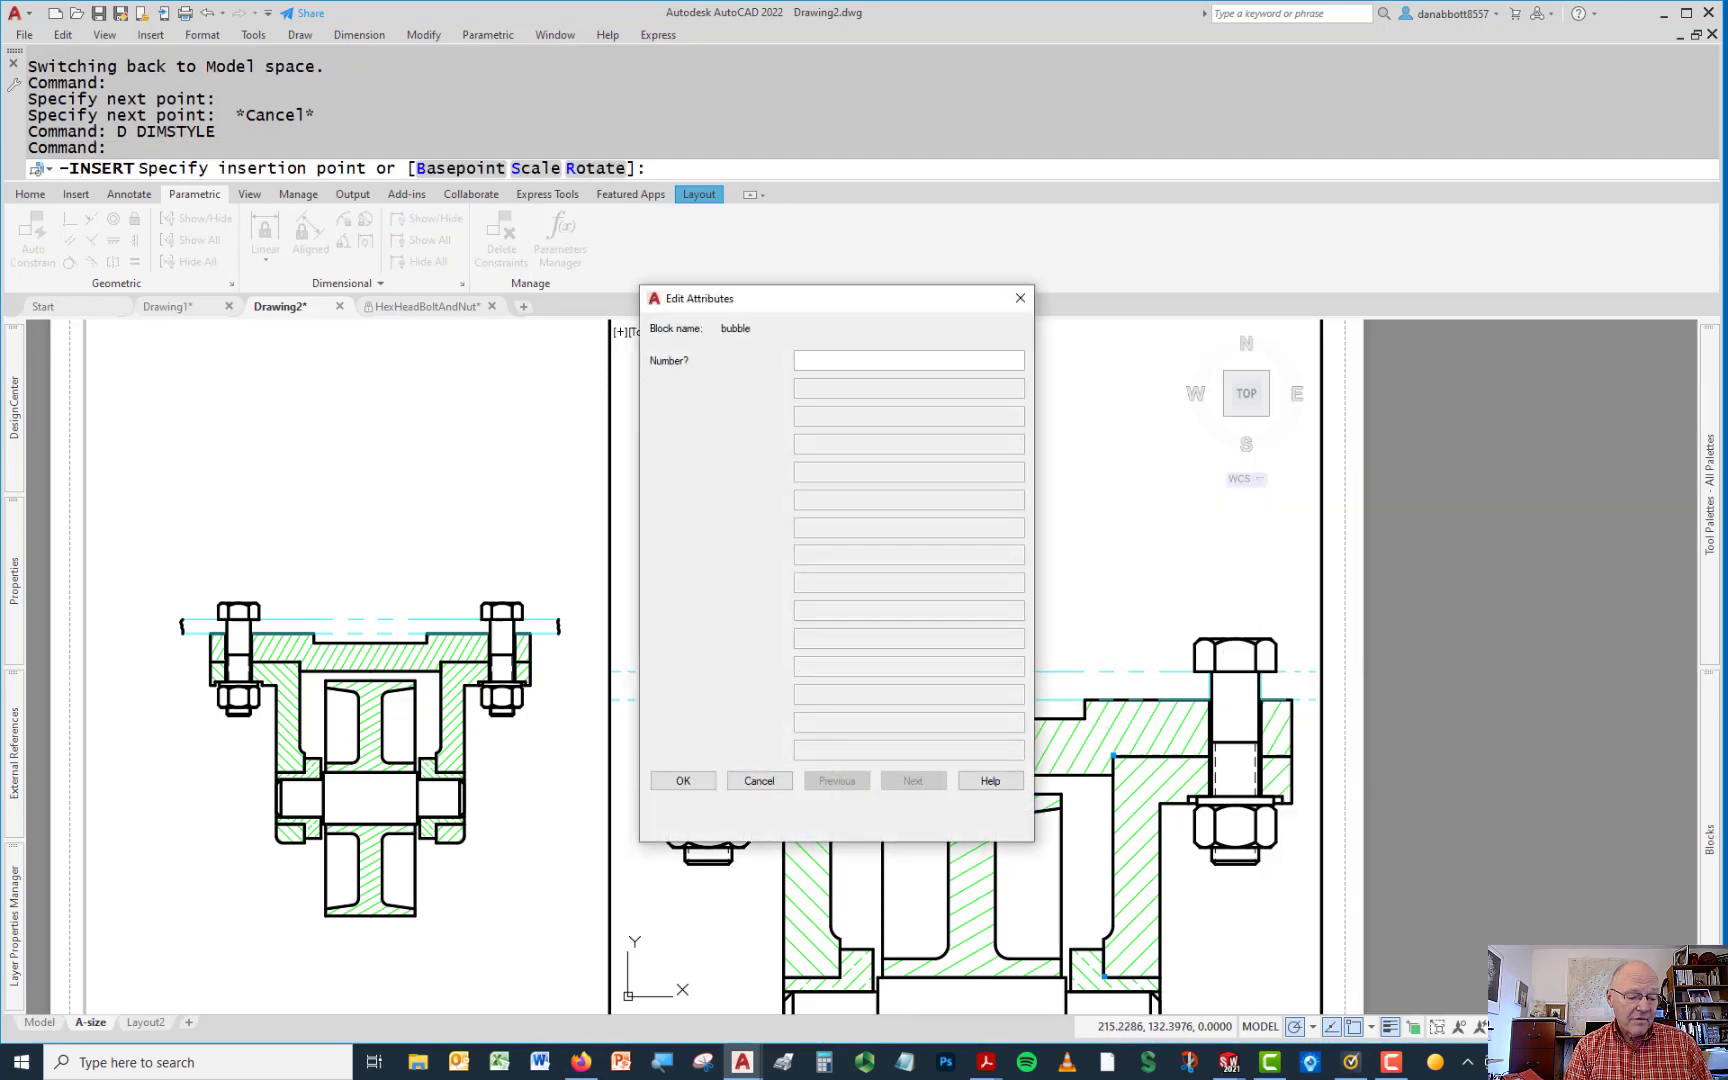
text(1)
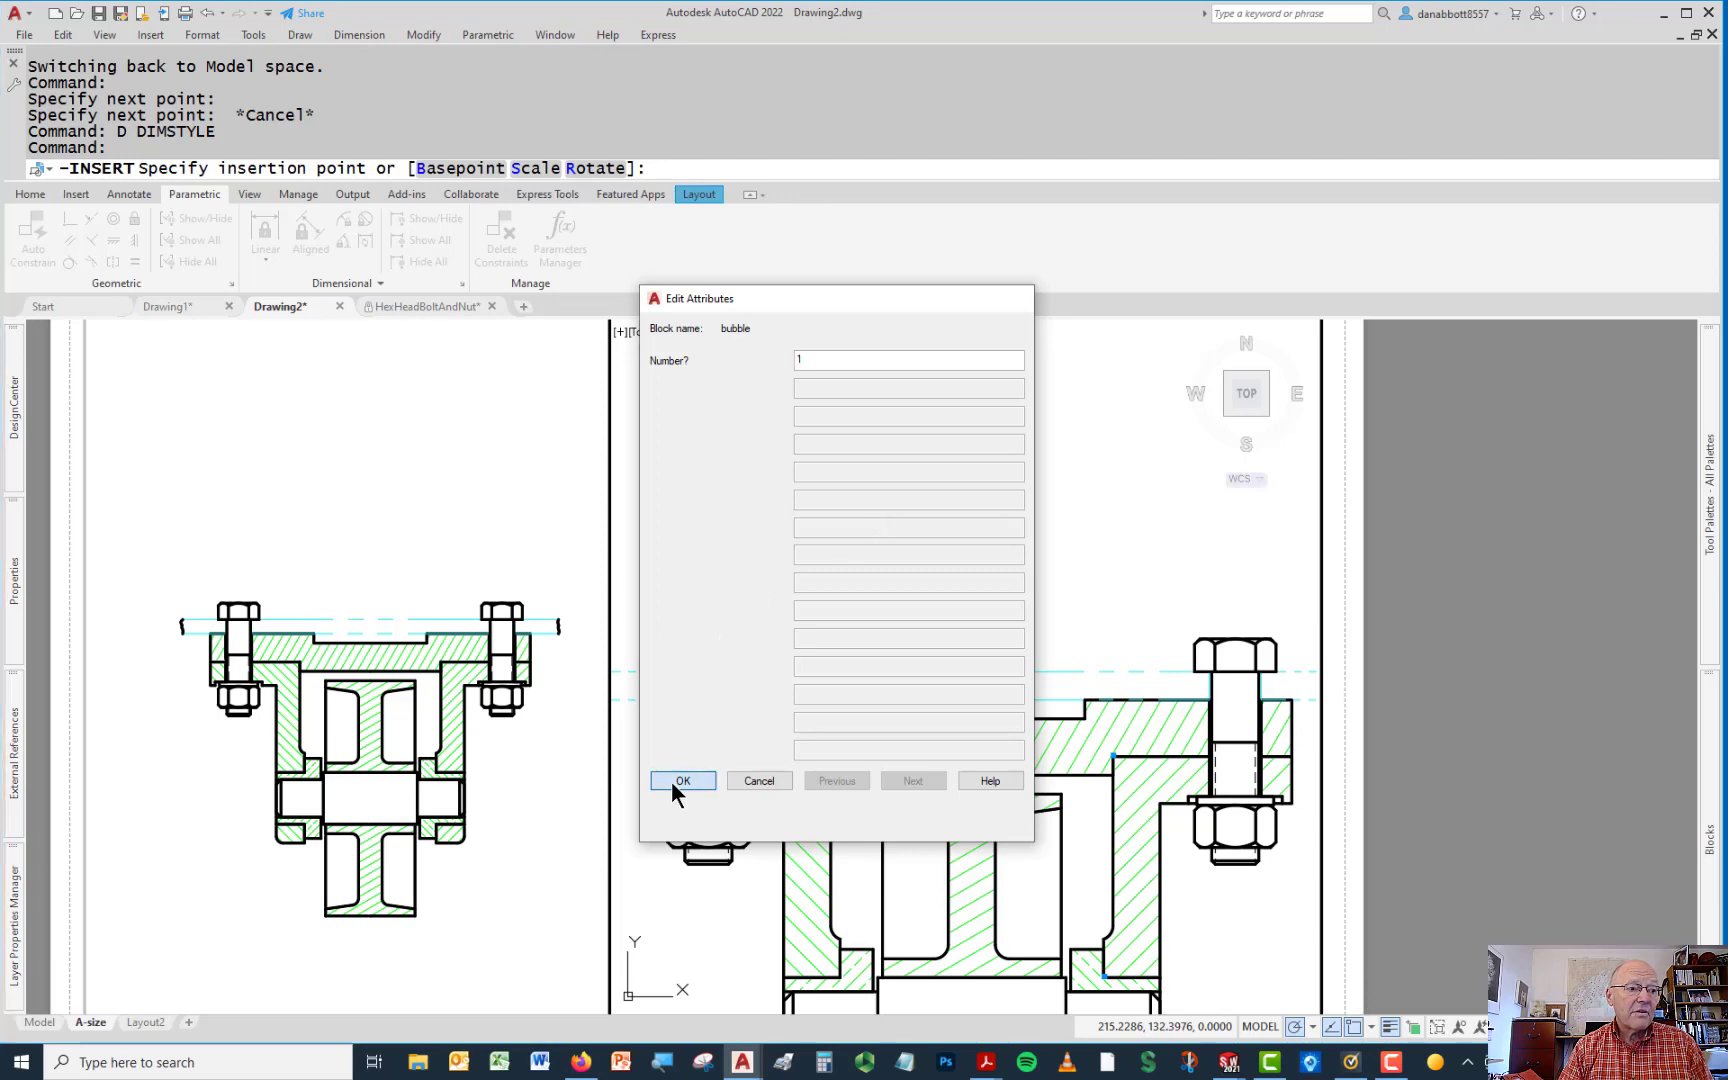
click(682, 780)
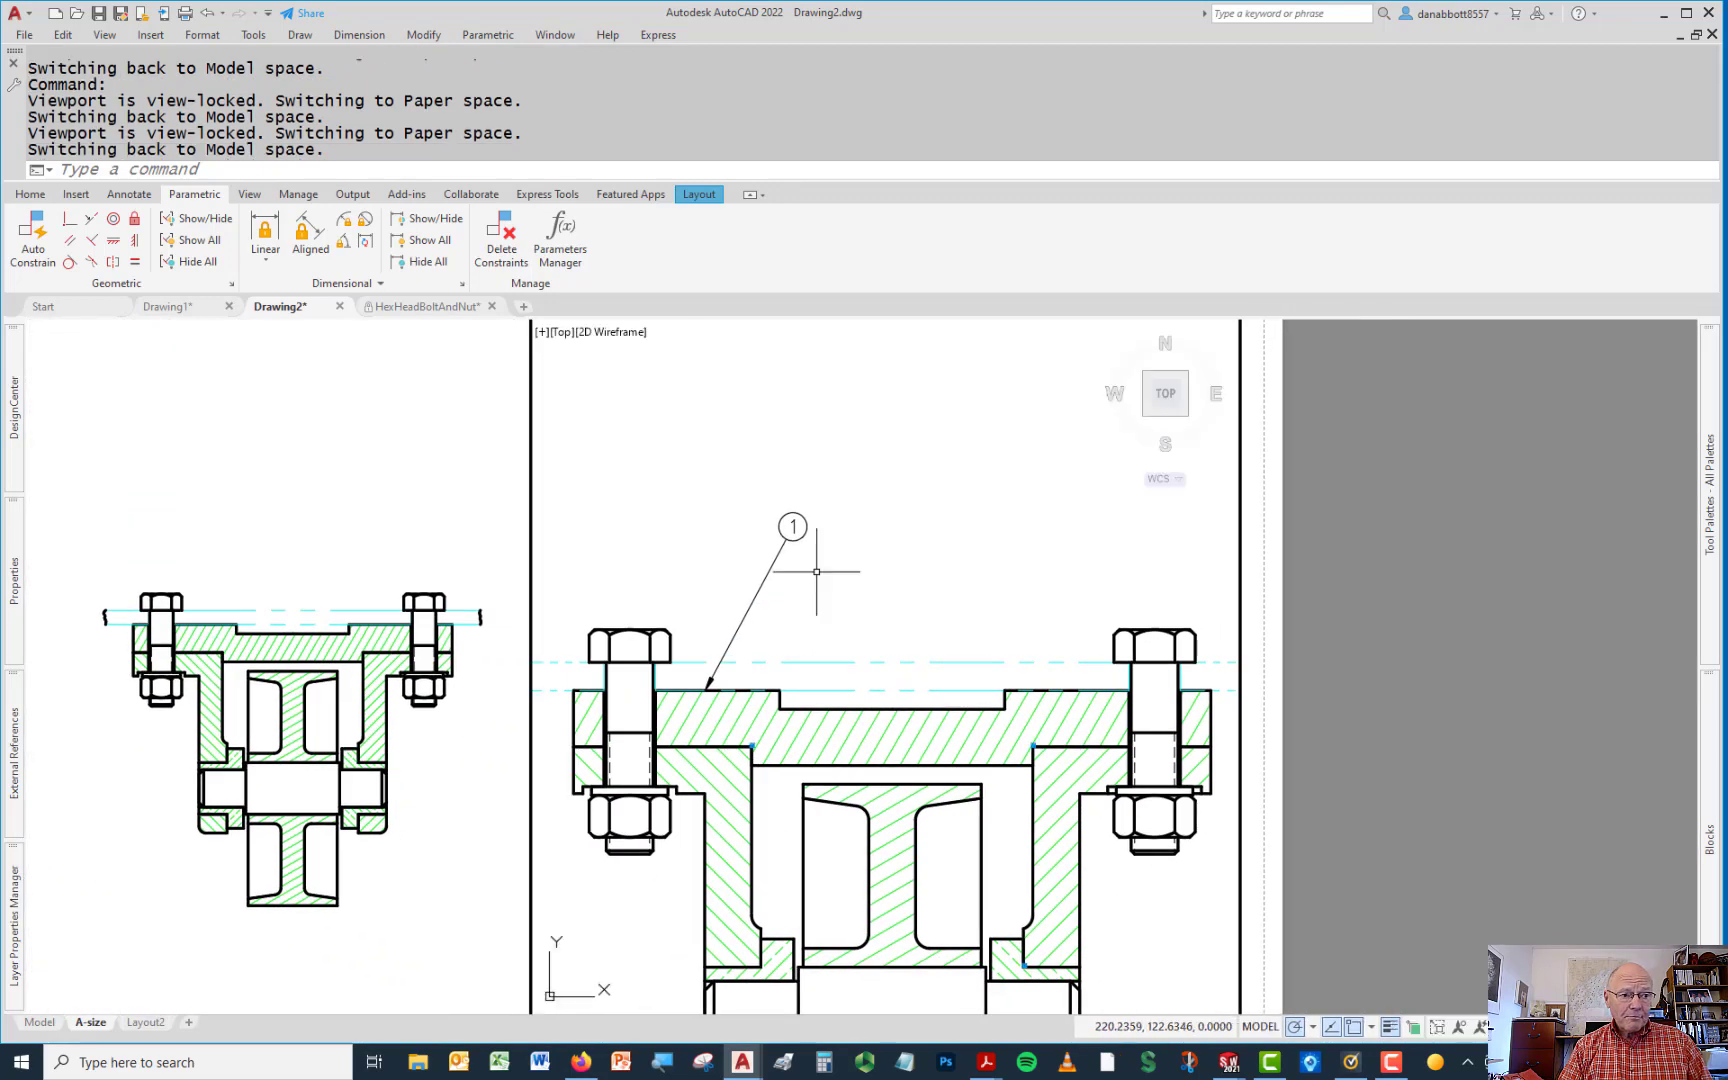
Inspect balloon 1 and its leader in Properties, then clear the selection
click(792, 526)
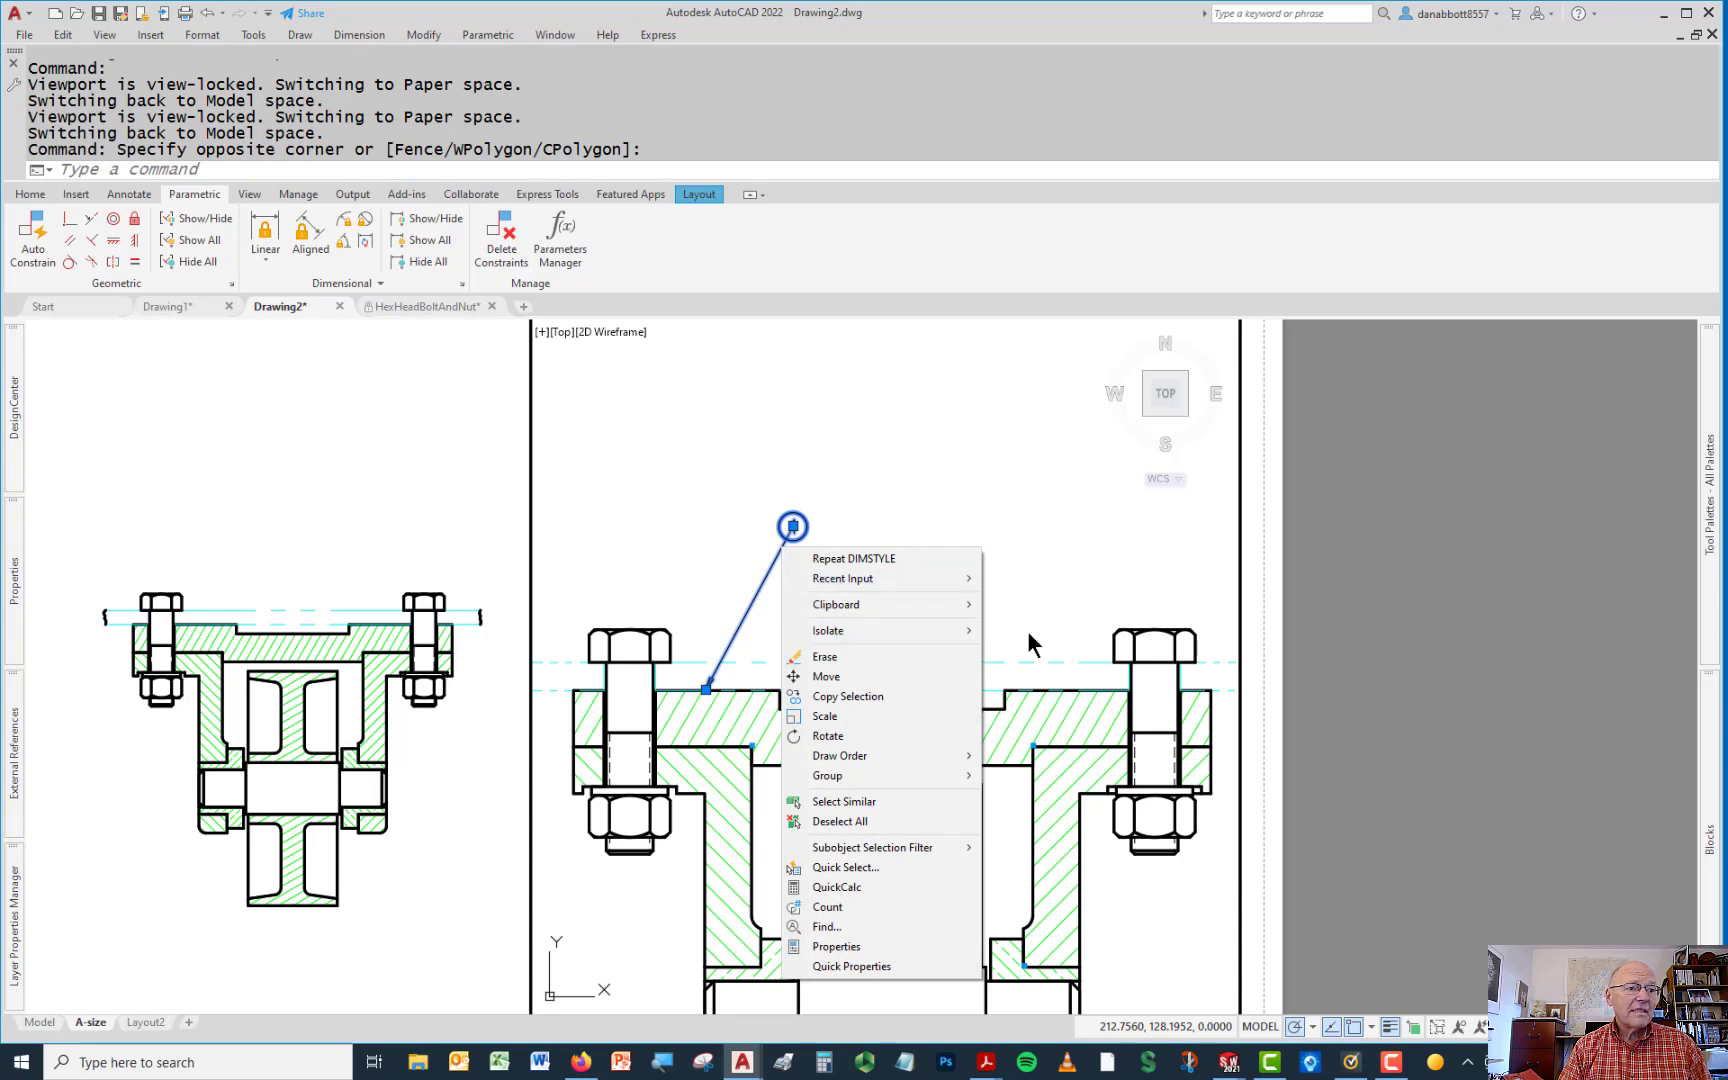
mouse_move(14, 570)
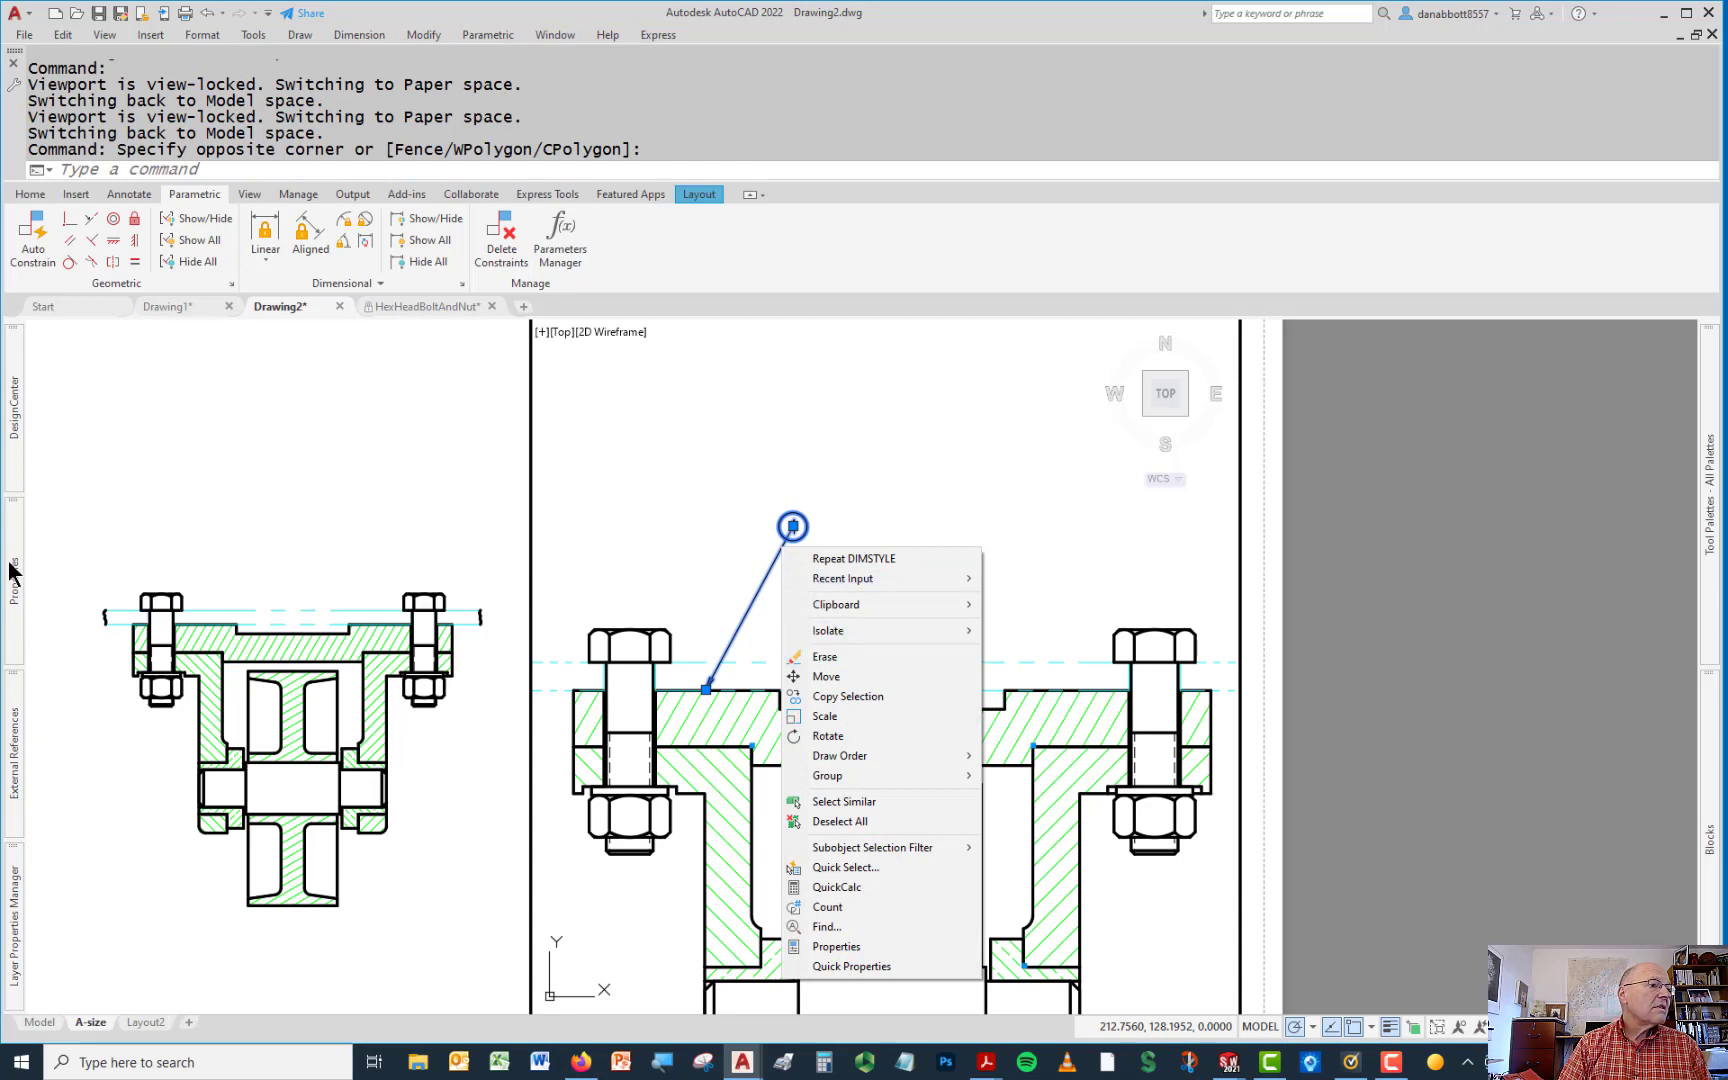
click(836, 946)
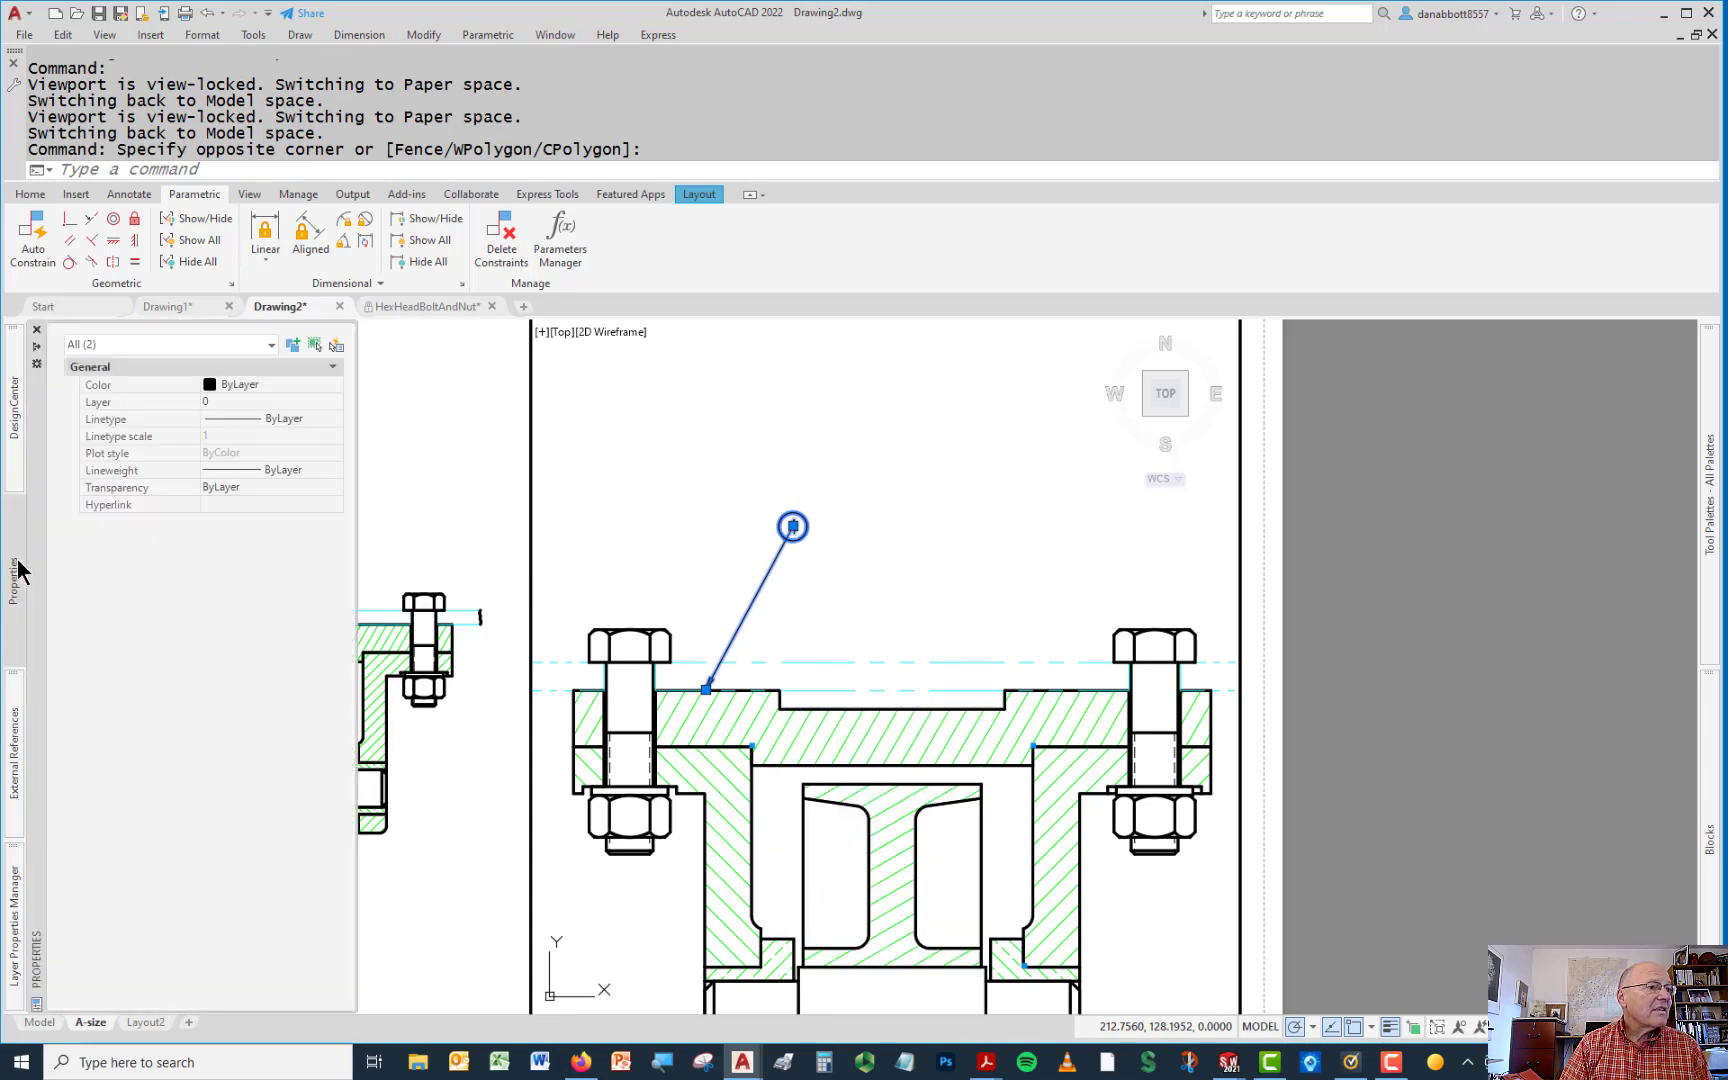
mouse_move(478, 398)
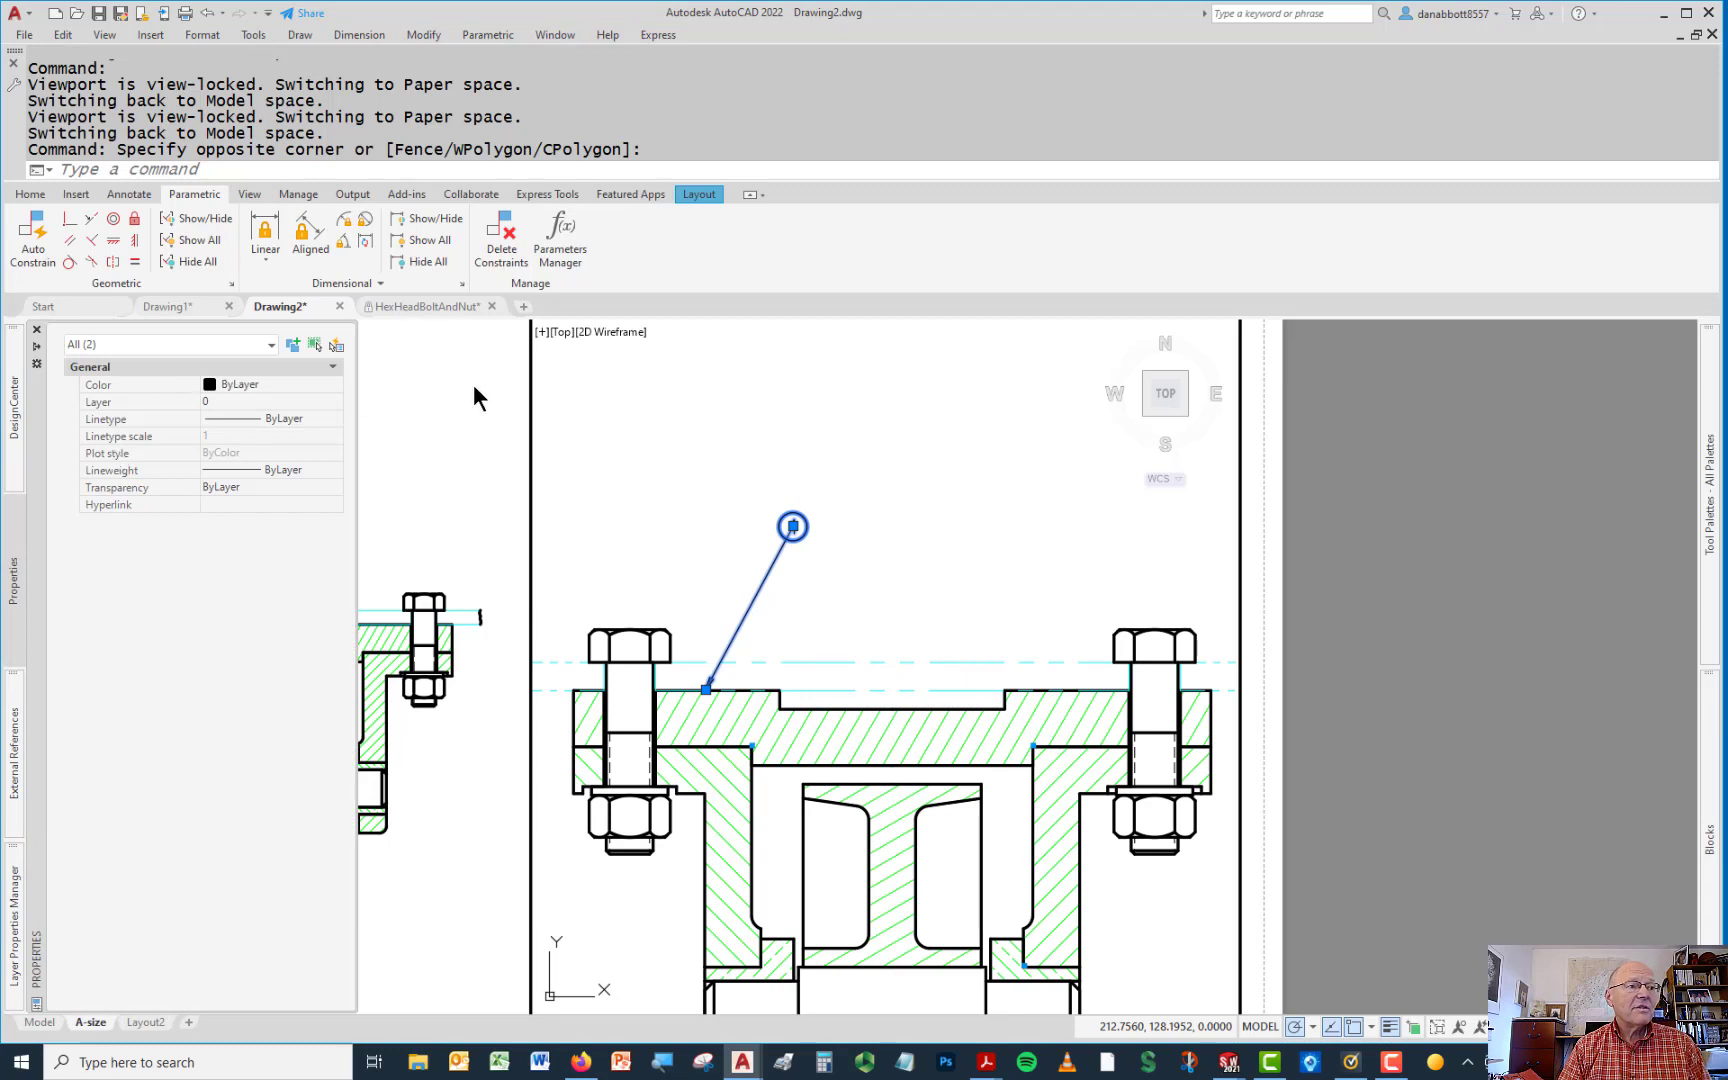
key(Escape)
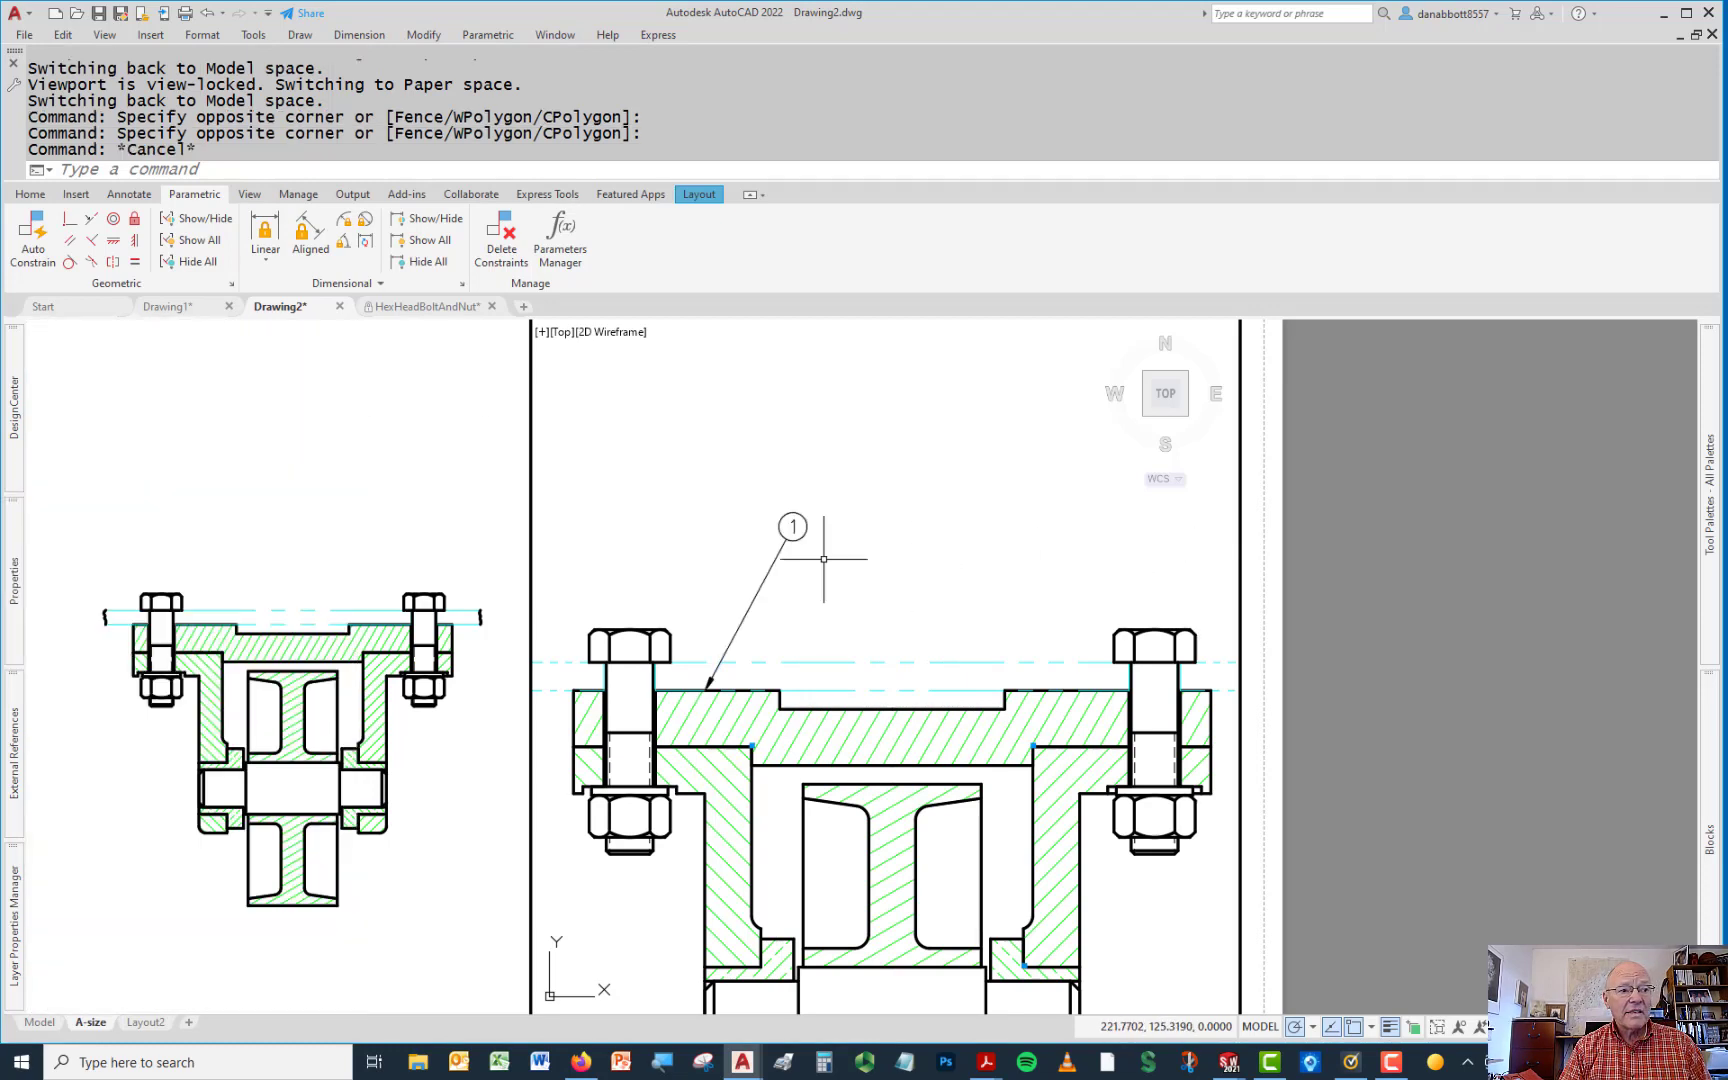
mouse_move(794, 526)
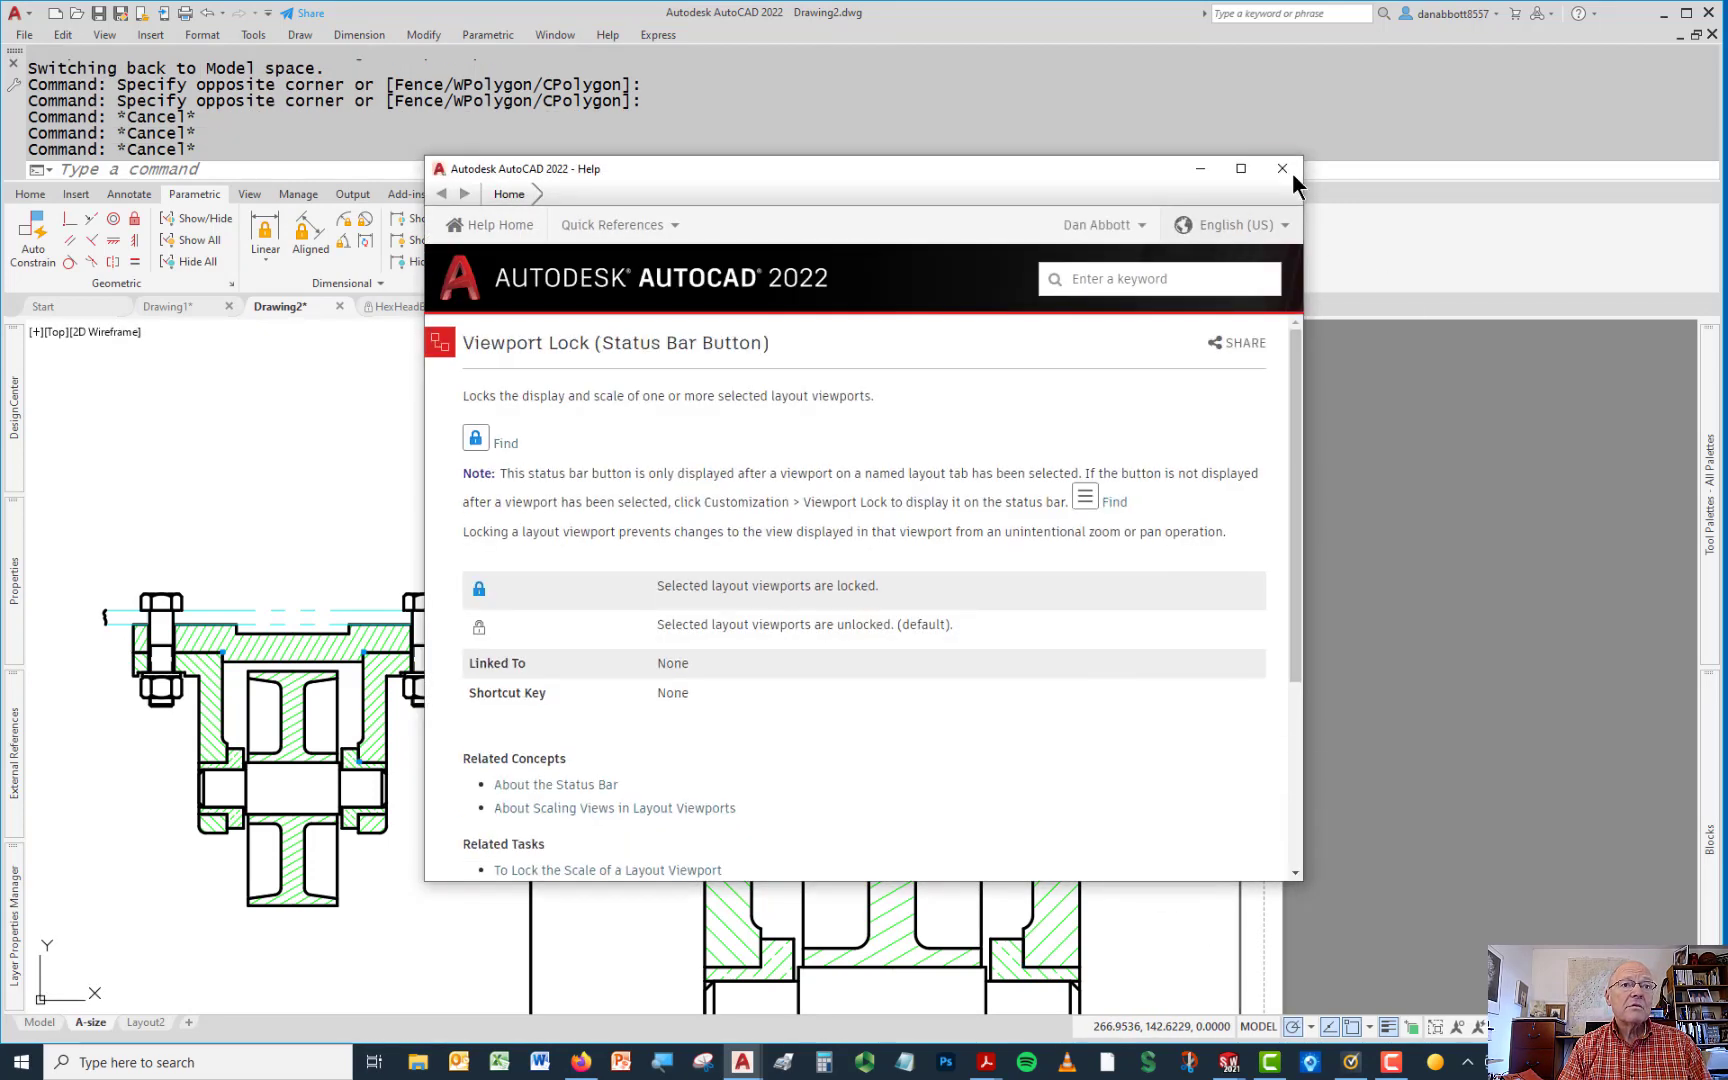
click(1280, 168)
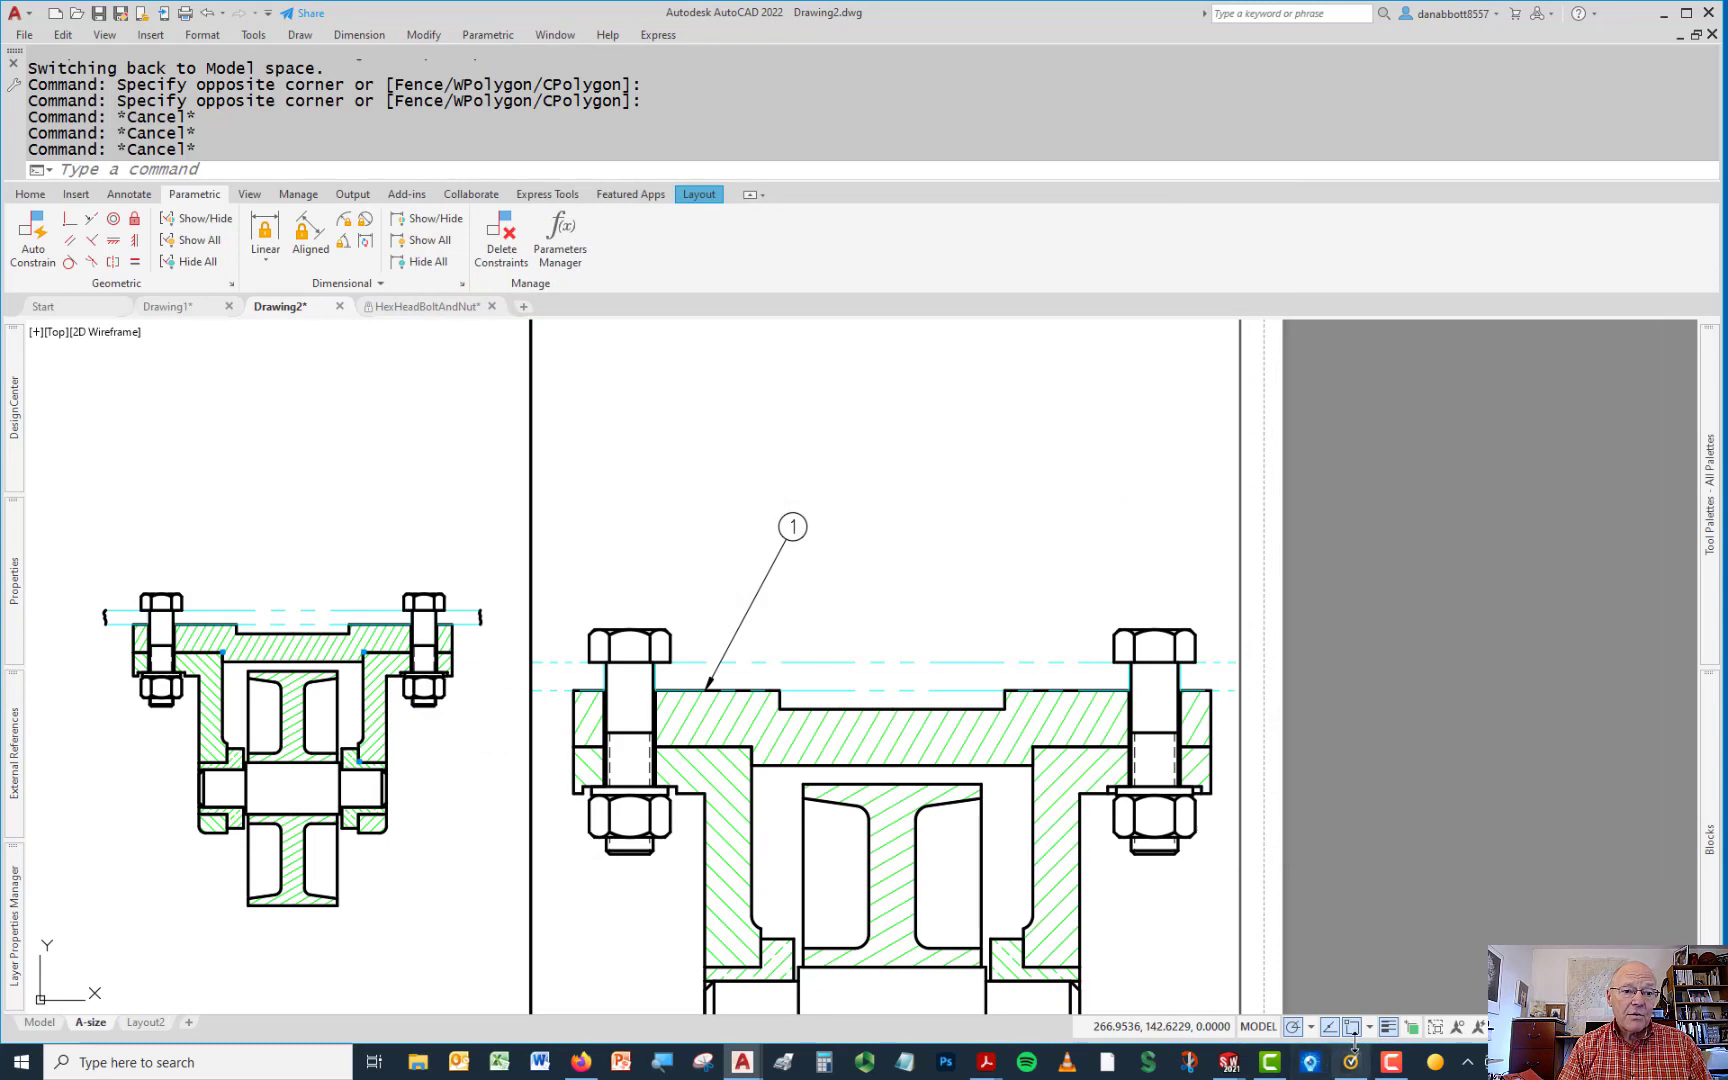
click(1456, 1028)
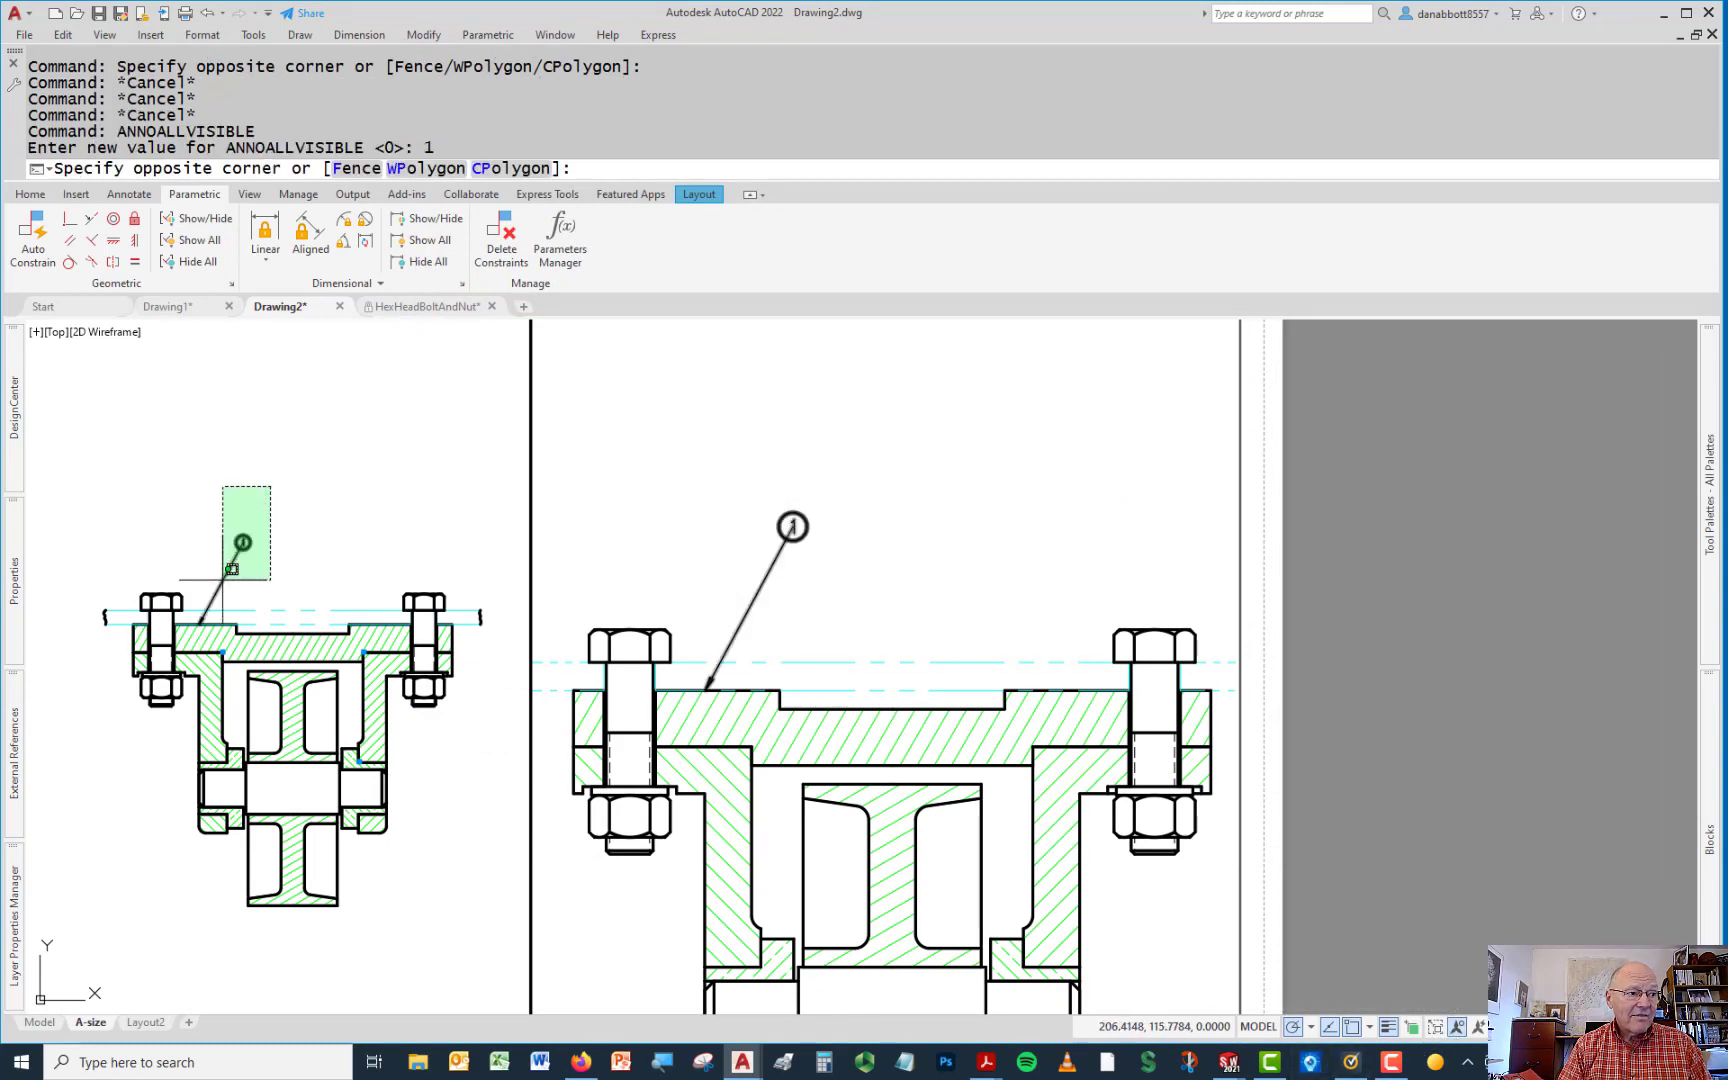
Add the current 1:2 annotation scale to balloon 1 so it shows in both viewports
right_click(240, 540)
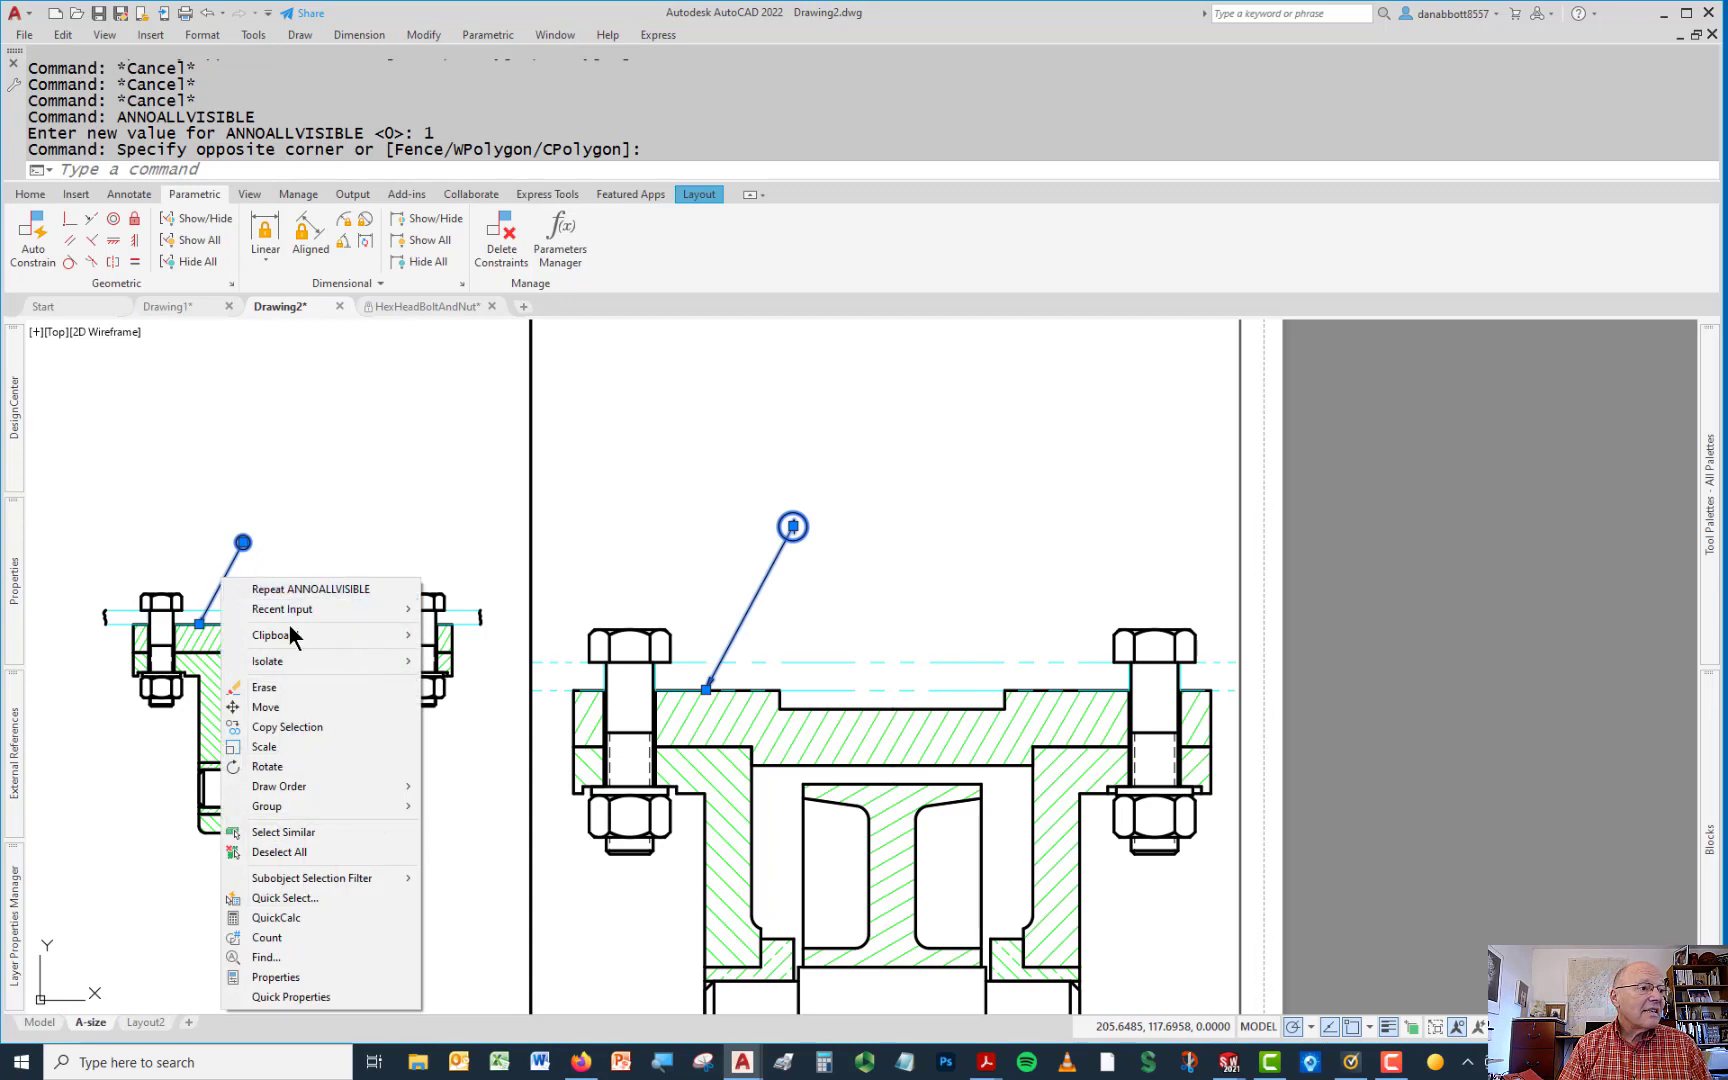
mouse_move(374, 484)
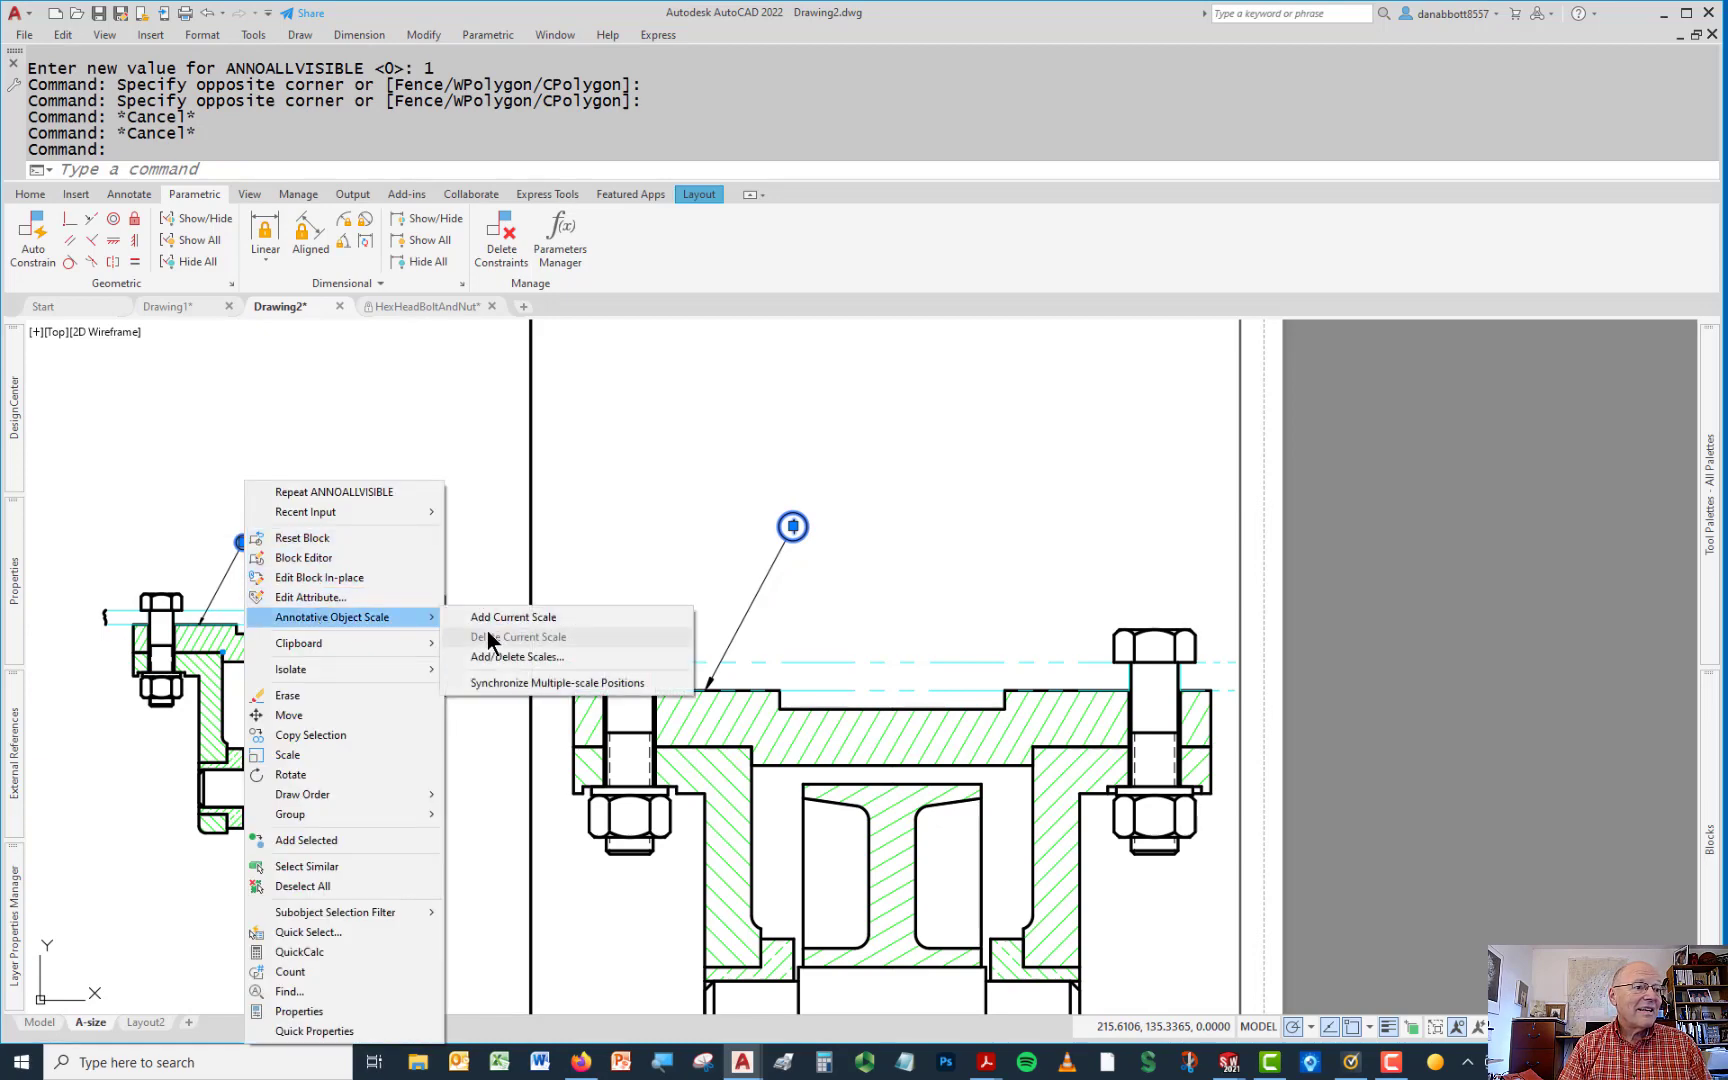
click(512, 616)
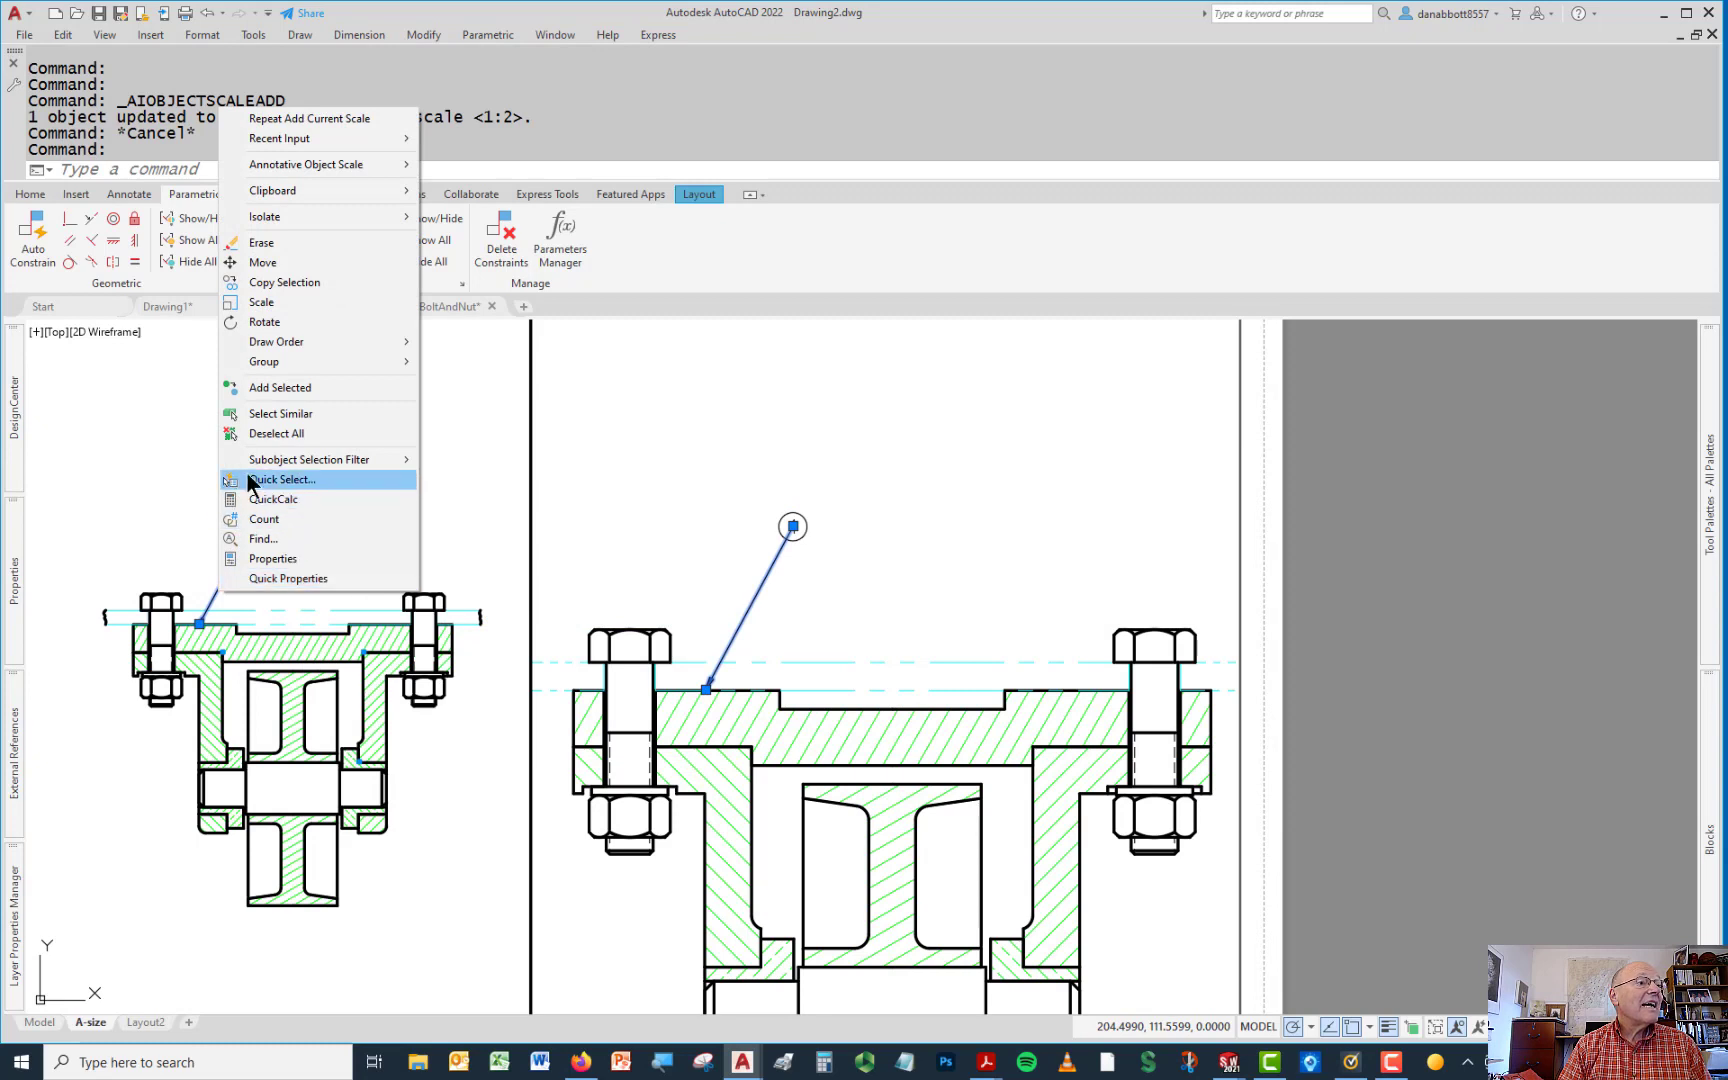
mouse_move(314, 164)
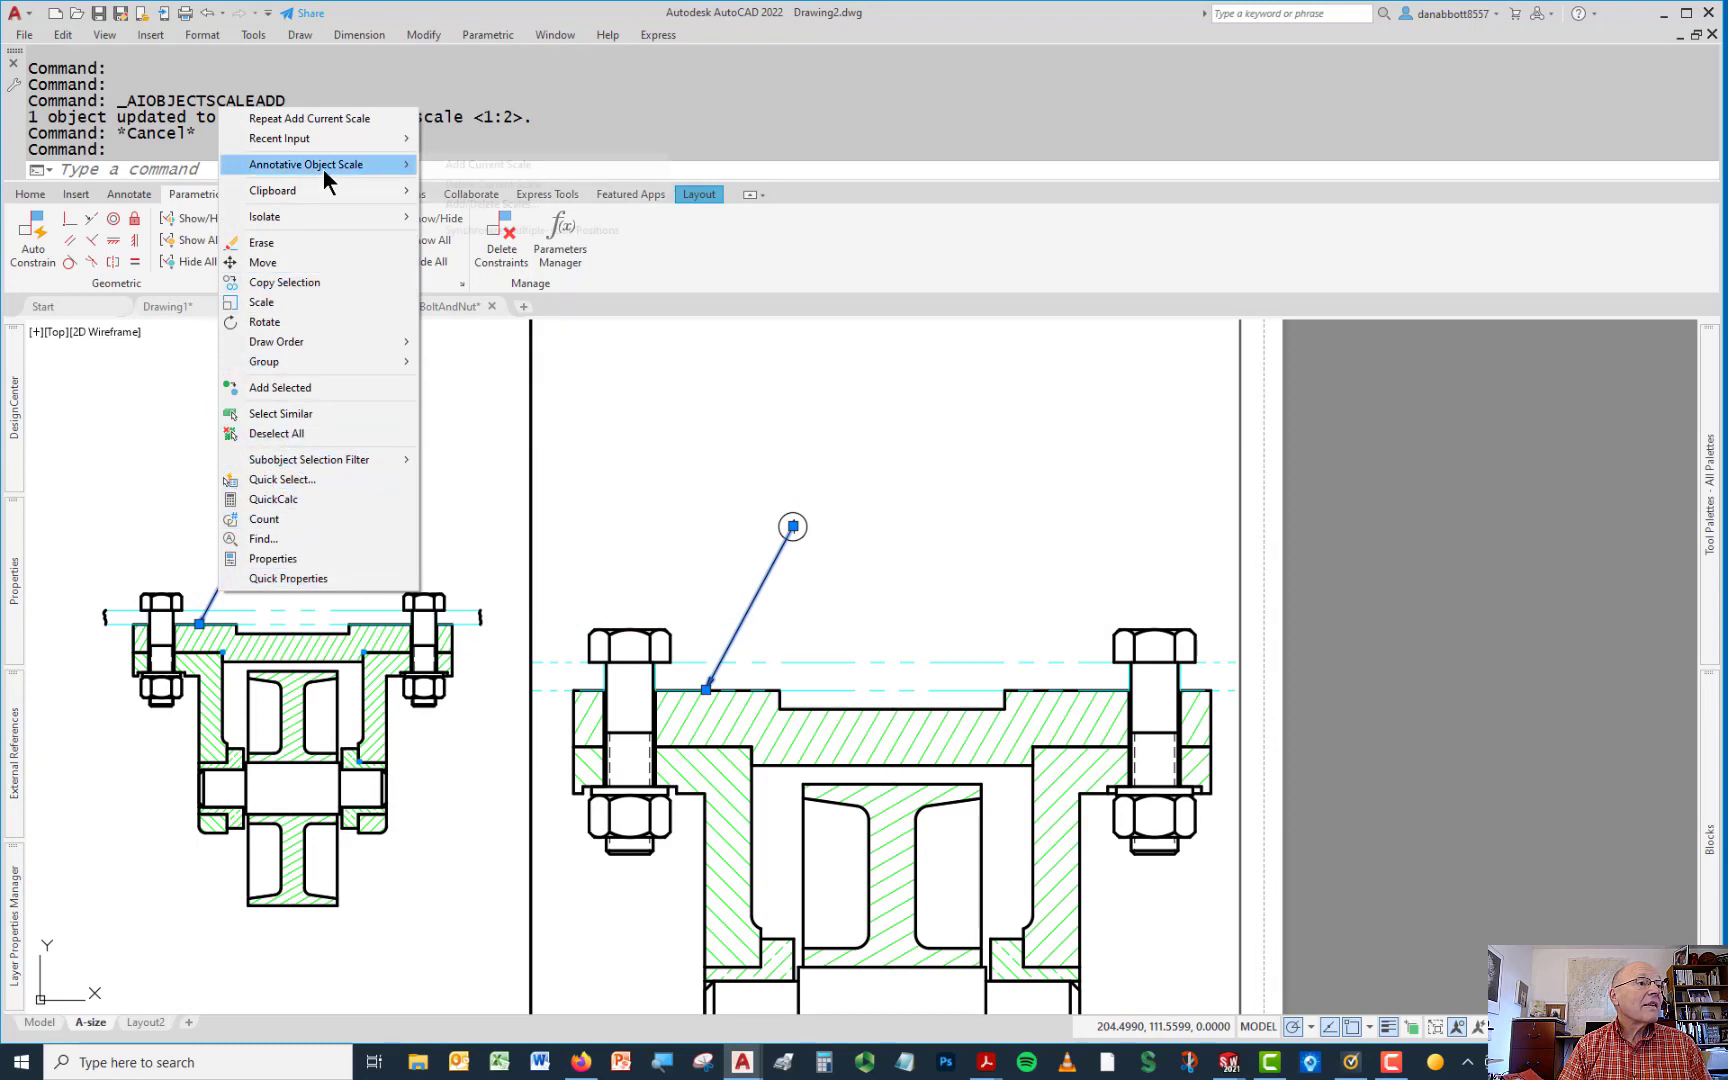
click(486, 164)
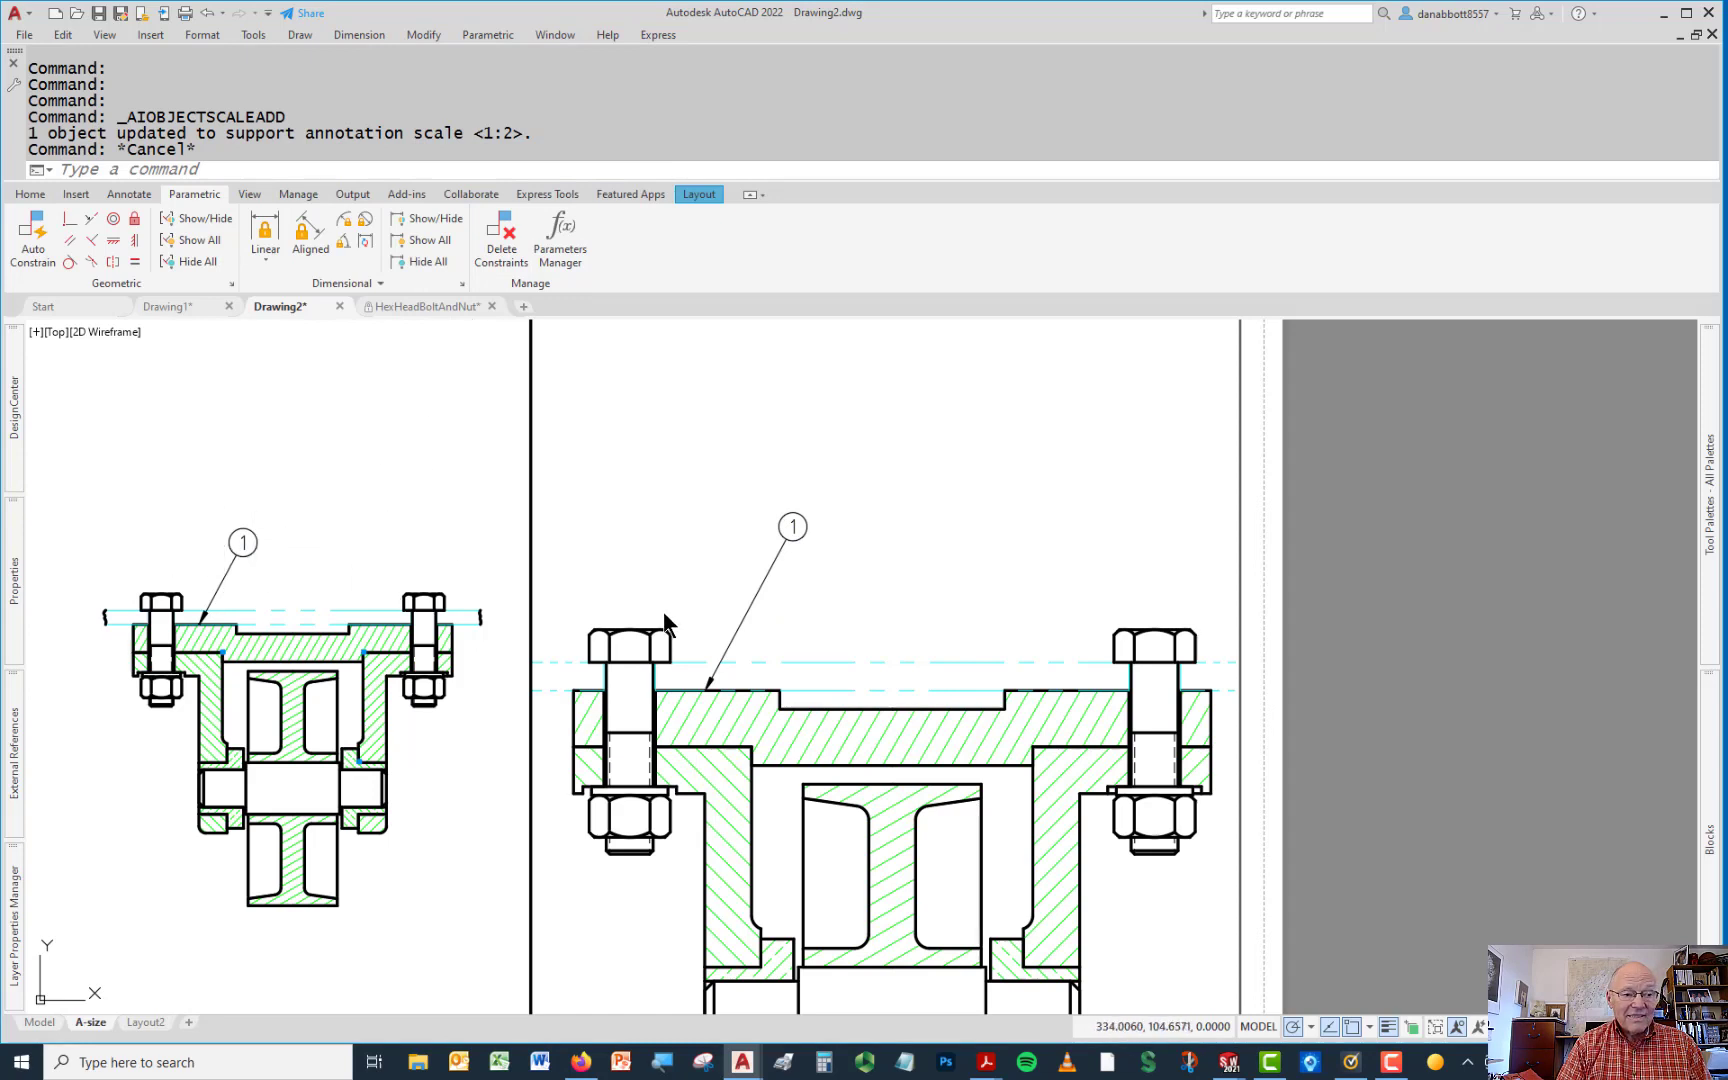
mouse_move(282, 614)
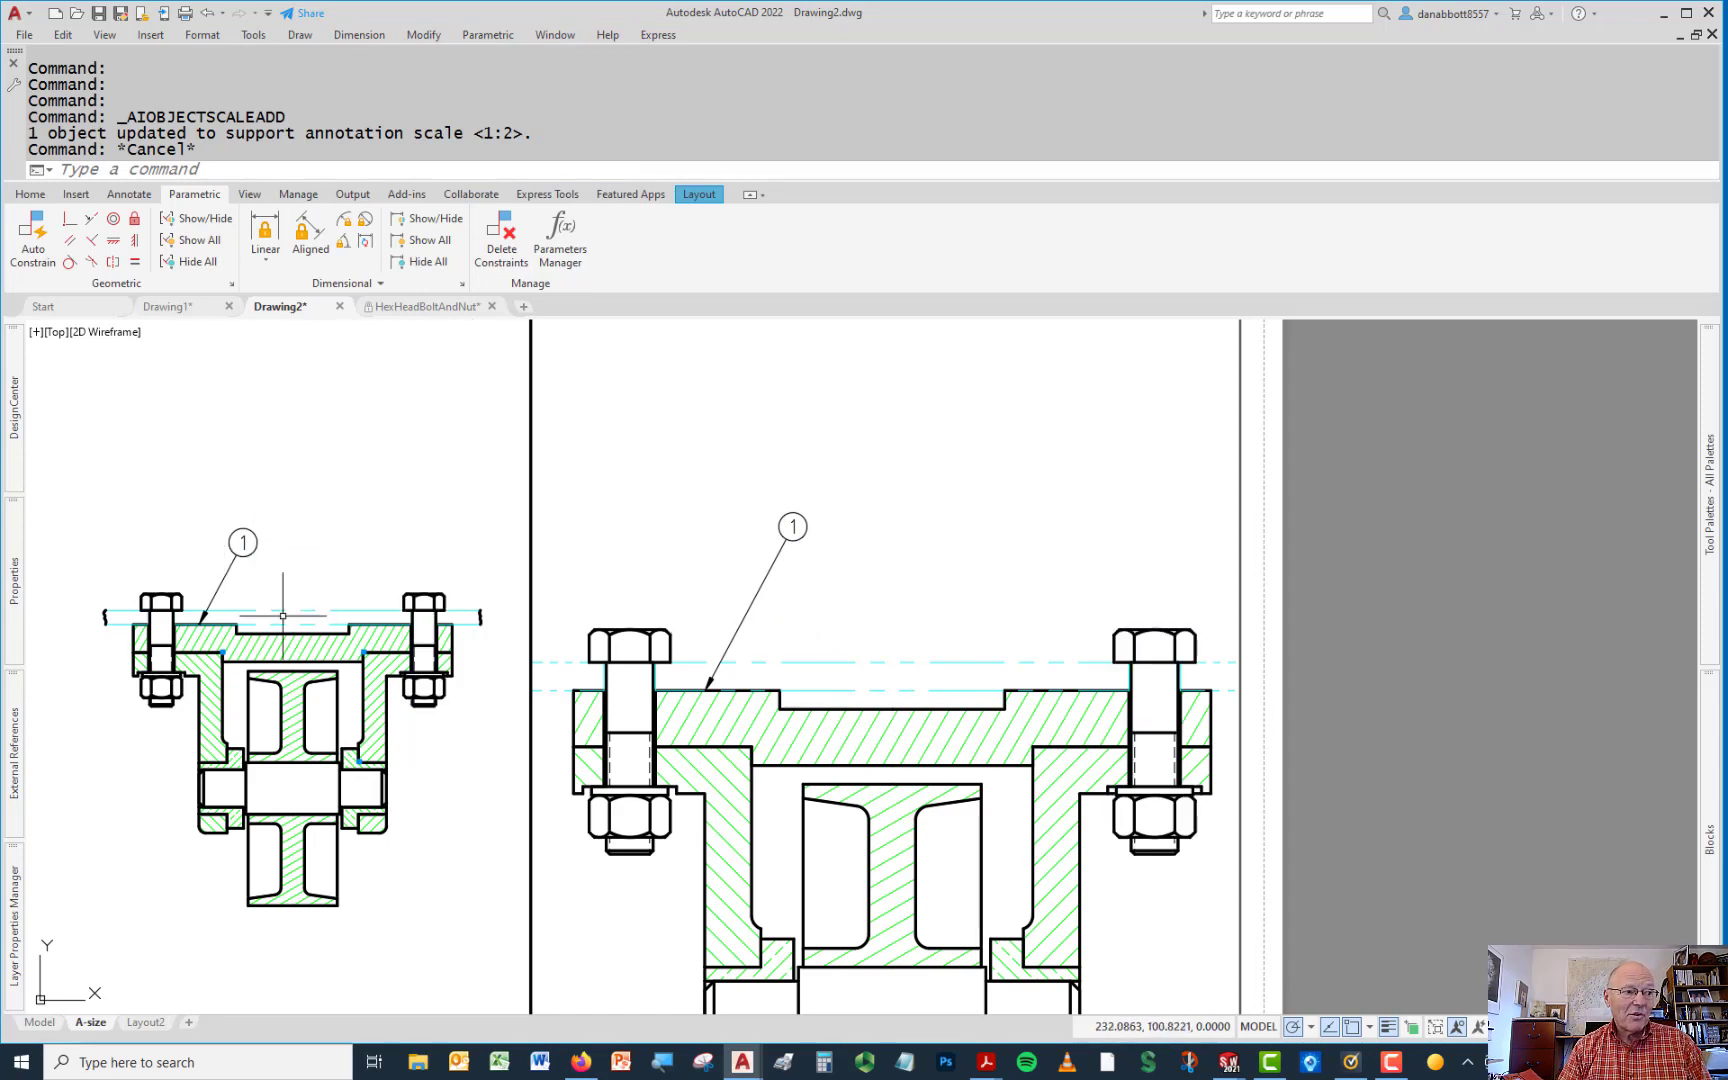
mouse_move(998, 540)
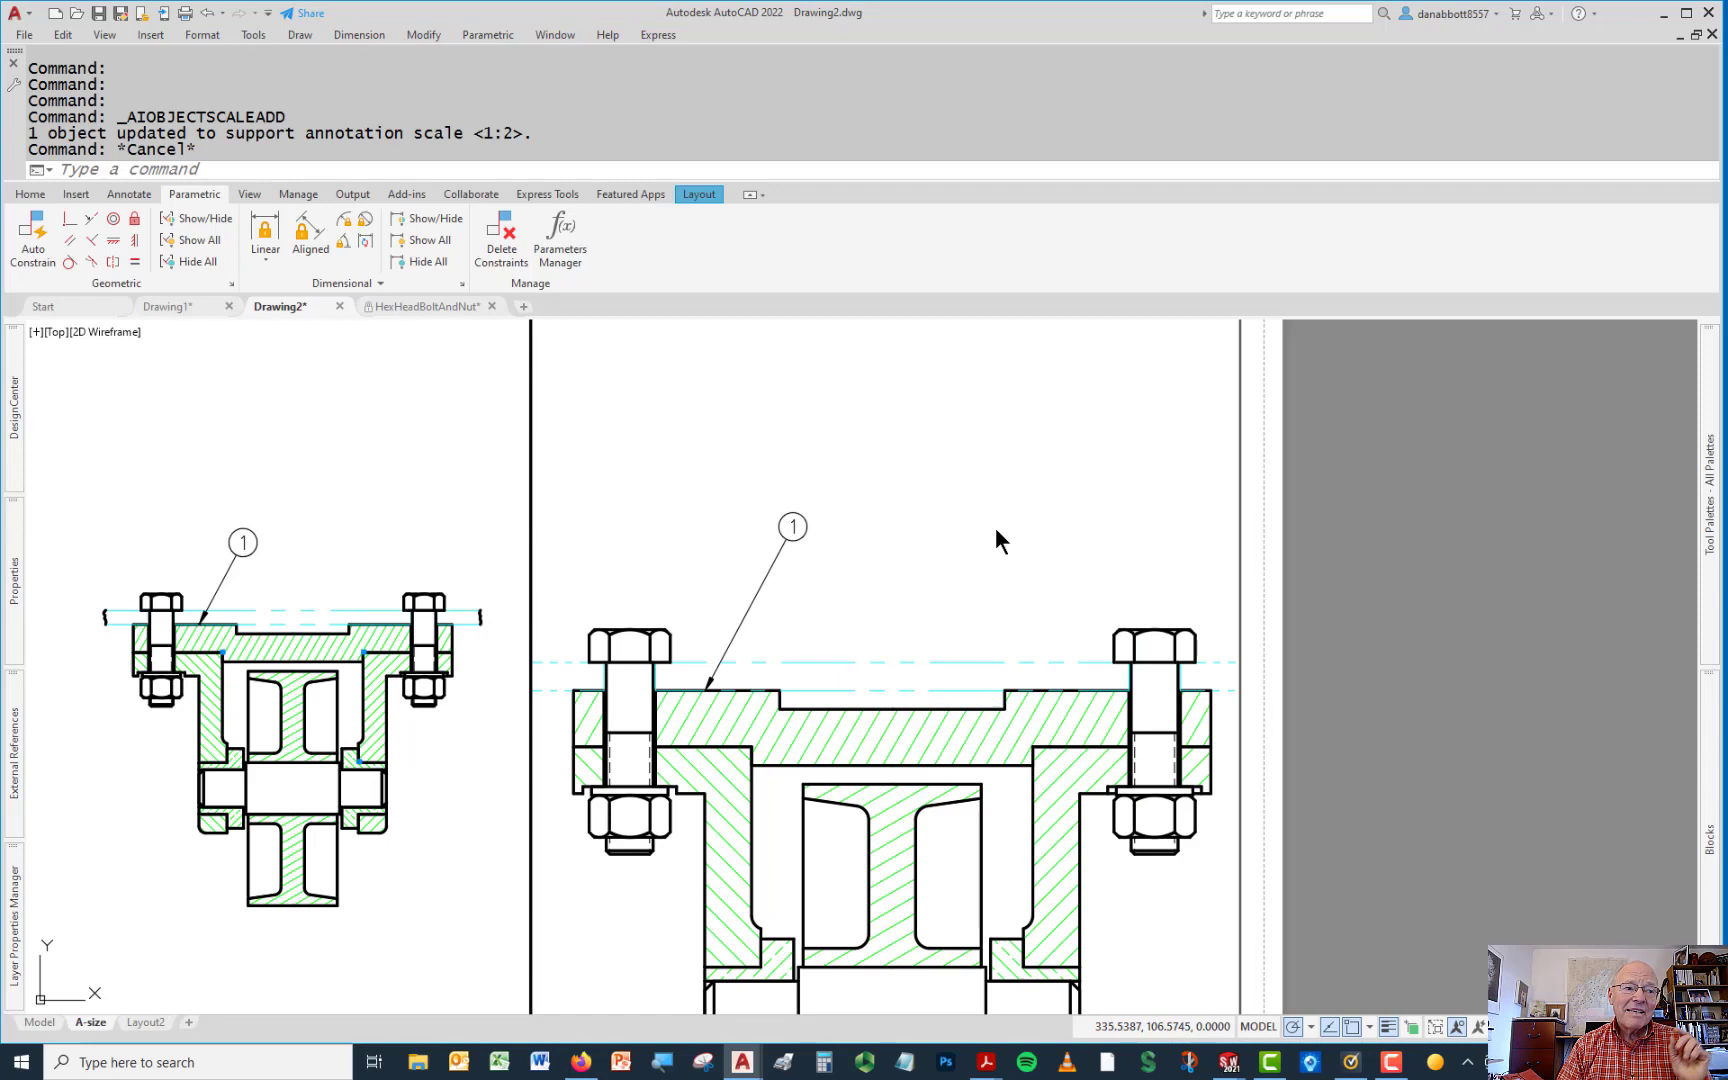
mouse_move(1038, 560)
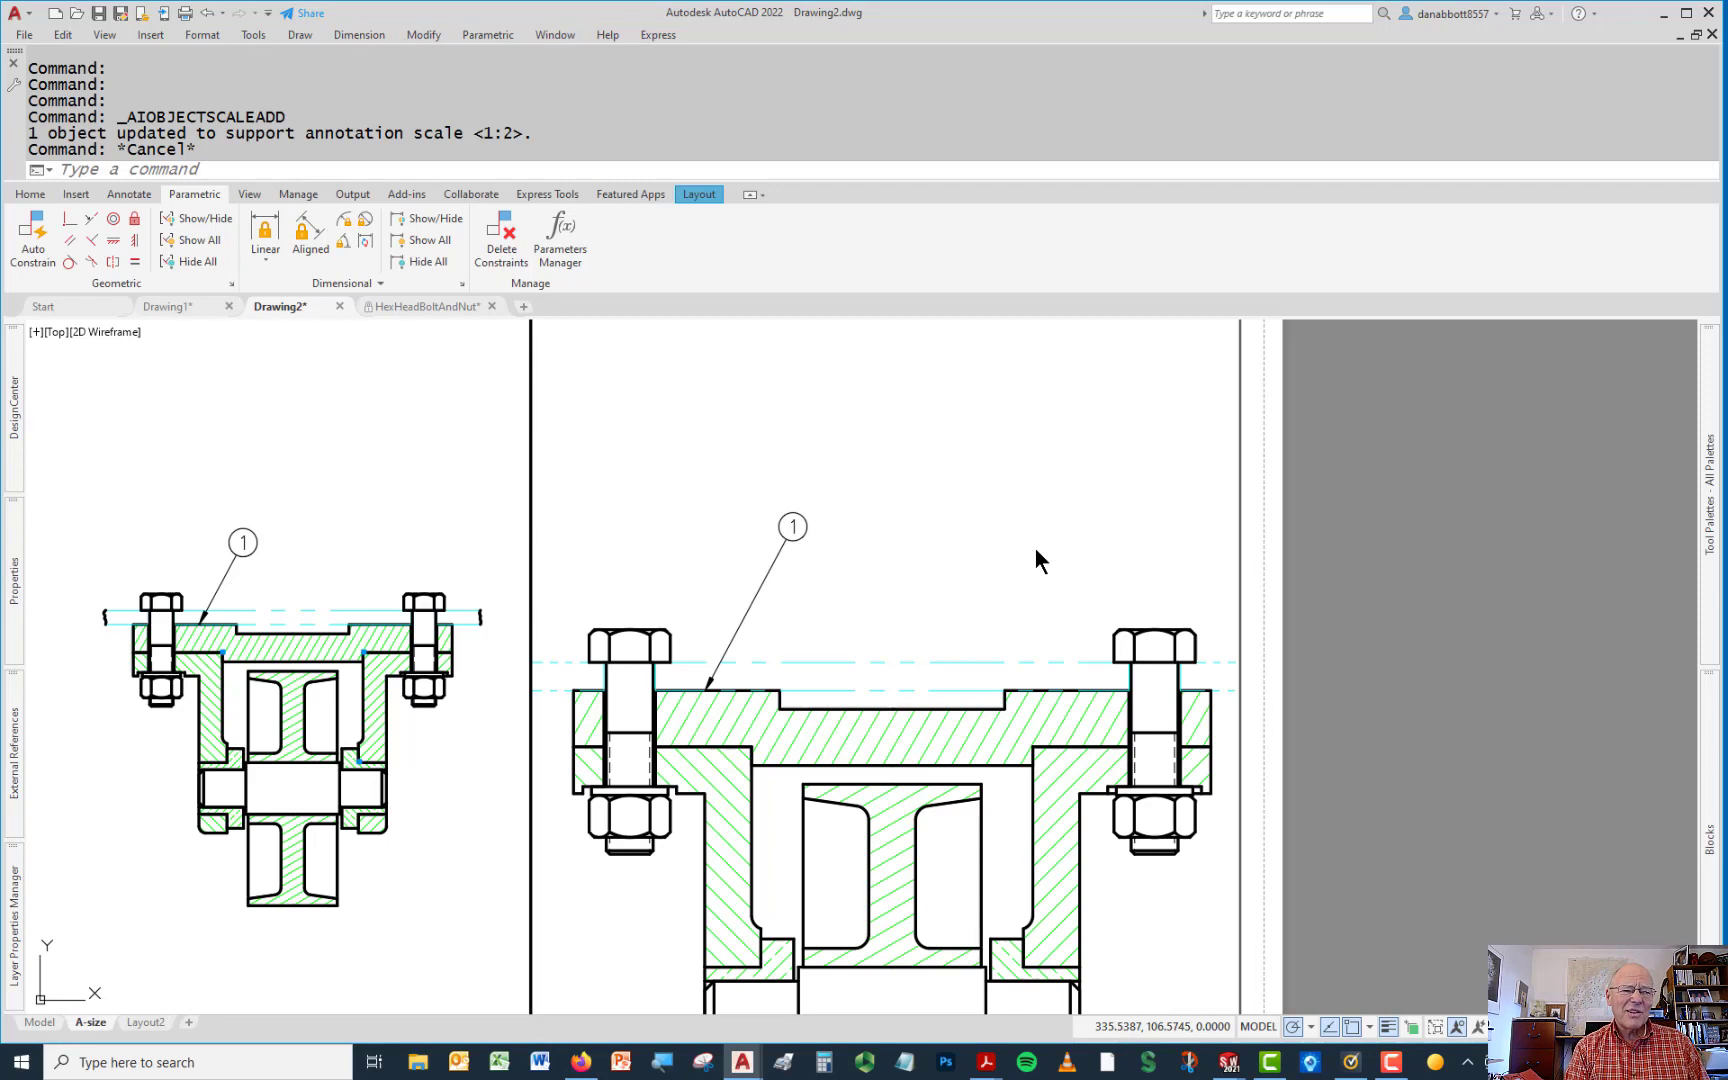
text(LE)
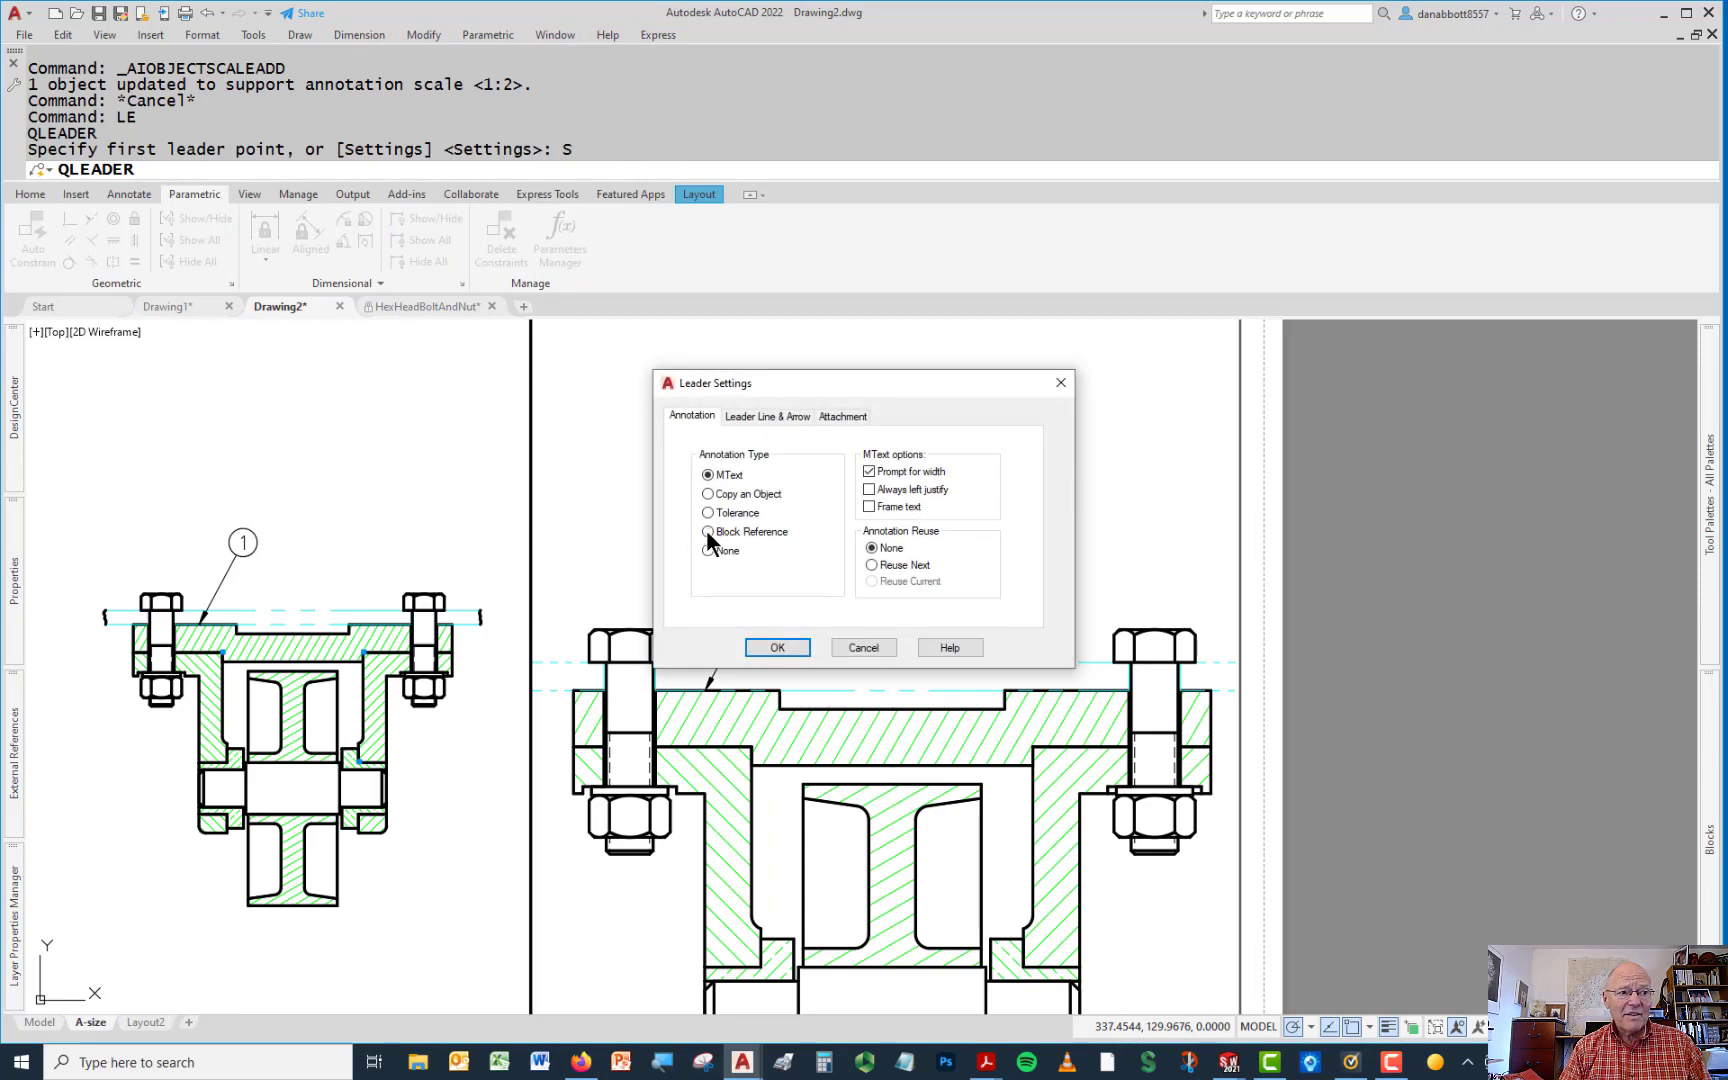
Set QLEADER annotation to Block Reference and place a bubble numbered 2 on the bracket's top
click(708, 532)
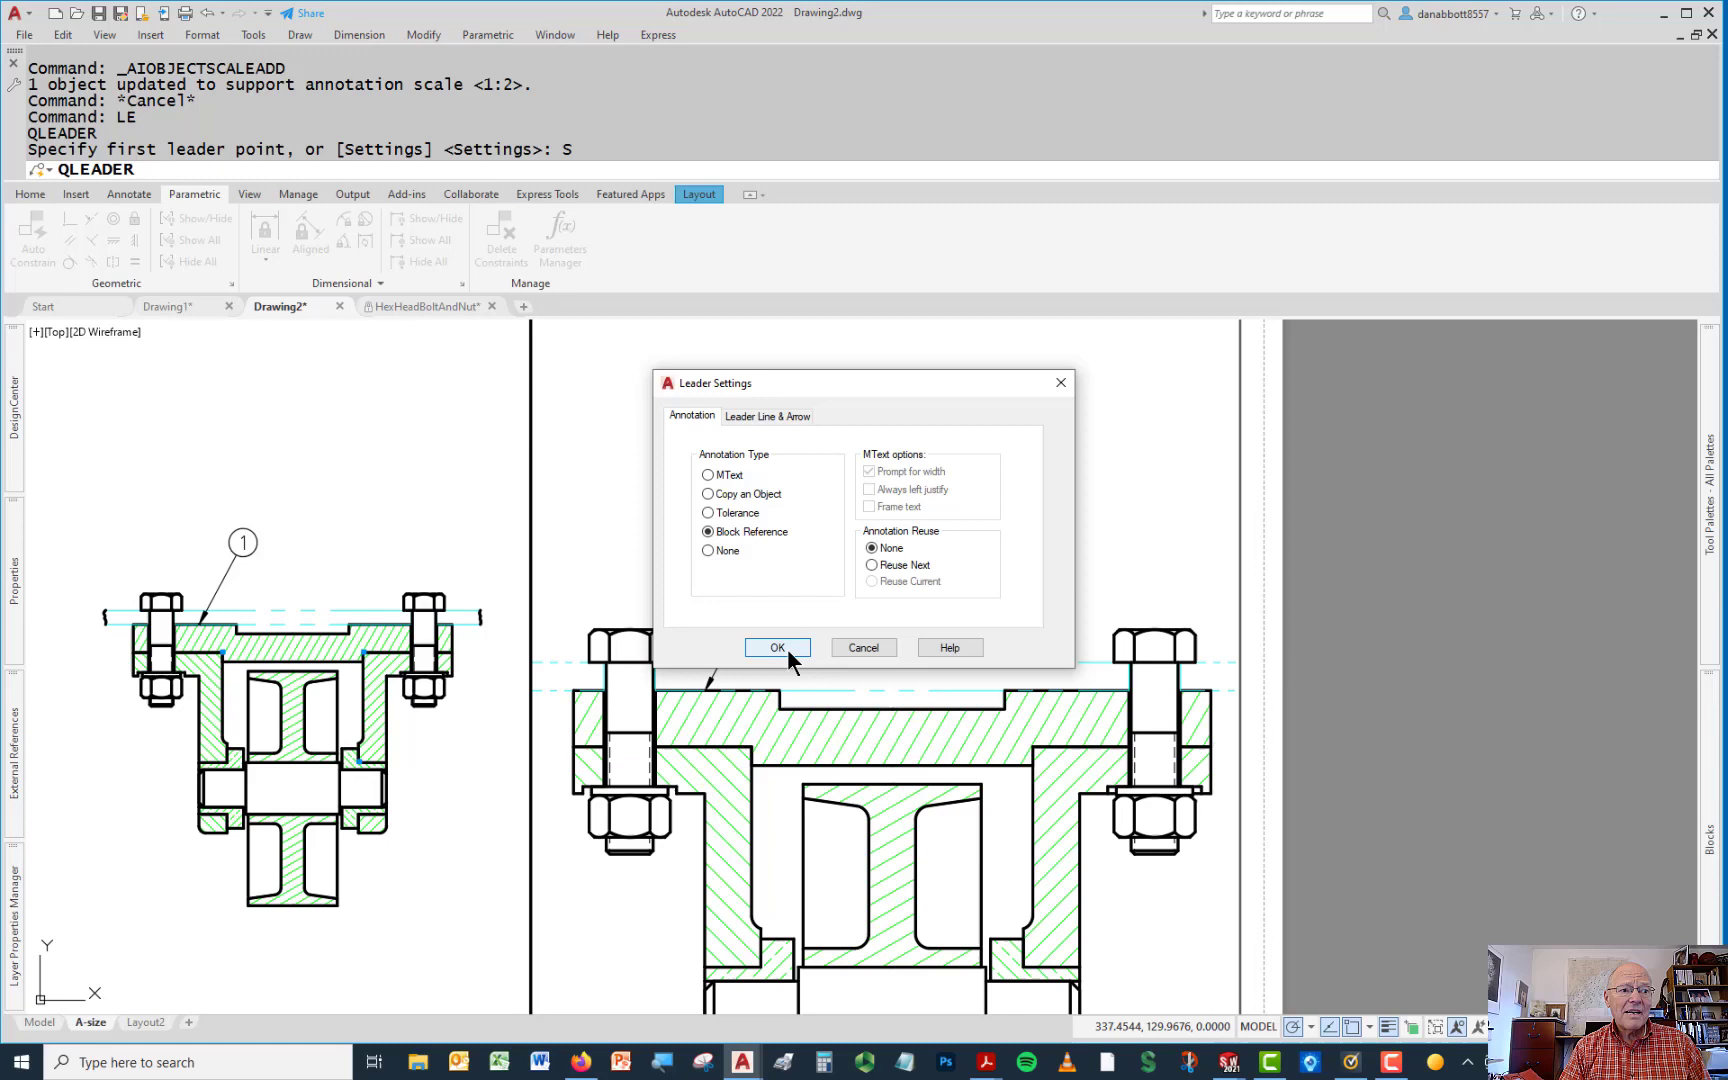
click(776, 646)
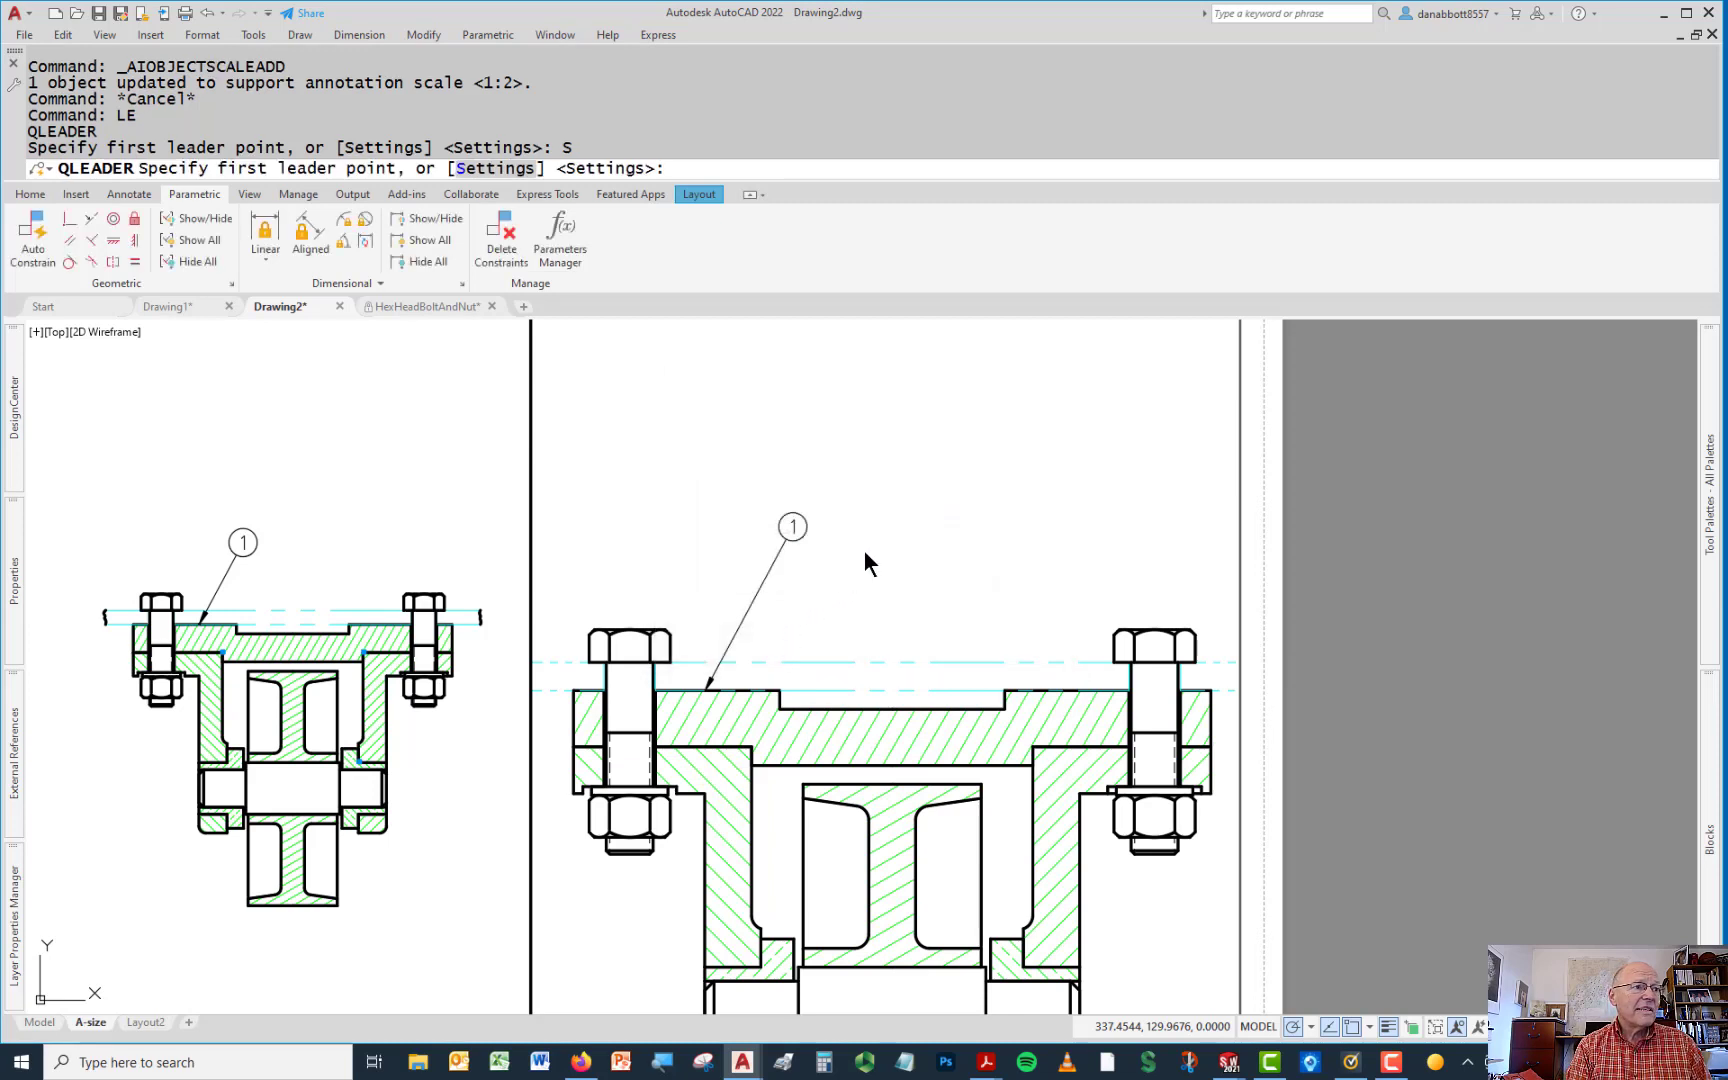
mouse_move(888, 664)
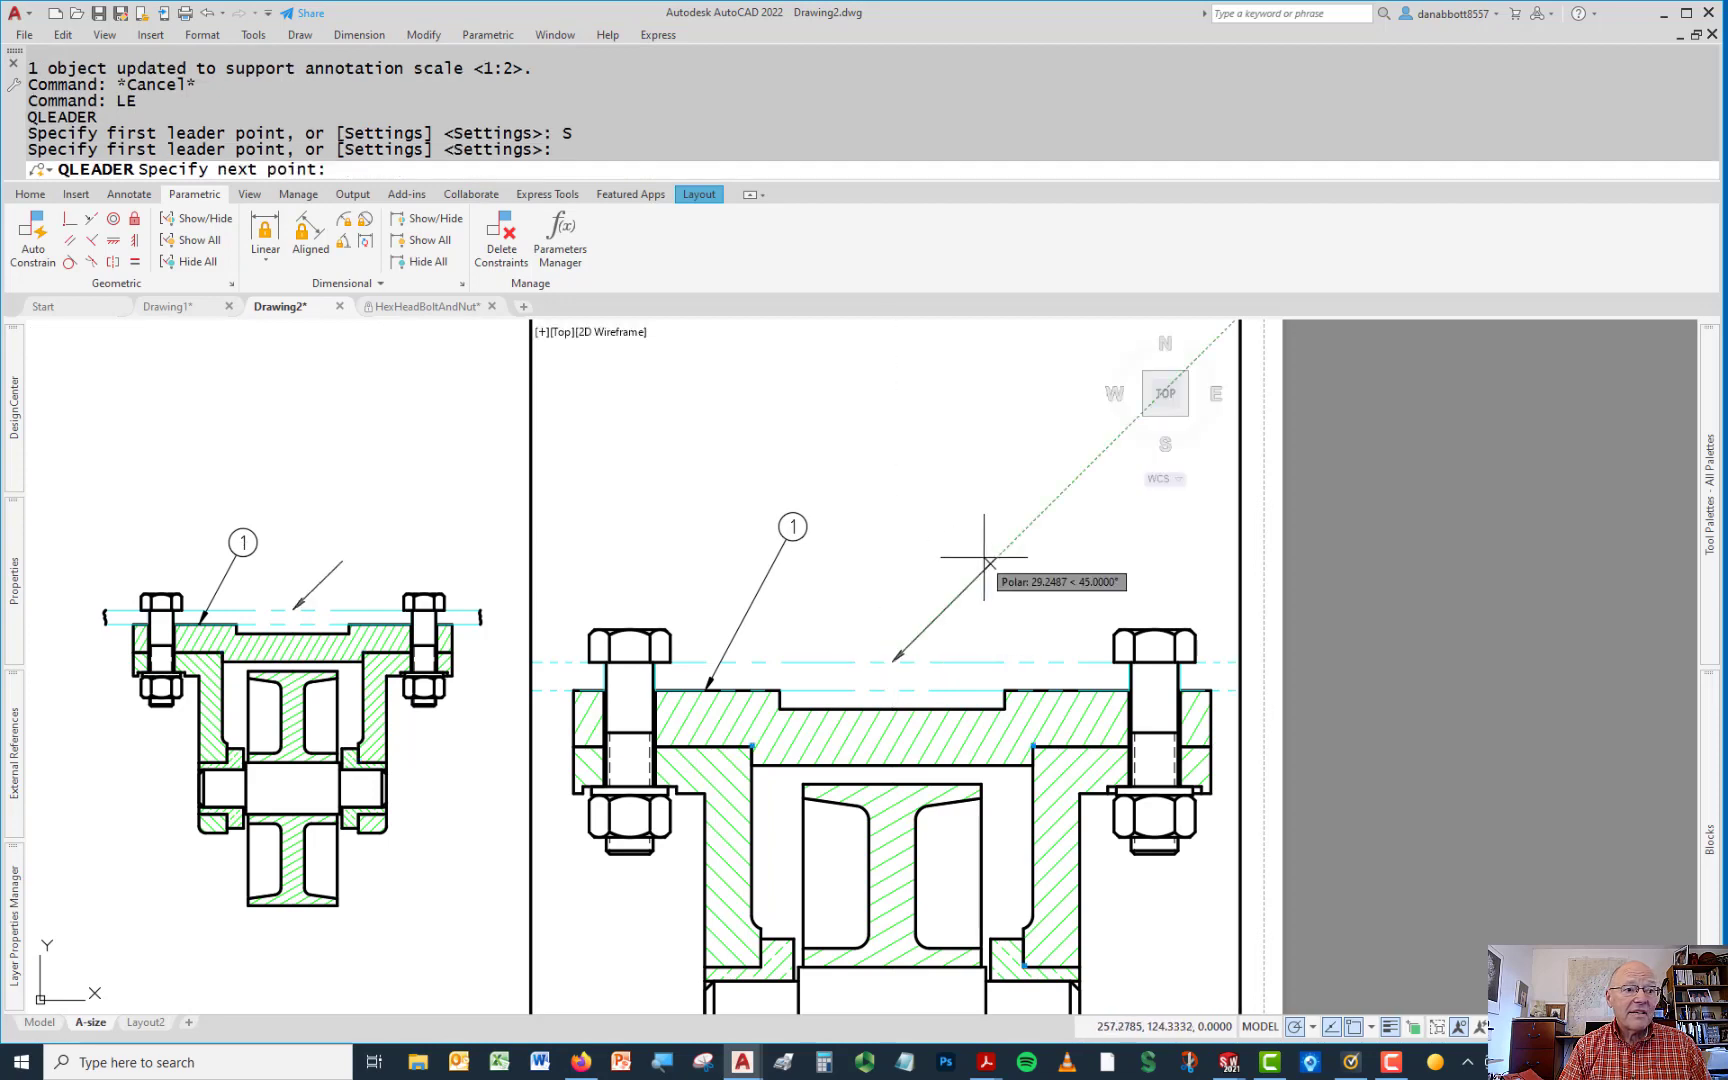
mouse_move(1014, 540)
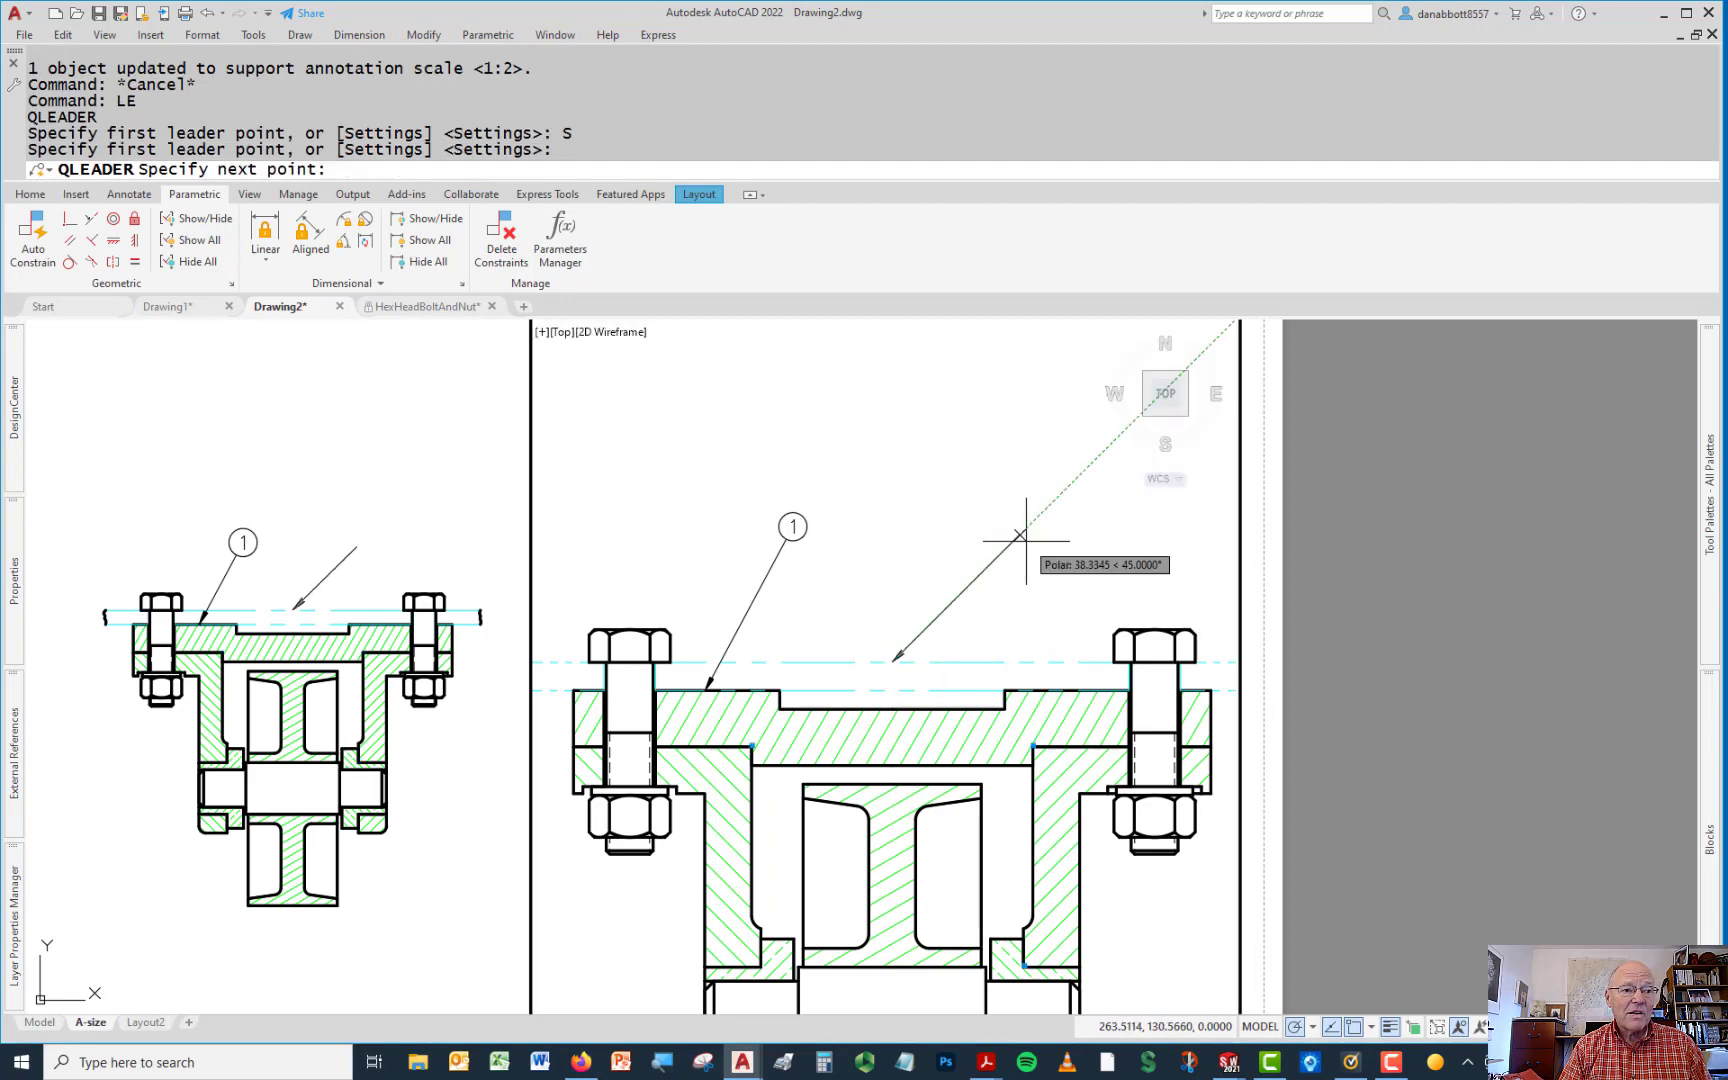
mouse_move(984, 568)
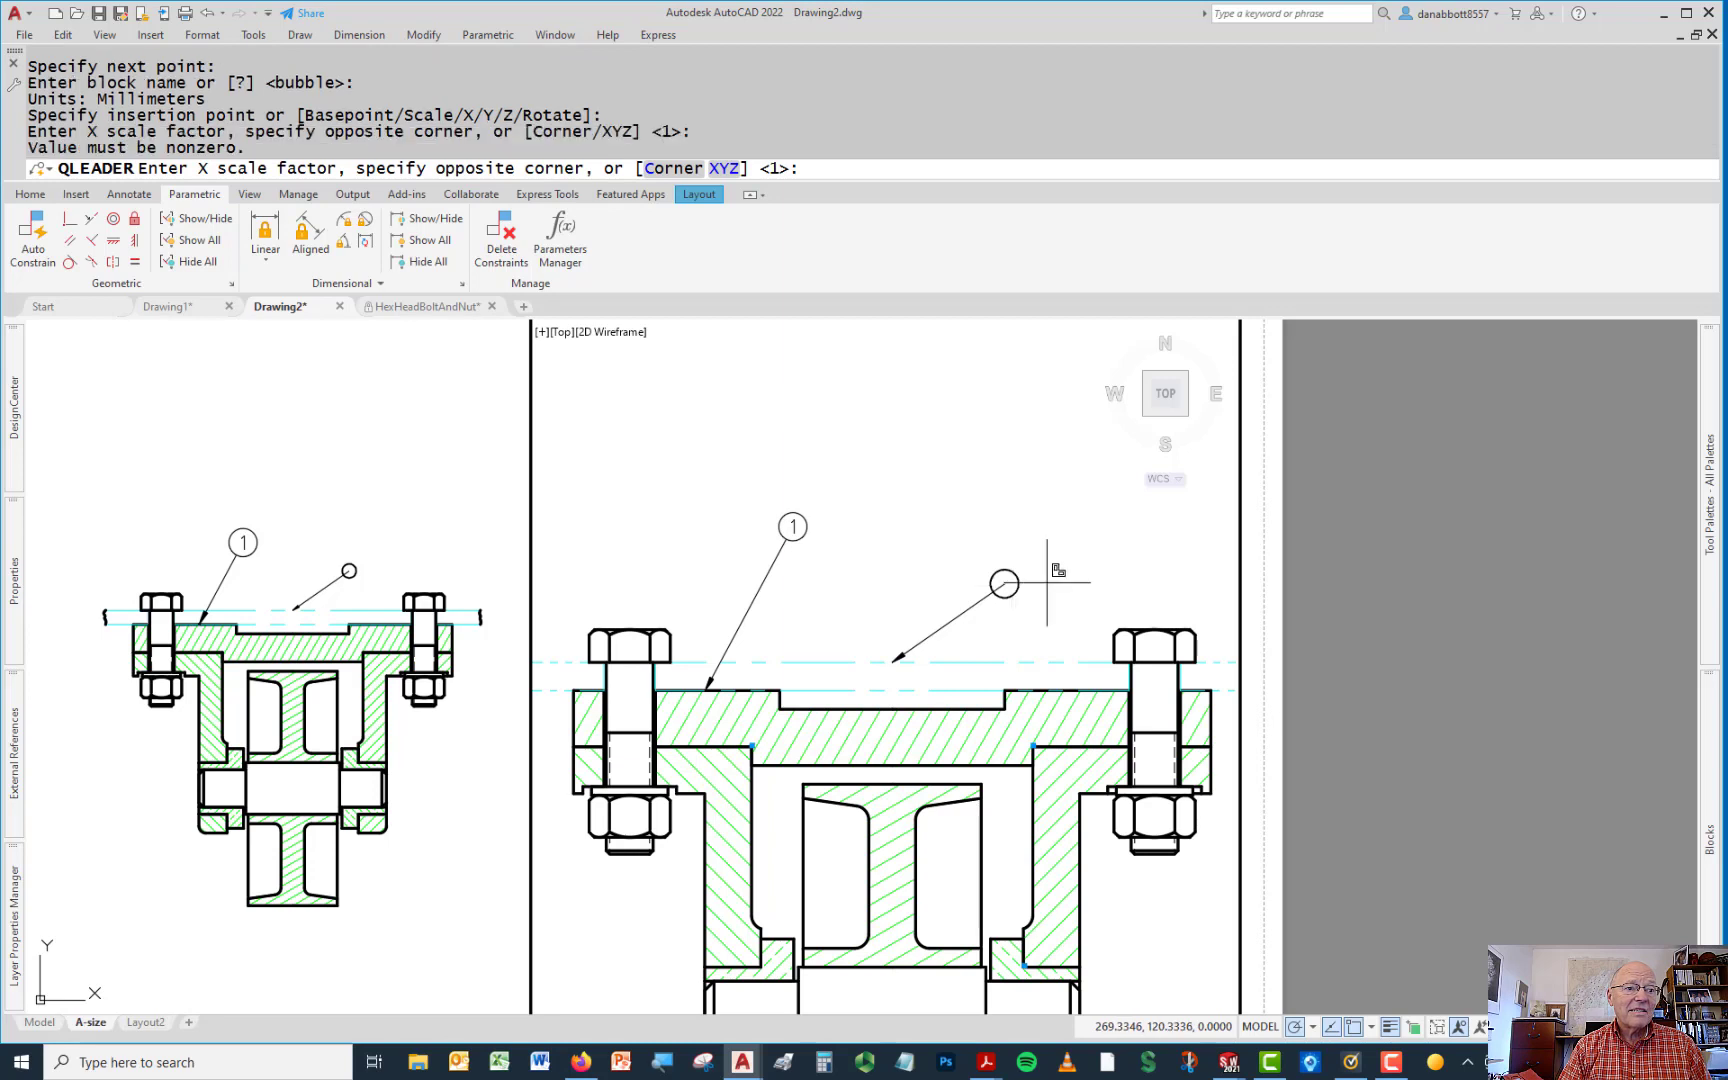
mouse_move(1108, 532)
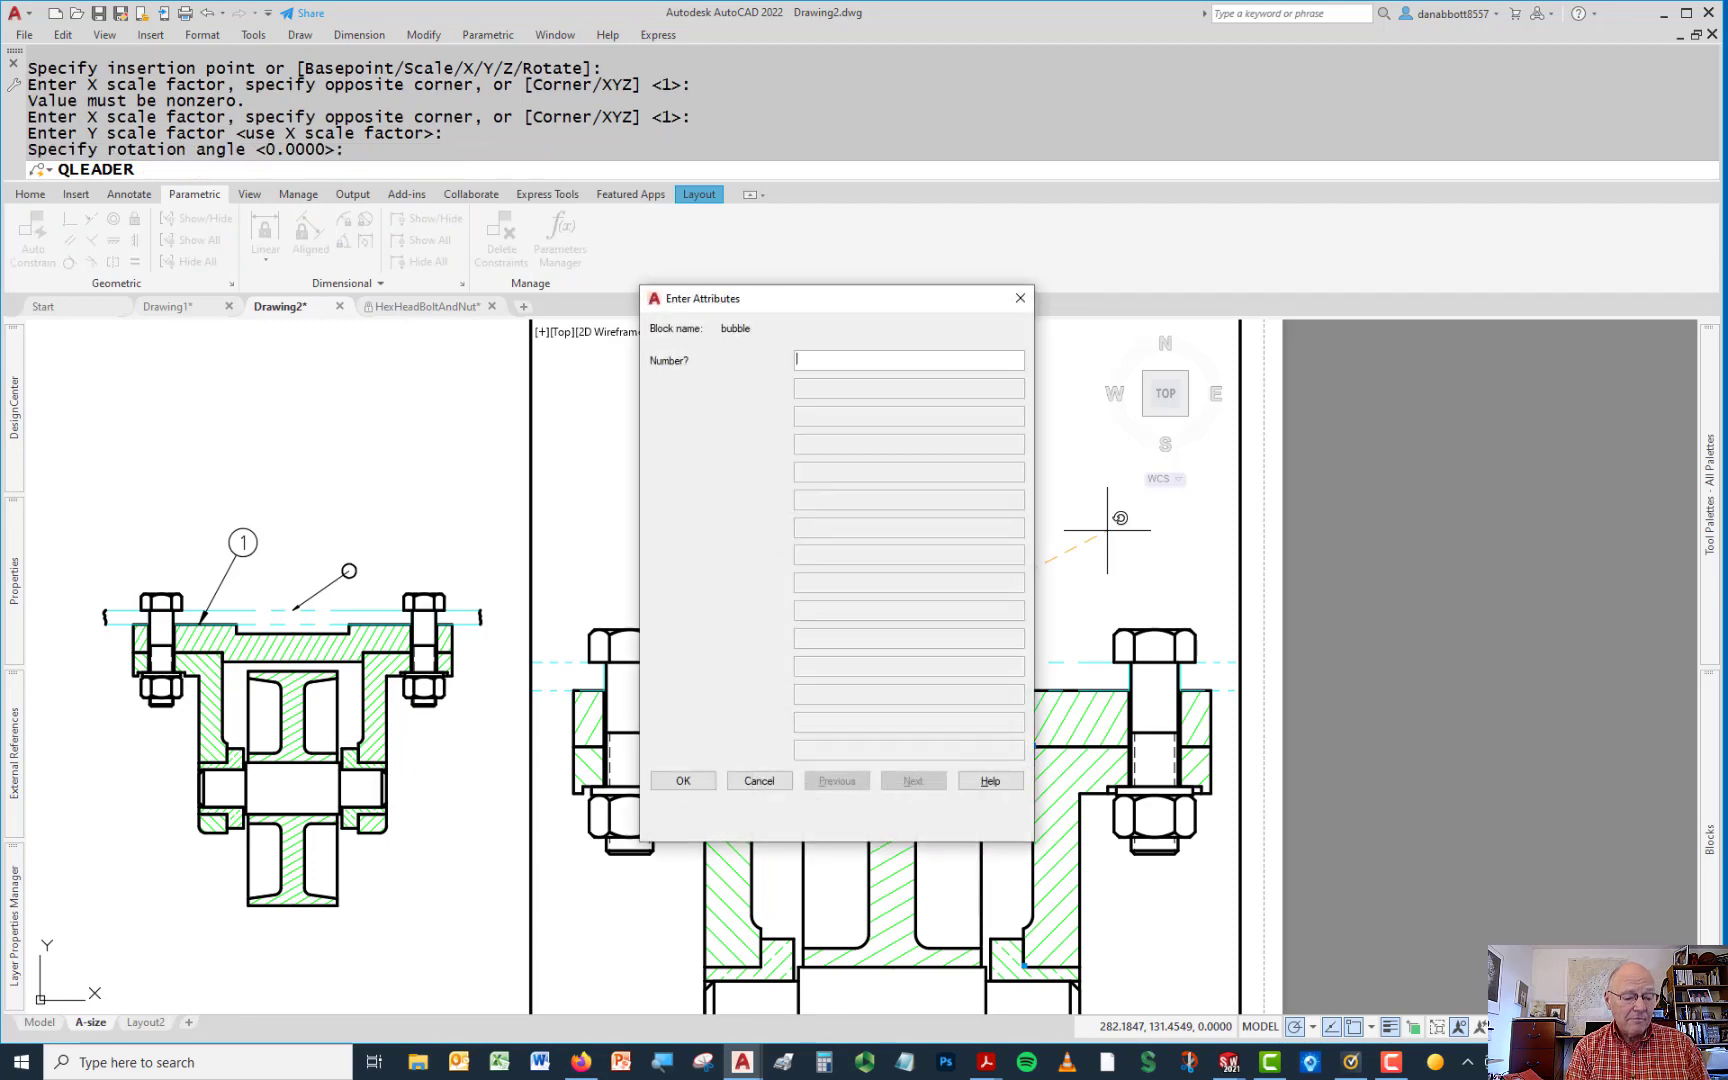
text(2)
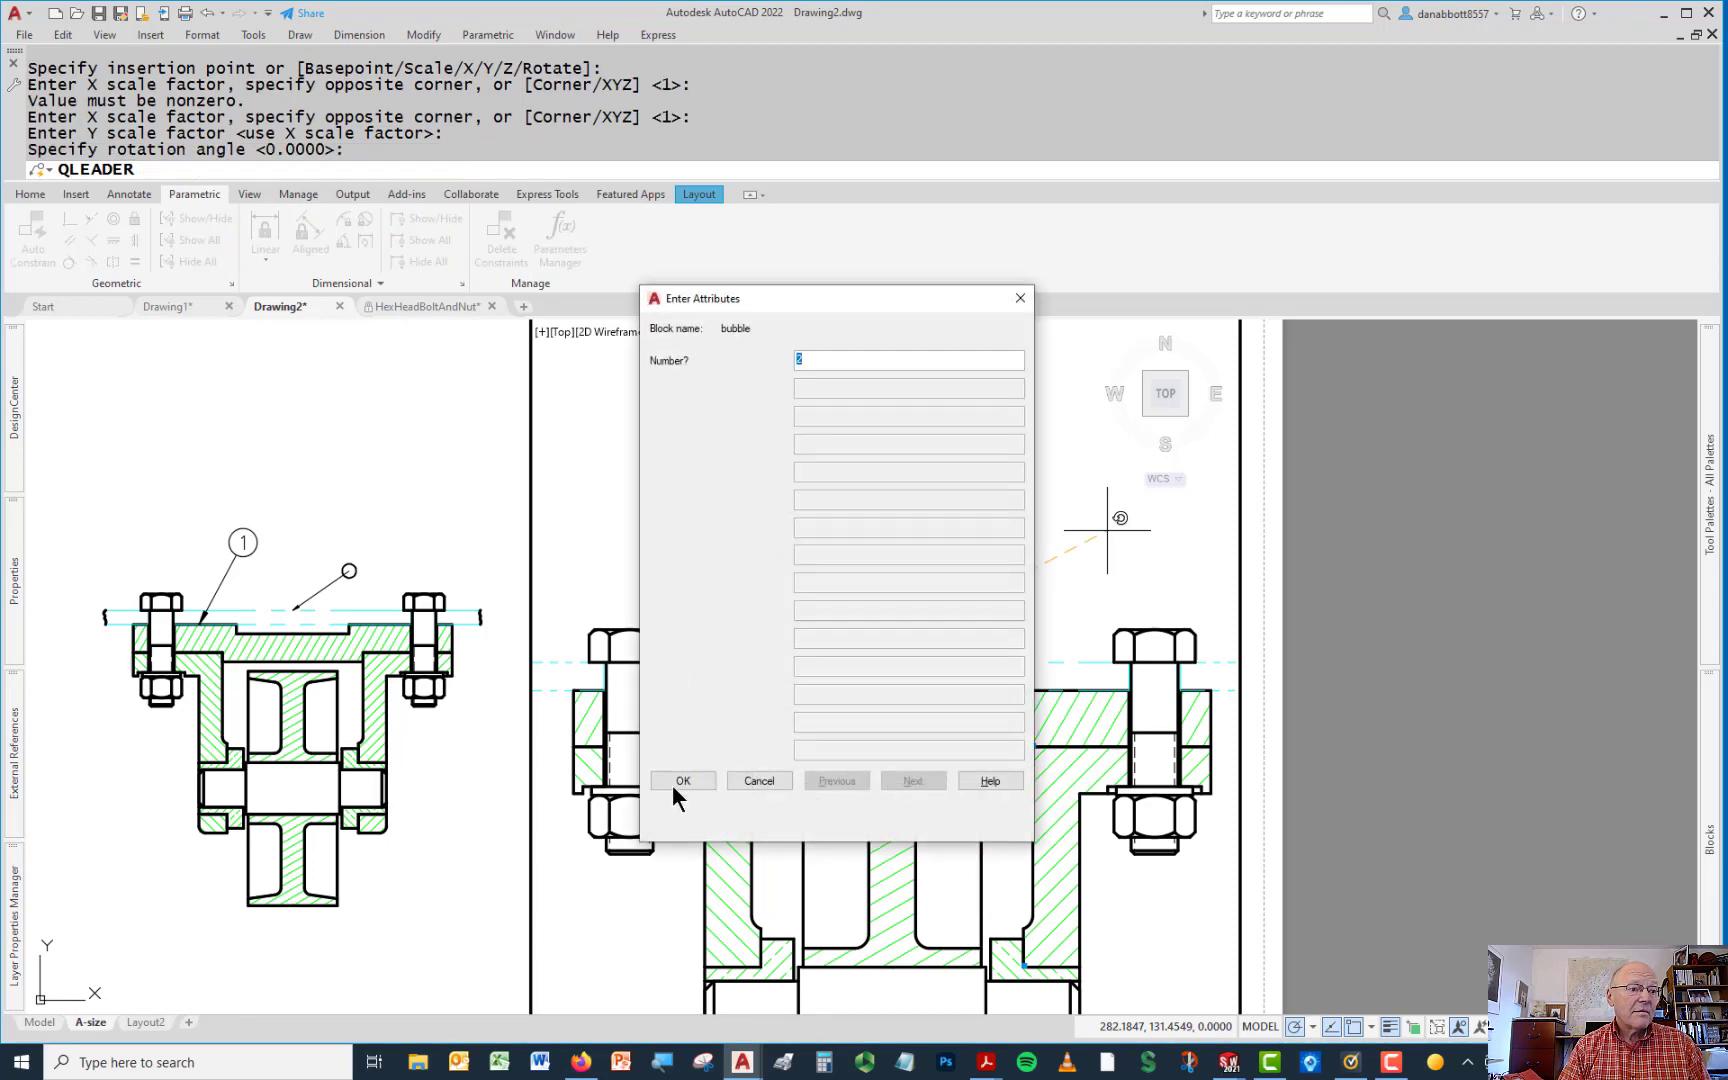
click(682, 780)
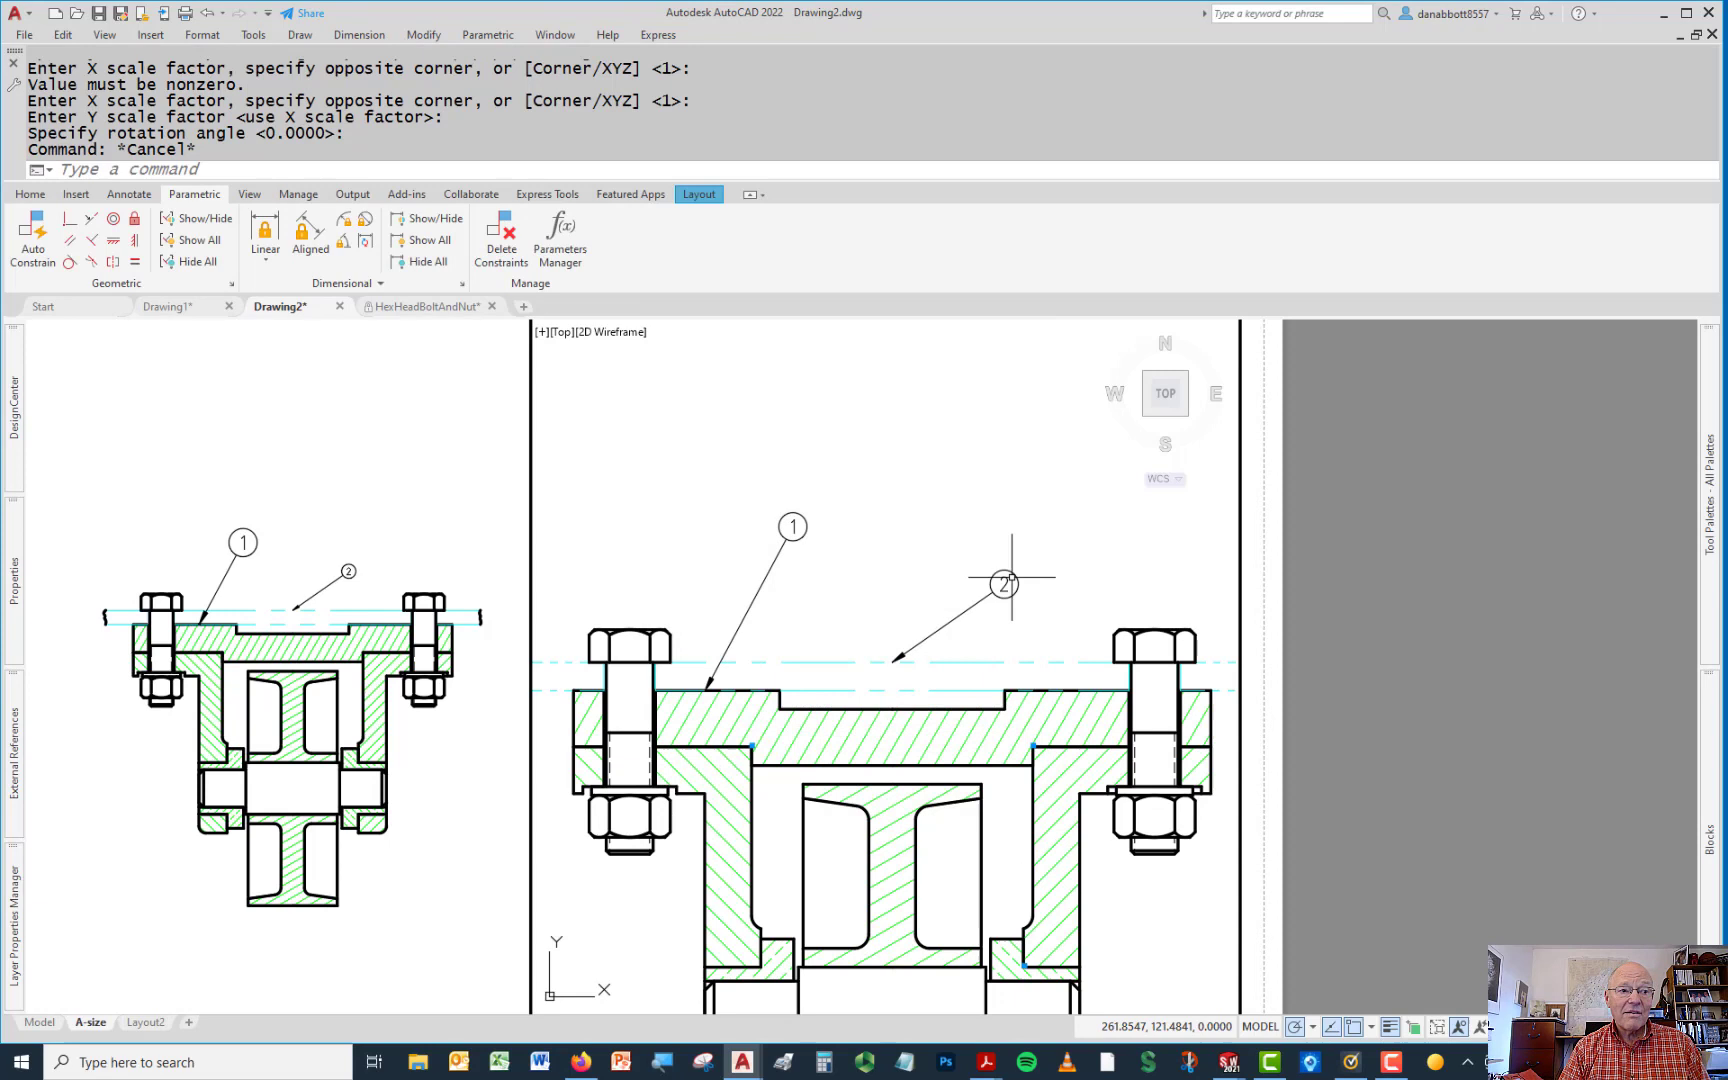
mouse_move(960, 620)
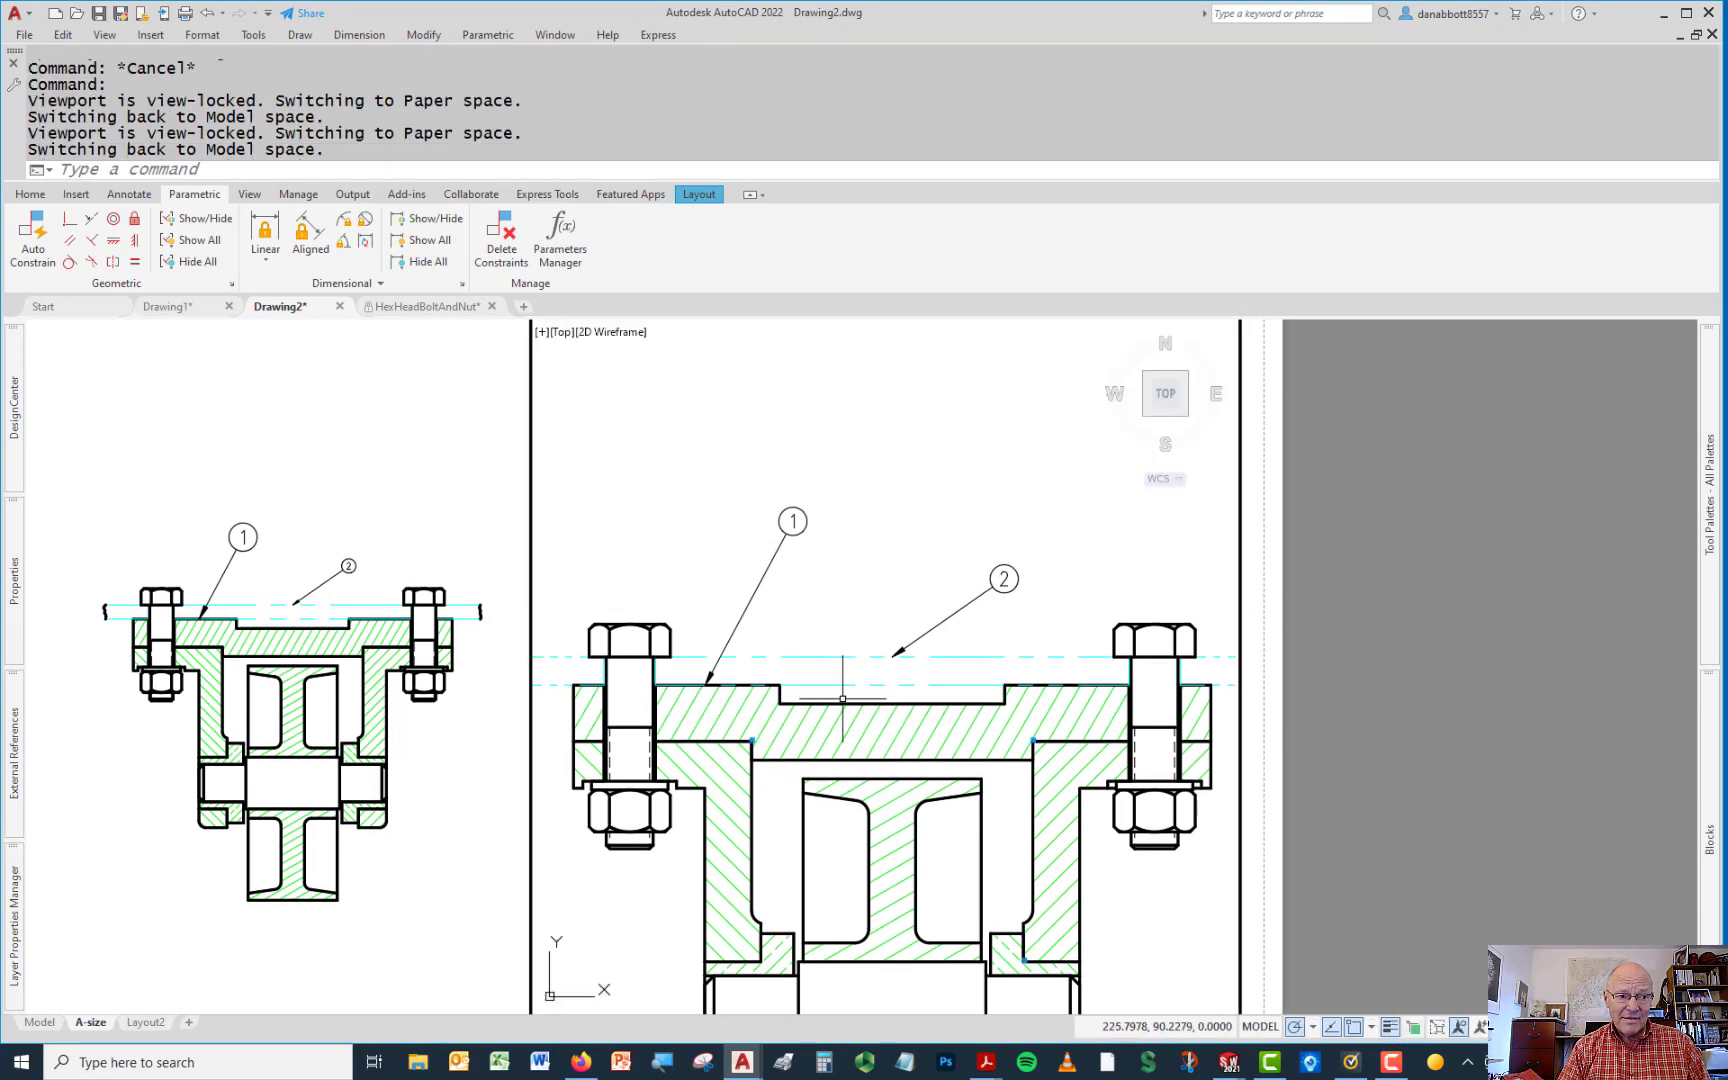
mouse_move(816, 738)
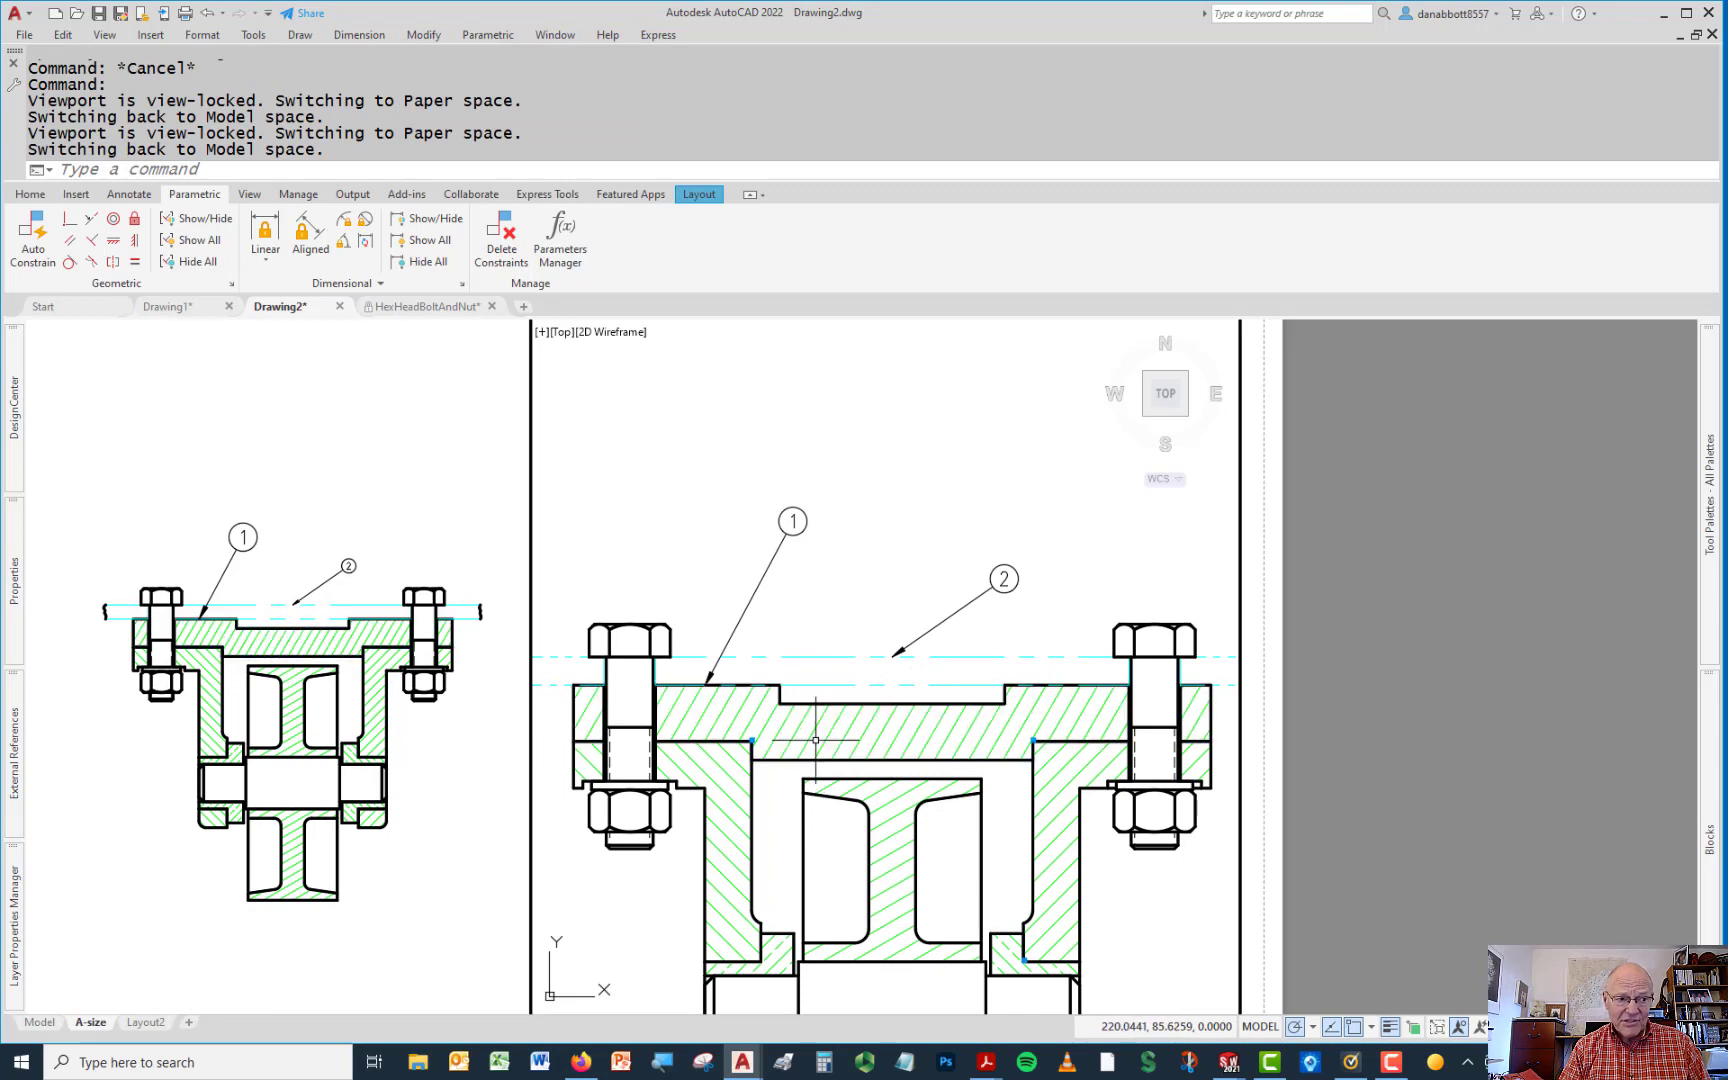
click(220, 168)
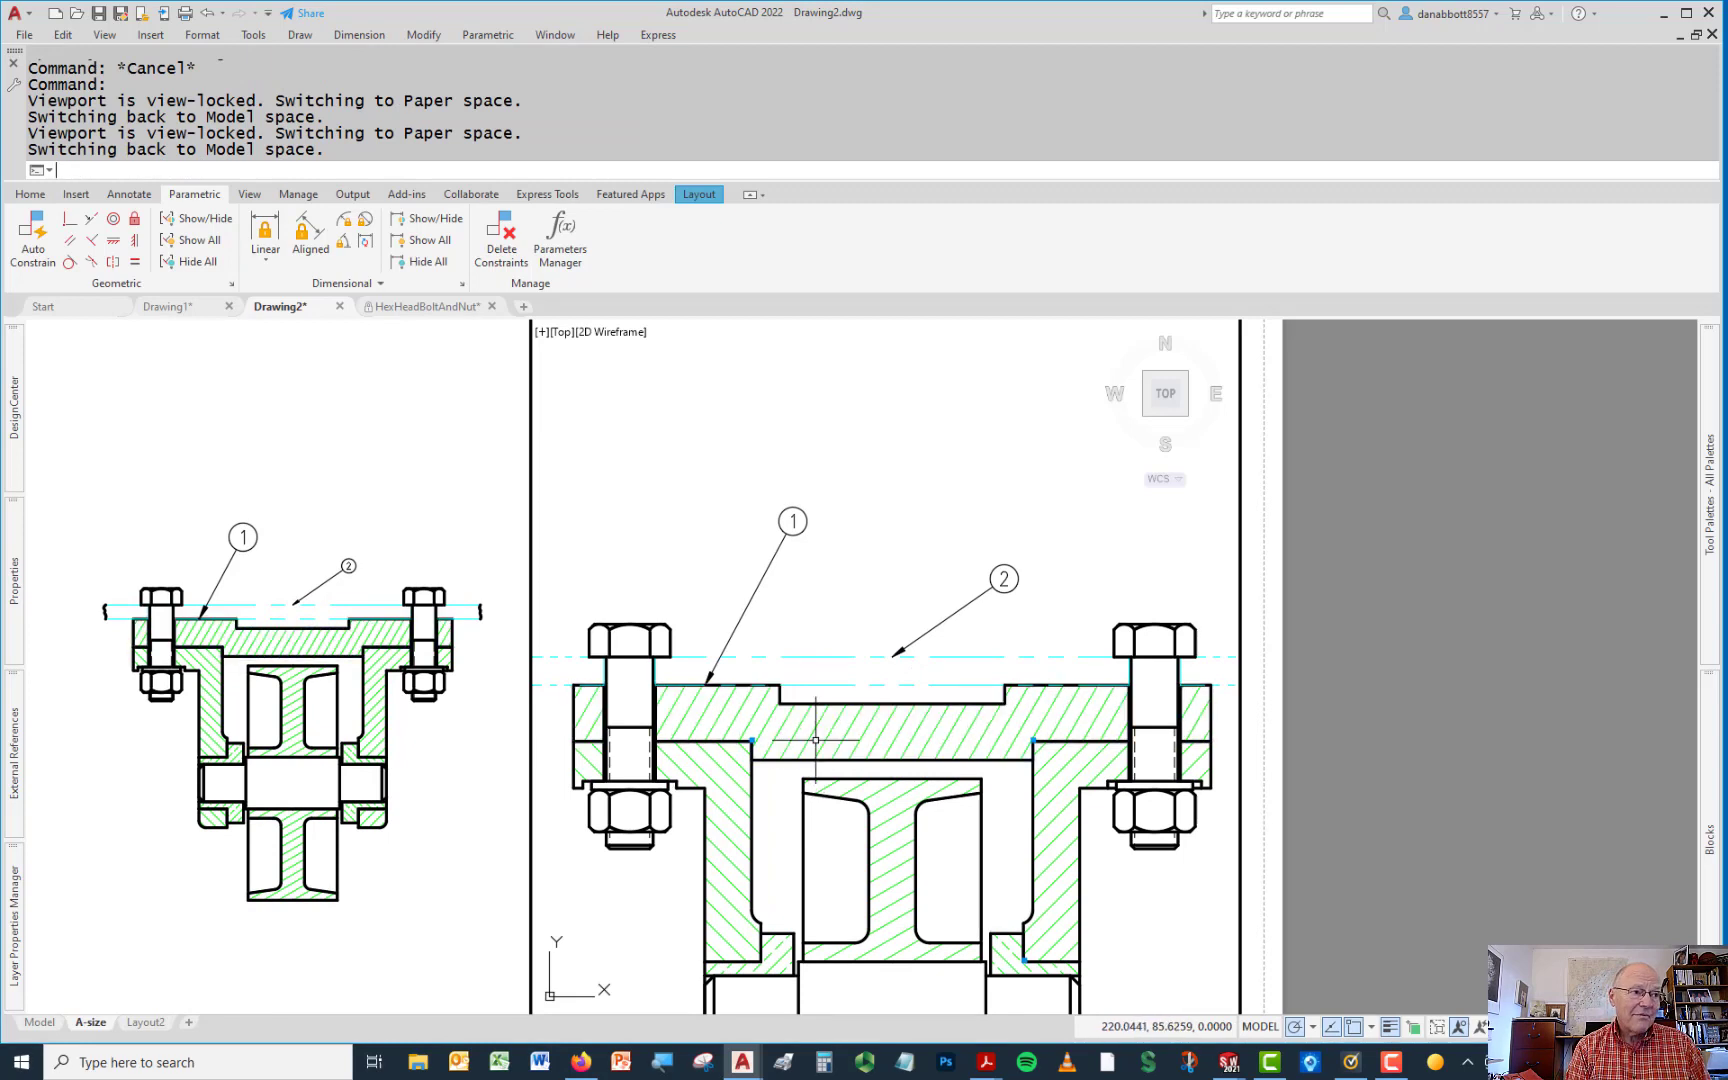
In QLEADER Settings choose a different arrowhead style for the third leader
text(LE)
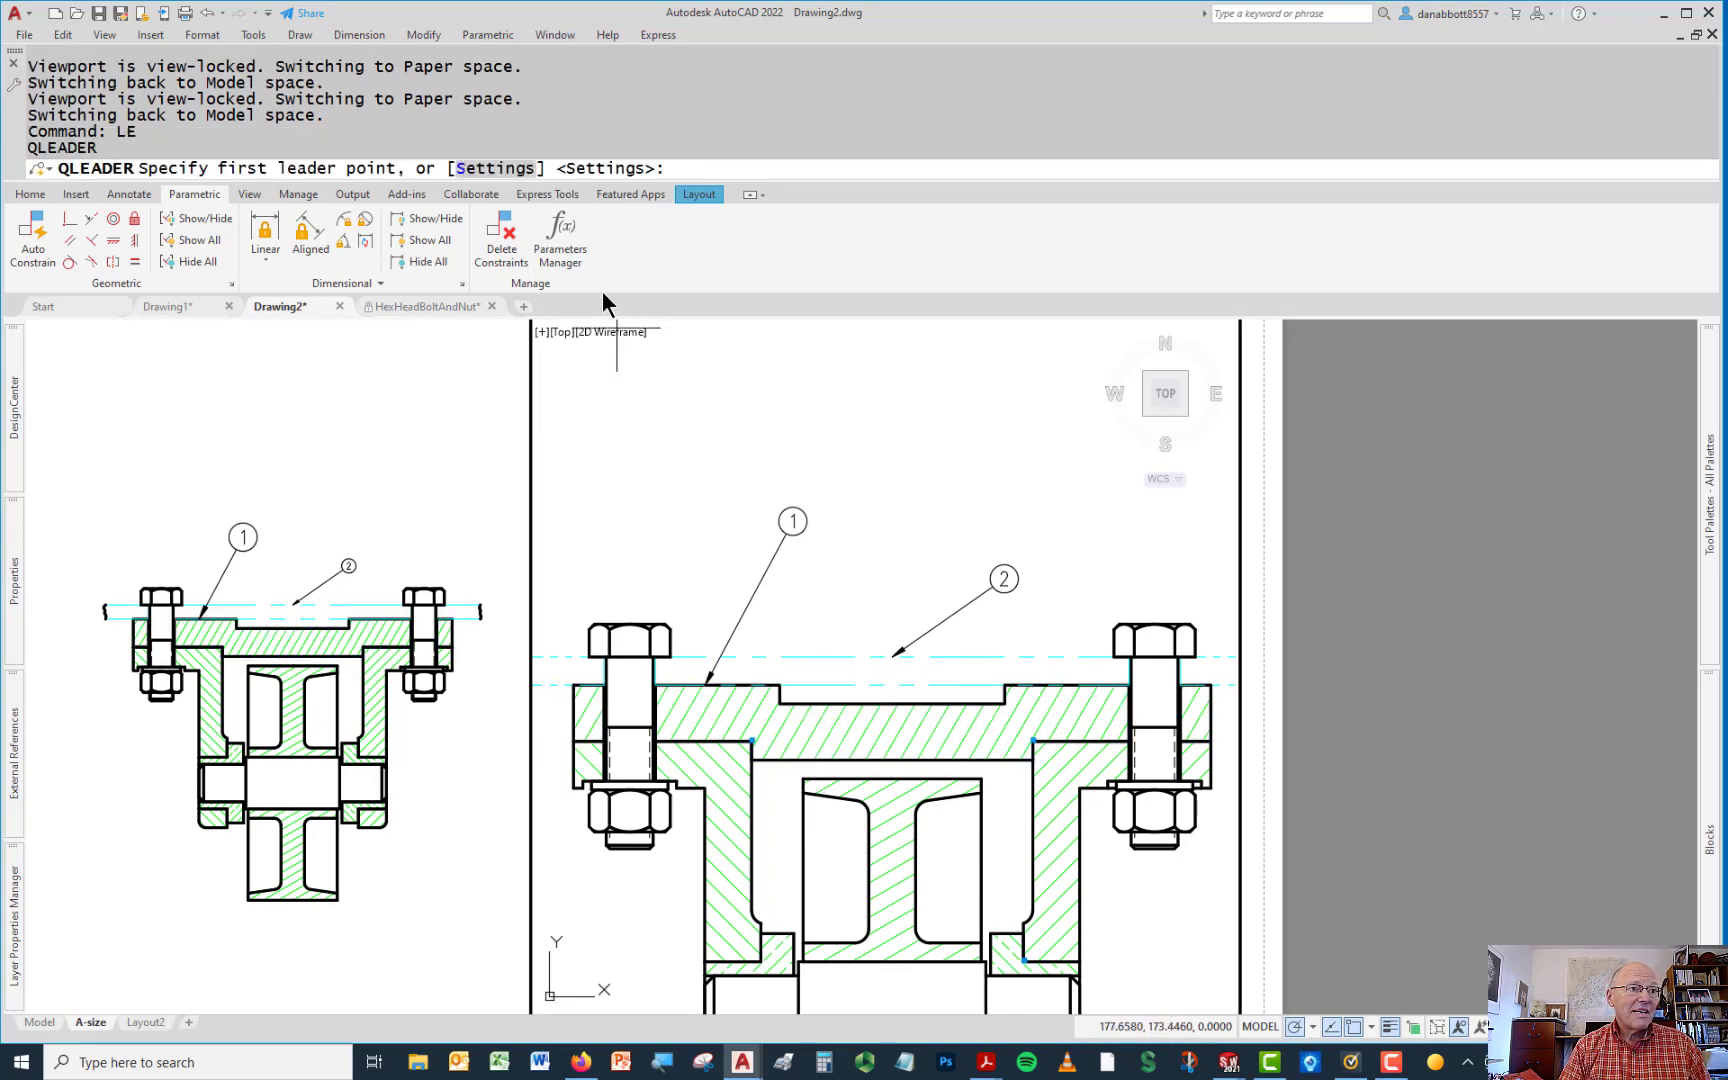
mouse_move(490, 168)
text(S)
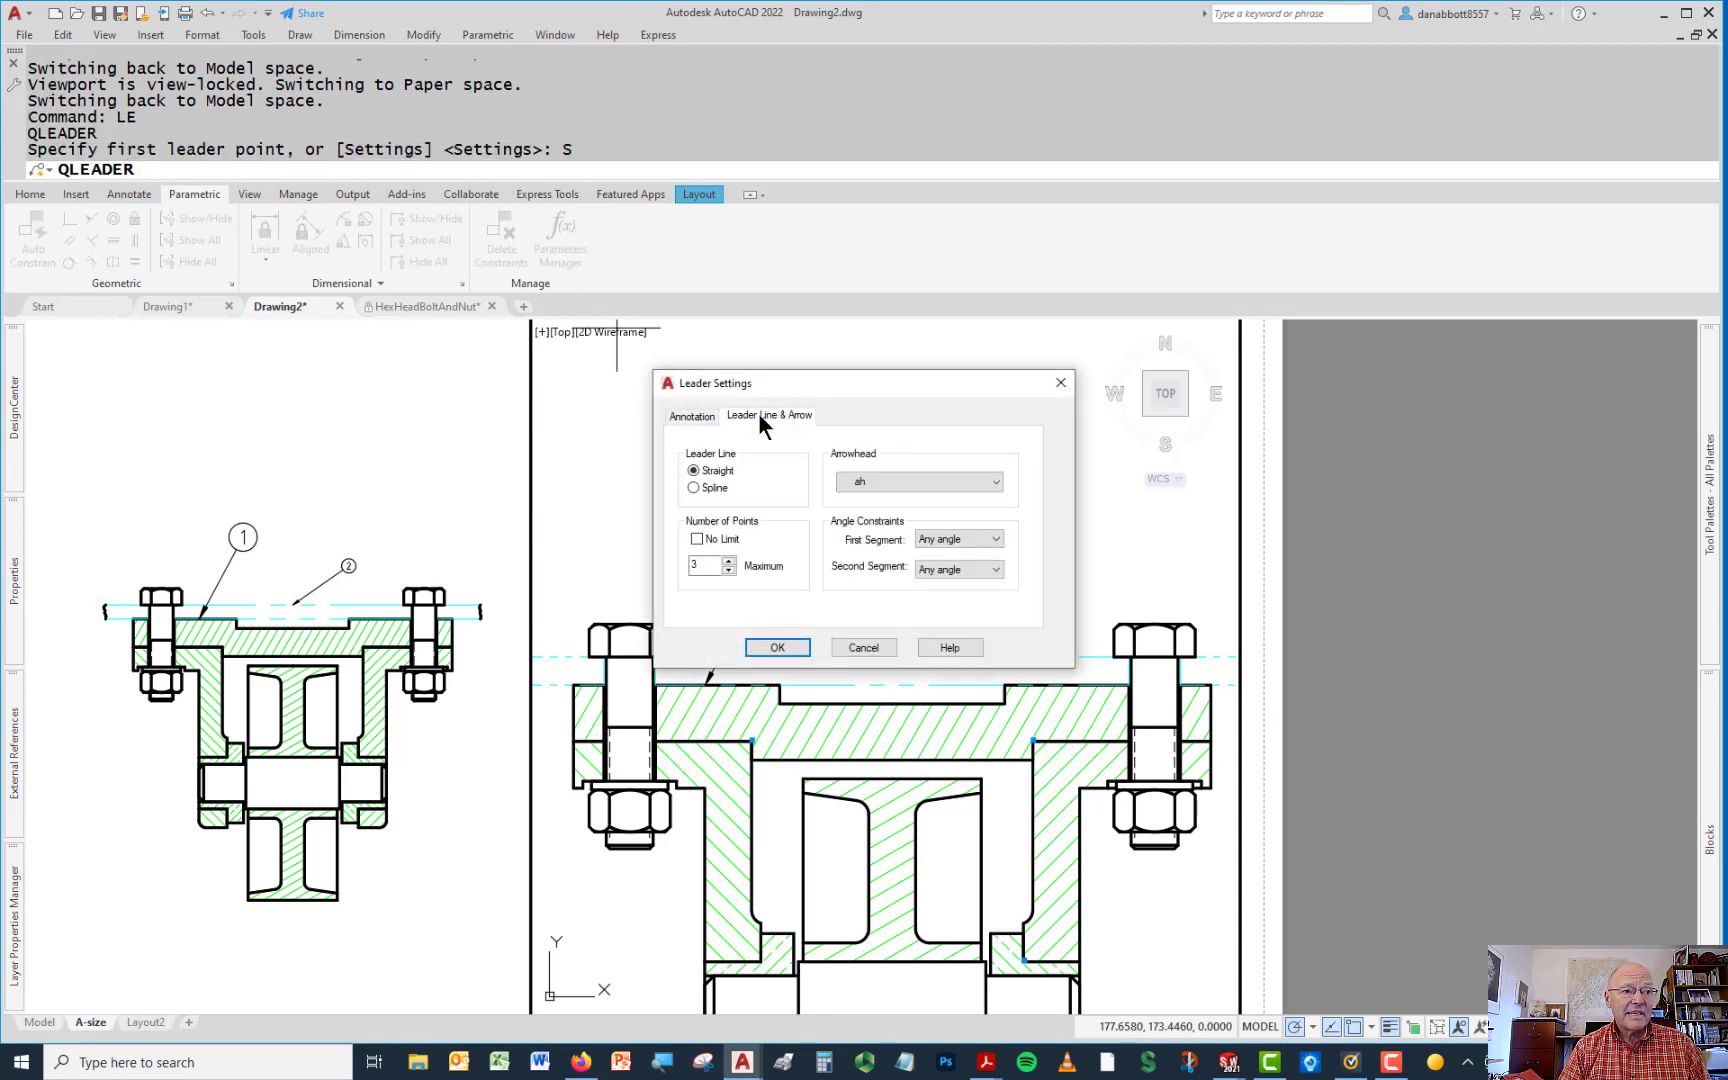
click(994, 482)
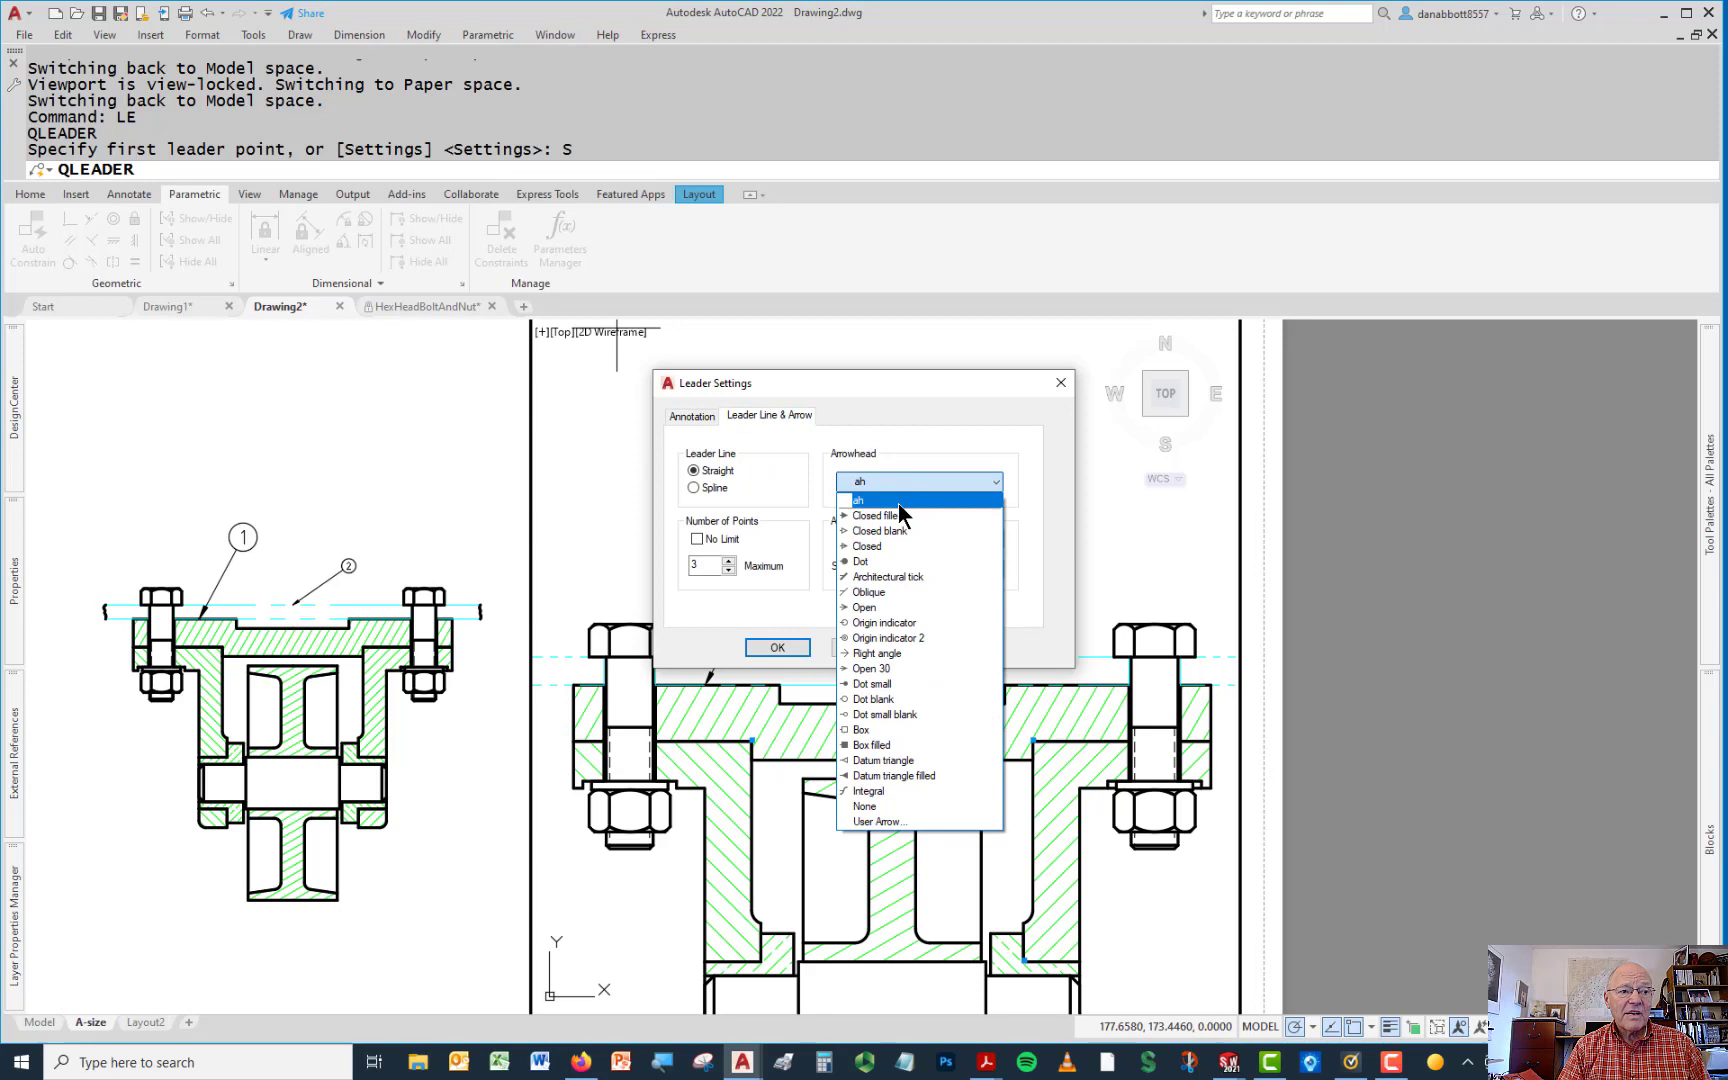
mouse_move(862, 560)
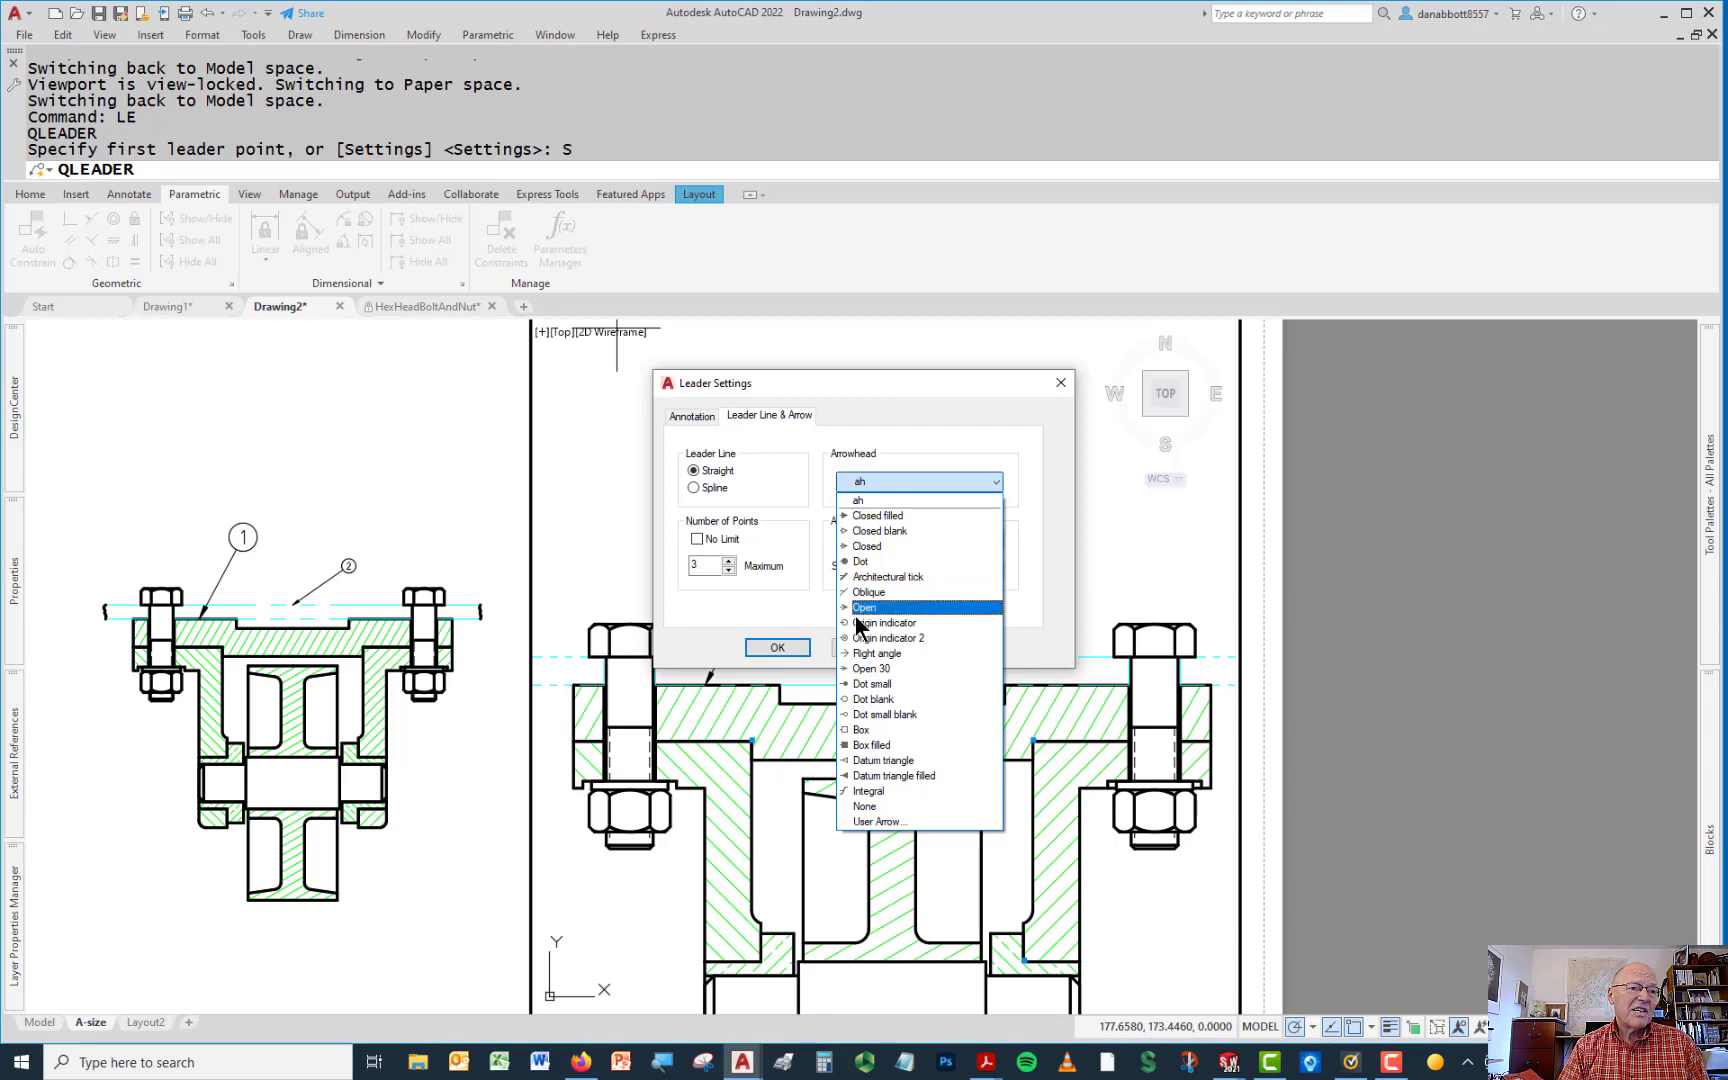
mouse_move(870, 684)
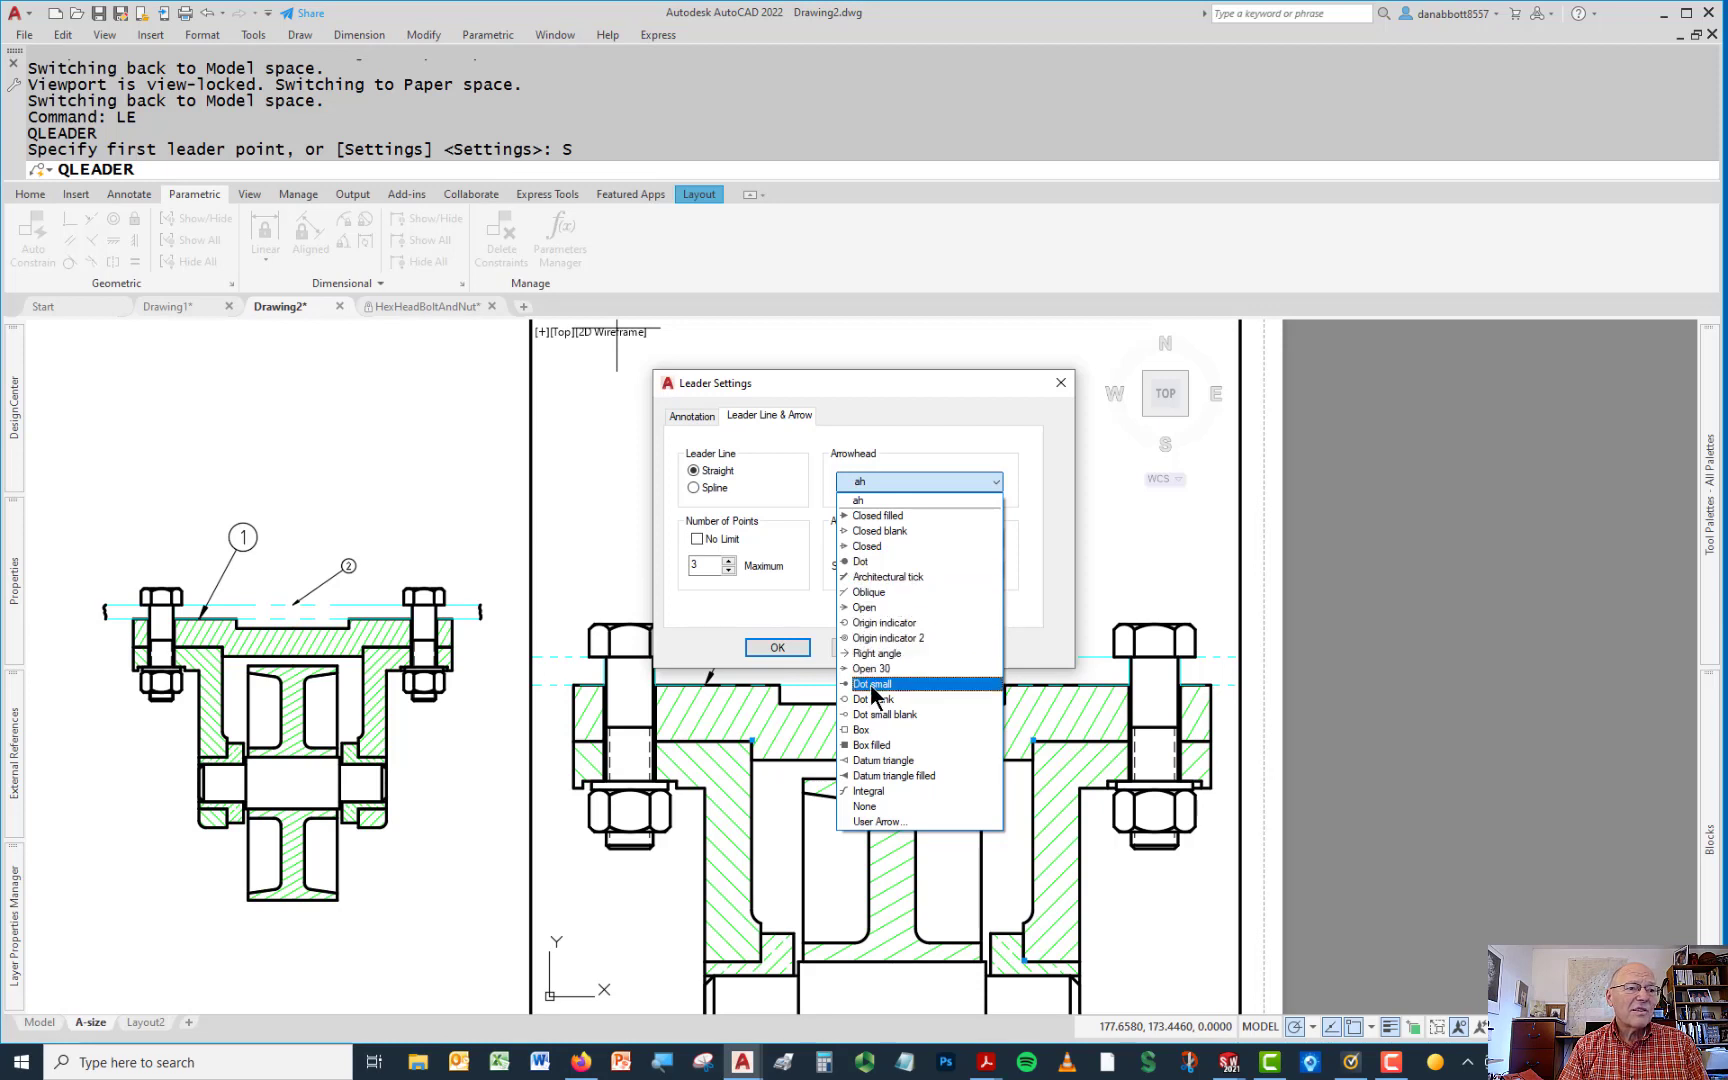
click(872, 684)
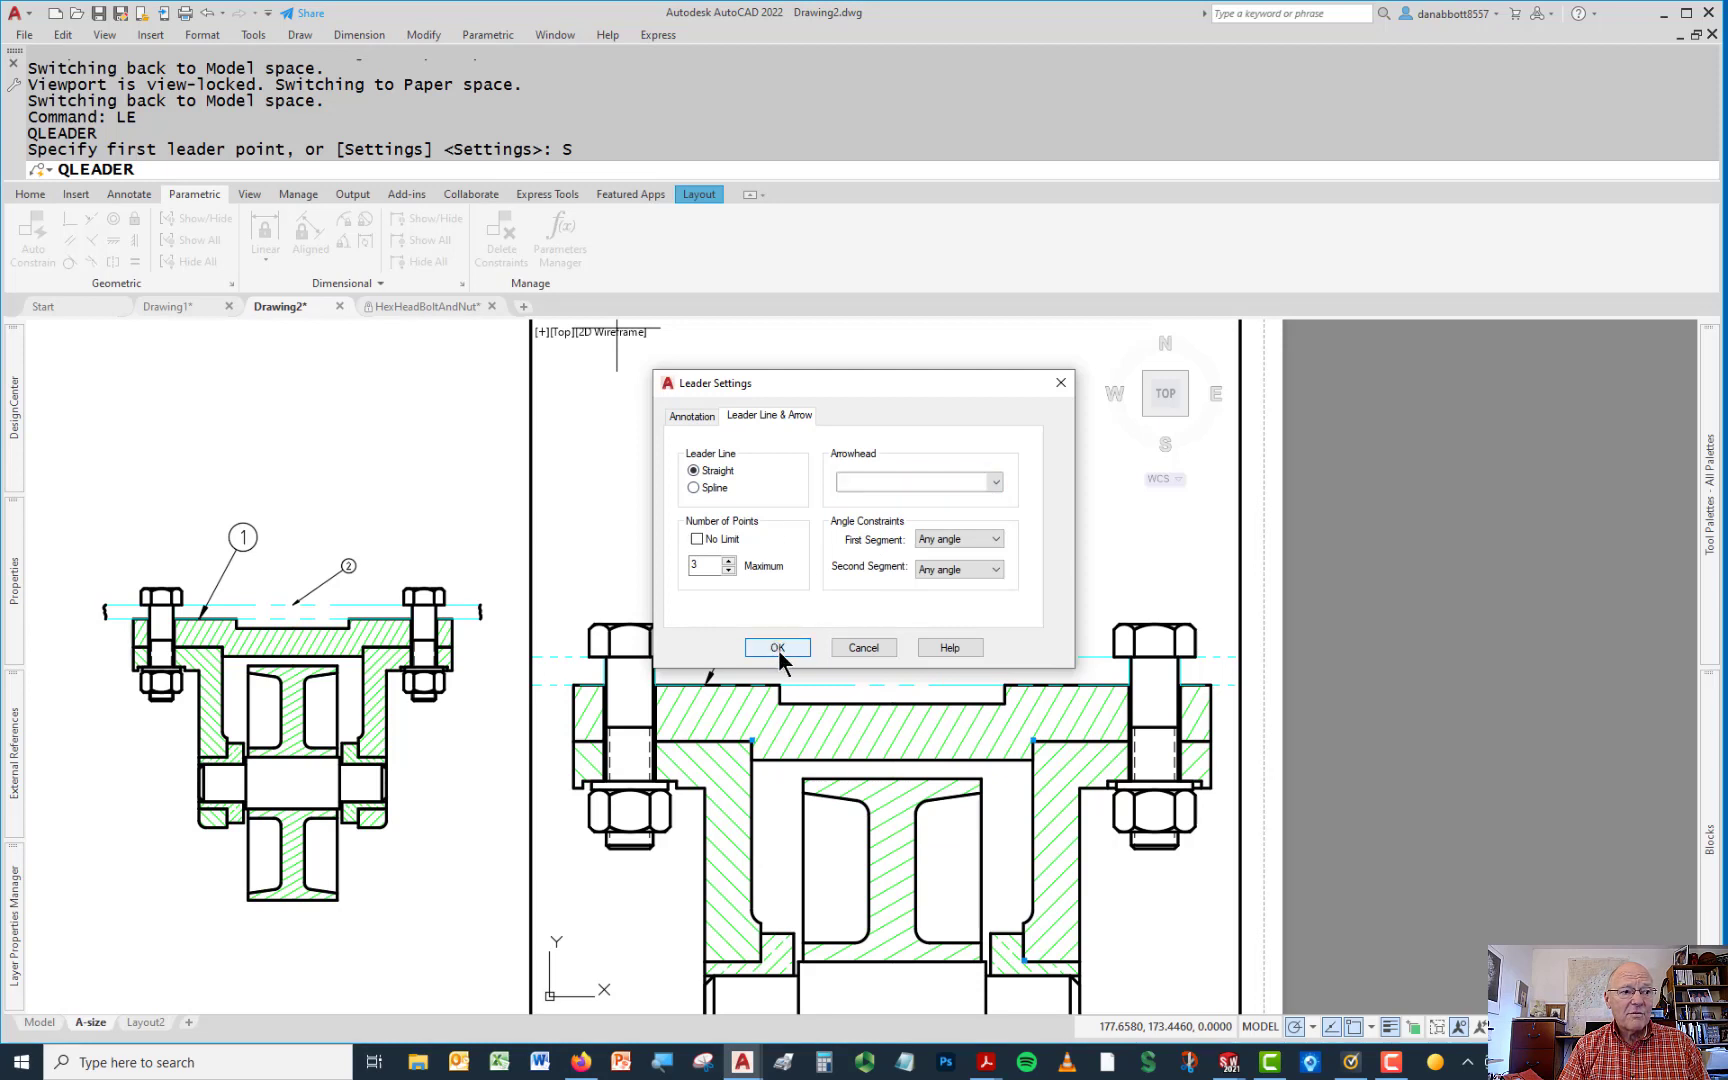
click(776, 646)
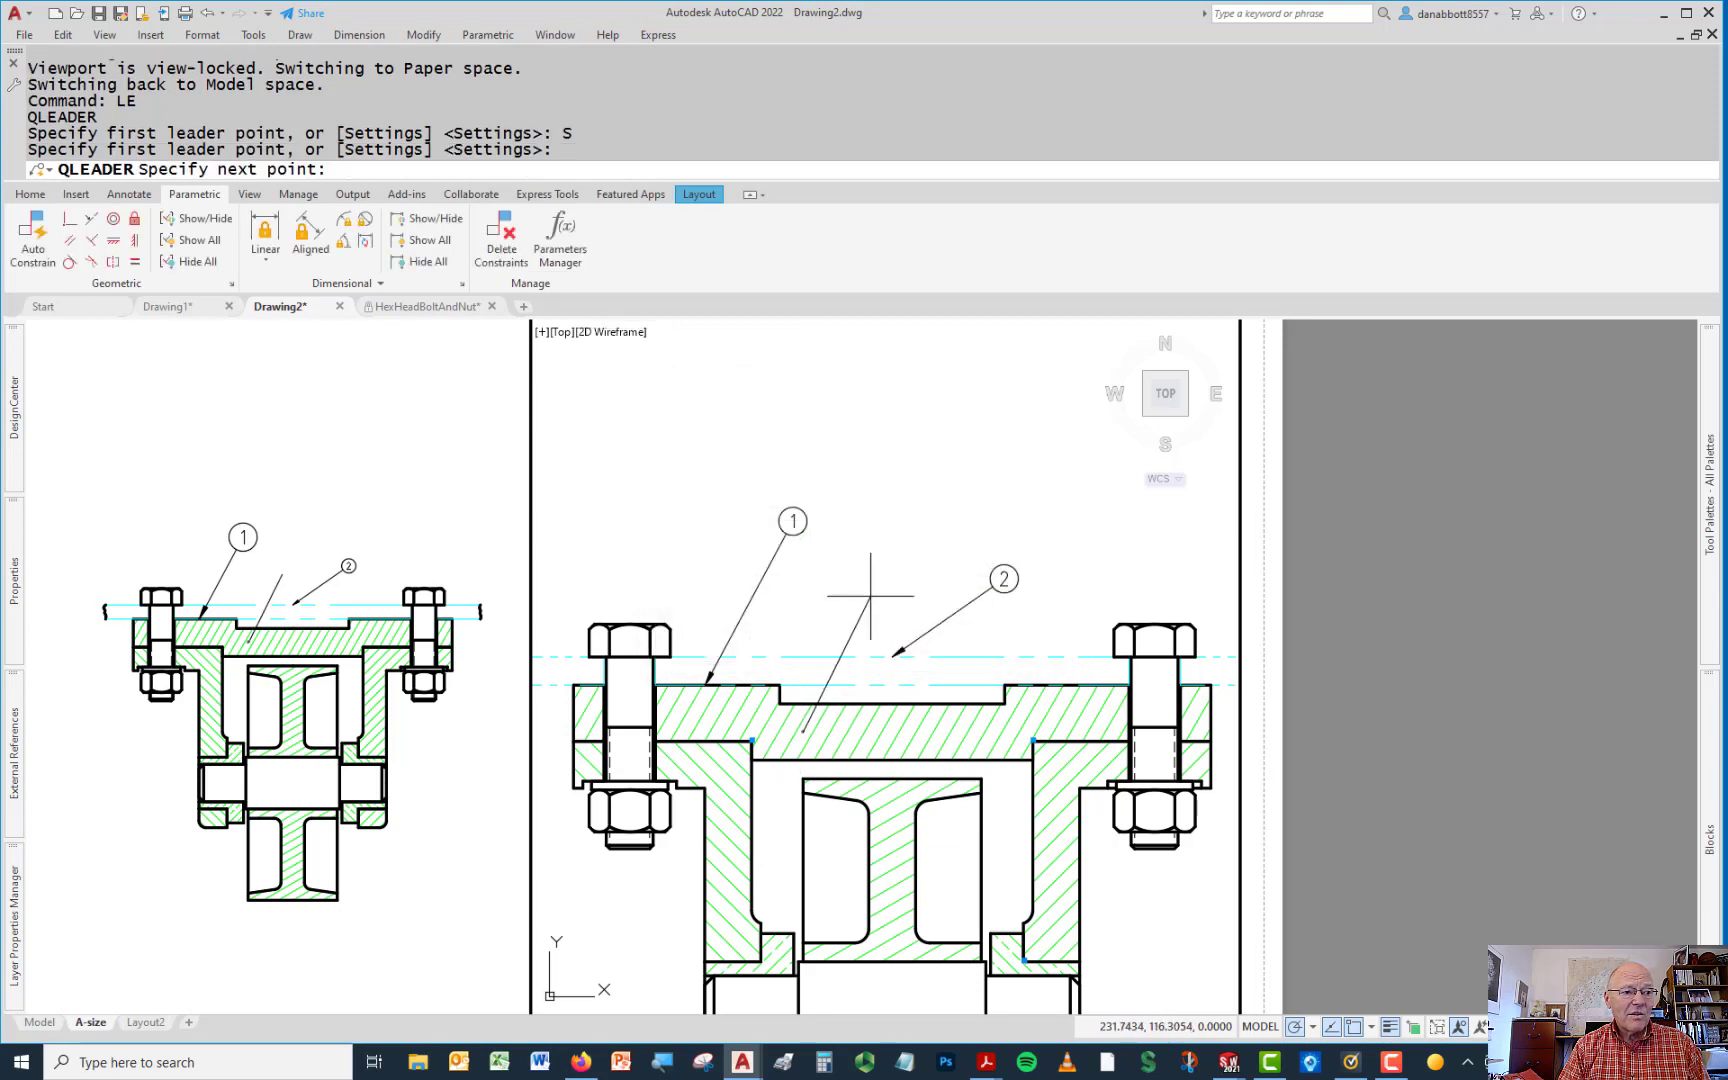
mouse_move(884, 488)
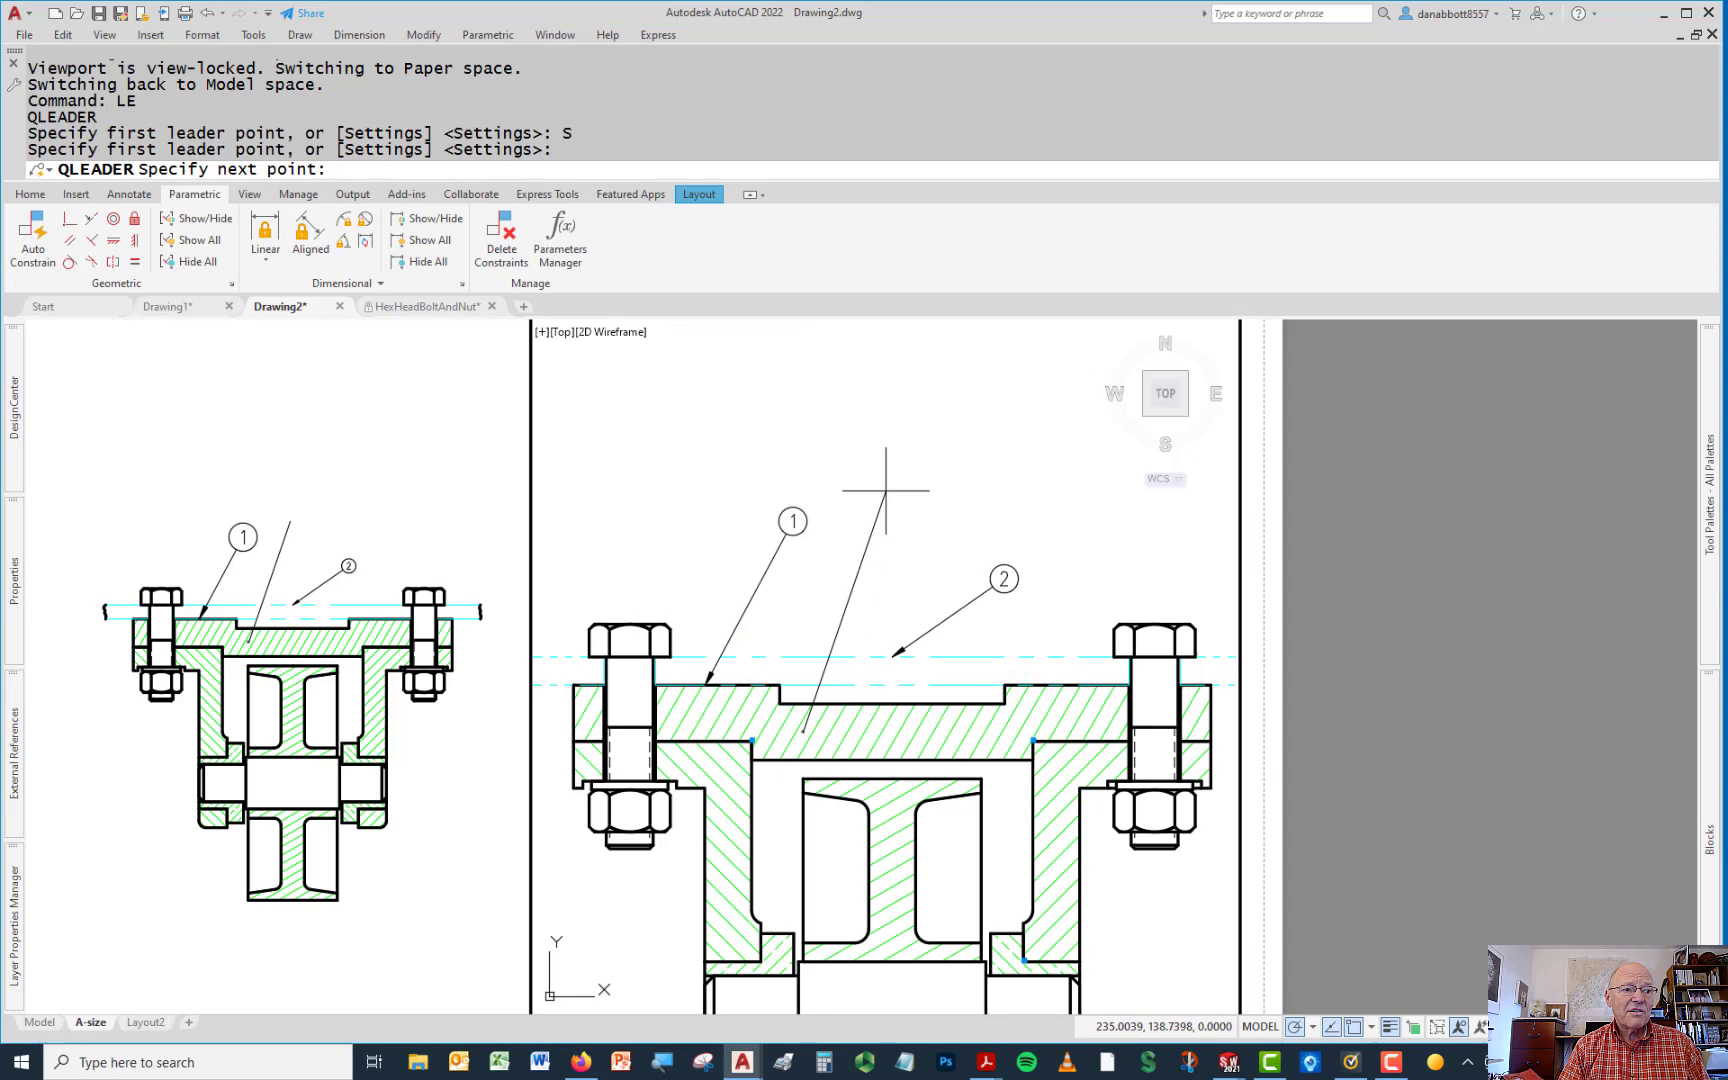
Place the leader above the bracket, insert the bubble block there and number it 3
click(886, 484)
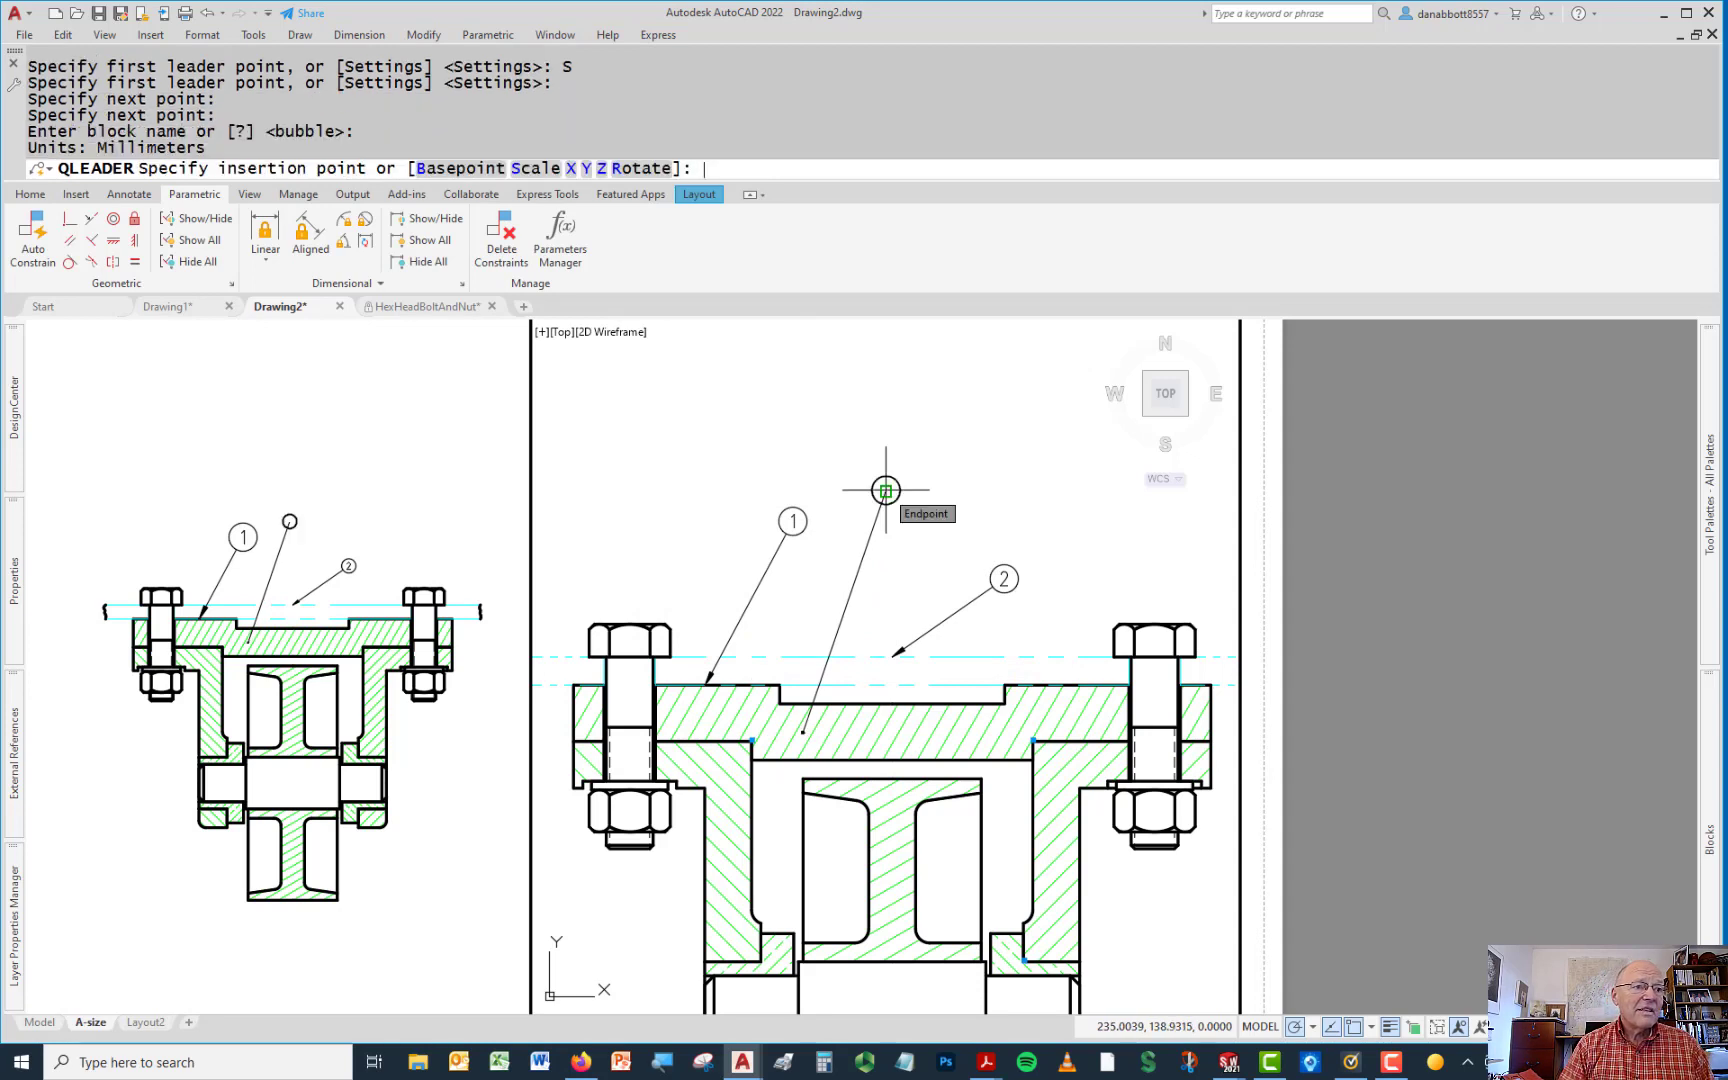
click(884, 490)
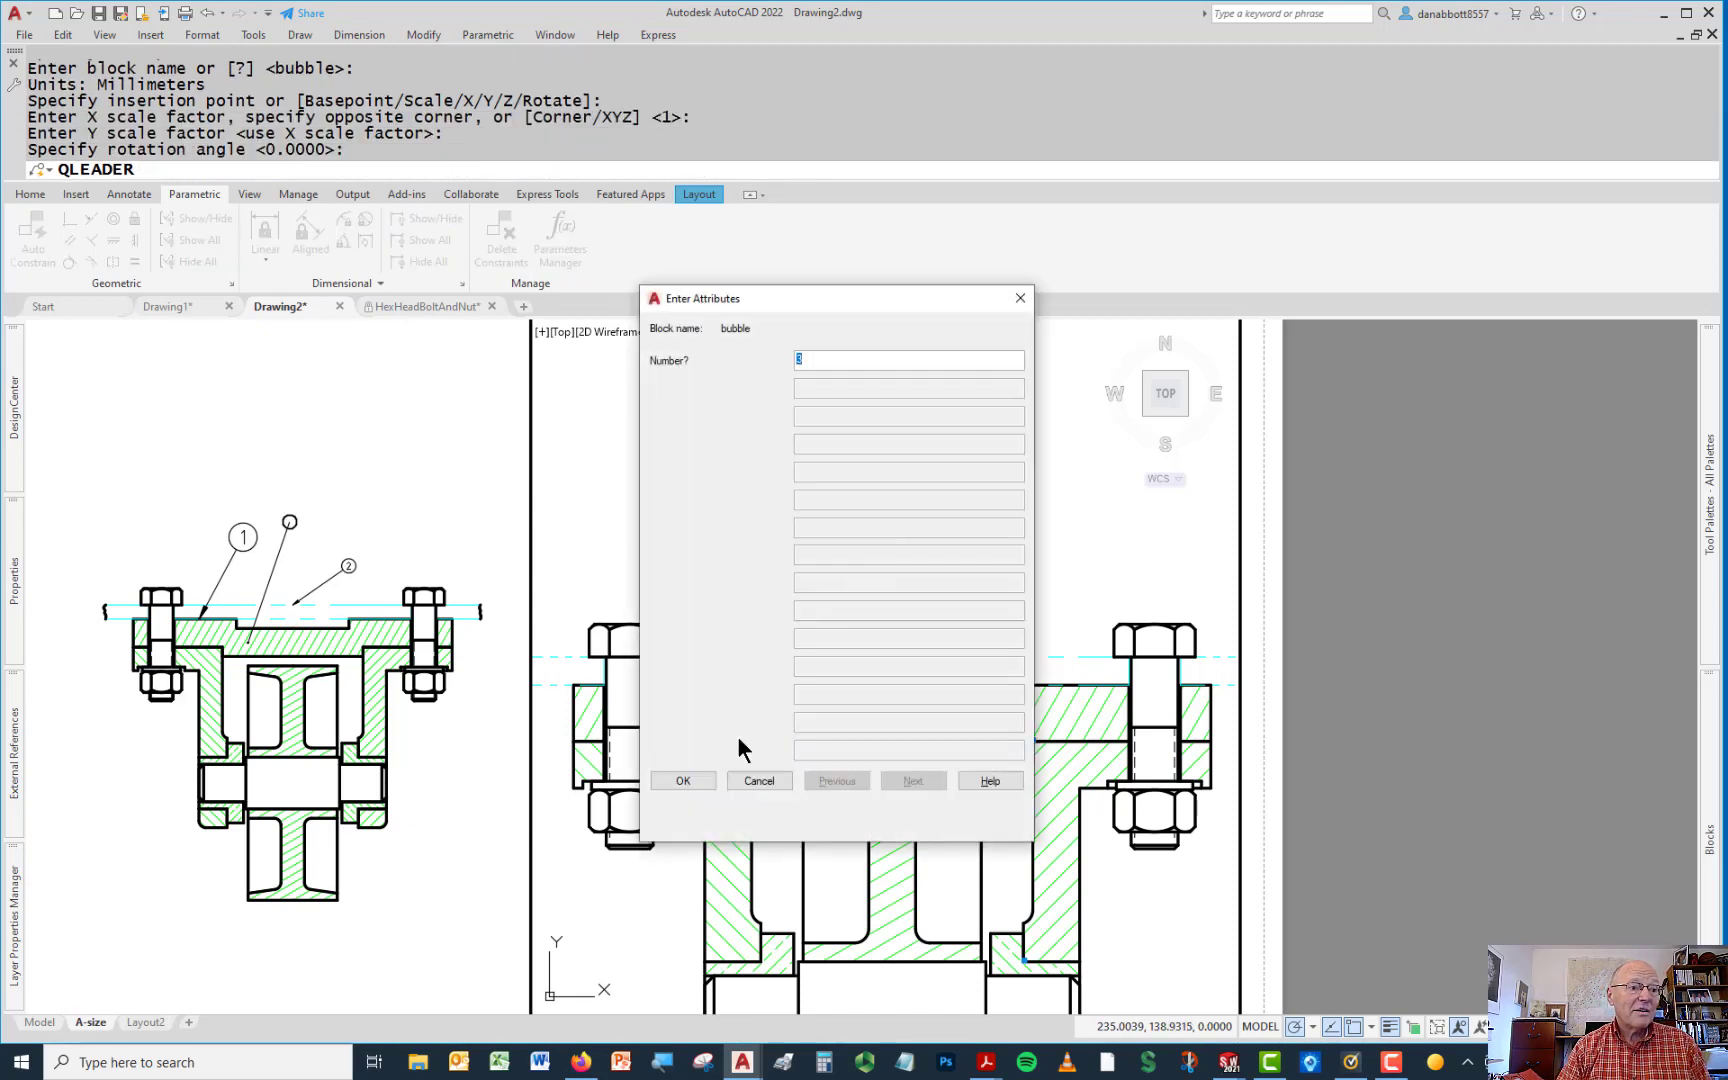
click(682, 780)
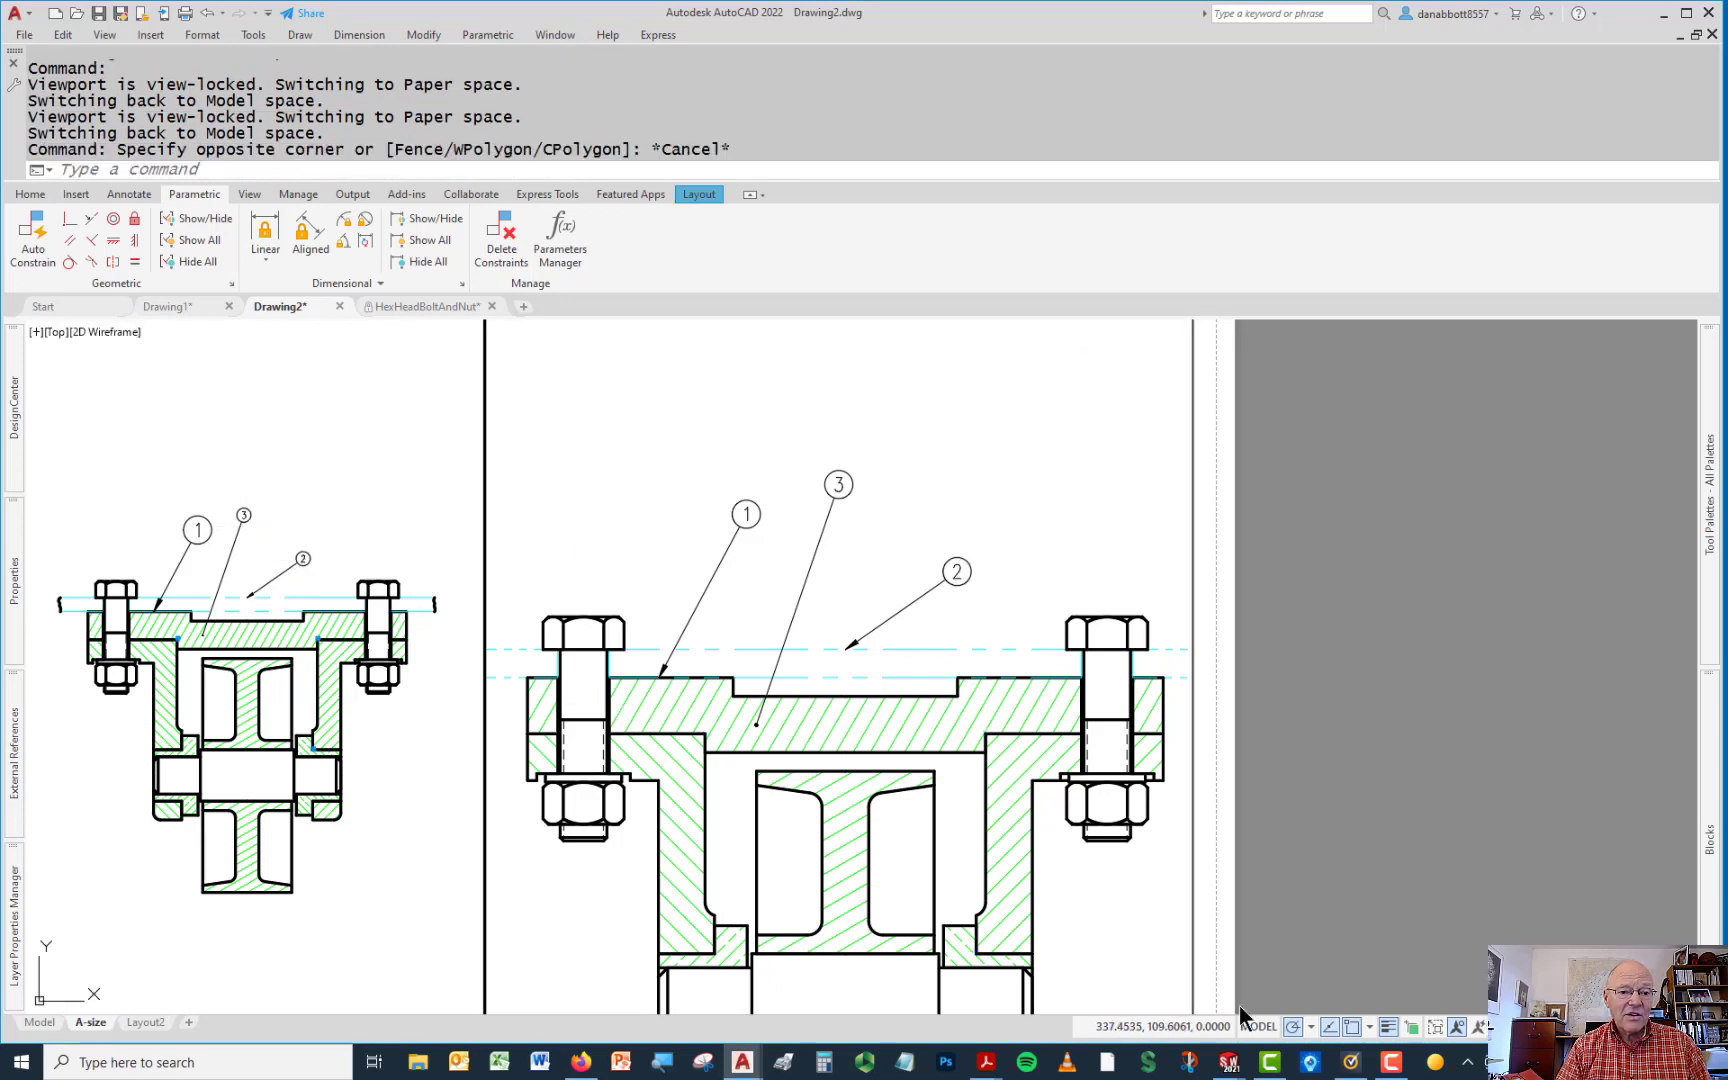
mouse_move(1456, 1028)
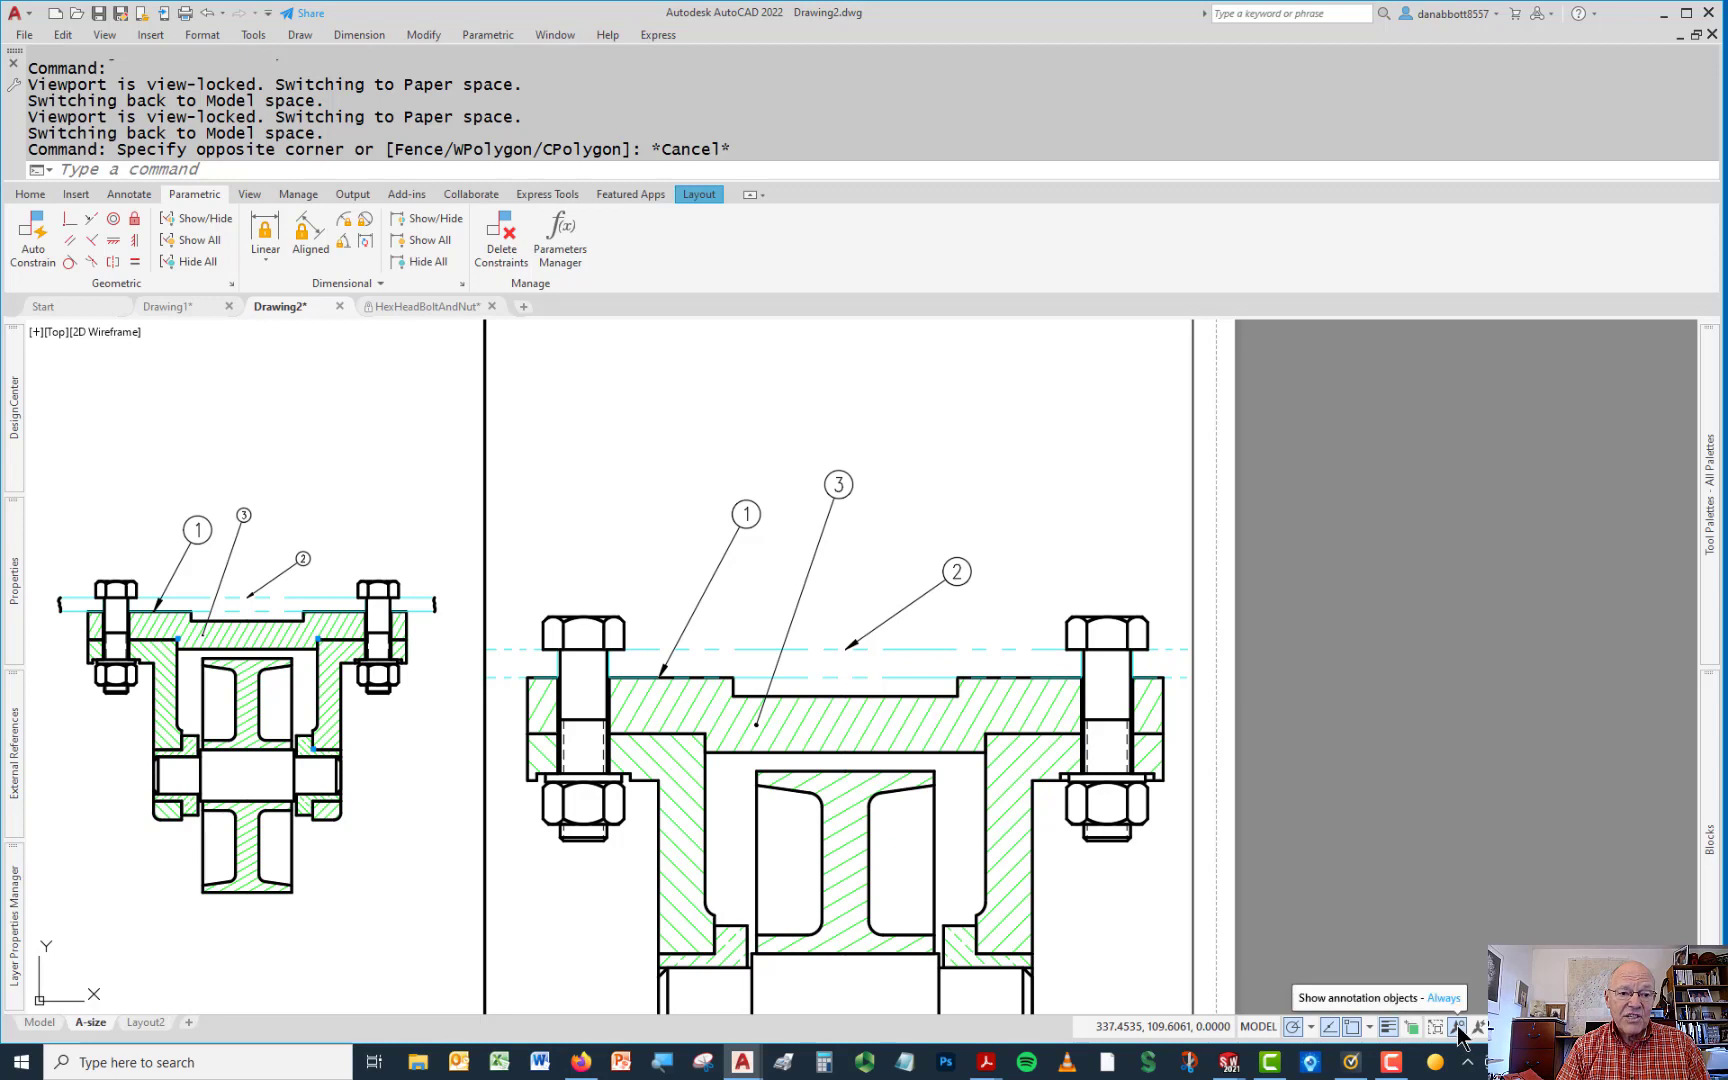
Turn off Show annotation objects (ANNOALLVISIBLE 0), then select balloons 3 and 2 in the large viewport
click(1458, 1028)
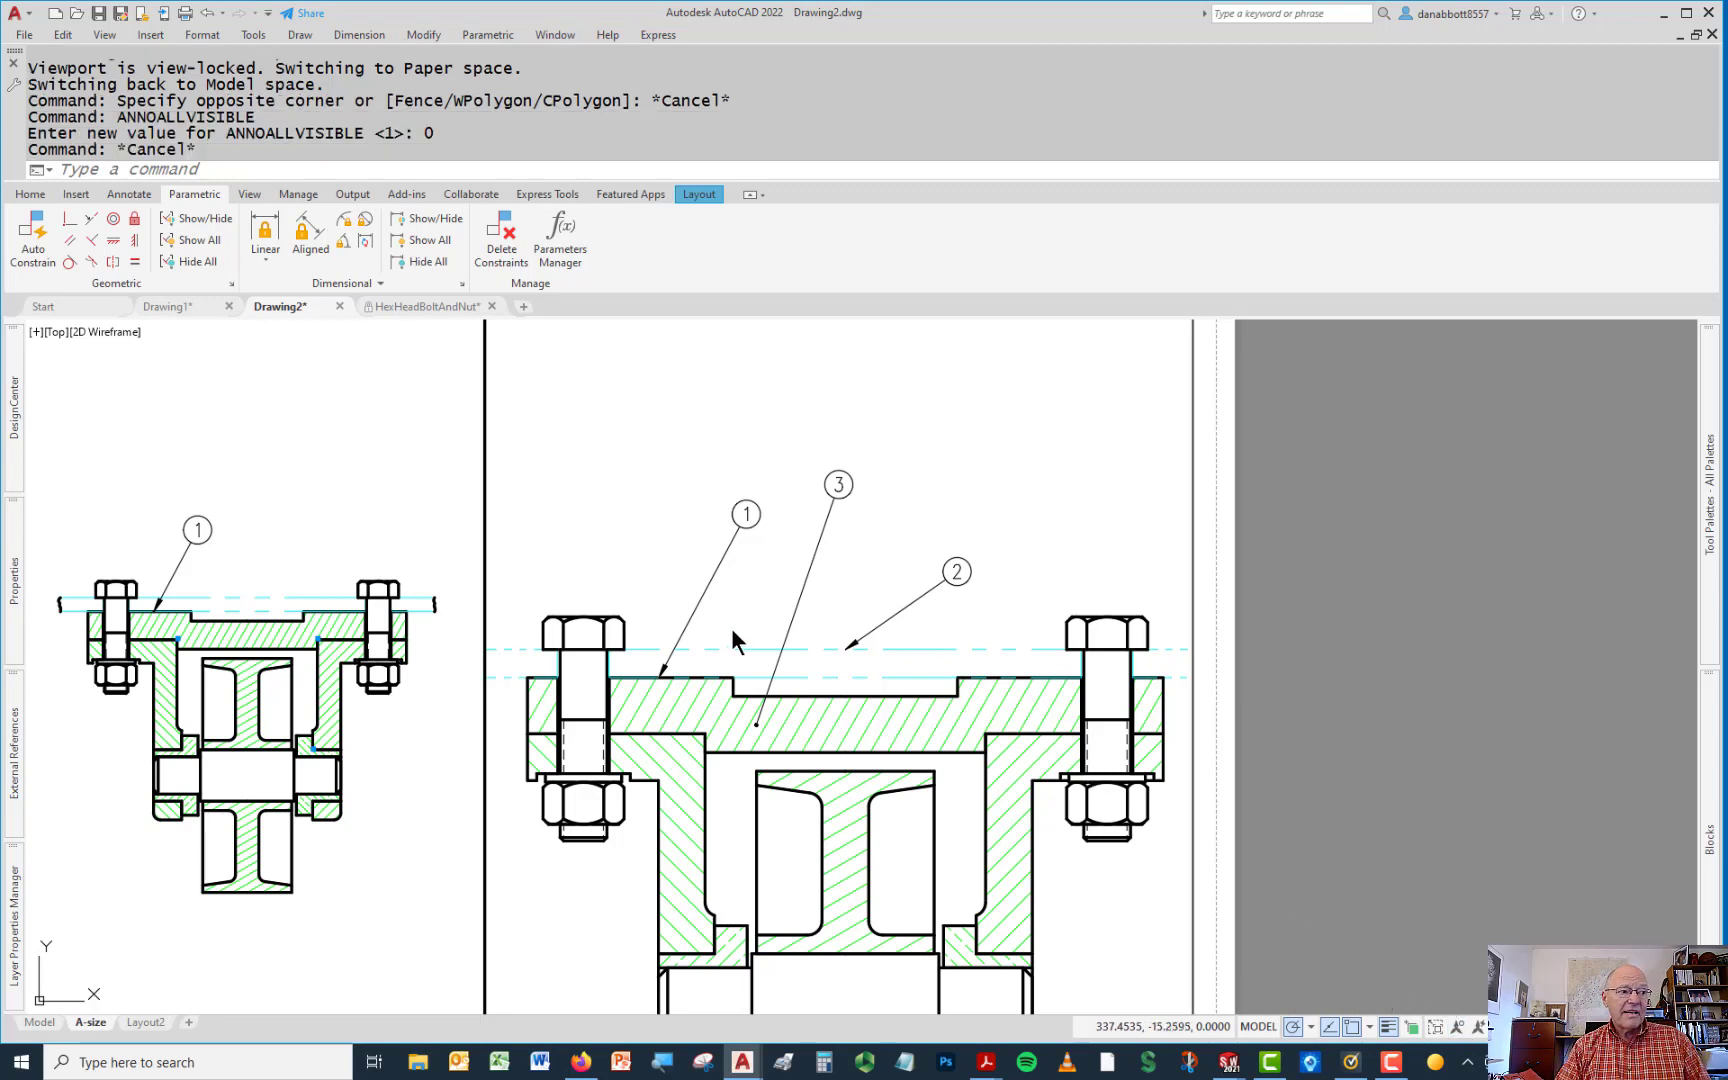
mouse_move(582, 526)
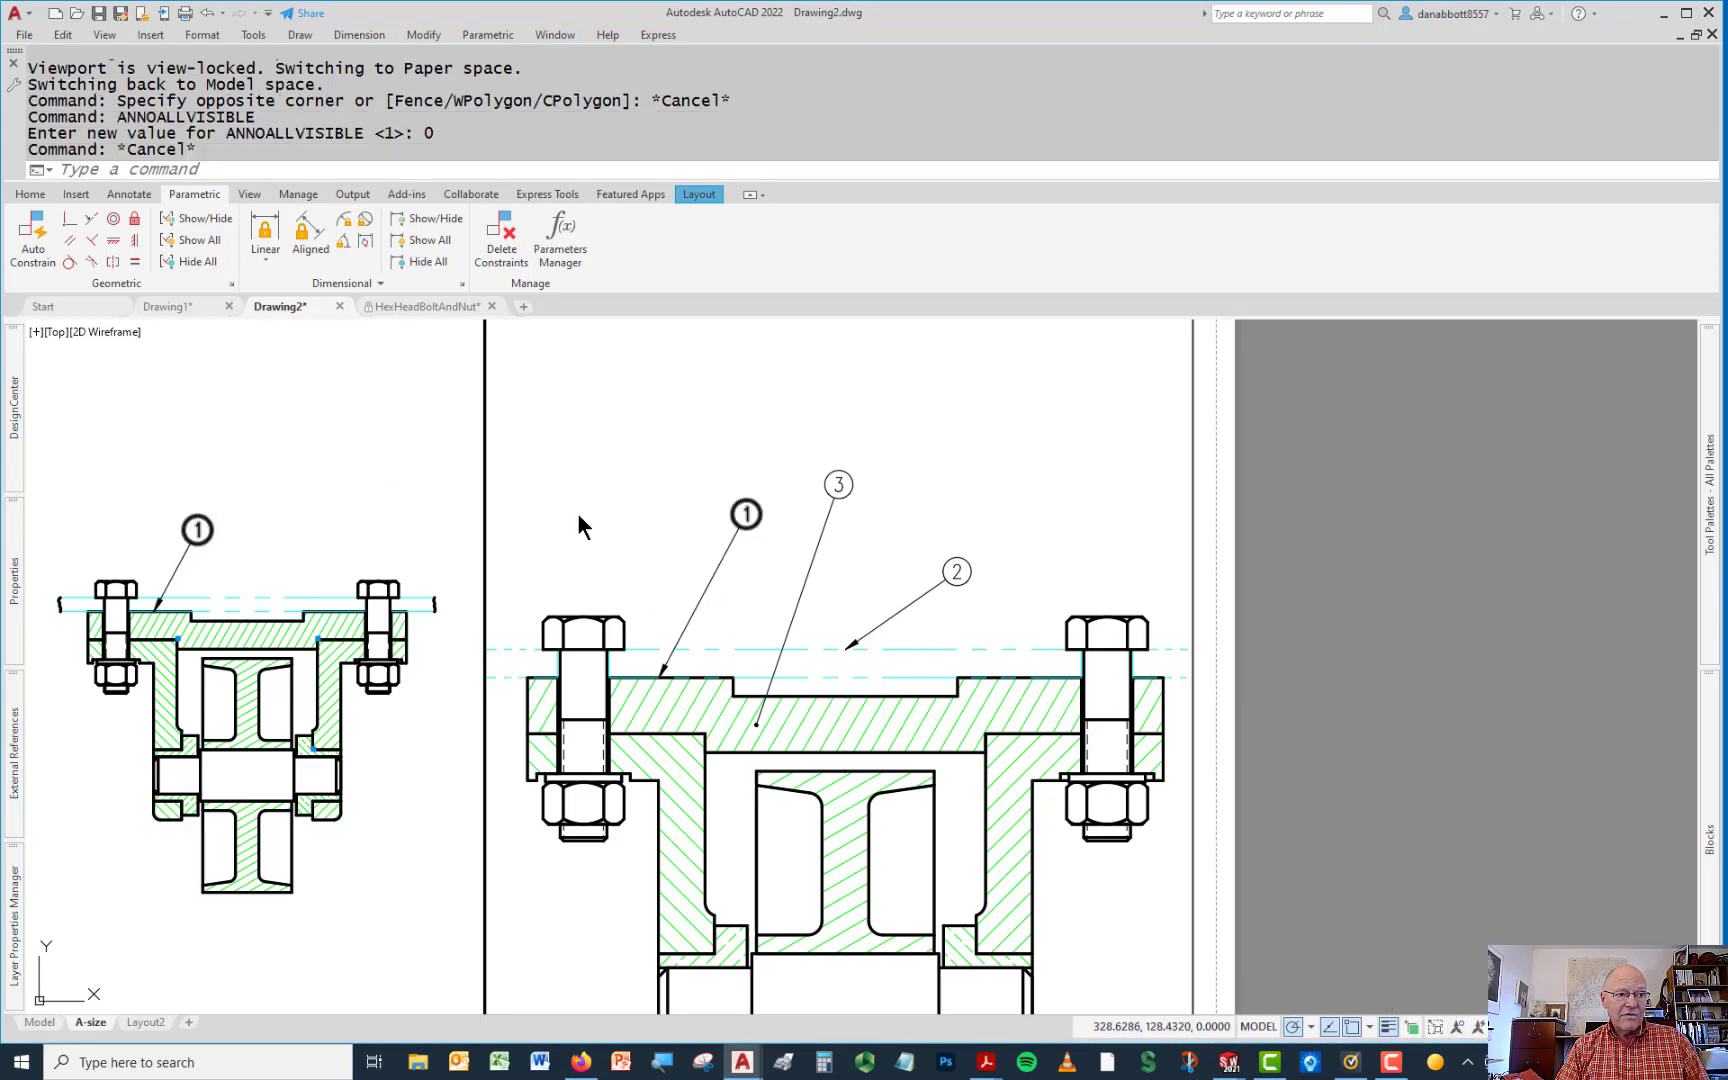
mouse_move(1014, 462)
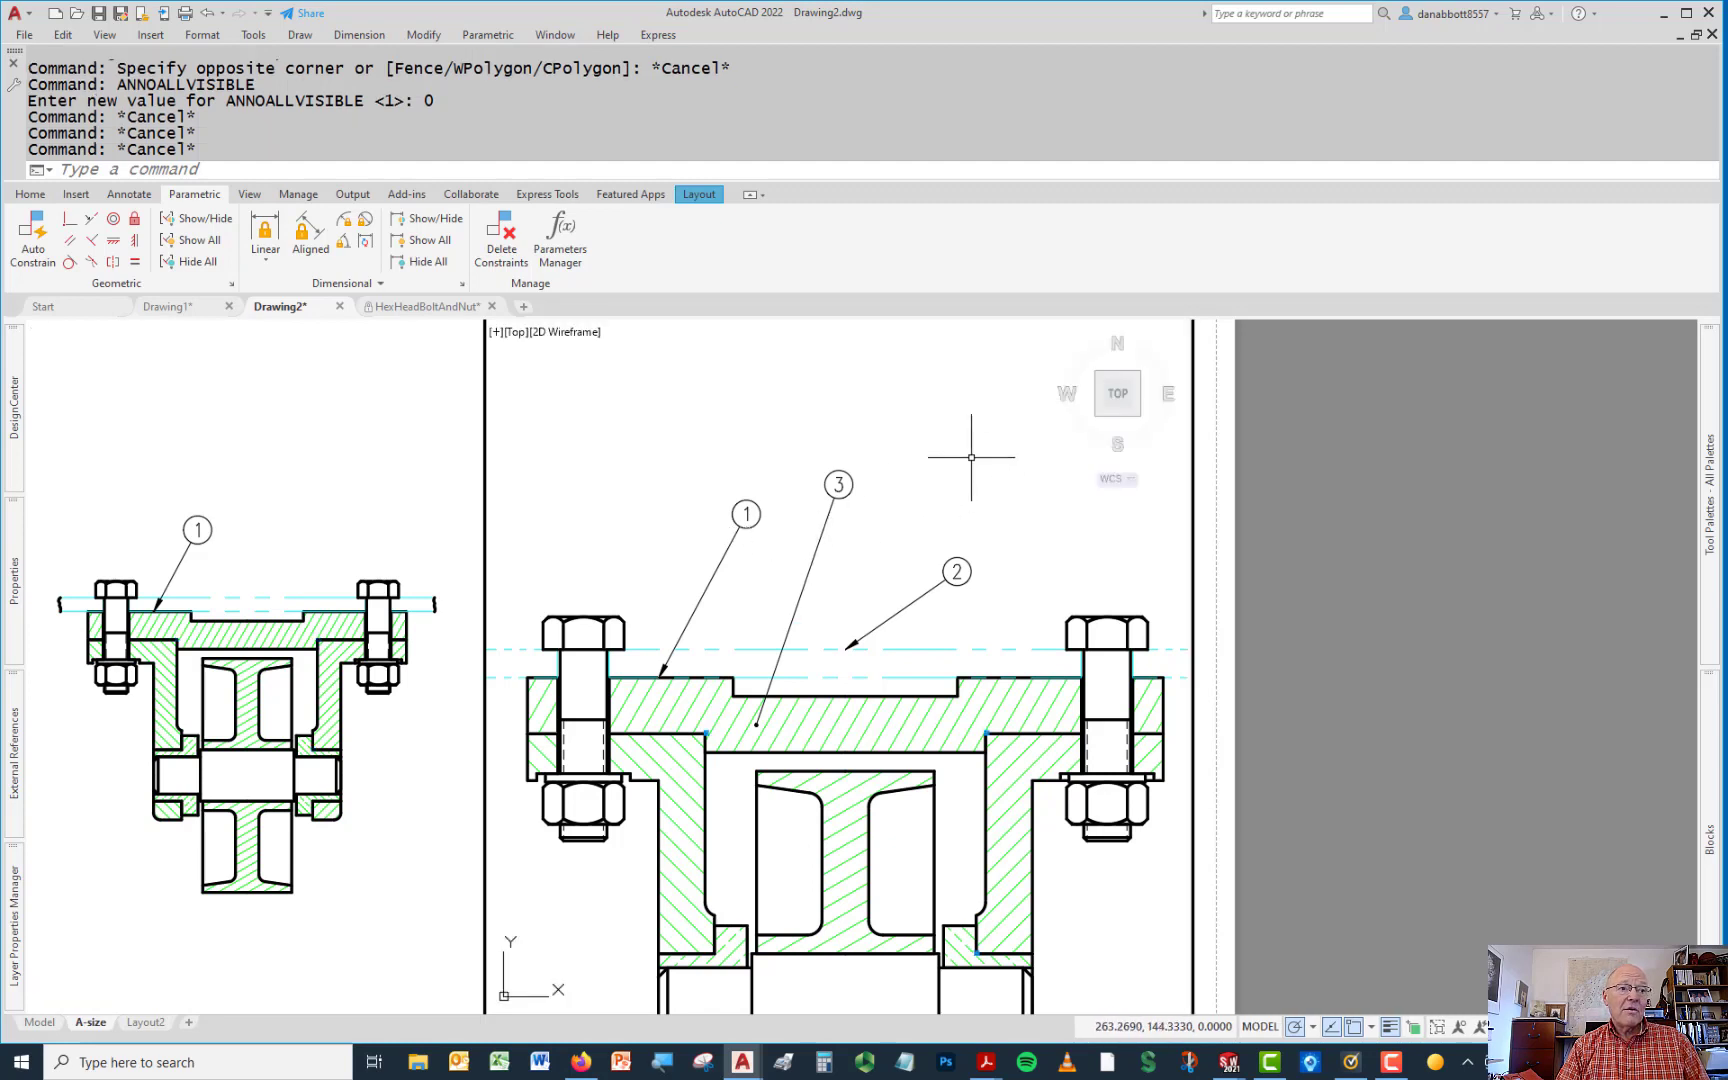
click(854, 498)
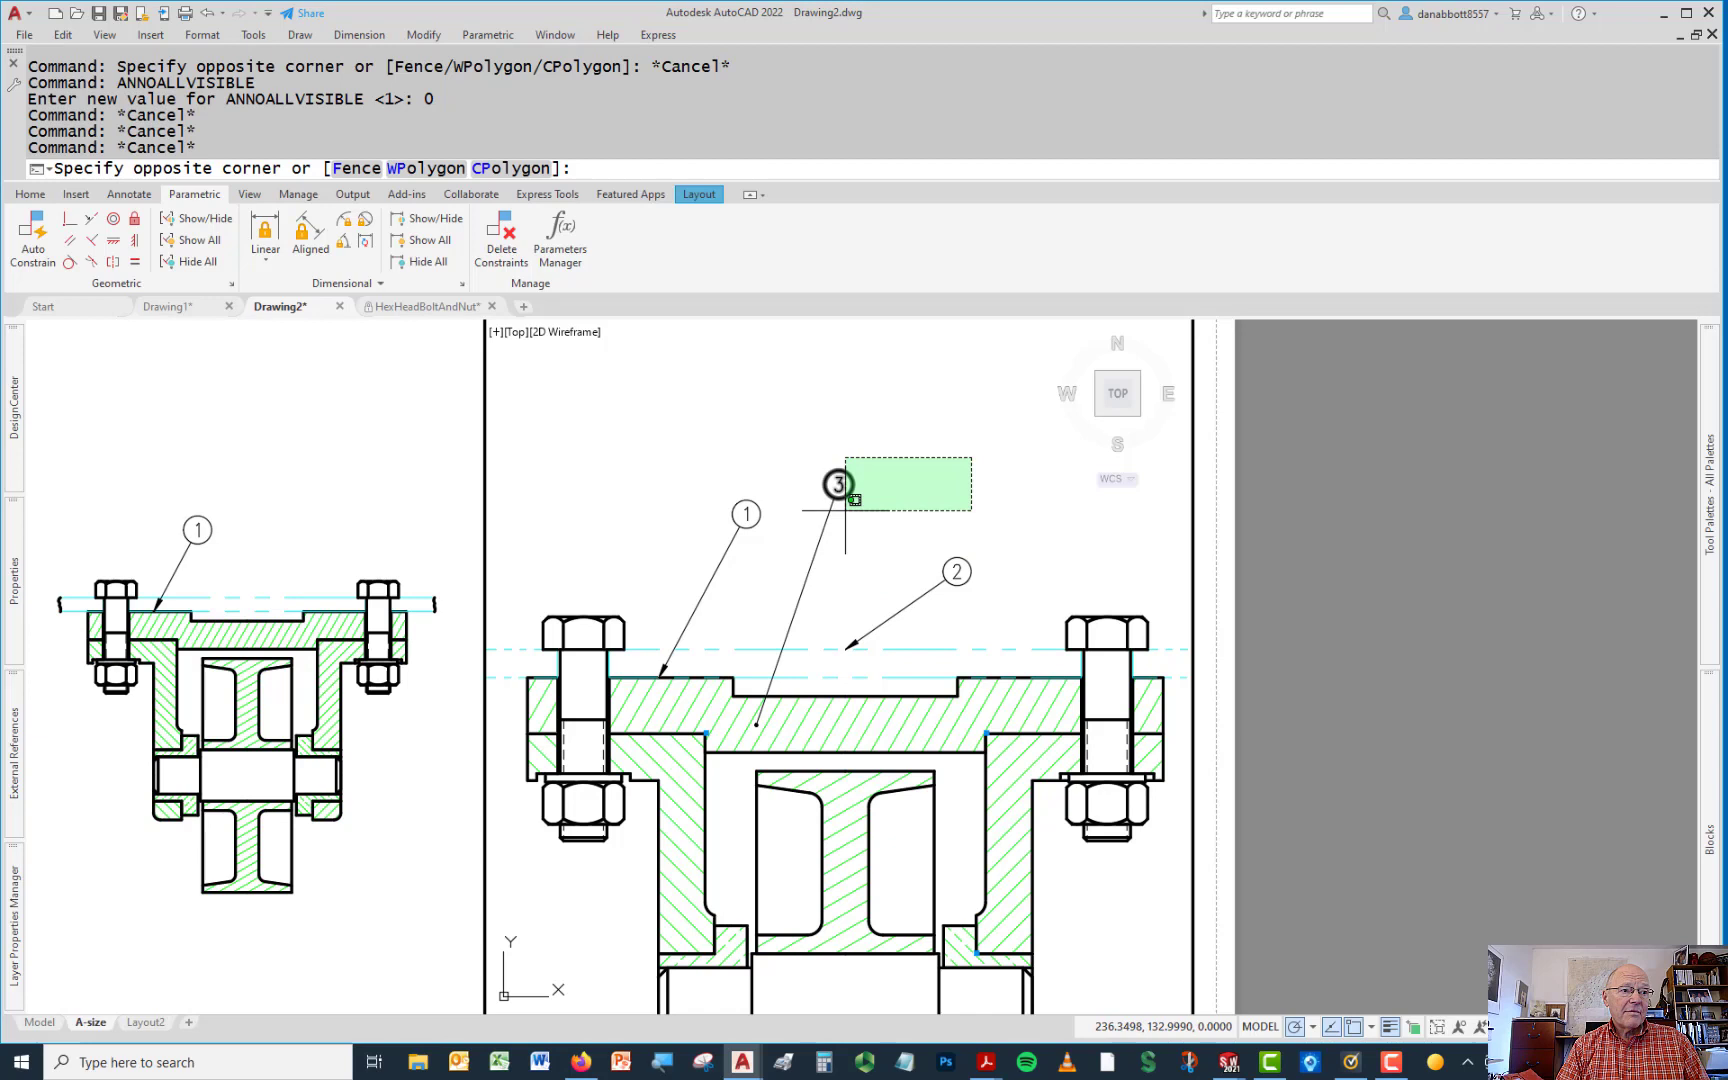
click(956, 570)
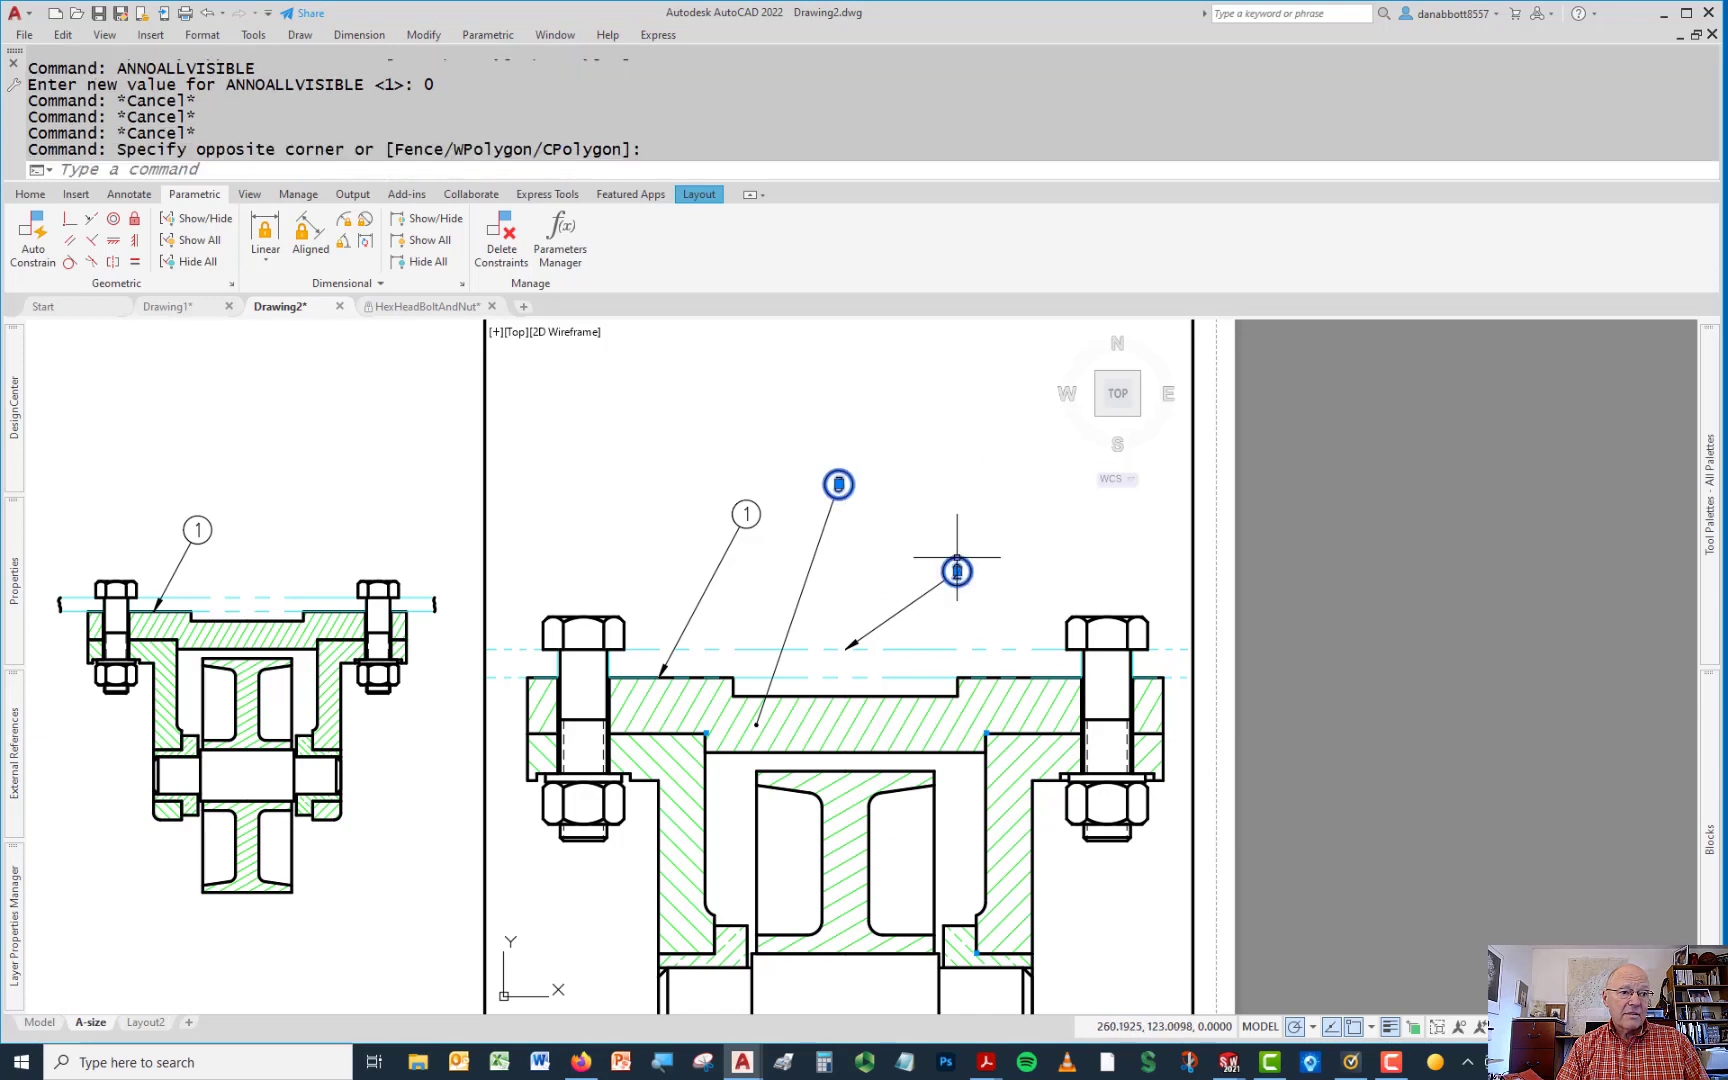
right_click(954, 570)
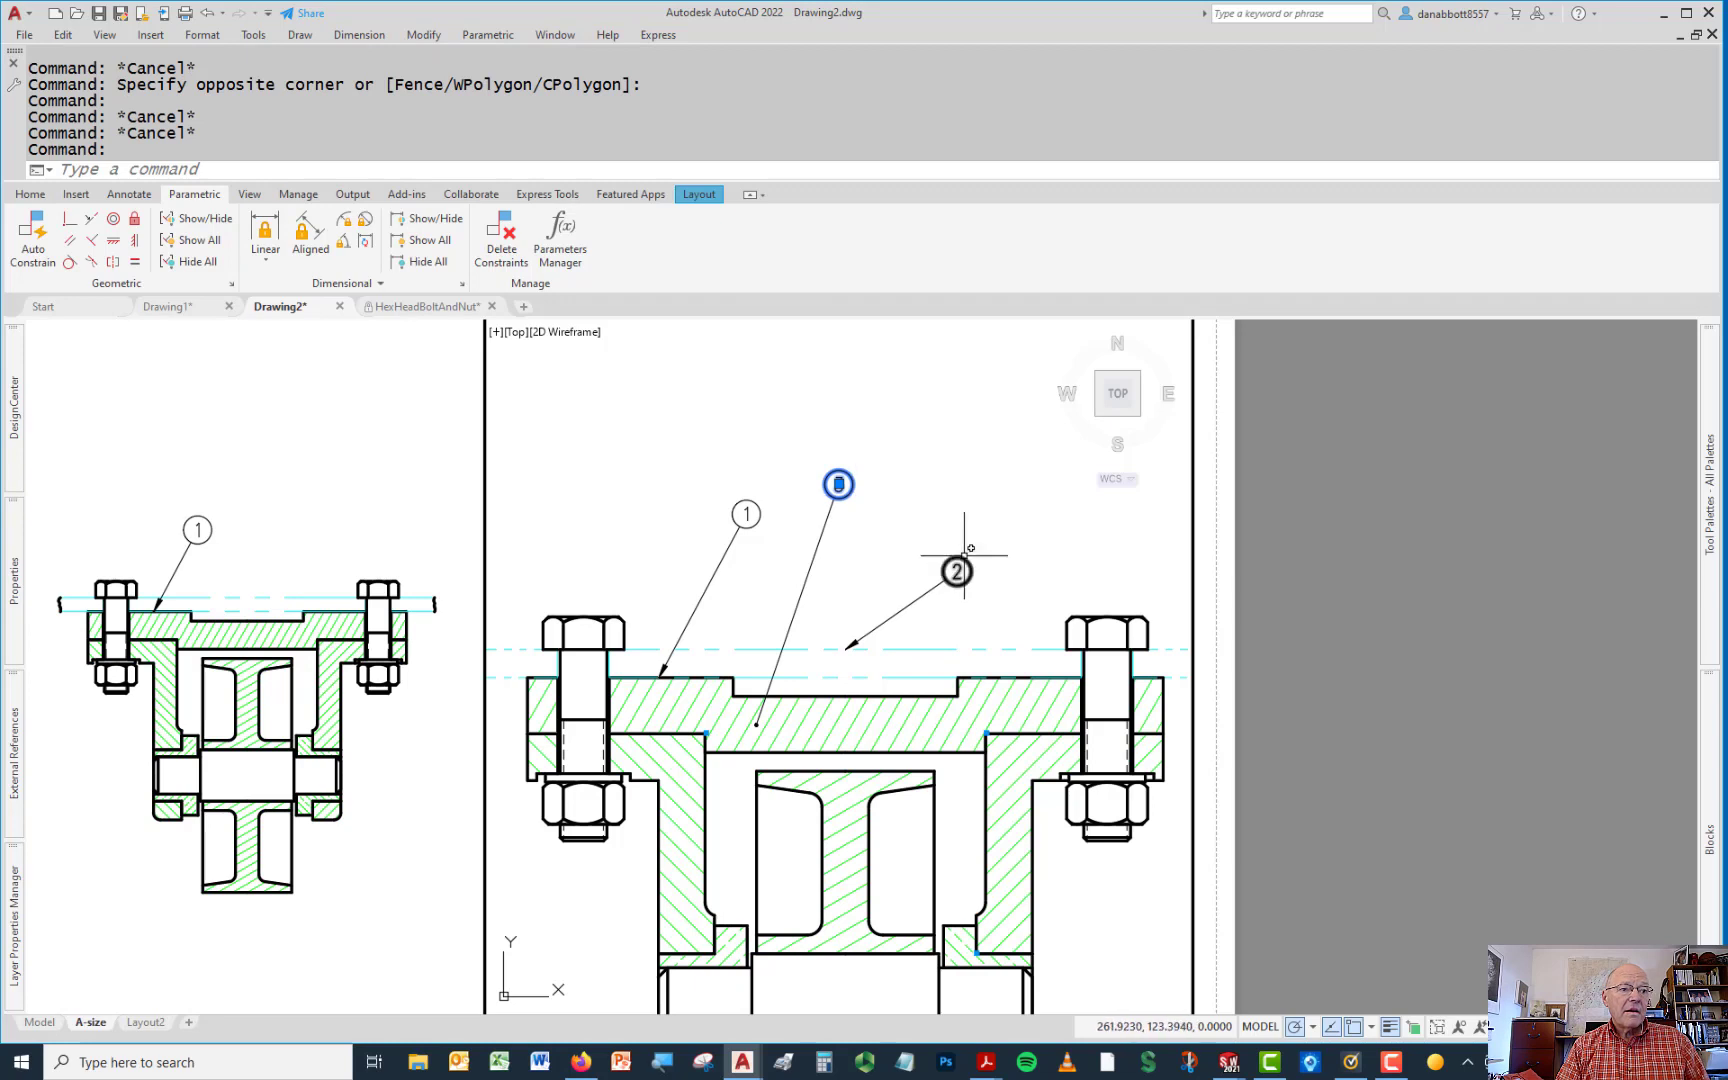
Through Properties, add the 1:2 annotative scale to balloons 2 and 3 alongside 1:1
right_click(968, 548)
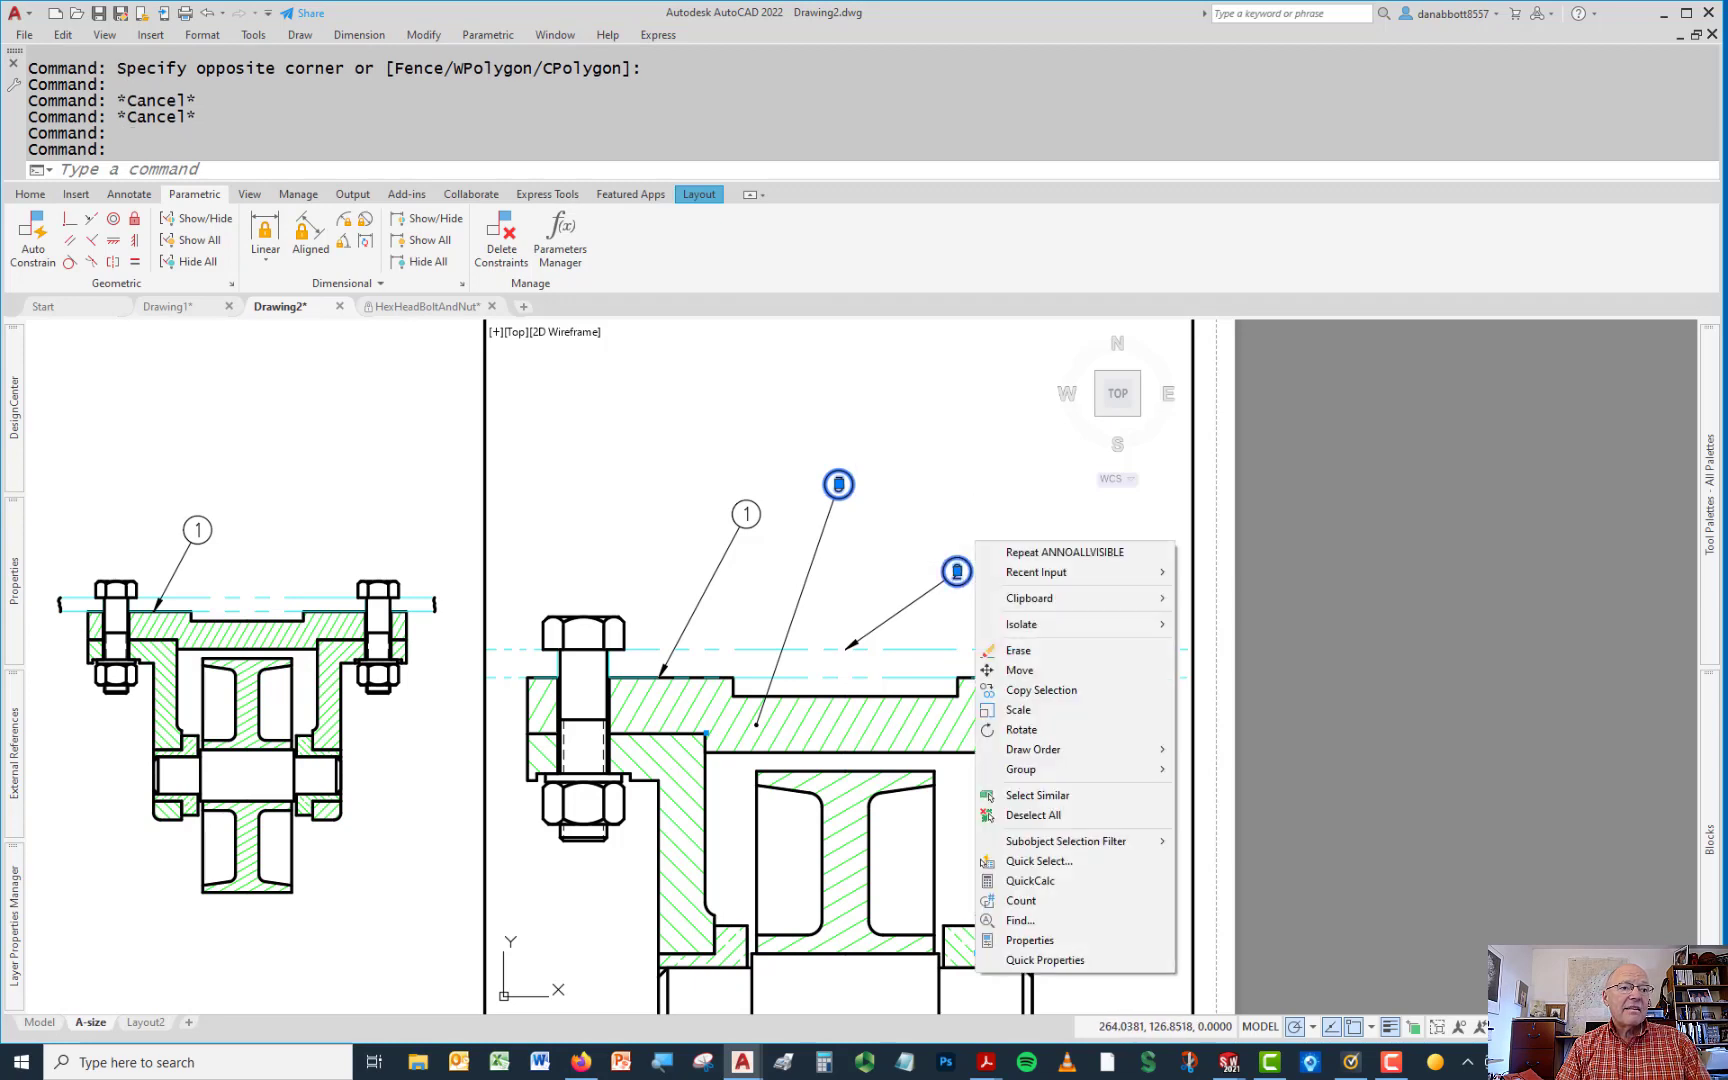
mouse_move(14, 596)
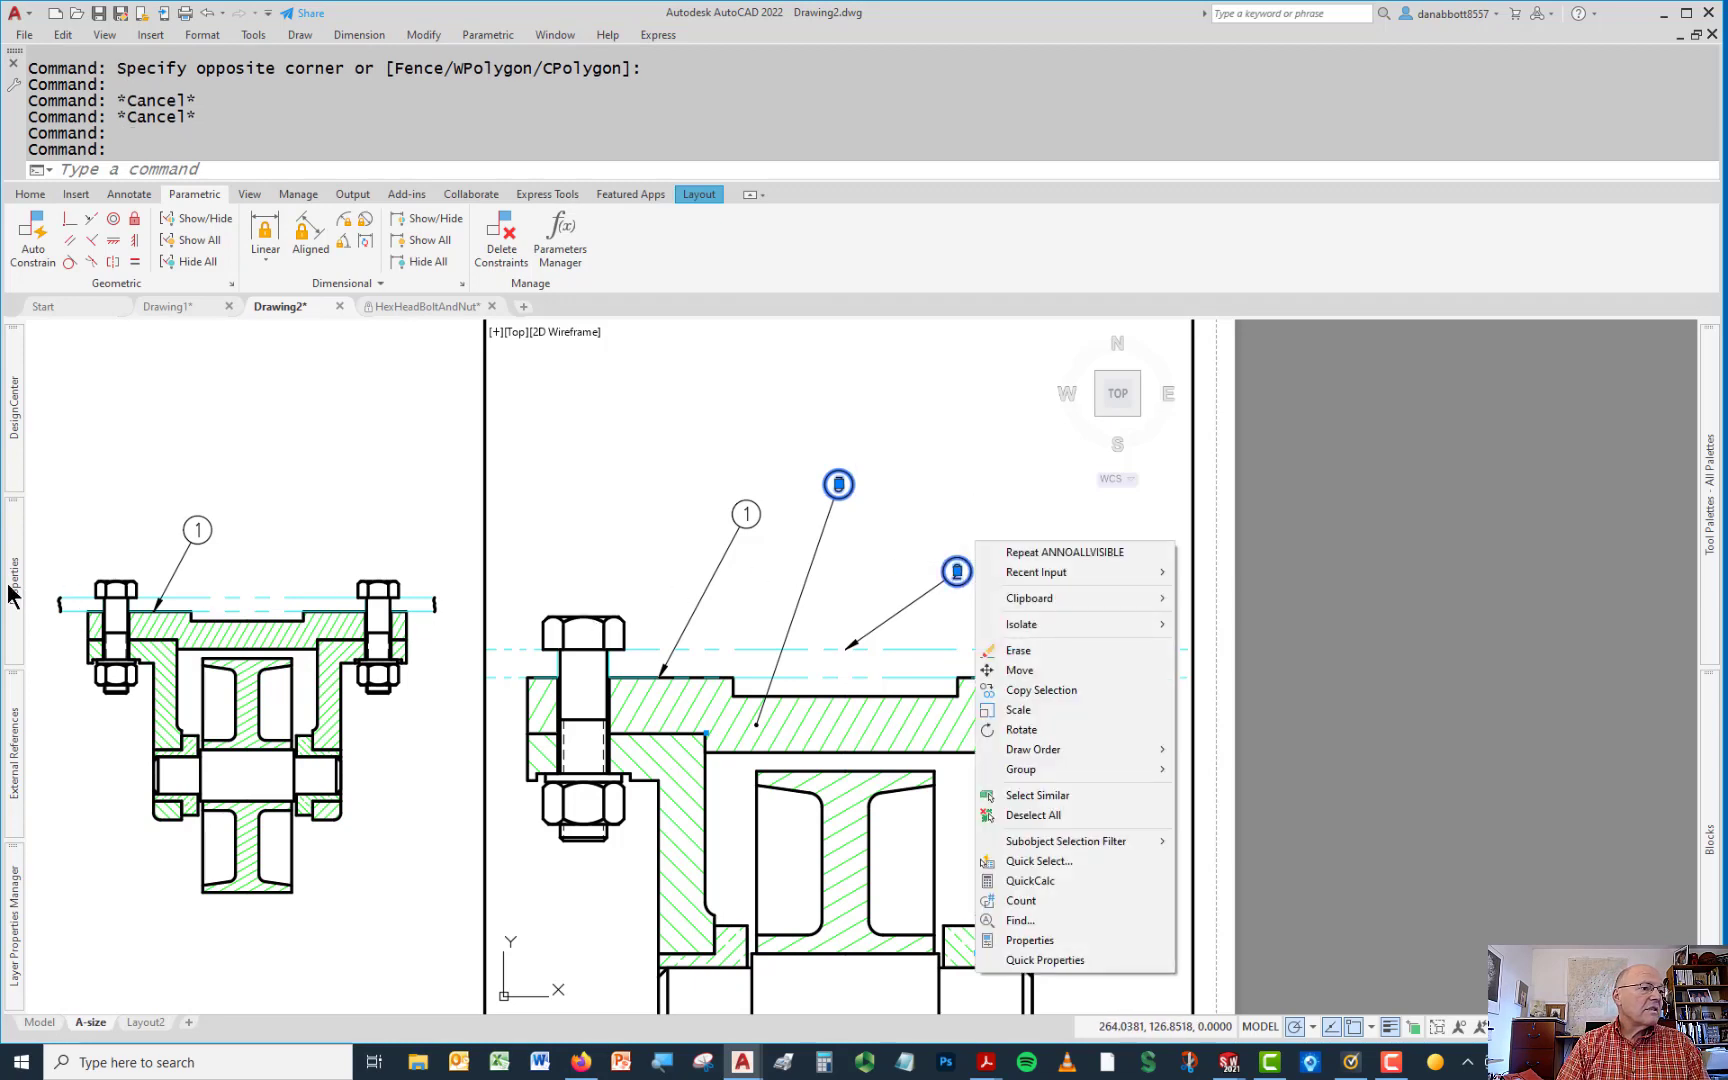
click(1030, 938)
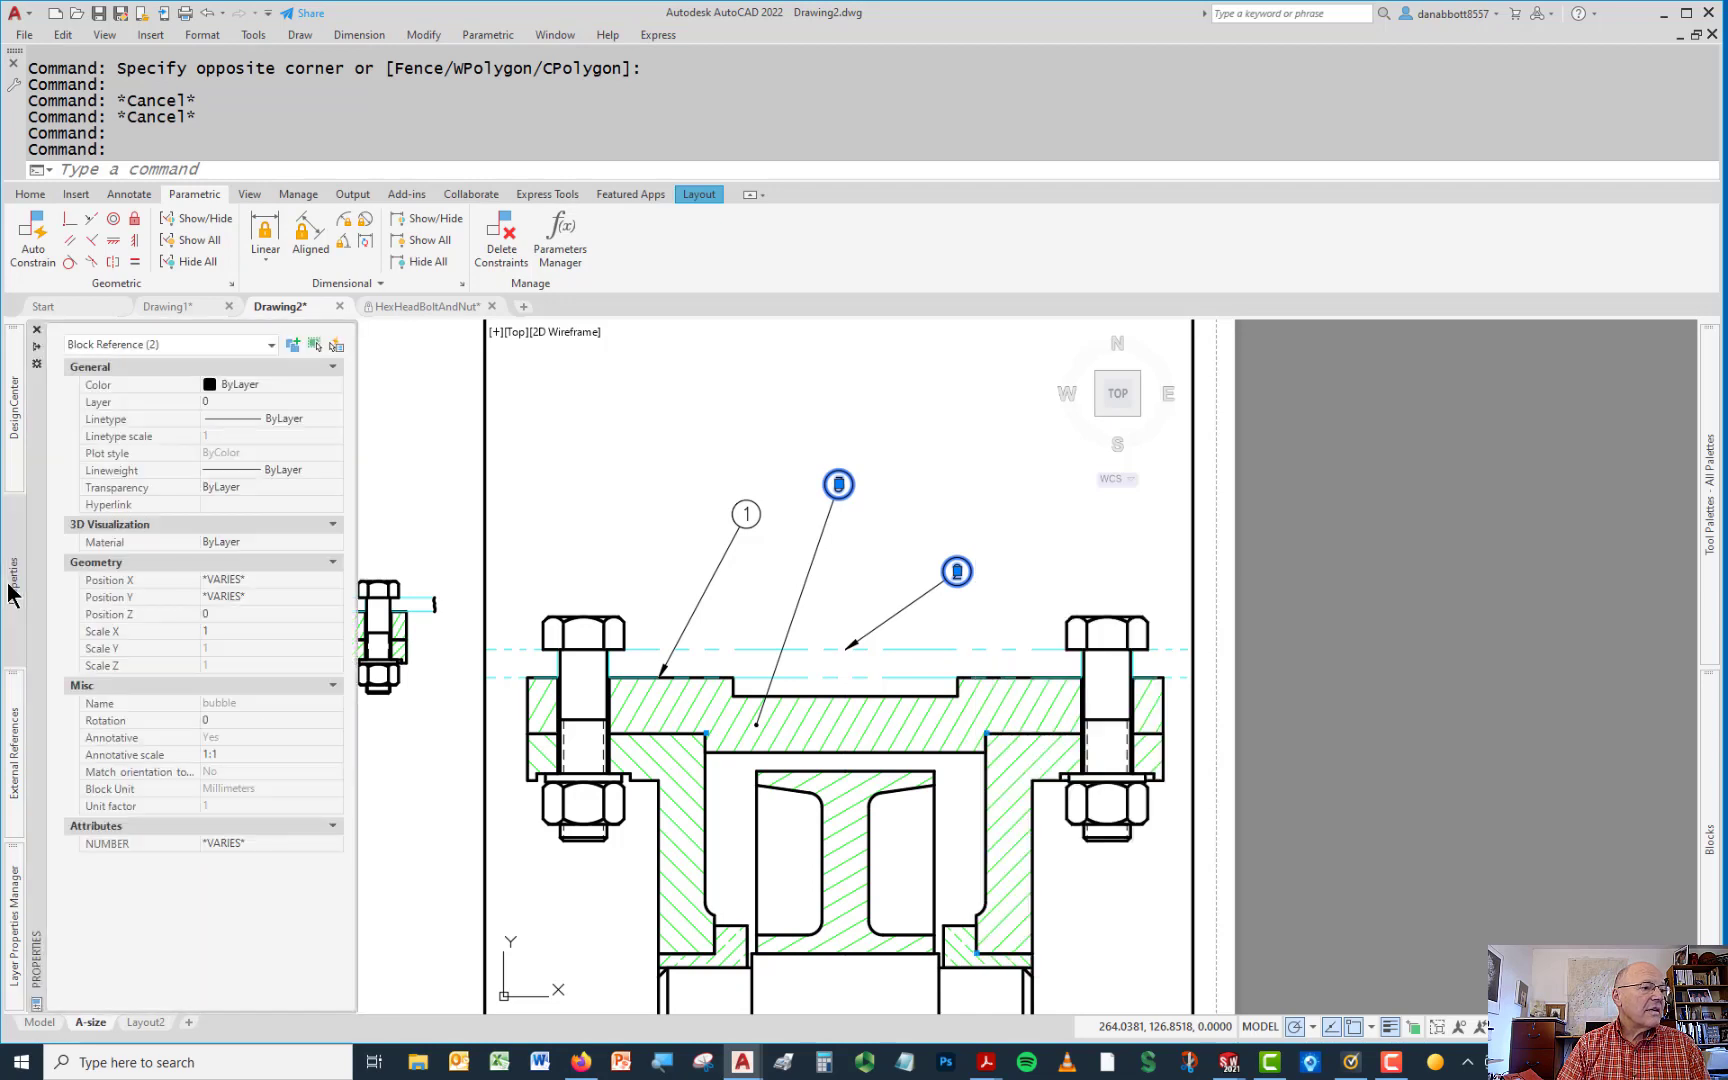
click(264, 754)
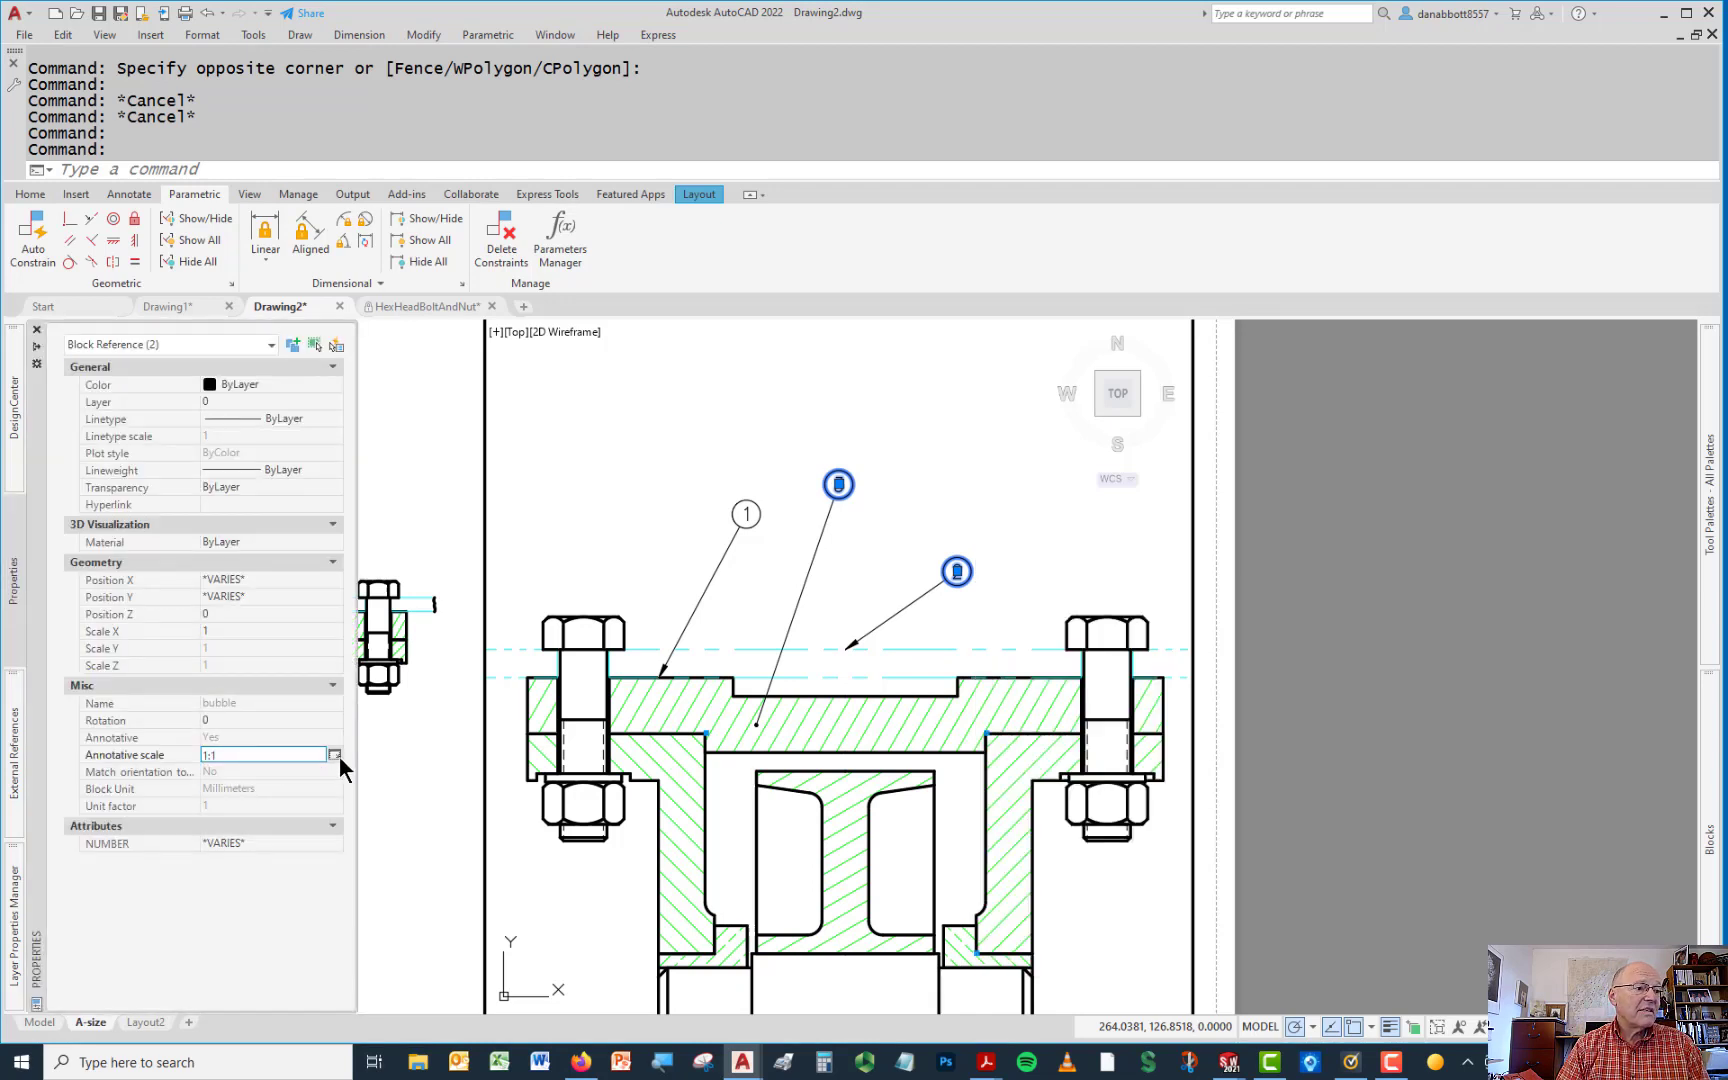
click(334, 754)
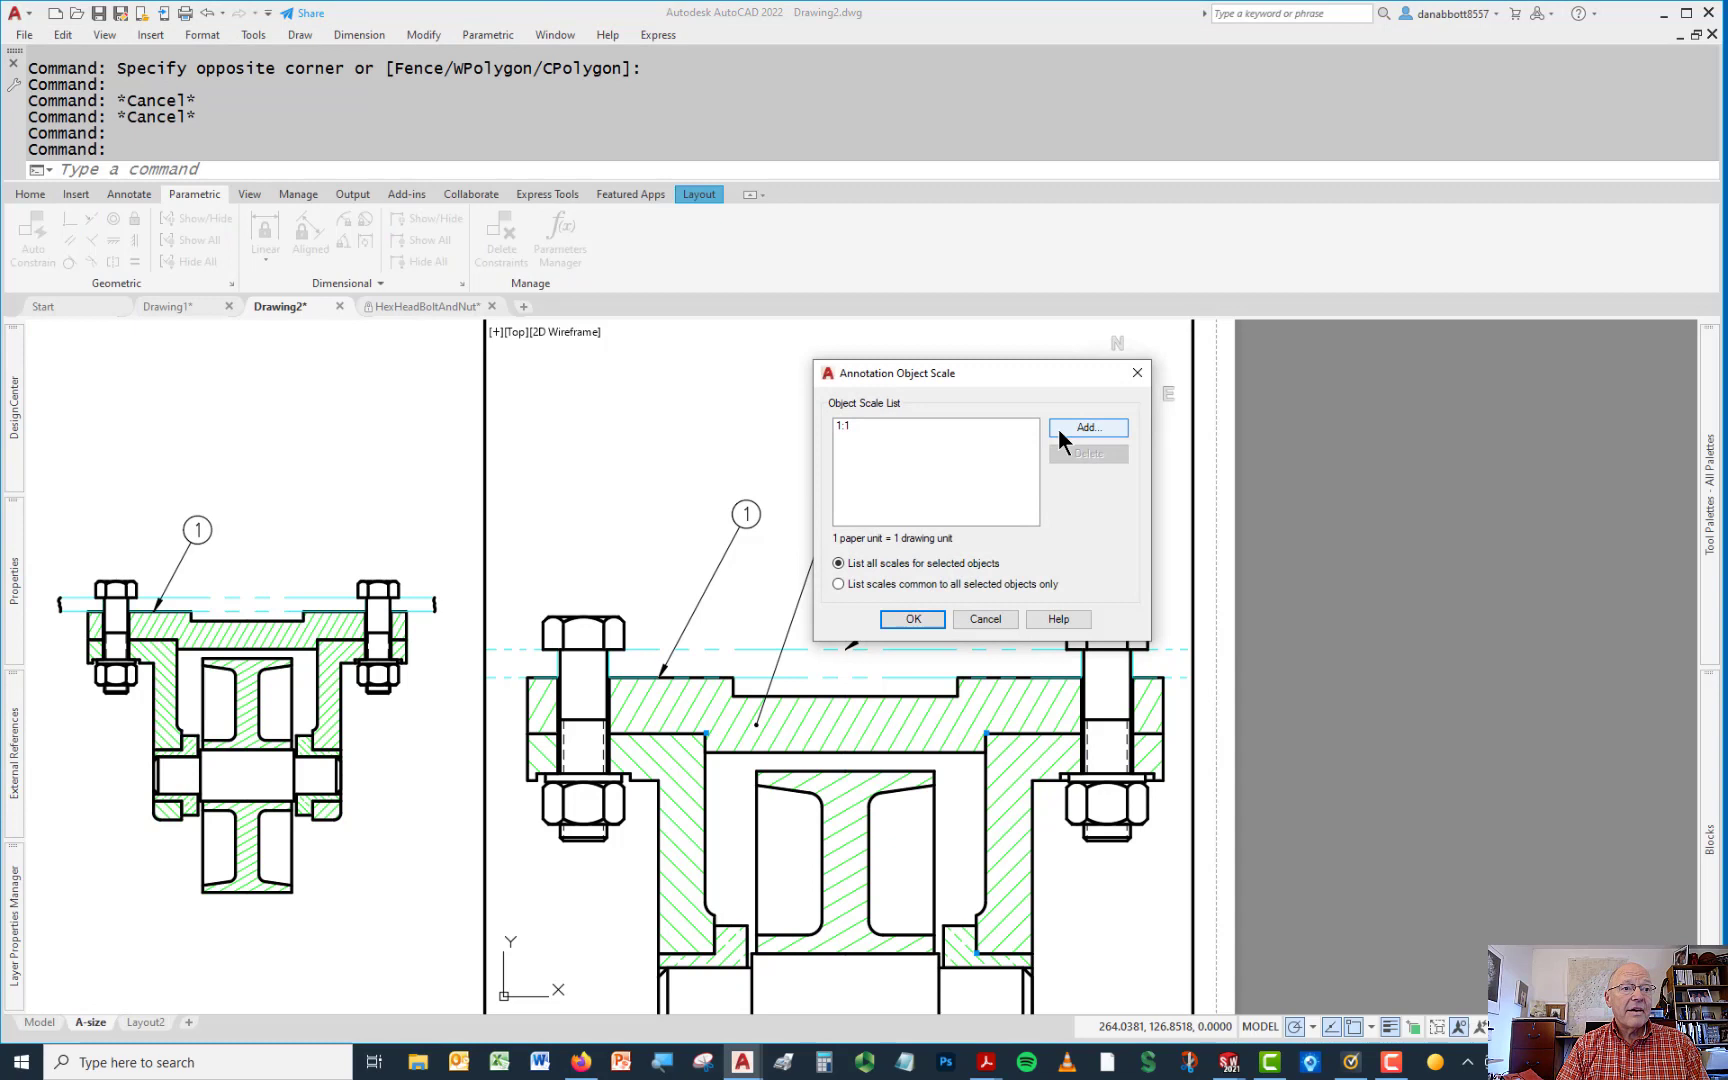
click(1088, 428)
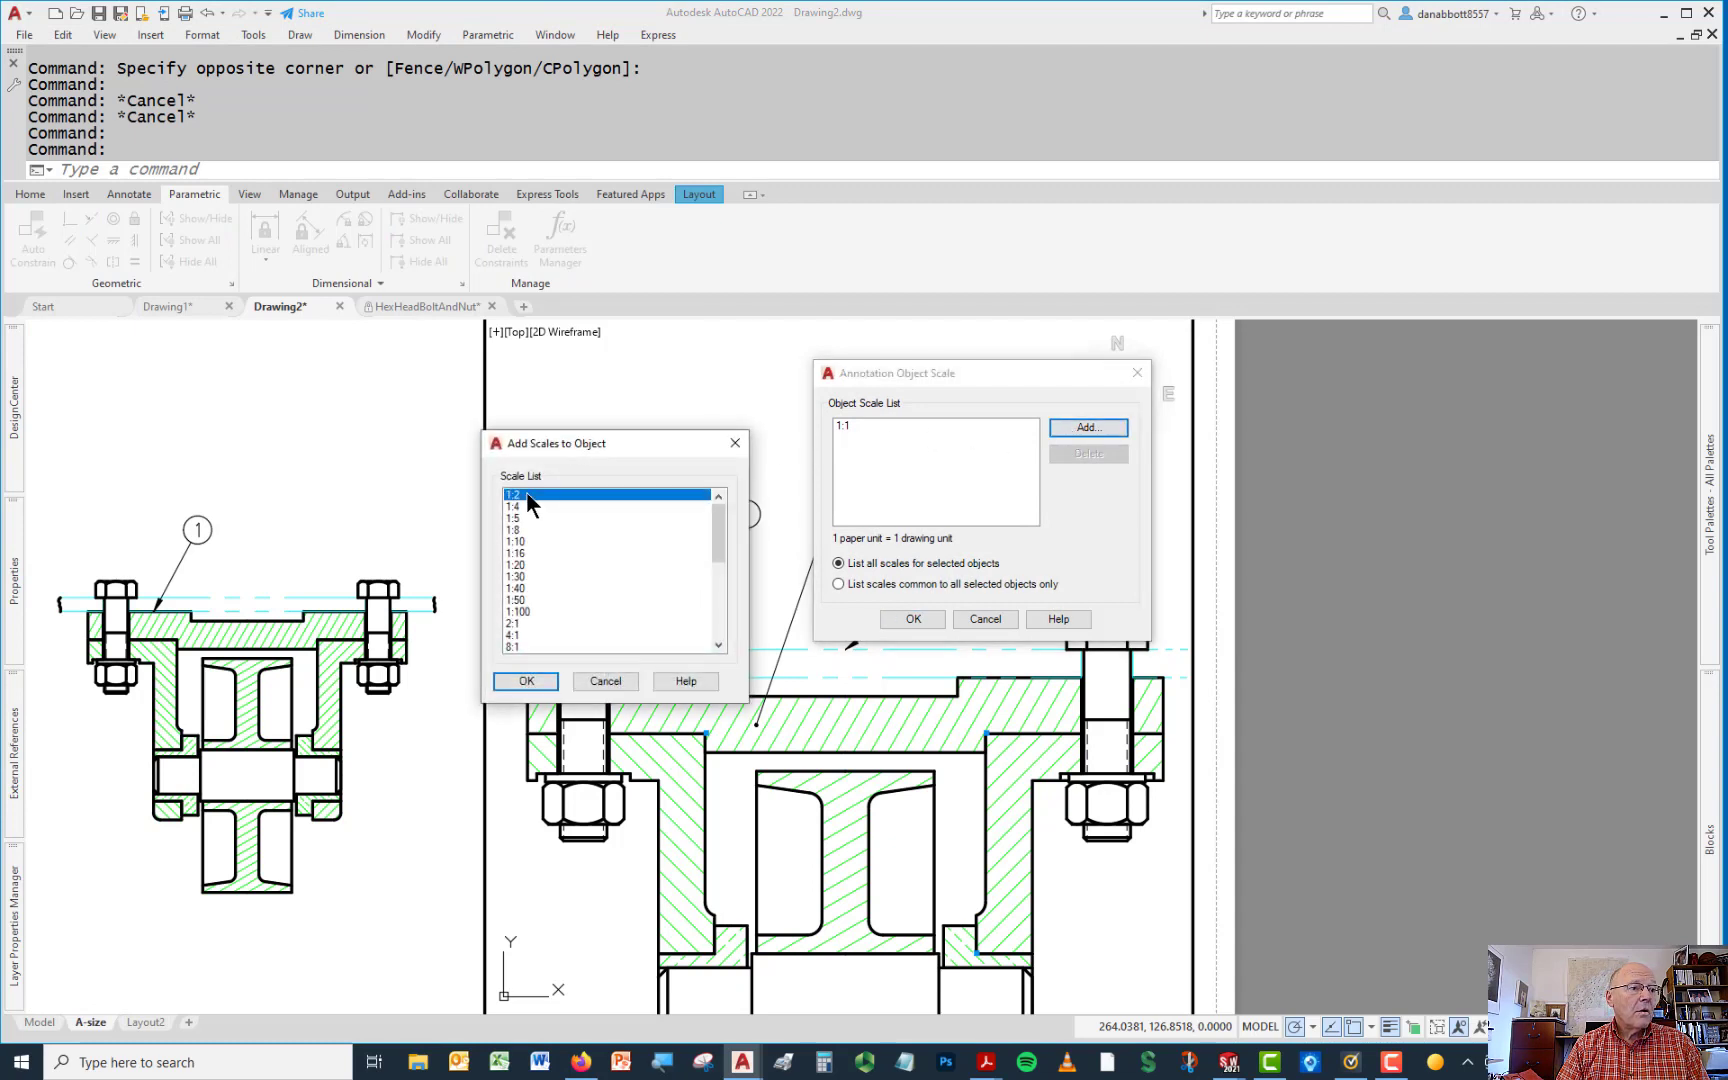
click(526, 680)
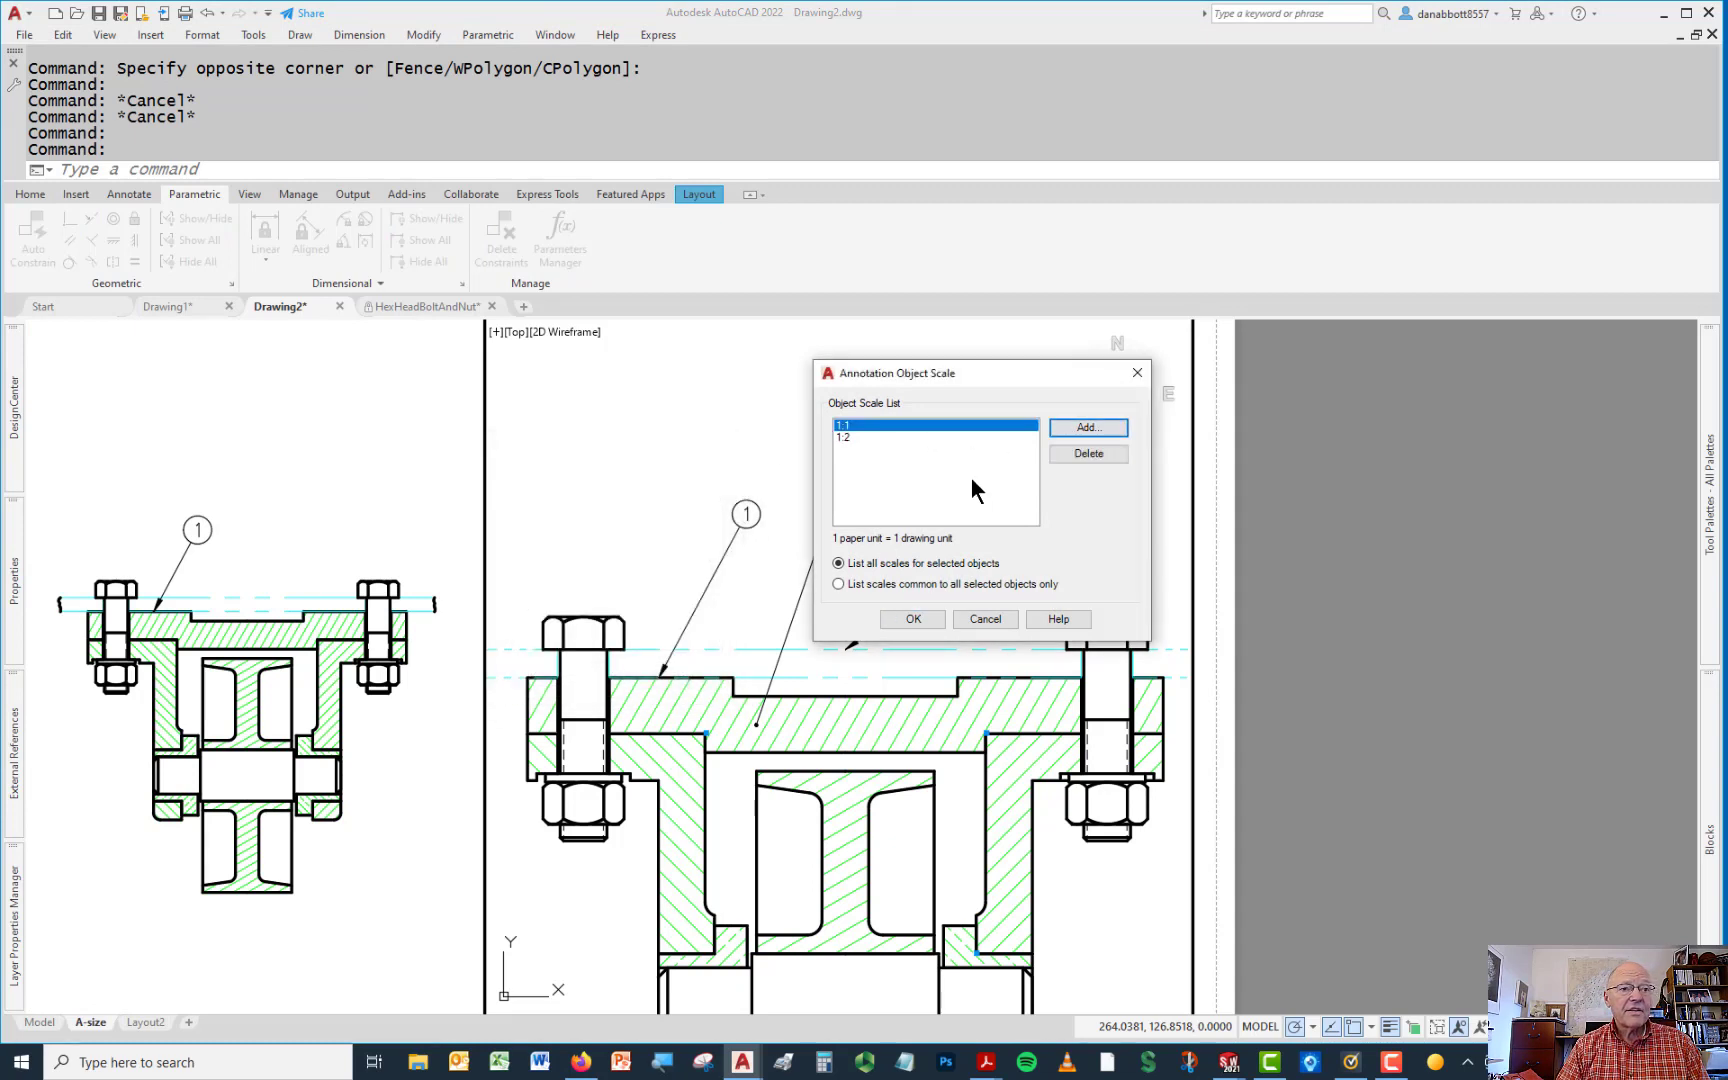
mouse_move(1016, 540)
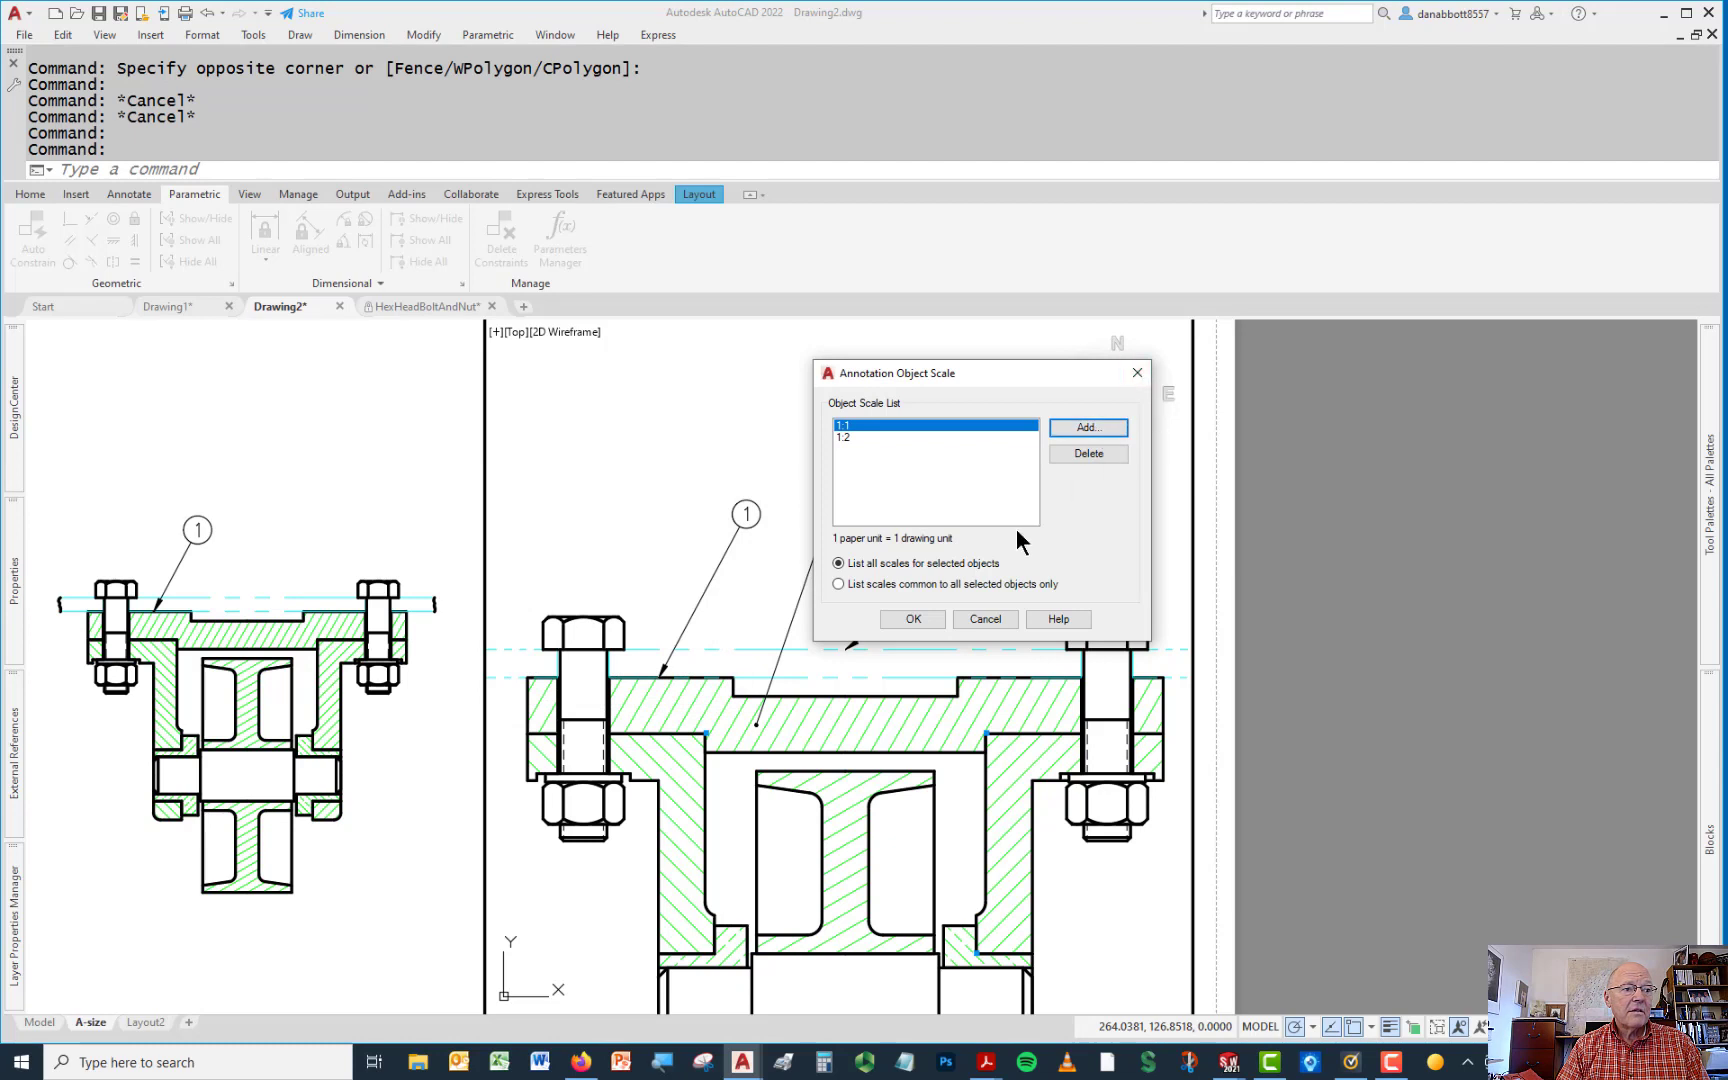
click(910, 618)
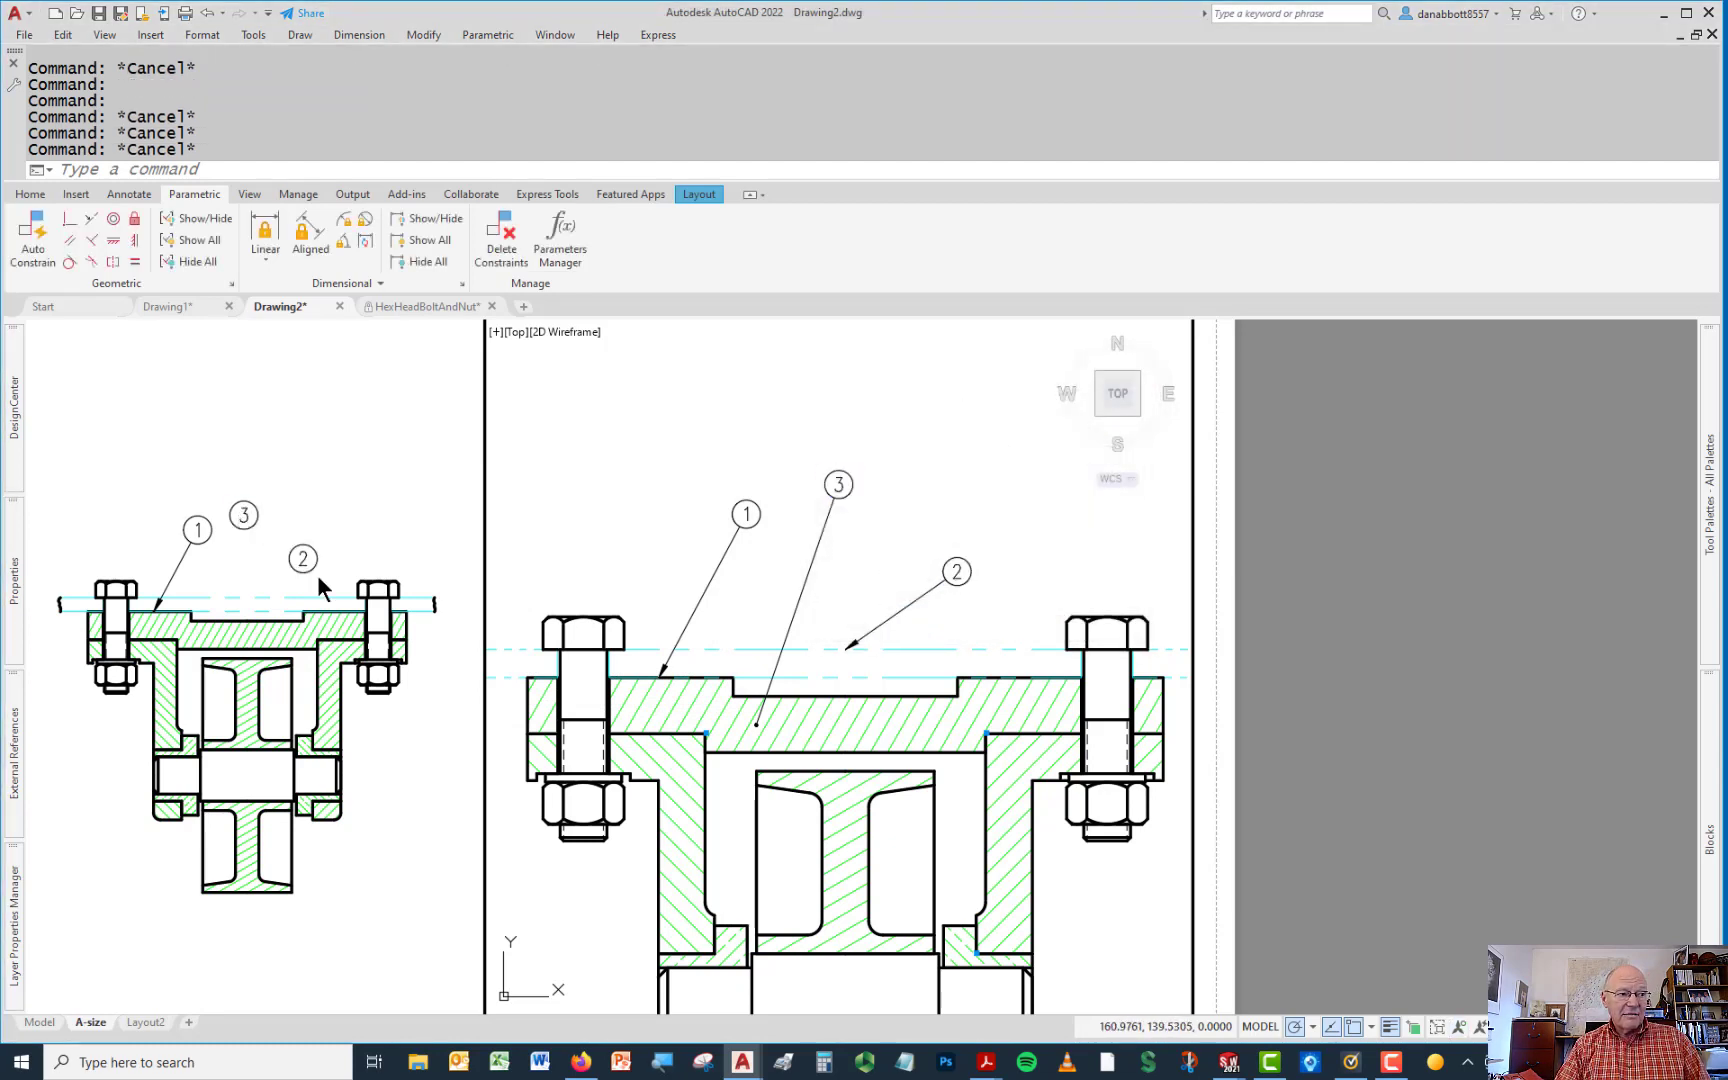
mouse_move(888, 628)
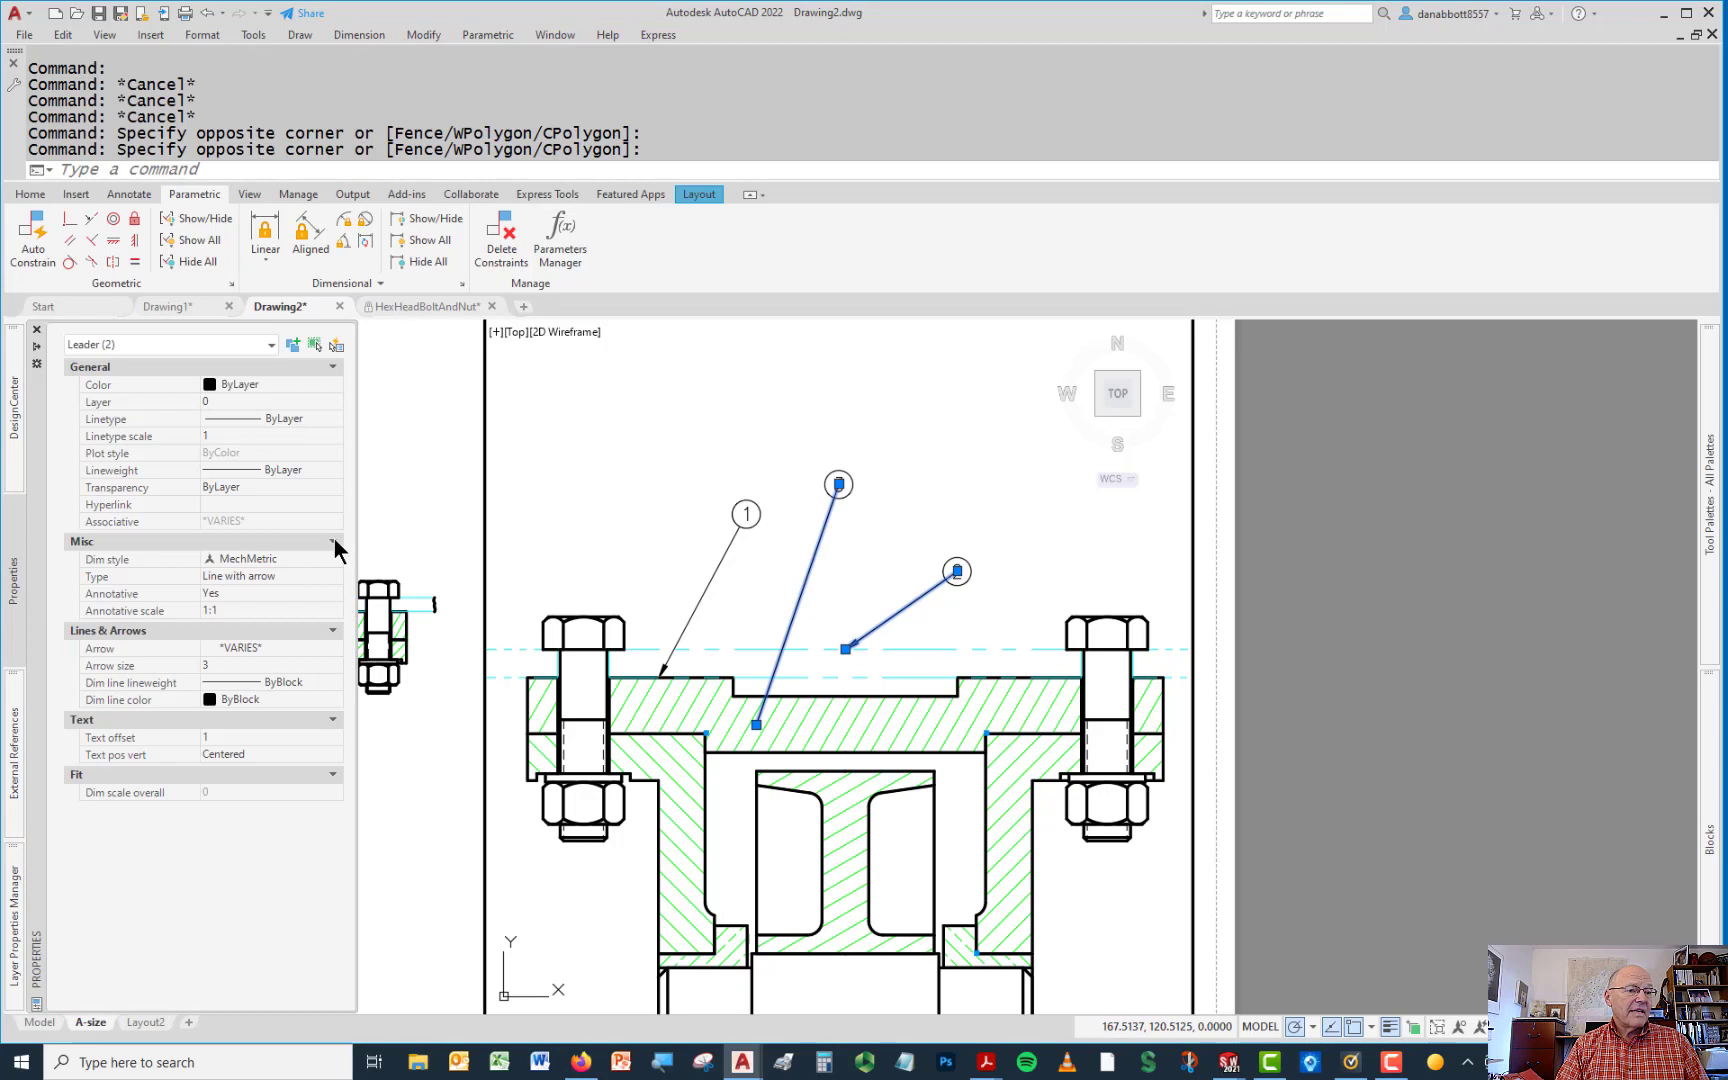
mouse_move(294, 758)
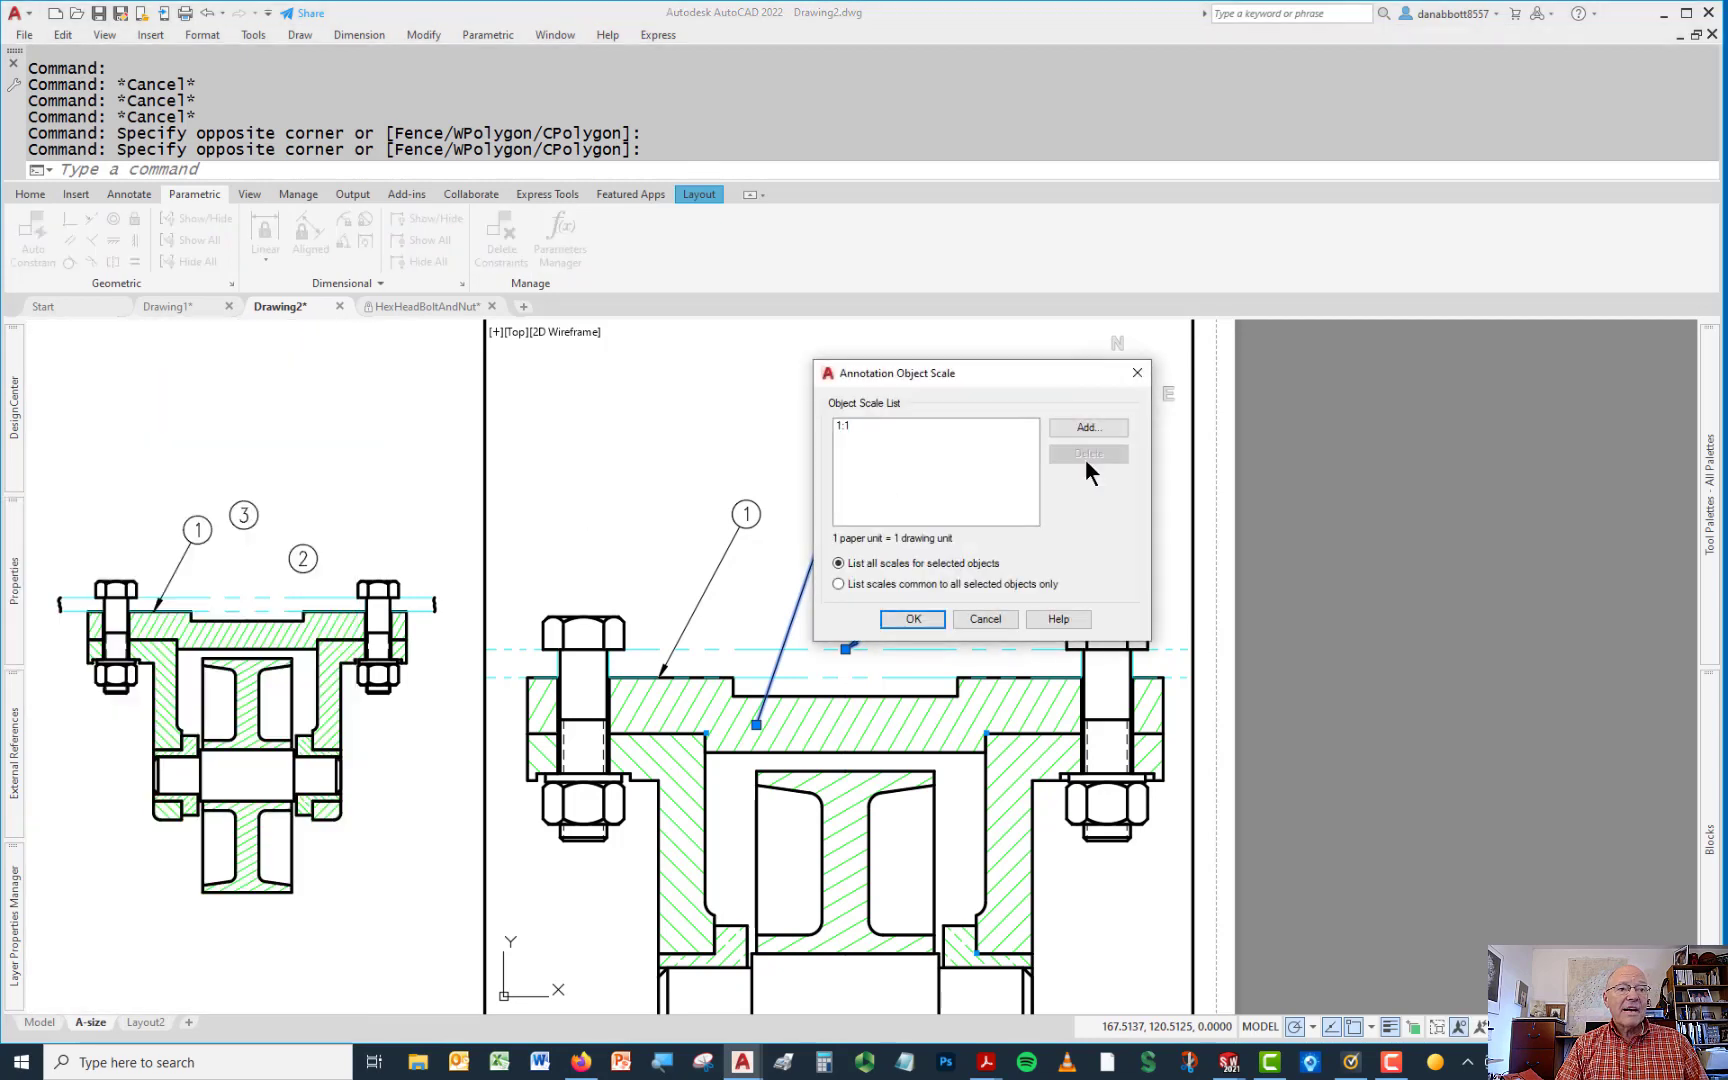
Add the 1:2 annotative scale to the leaders of balloons 2 and 3
click(1086, 428)
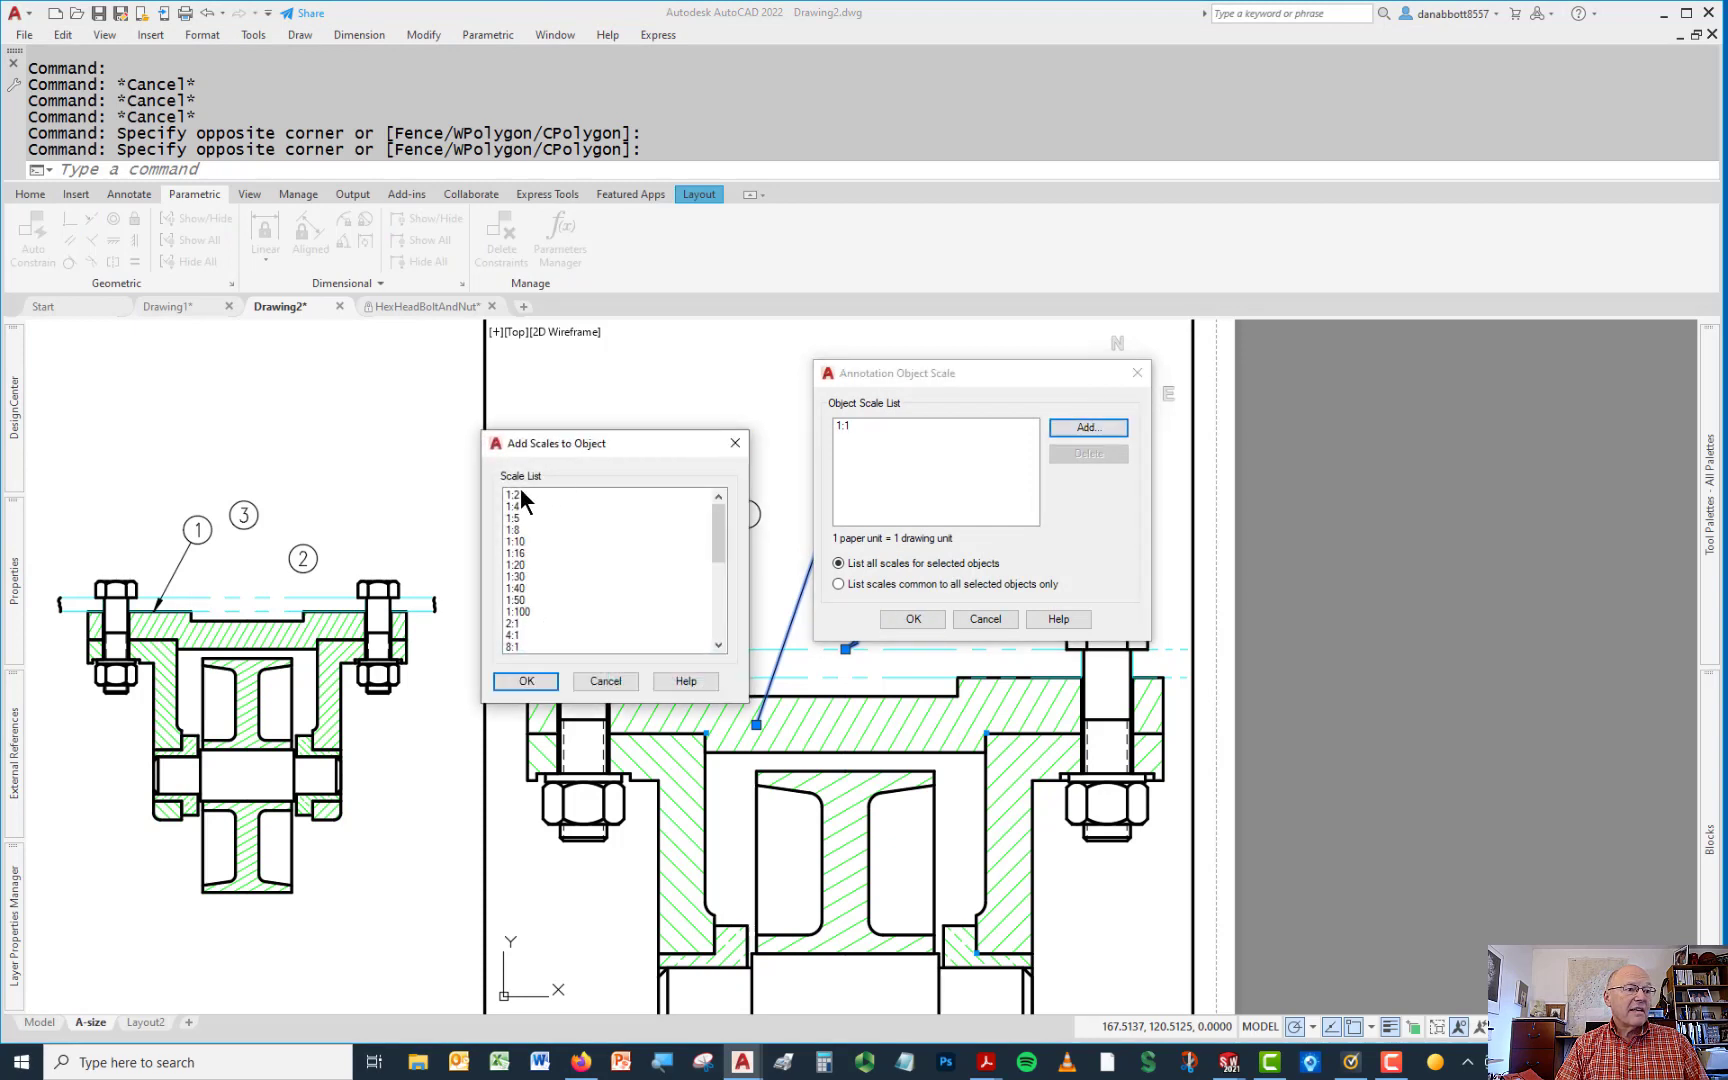
click(526, 680)
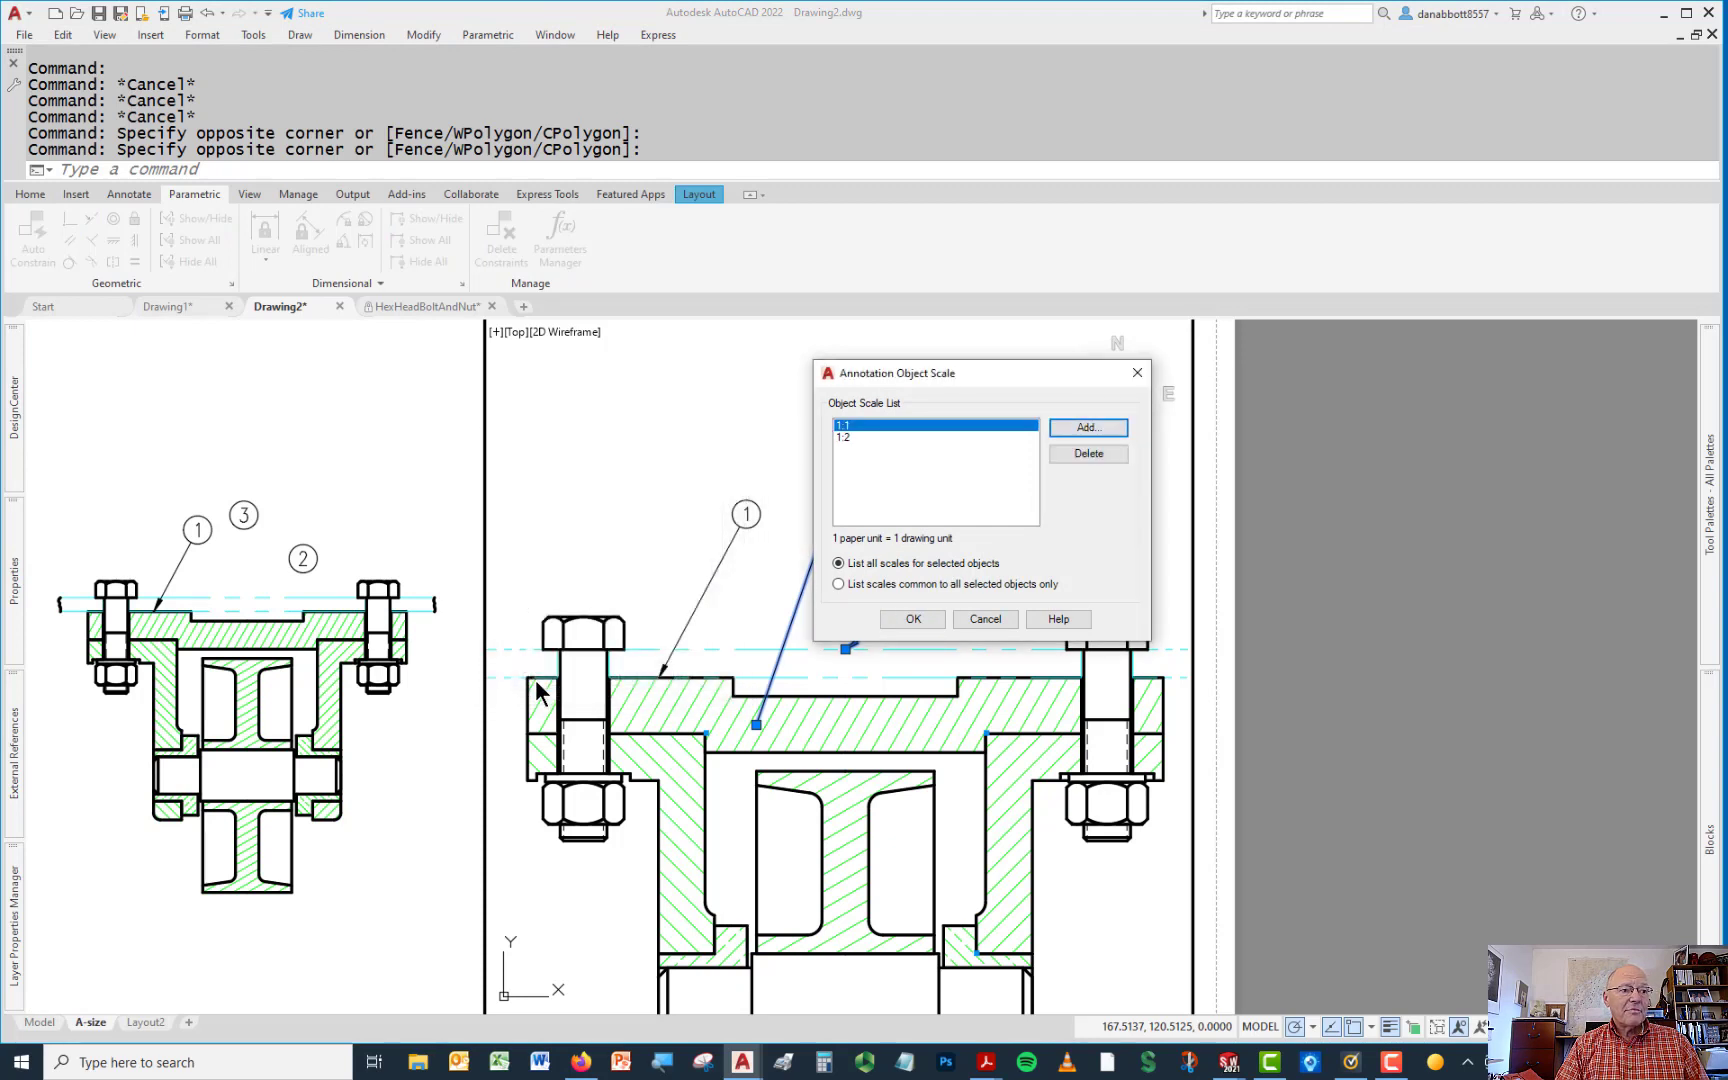
click(910, 618)
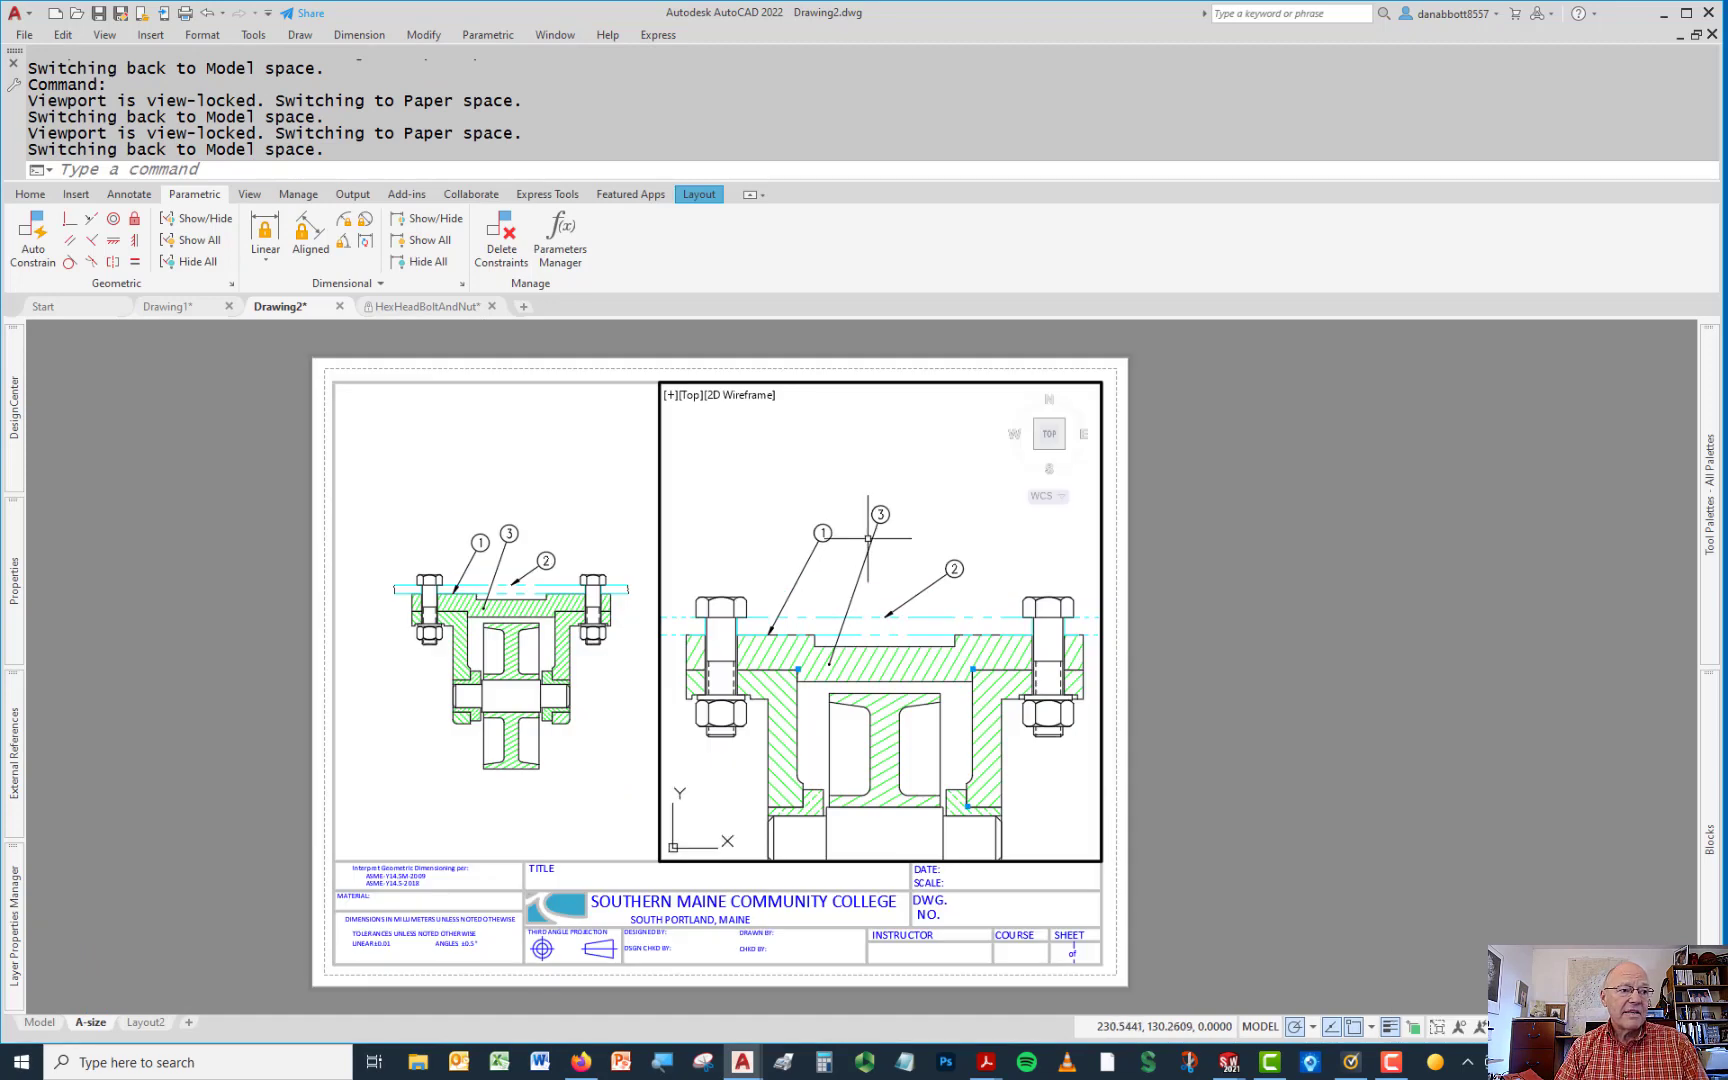
mouse_move(1488, 488)
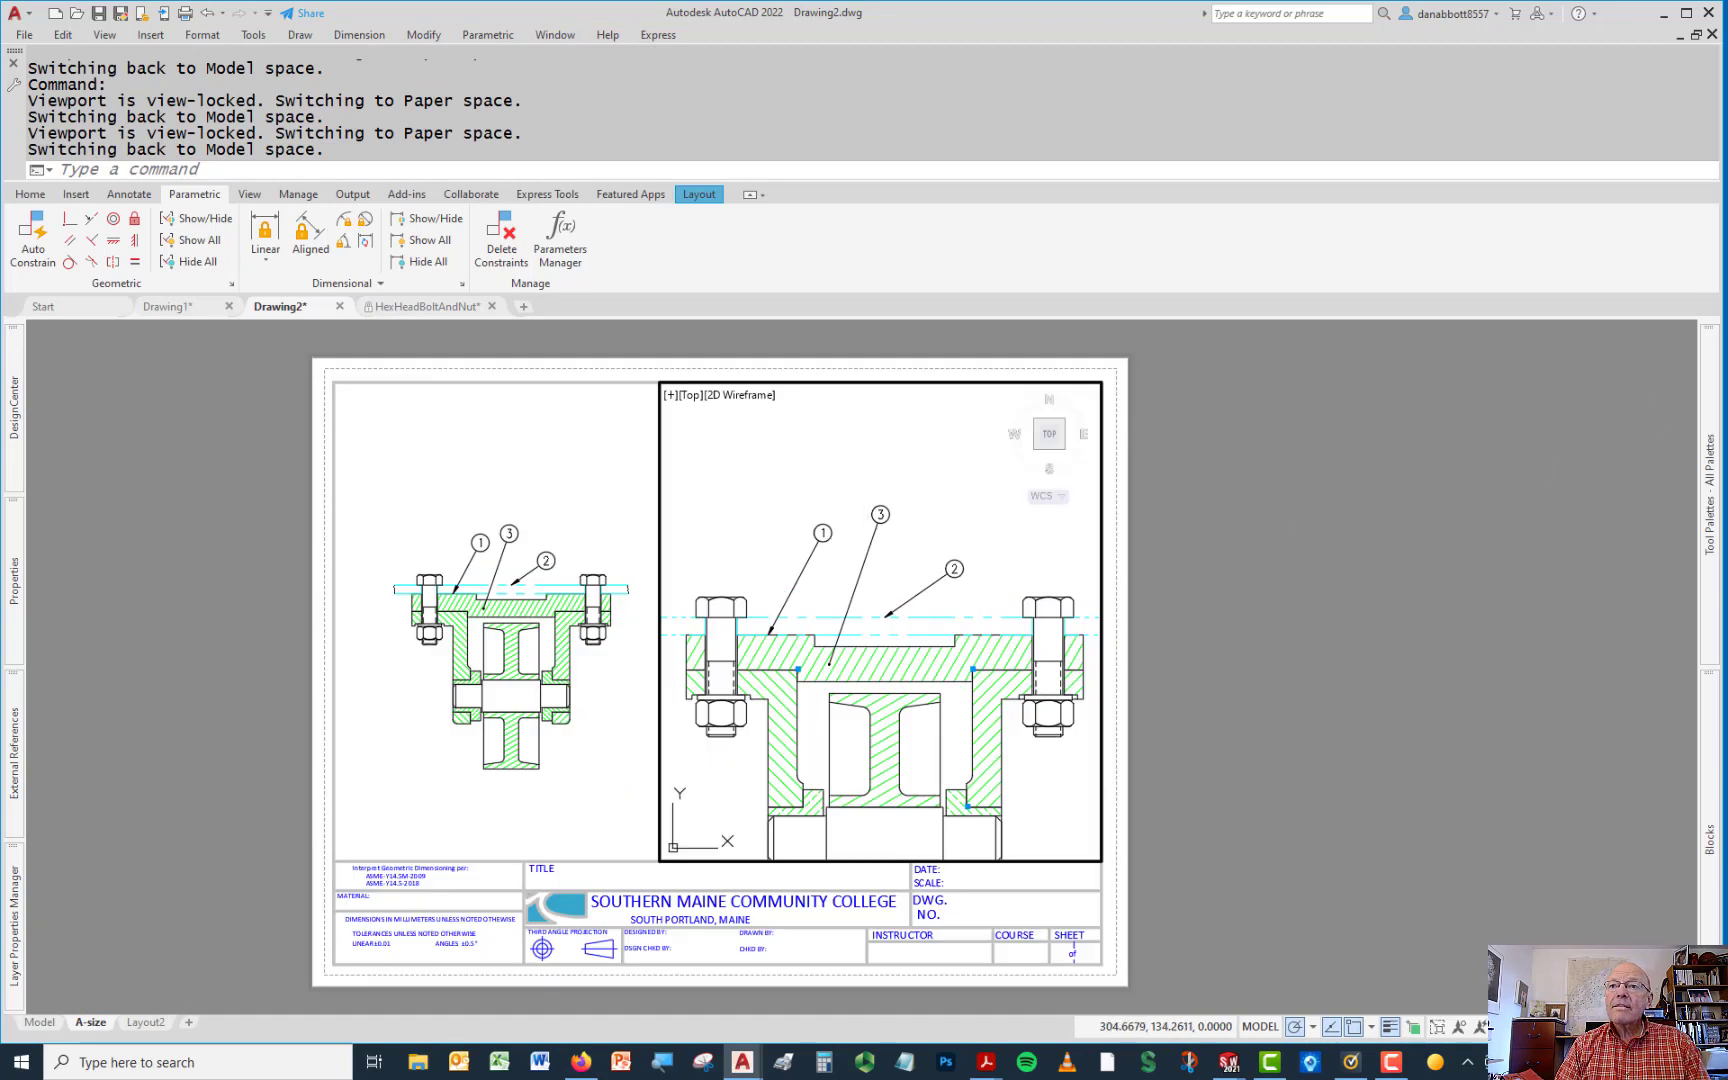
mouse_move(1164, 464)
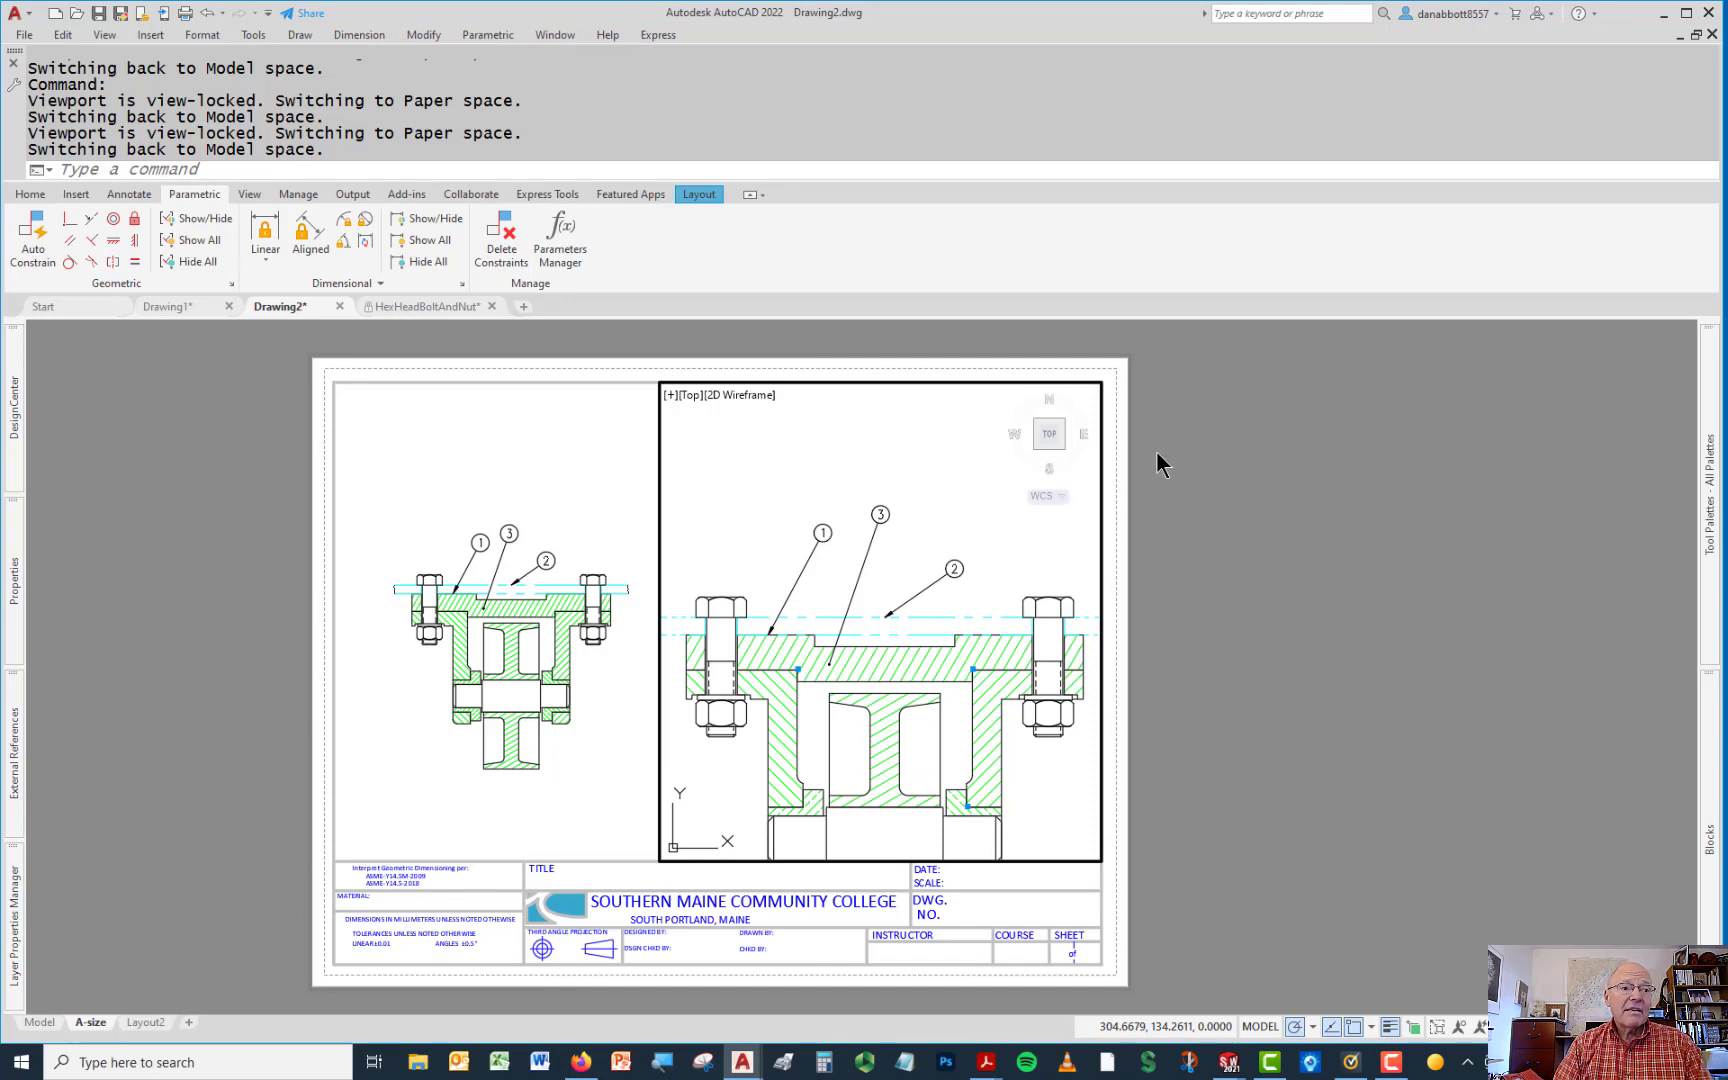
mouse_move(1234, 462)
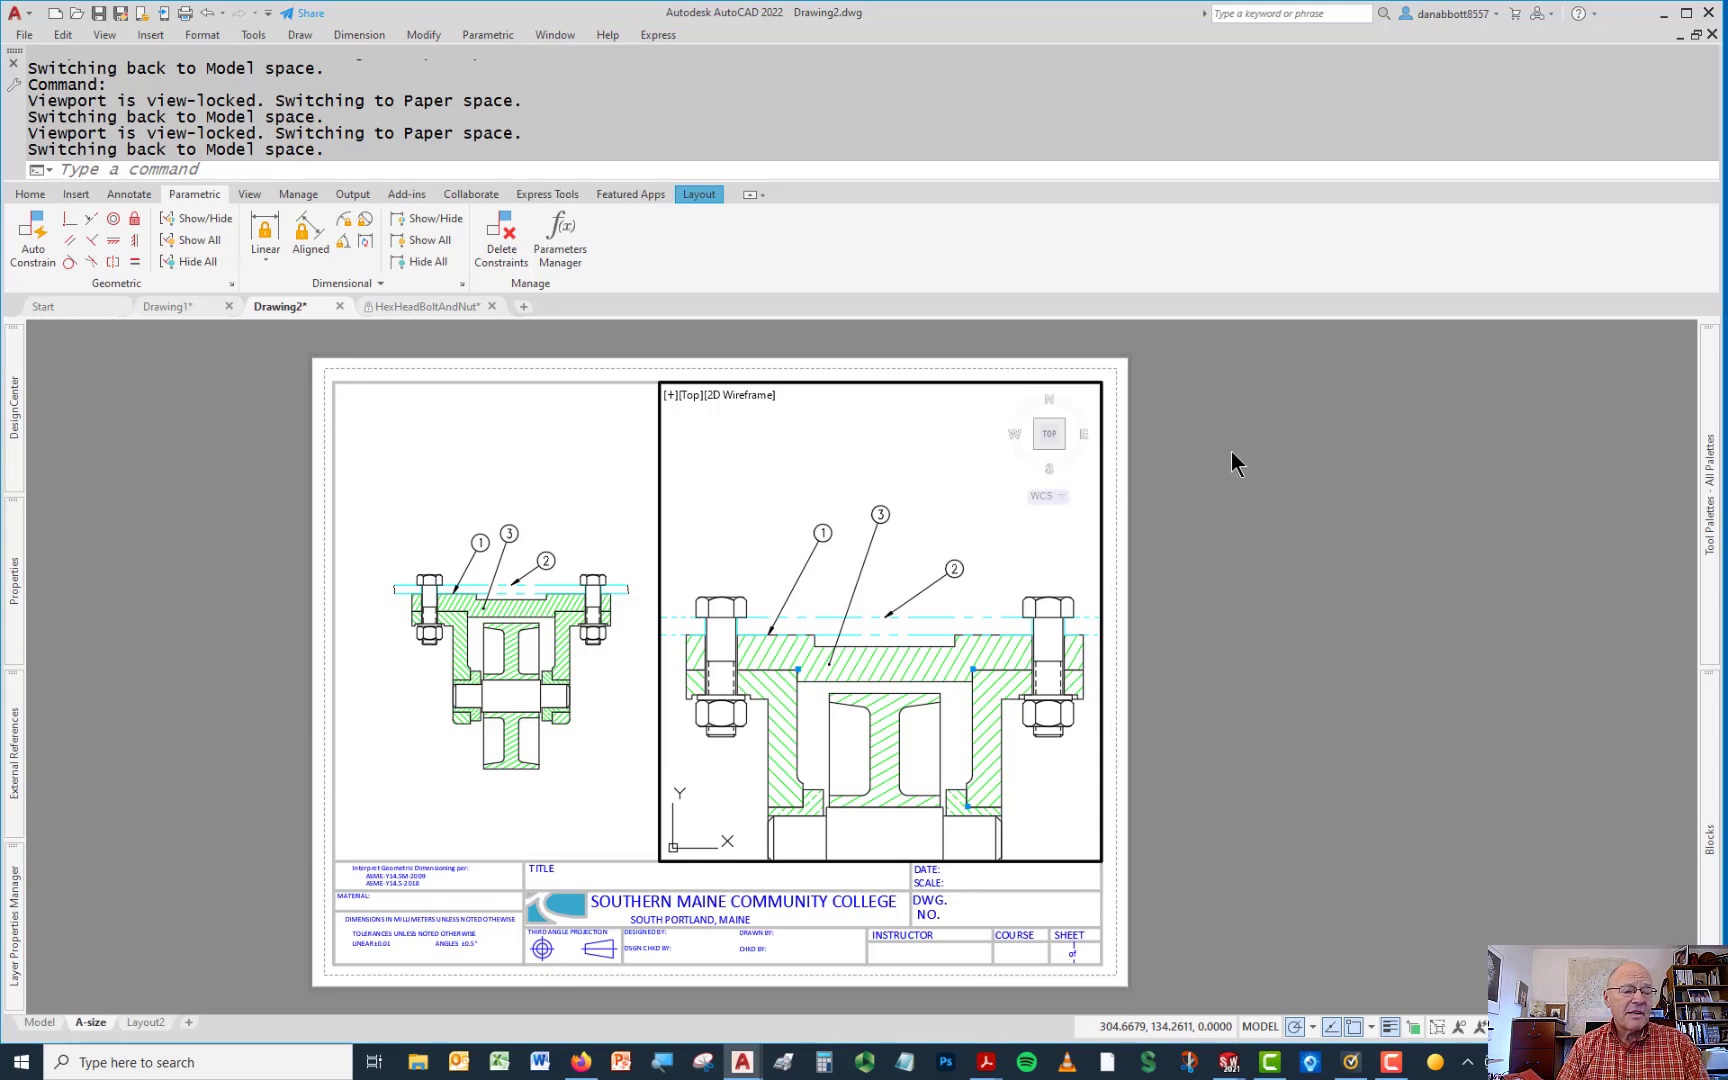
mouse_move(1294, 480)
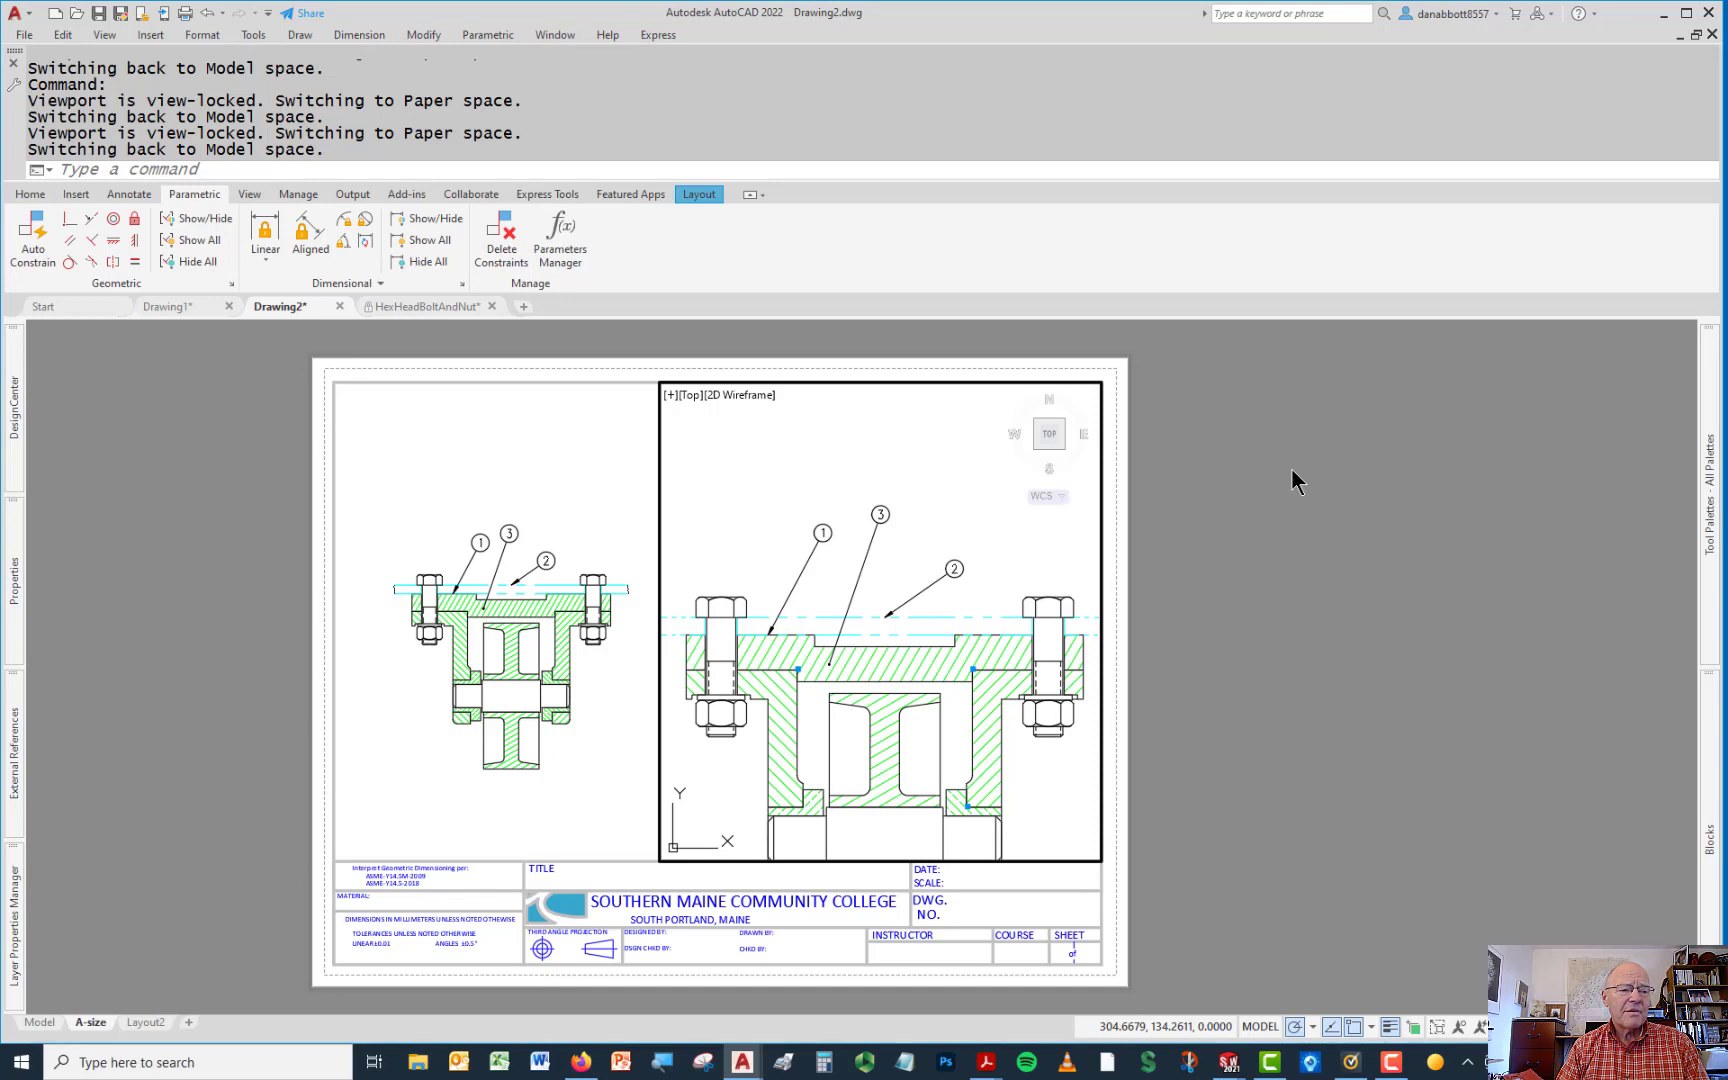
mouse_move(1684, 350)
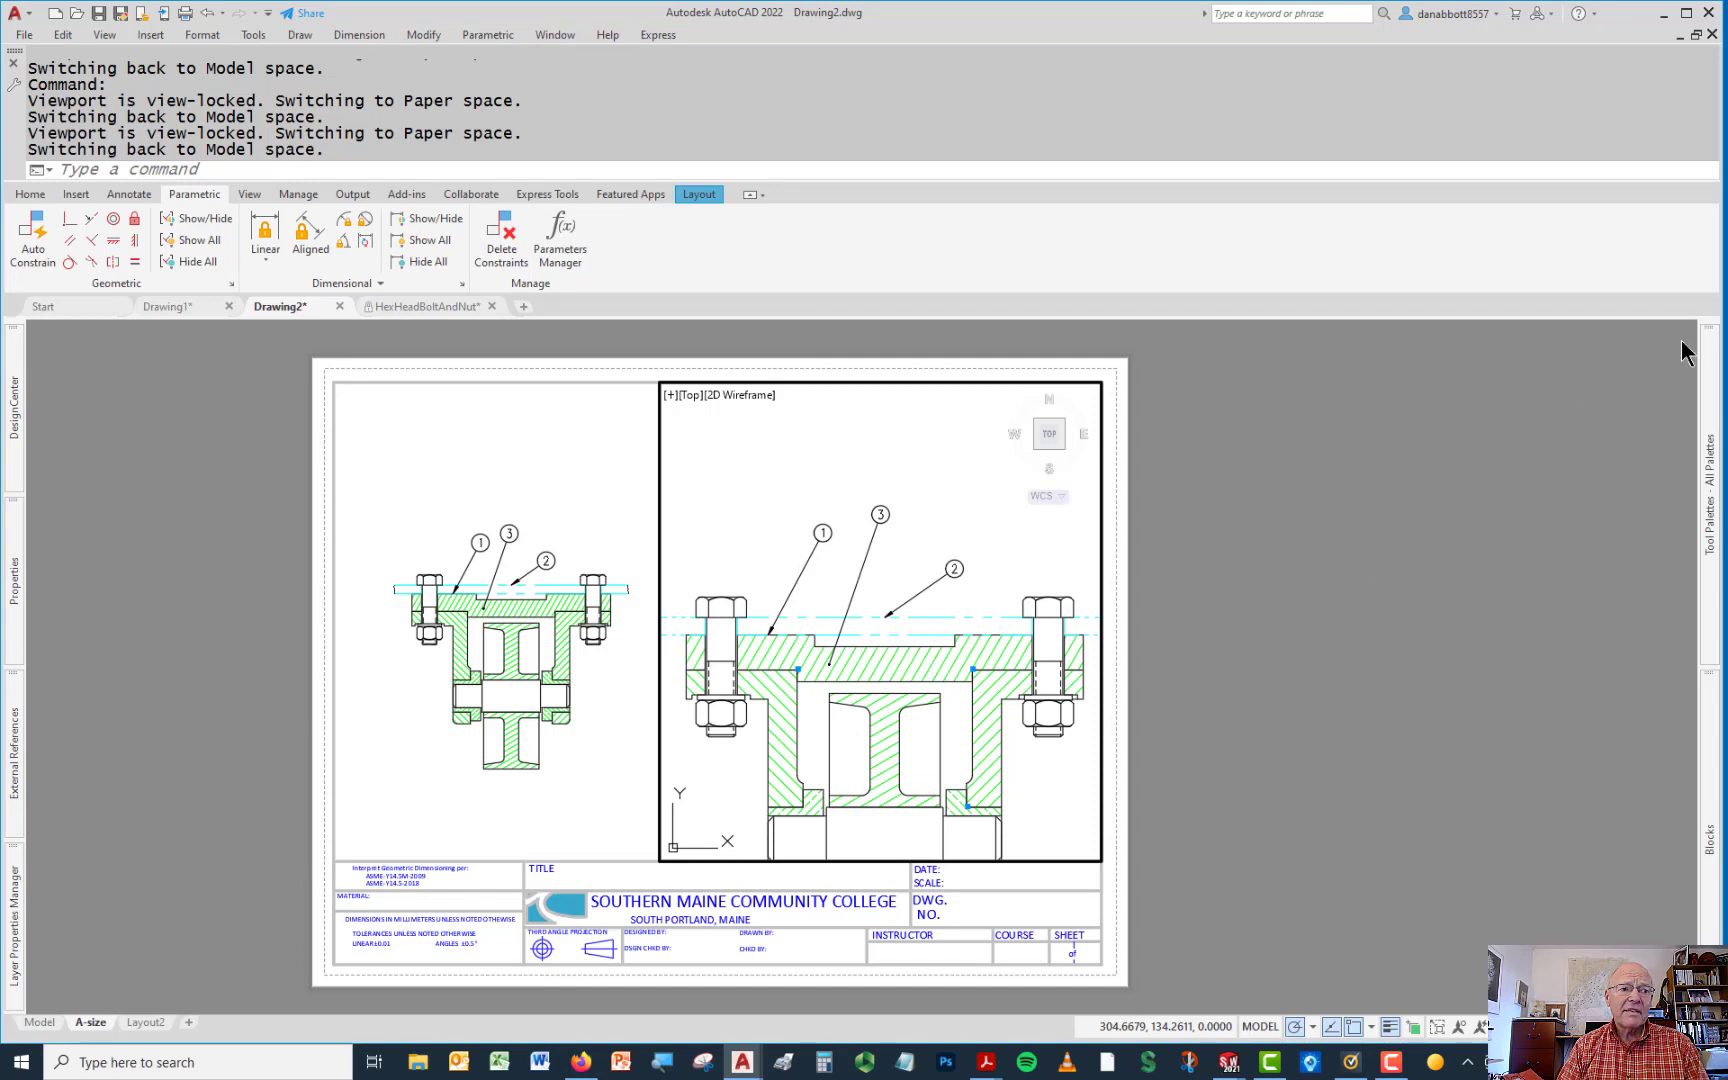